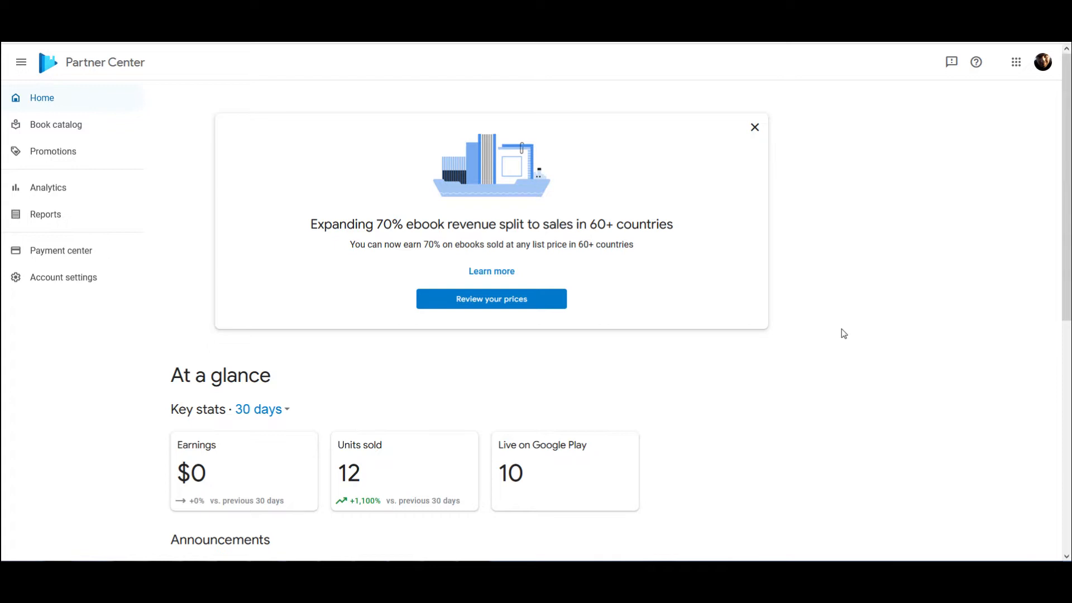
mouse_move(879, 317)
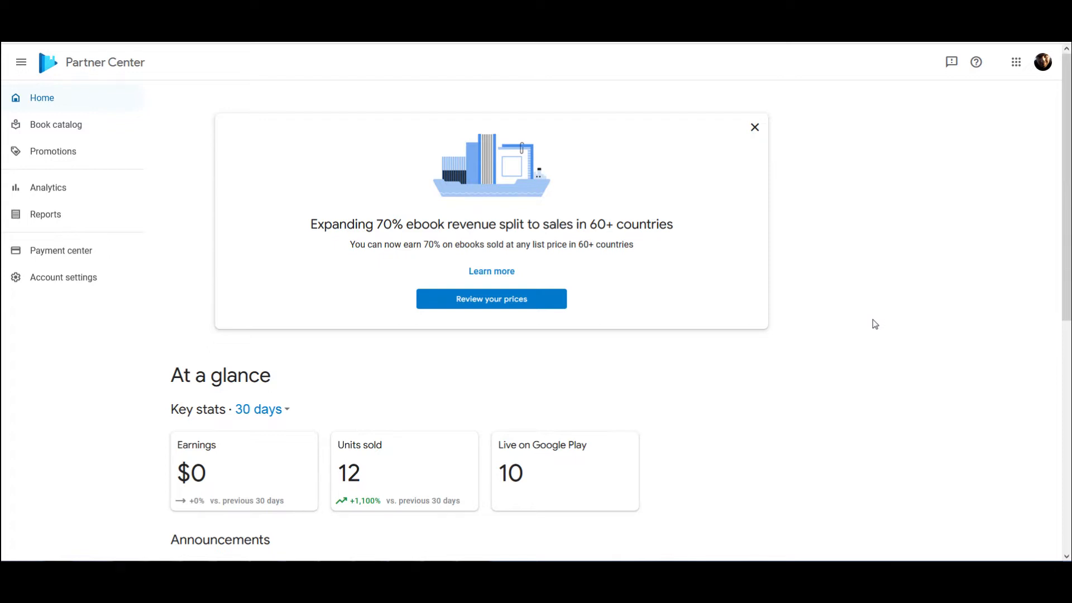
mouse_move(359, 476)
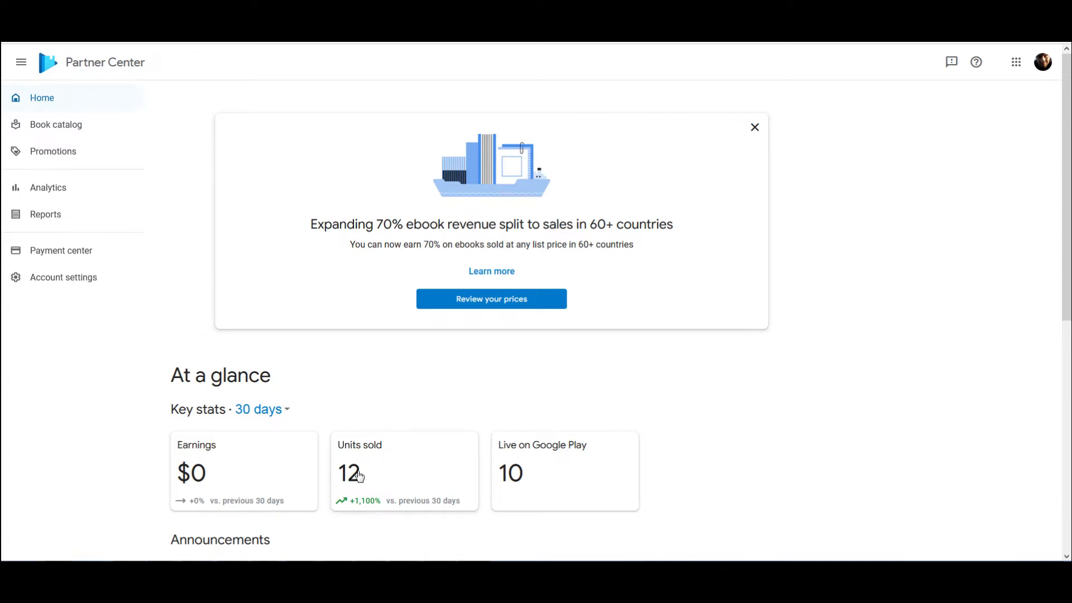
mouse_move(362, 474)
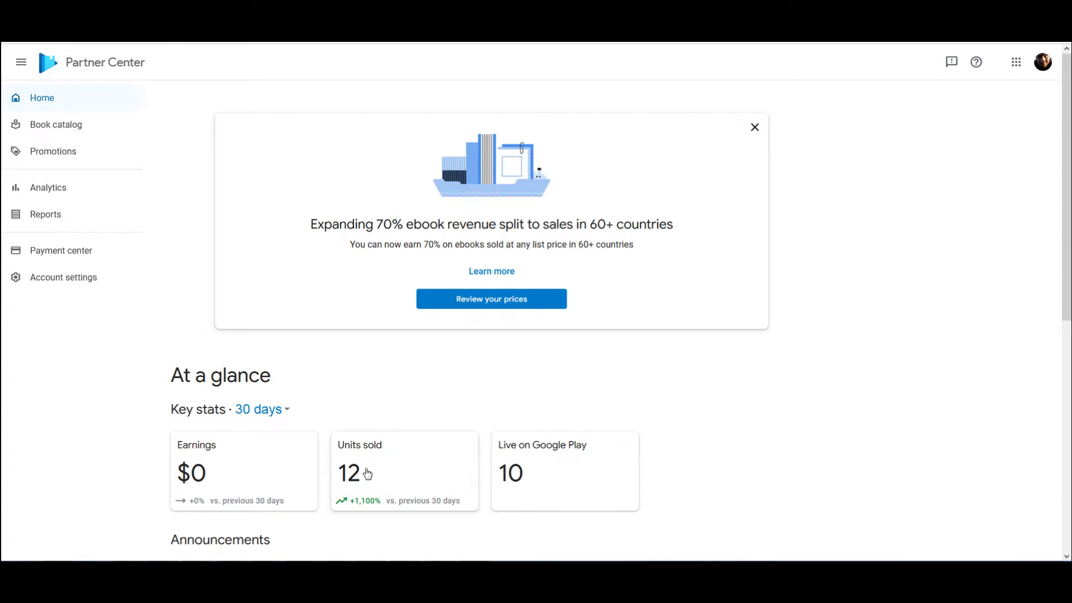
mouse_move(188, 211)
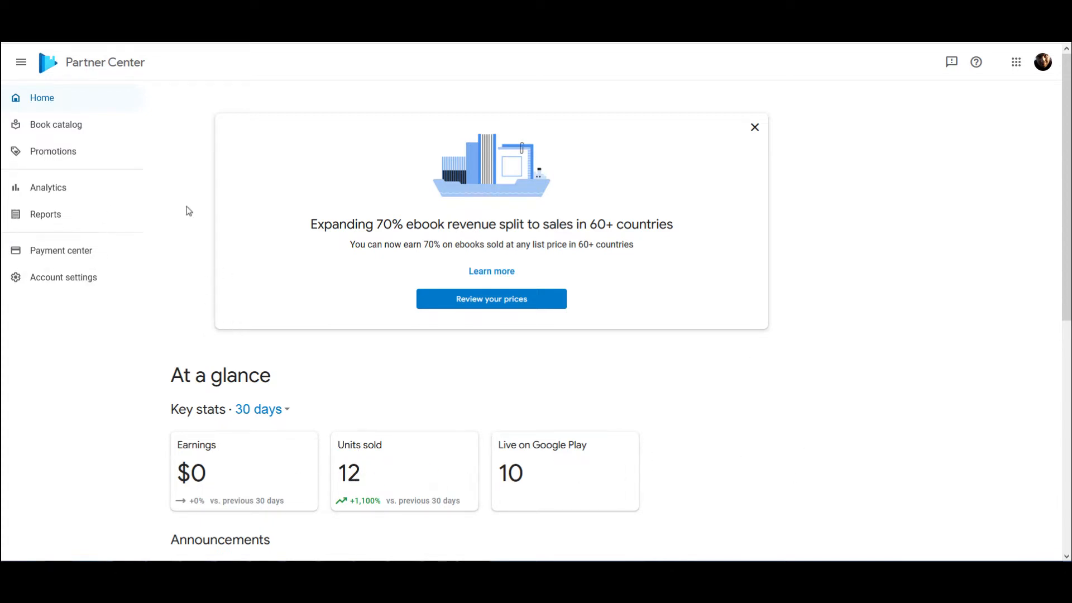
- Open the Book catalog and scroll to the second row of the ten live titles
left_click(56, 124)
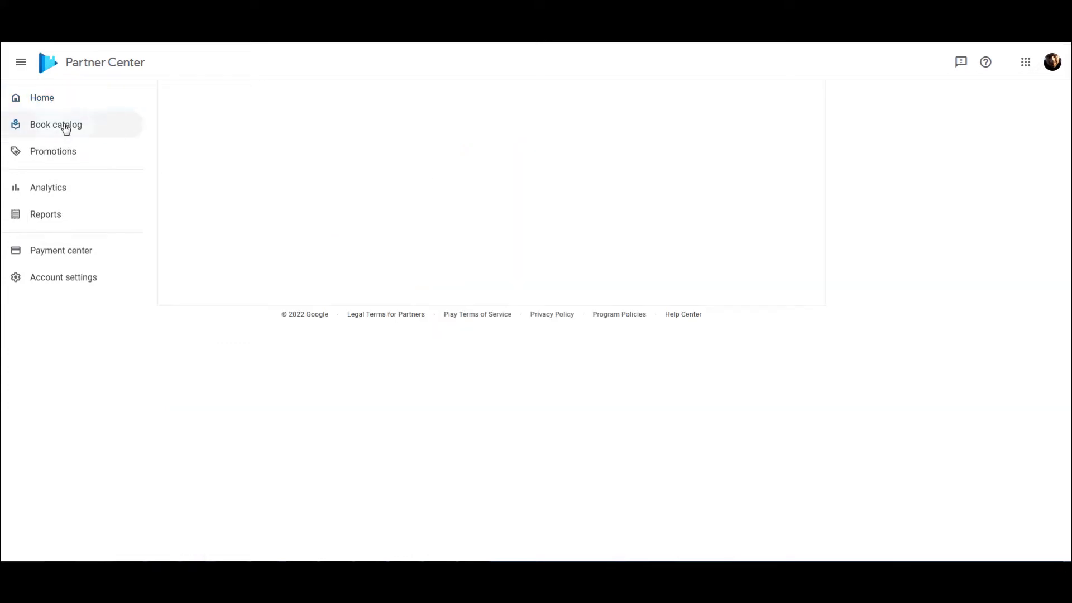
left_click(55, 124)
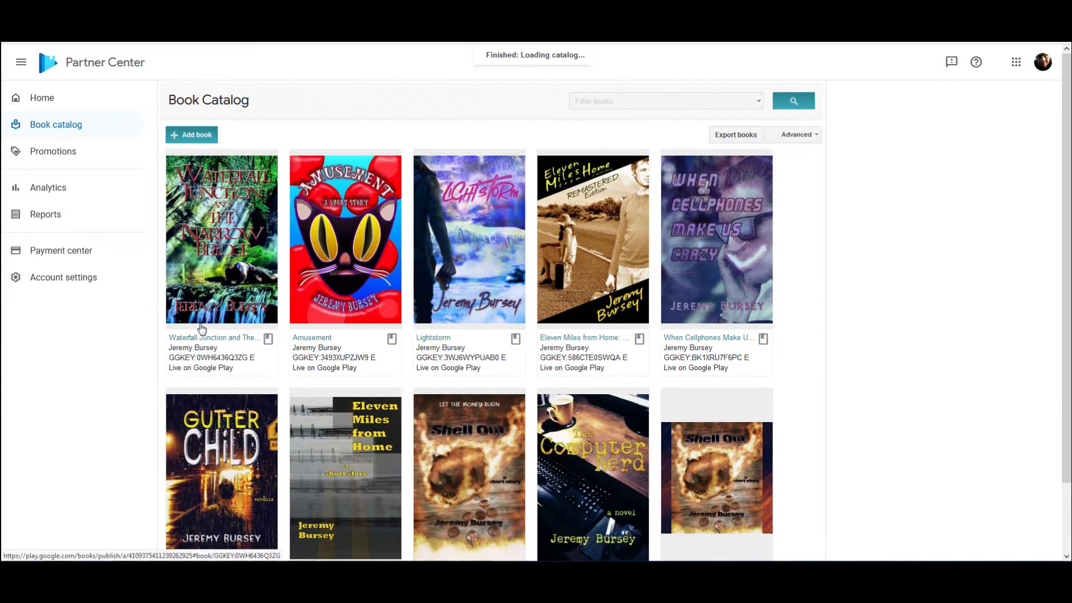
scroll("down", 3)
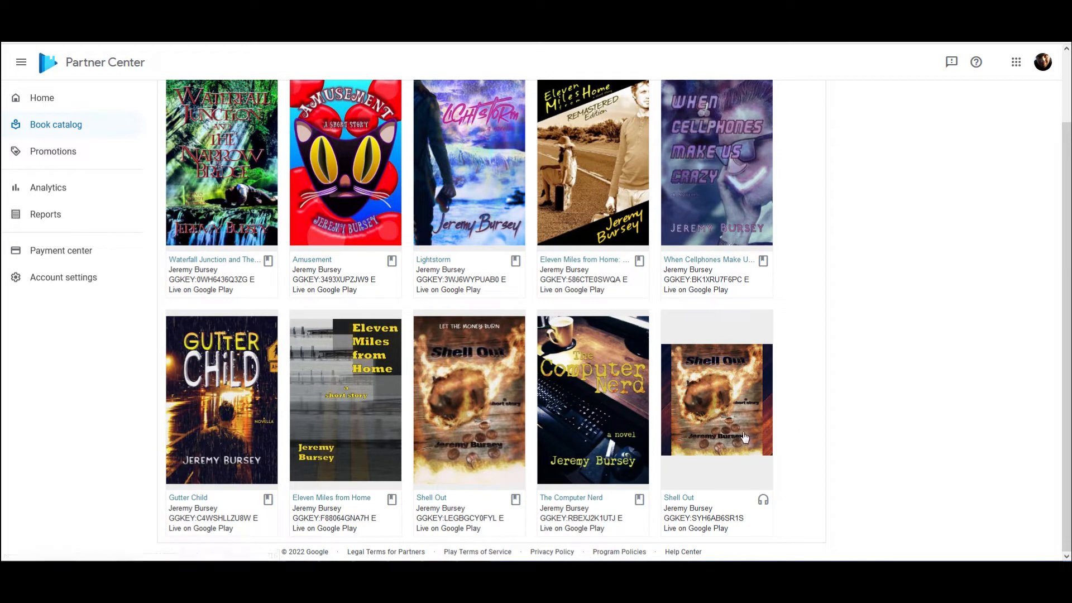
mouse_move(470, 378)
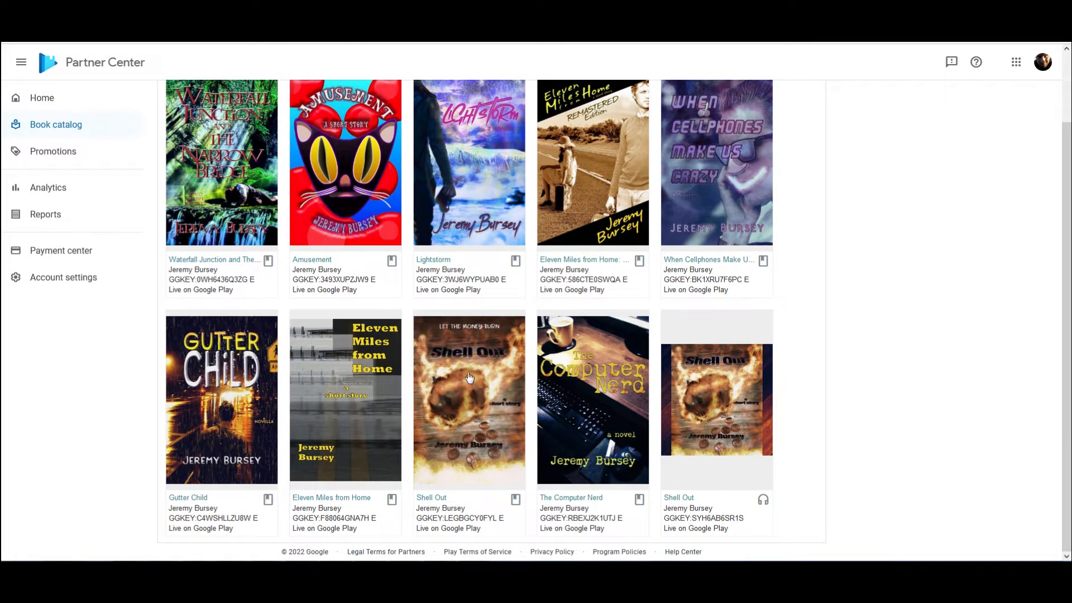
mouse_move(723, 399)
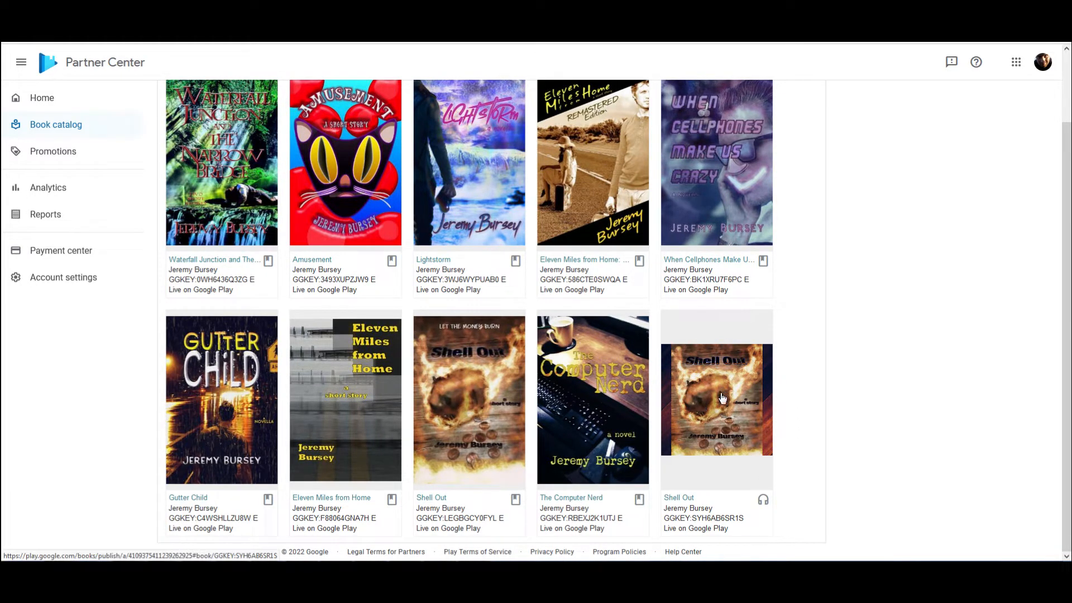
mouse_move(733, 421)
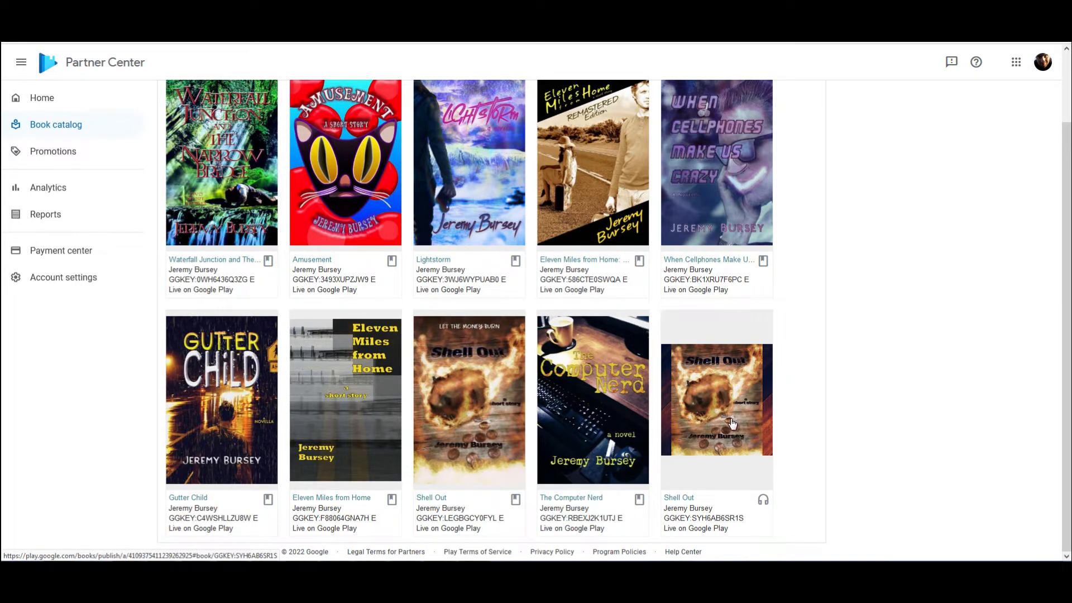
mouse_move(741, 431)
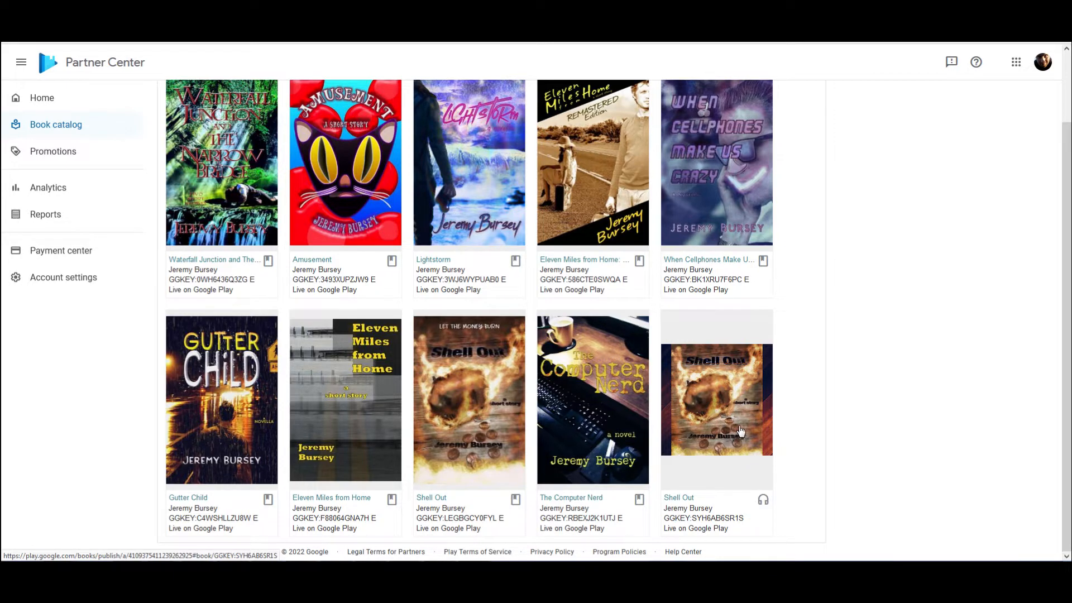
mouse_move(465, 386)
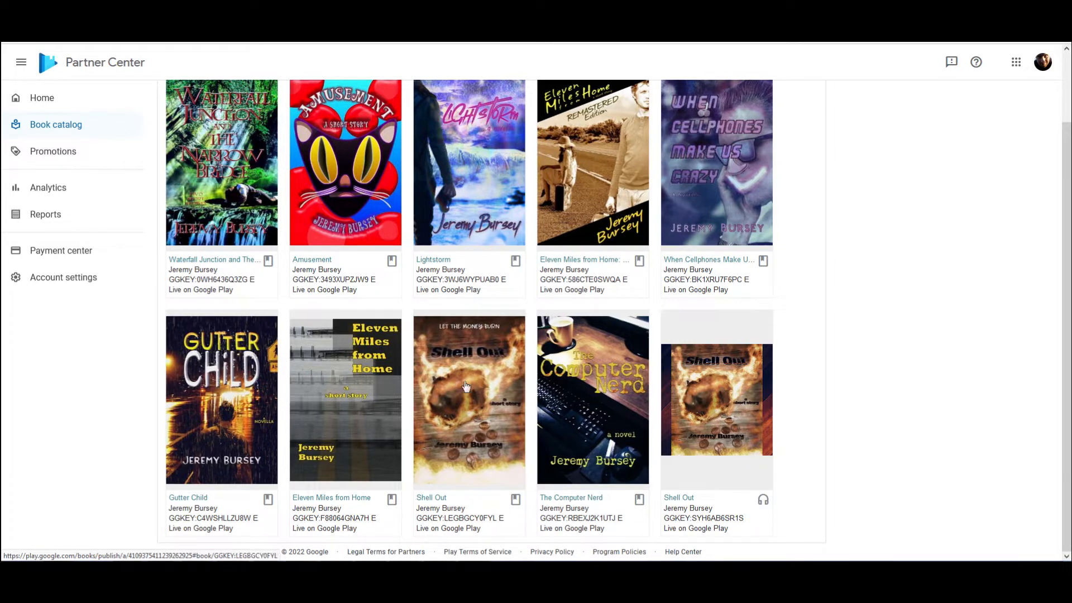
mouse_move(755, 363)
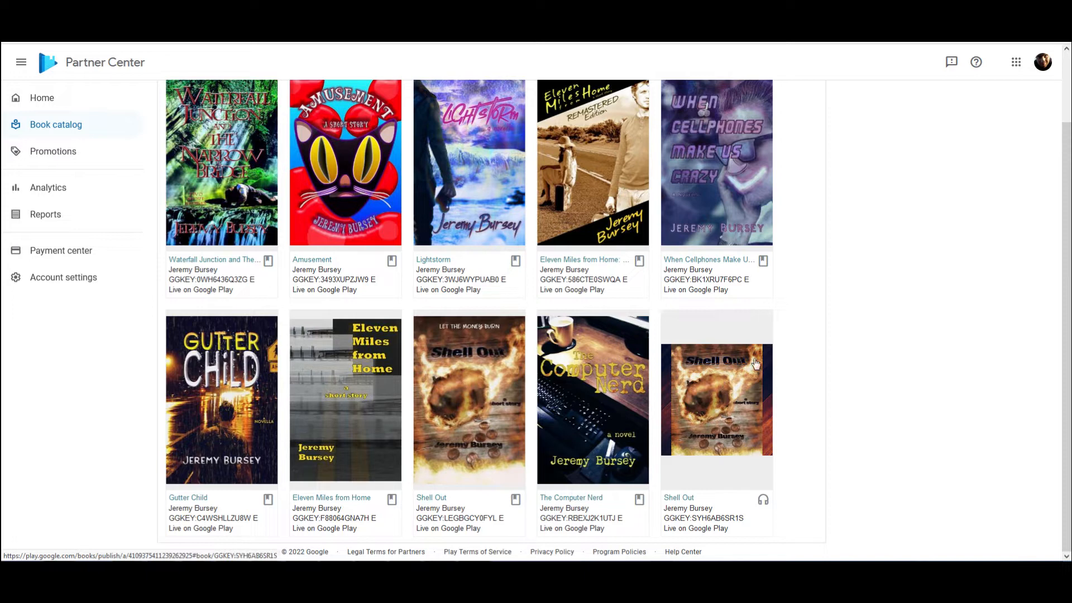
mouse_move(745, 390)
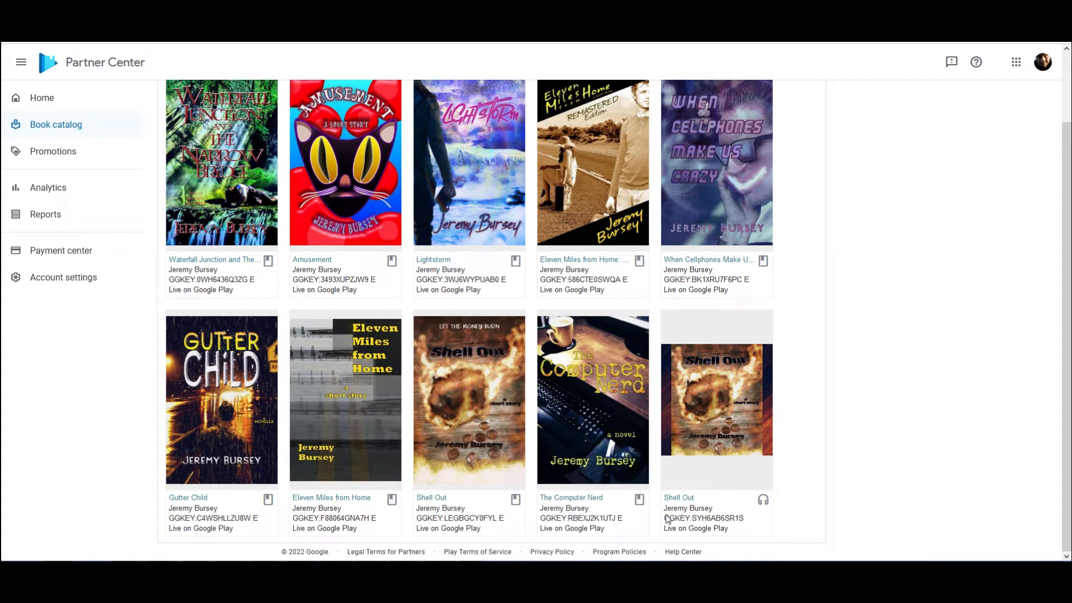
mouse_move(774, 459)
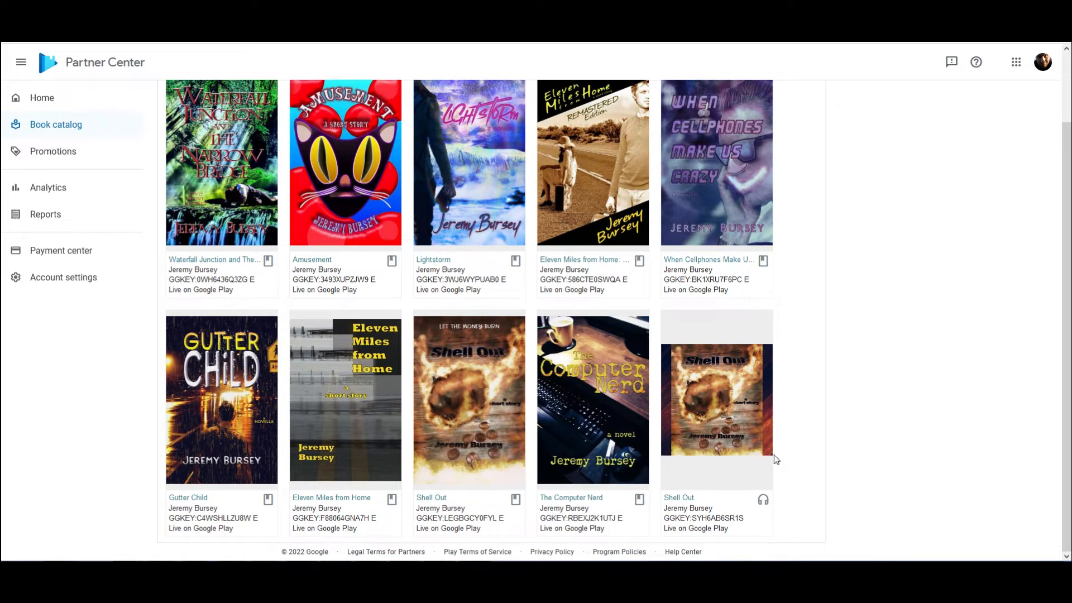
mouse_move(844, 470)
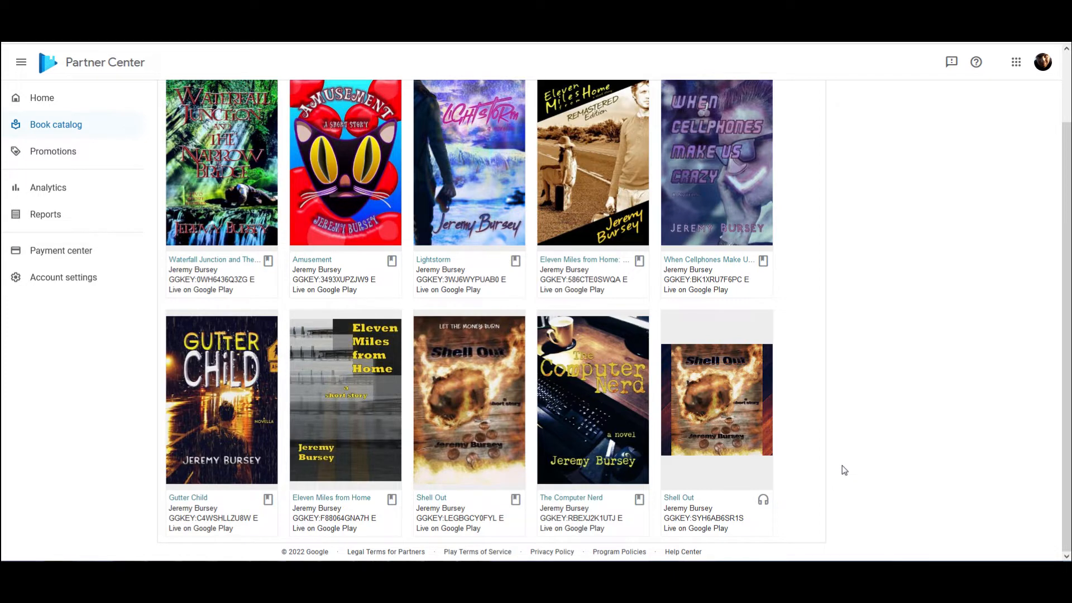
mouse_move(855, 447)
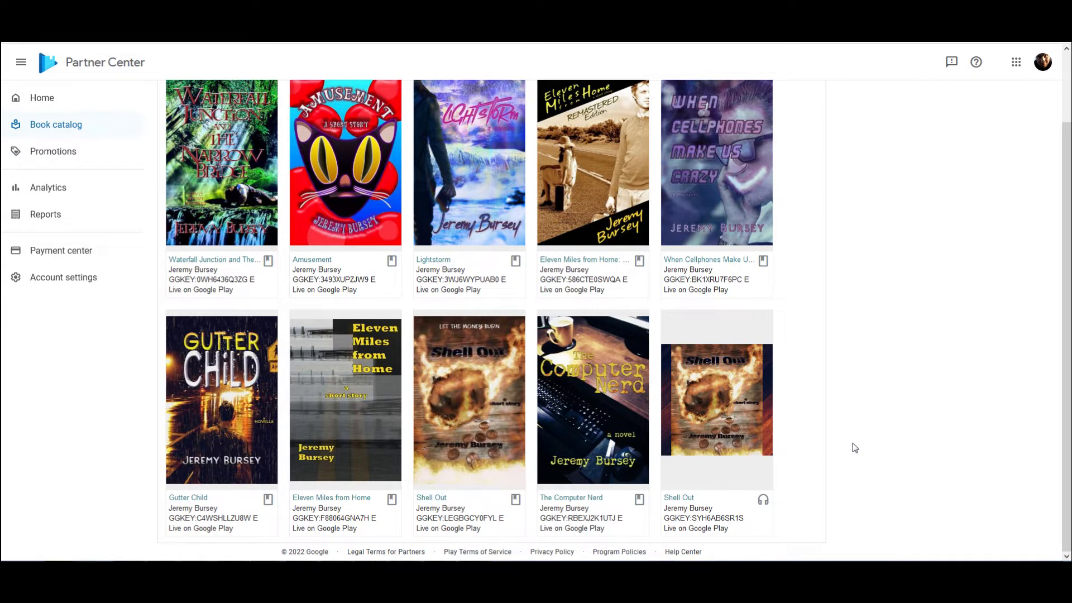
mouse_move(844, 486)
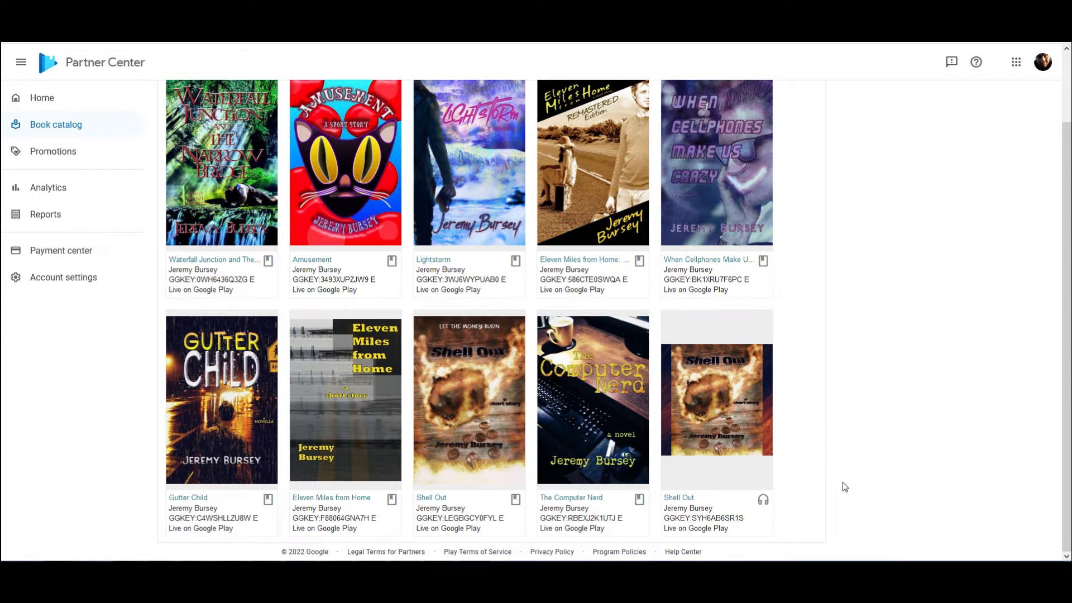
mouse_move(850, 487)
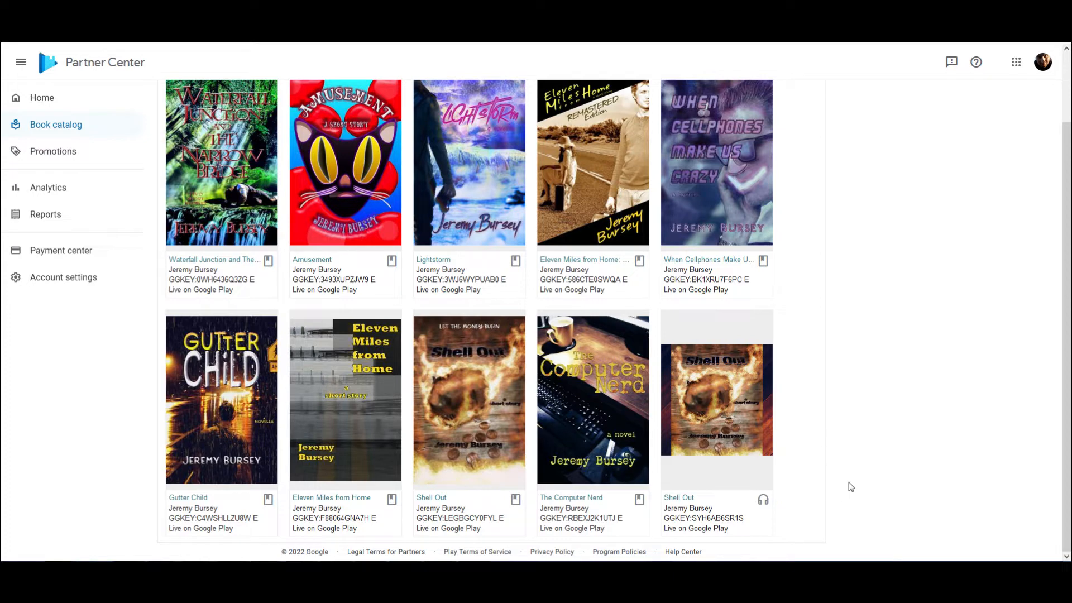
mouse_move(849, 479)
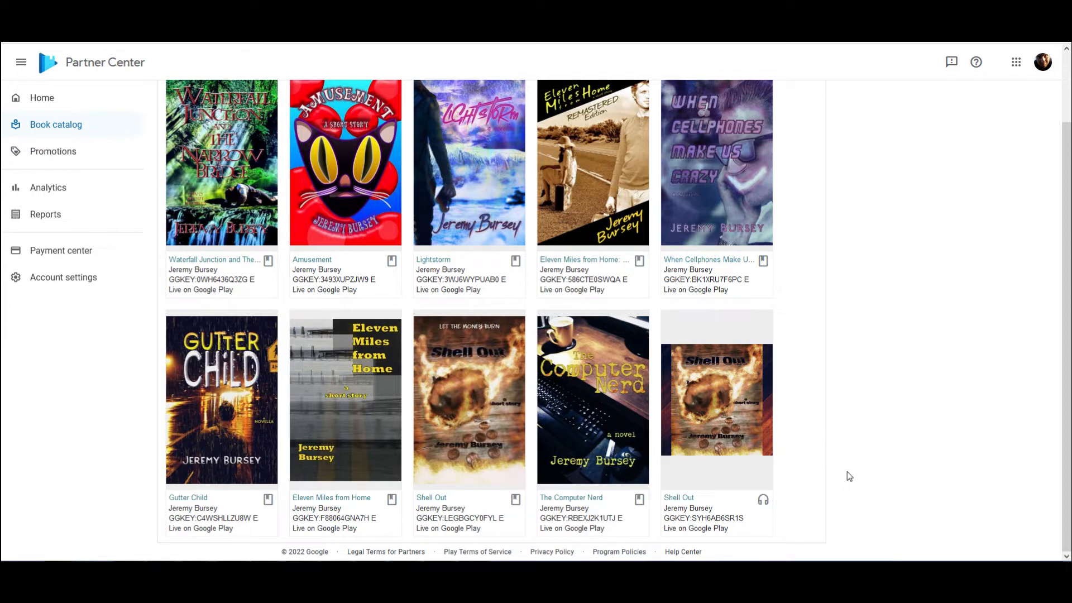
mouse_move(895, 443)
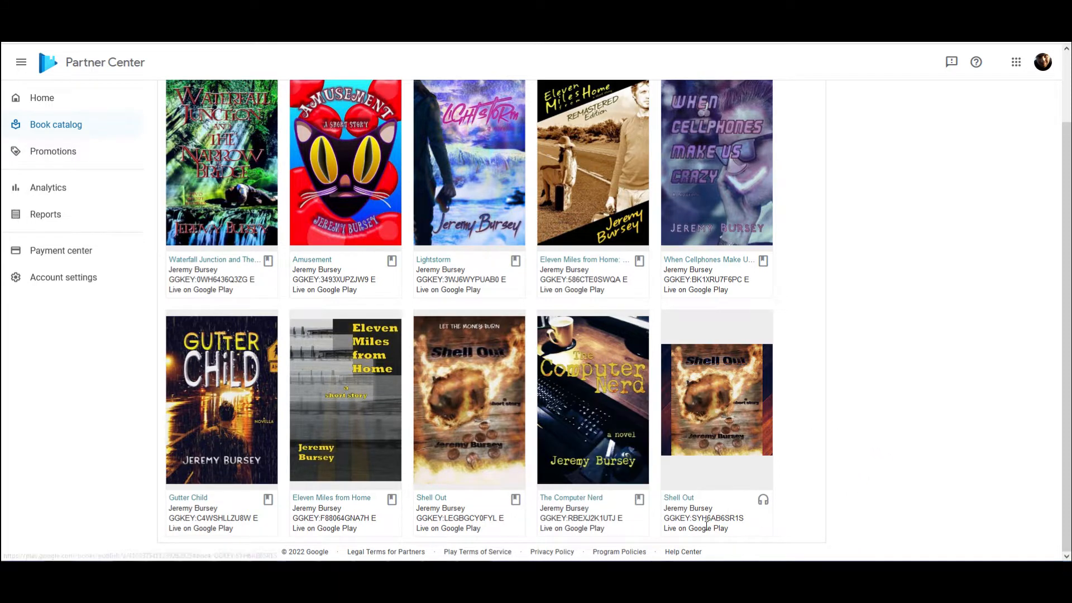
mouse_move(716, 396)
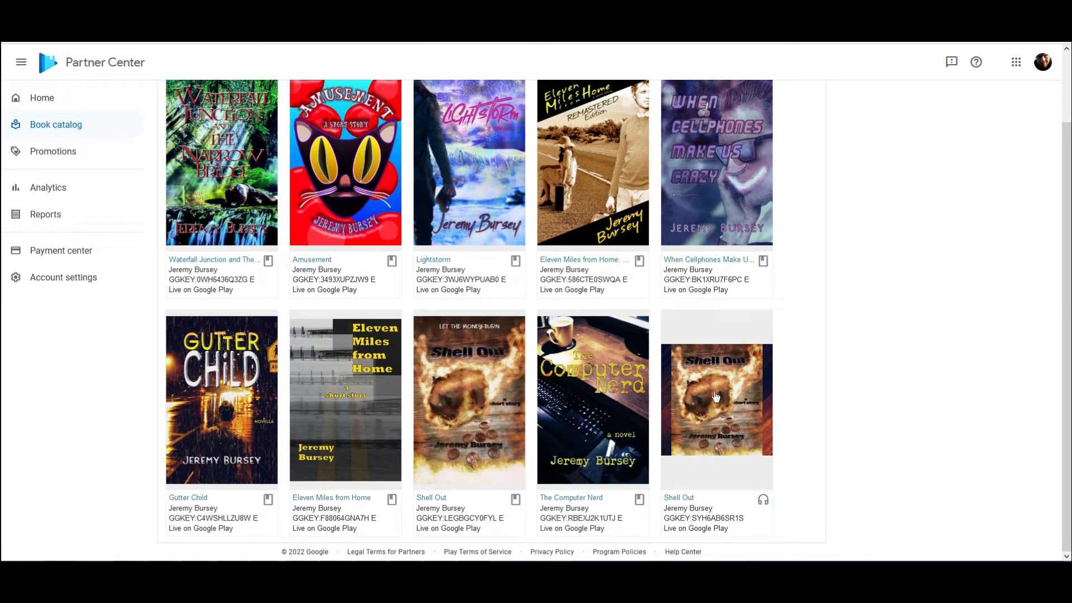
left_click(716, 400)
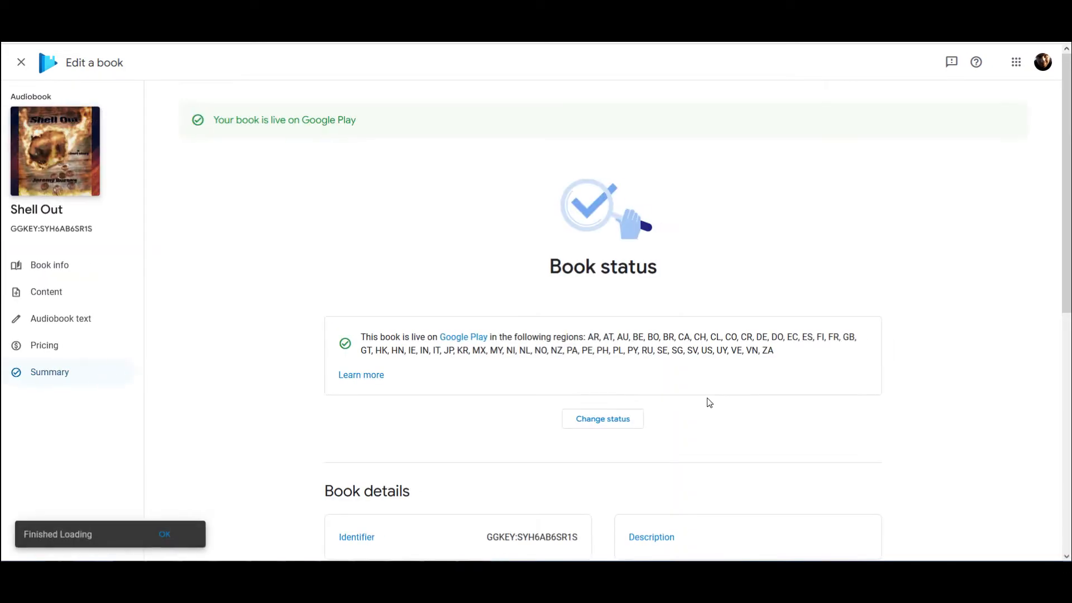
mouse_move(477, 283)
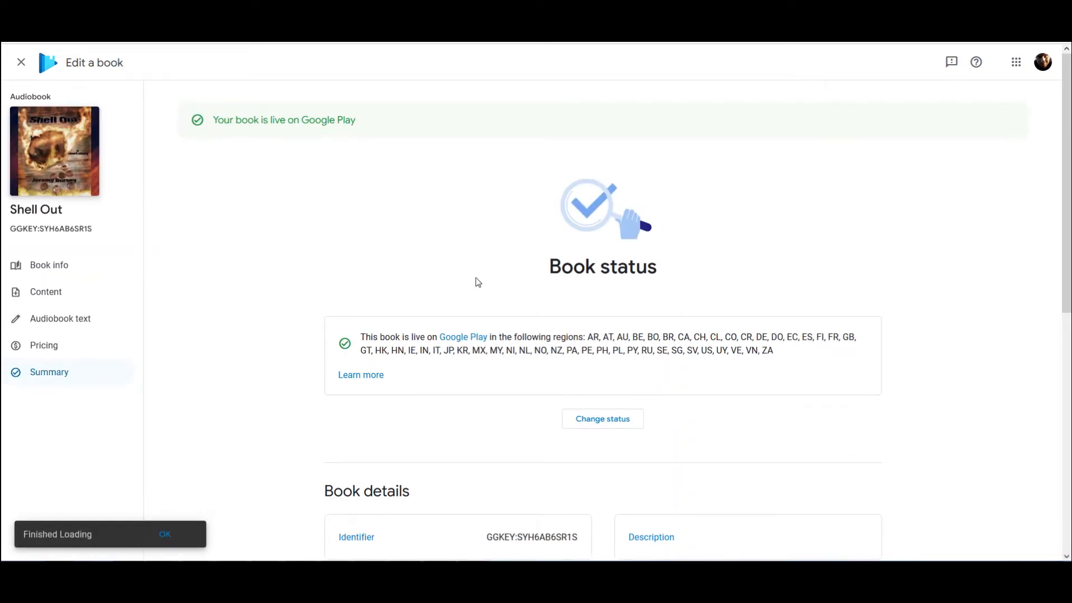
scroll("down", 3)
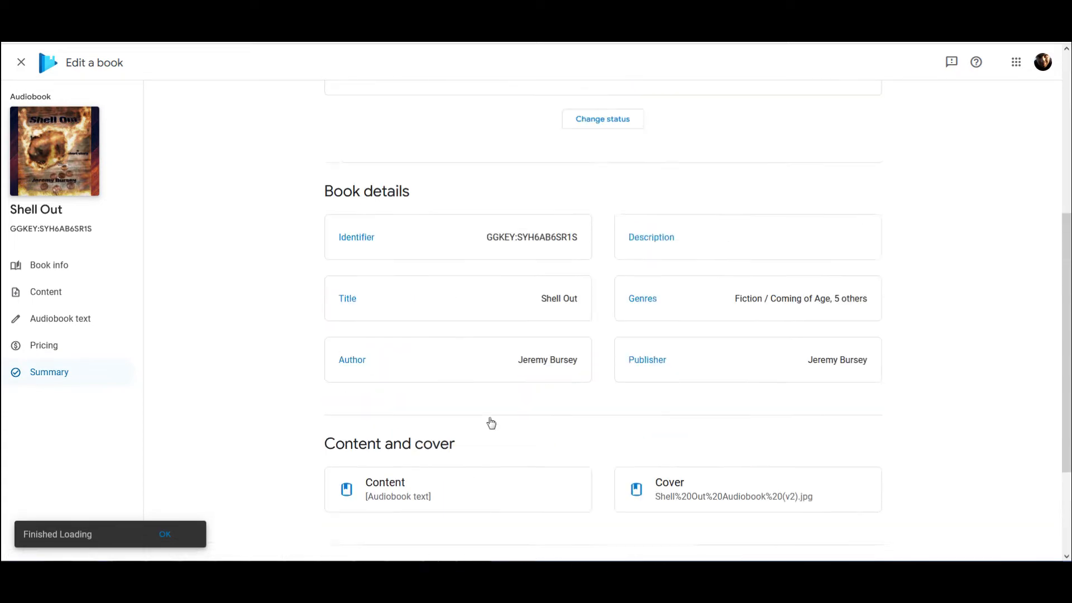
scroll("down", 3)
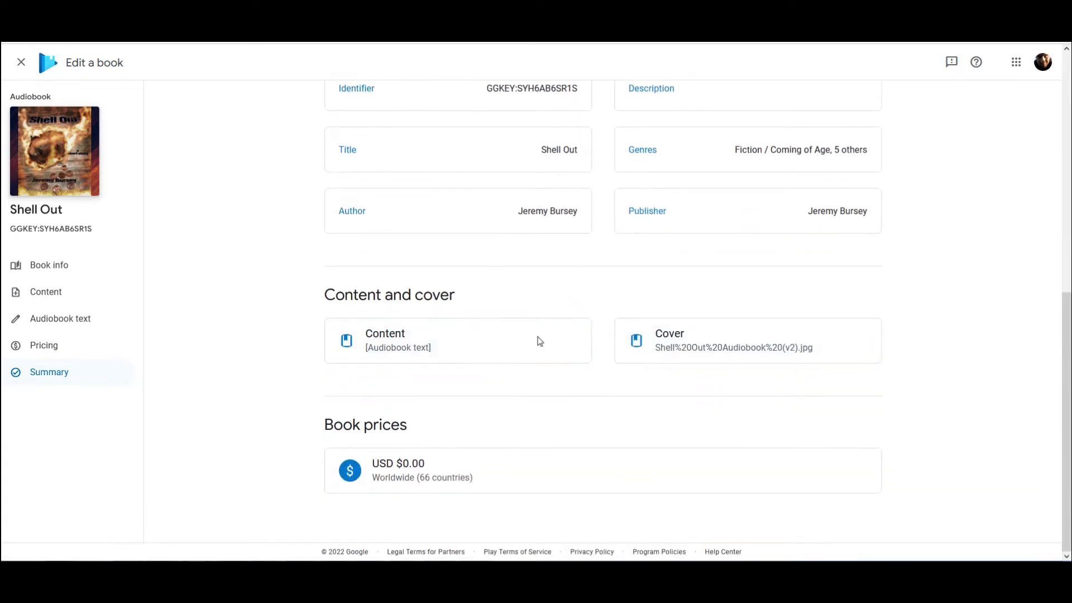
mouse_move(353, 388)
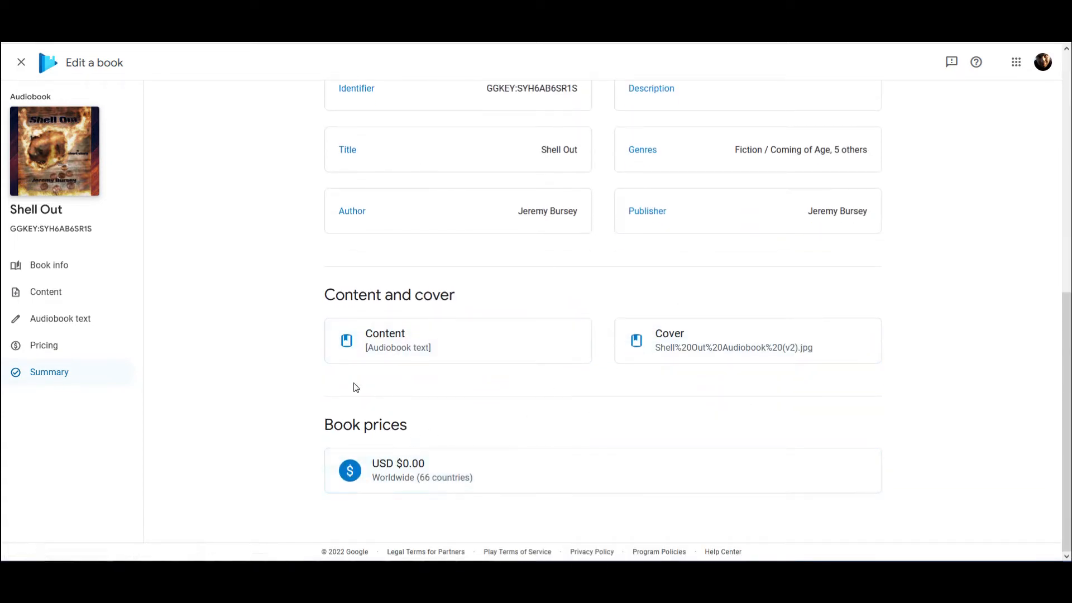
mouse_move(748, 362)
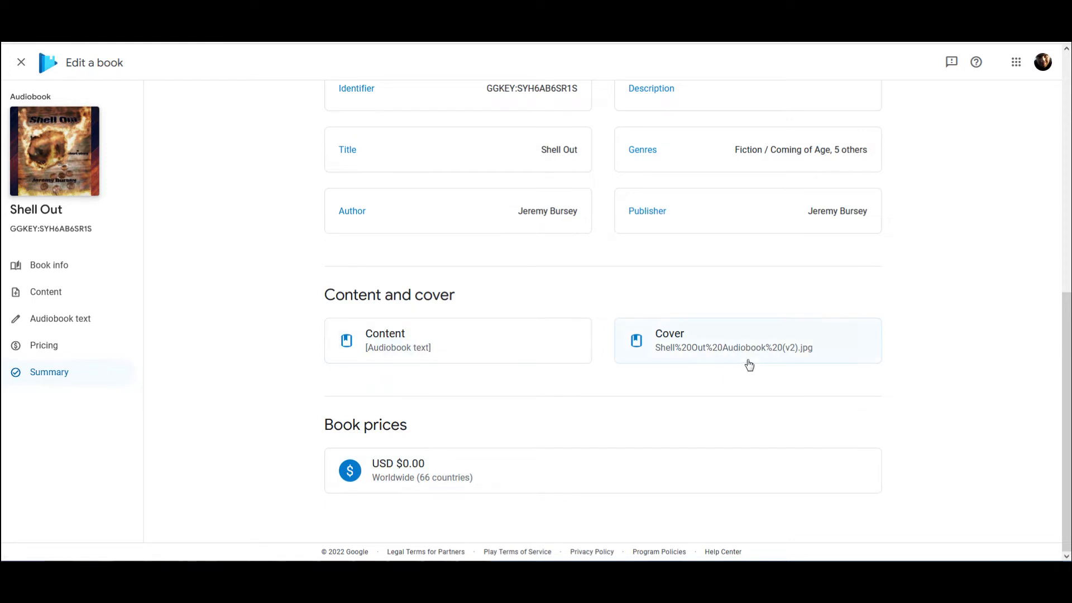
mouse_move(409, 335)
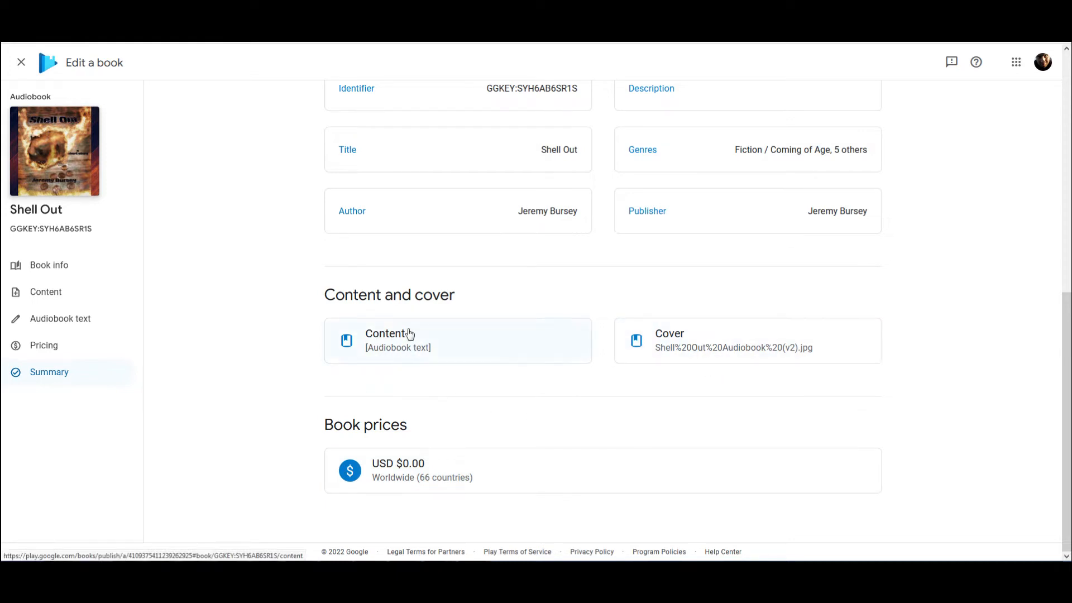
mouse_move(473, 361)
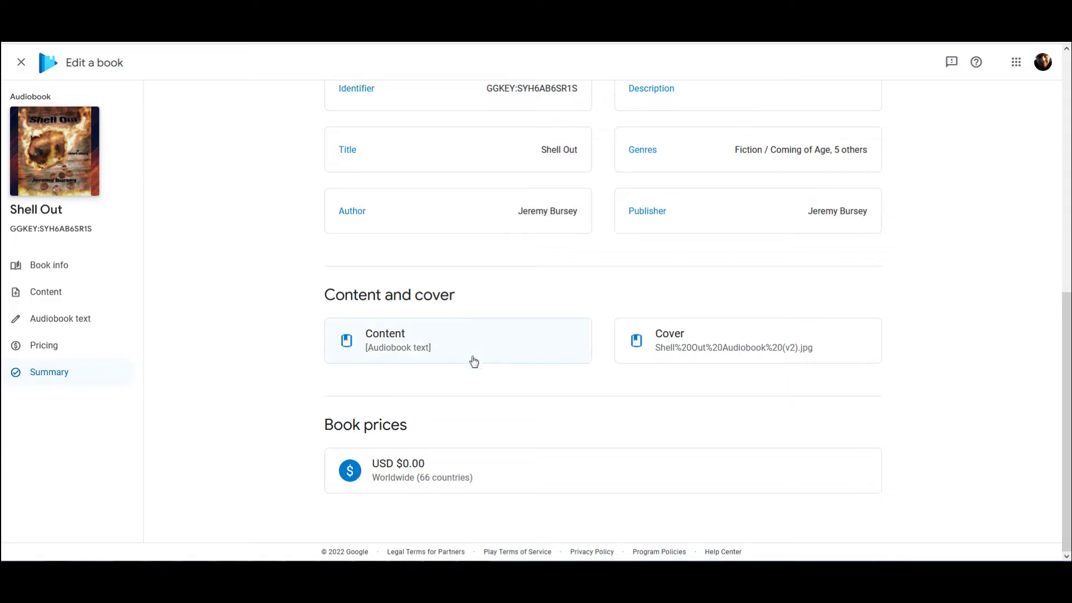
mouse_move(491, 404)
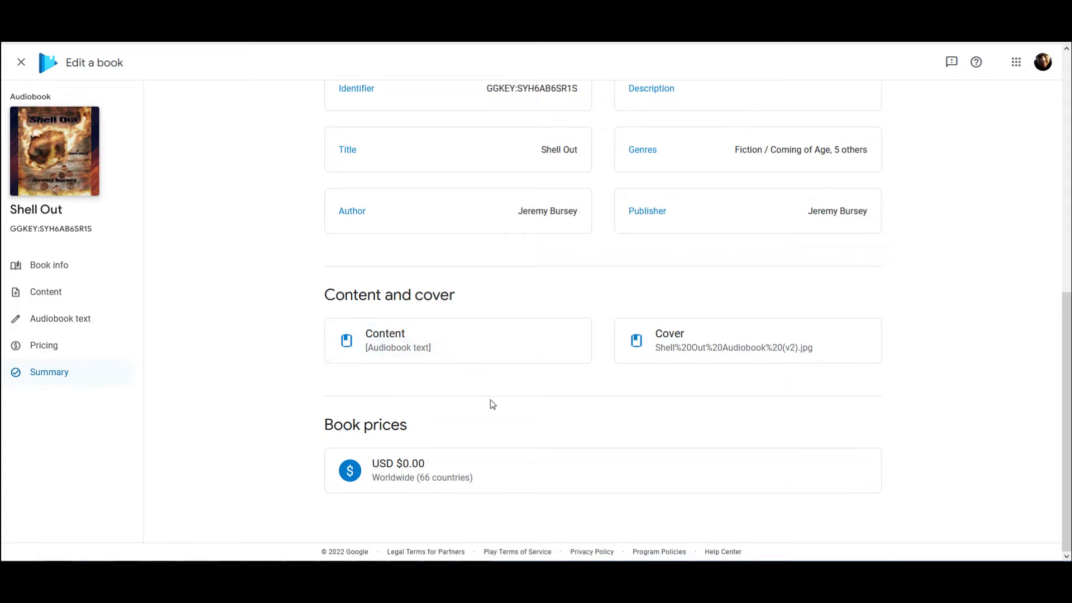
scroll("up", 3)
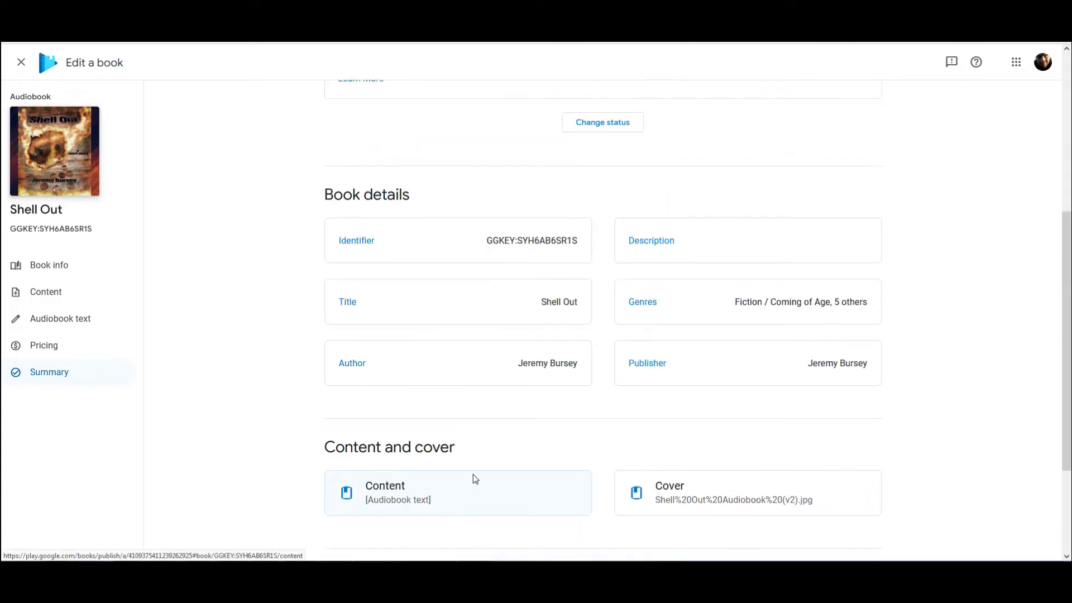
scroll("down", 3)
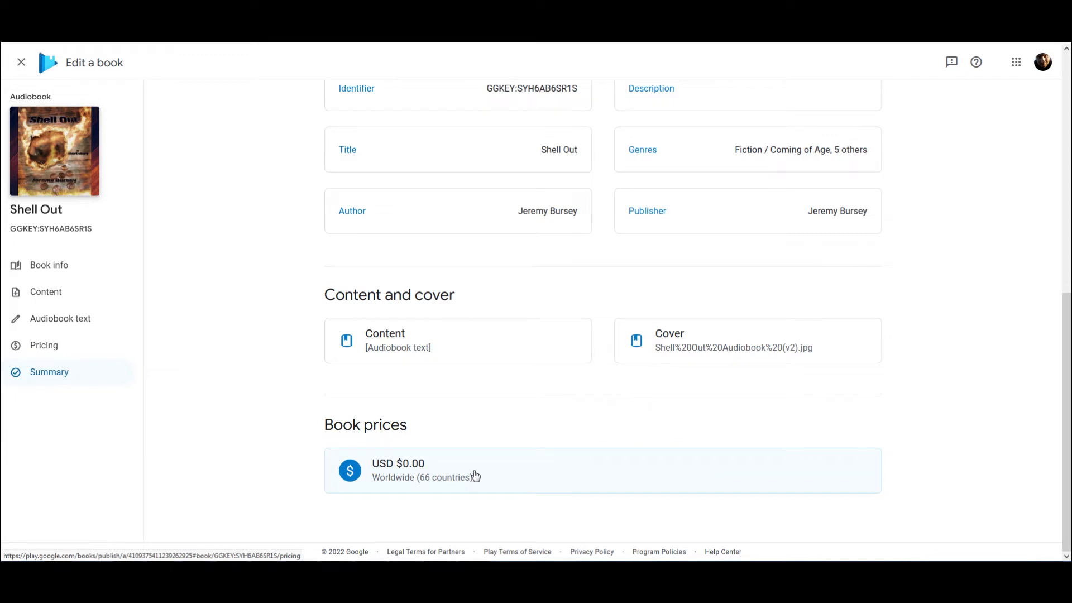
mouse_move(483, 480)
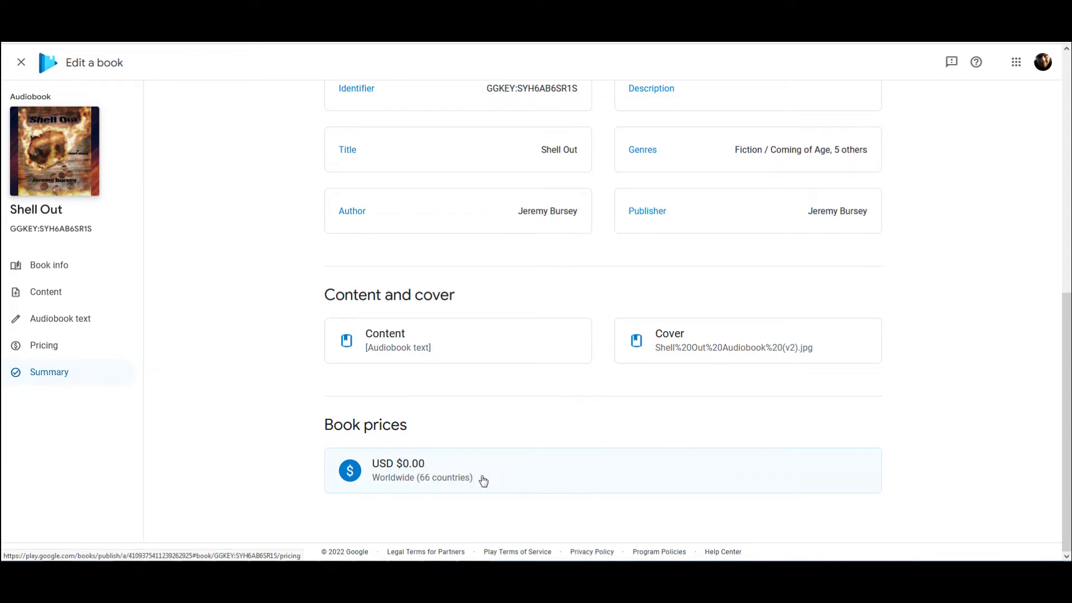
scroll("up", 3)
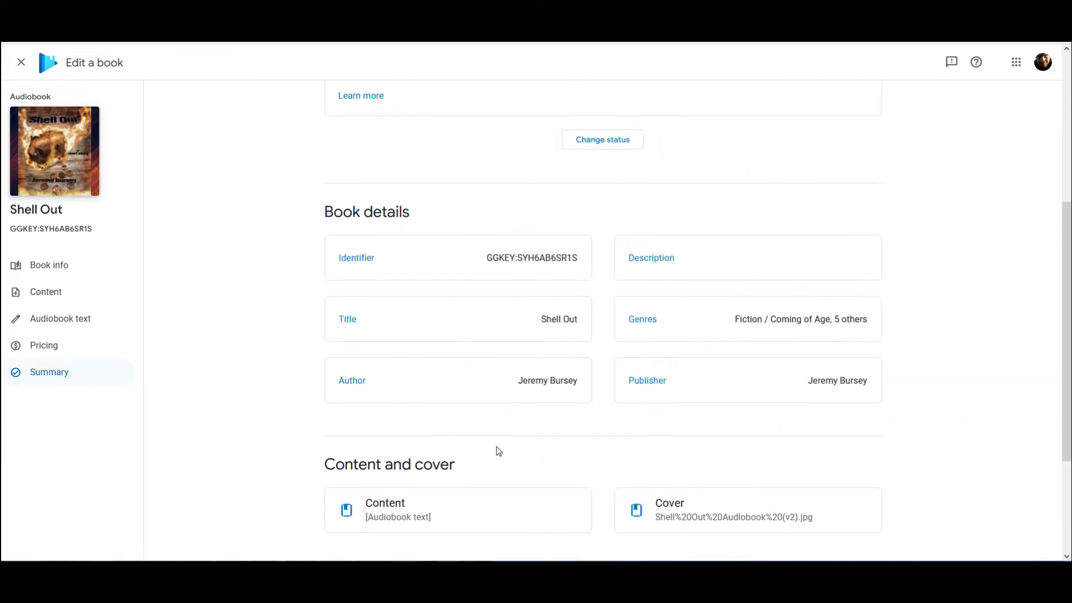
scroll("up", 3)
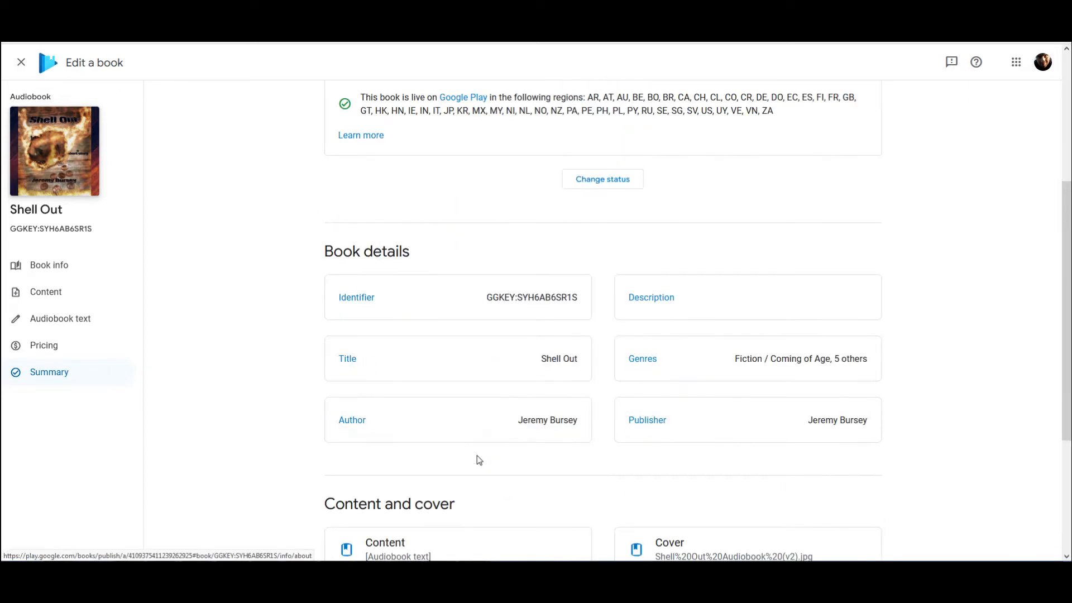
scroll("down", 3)
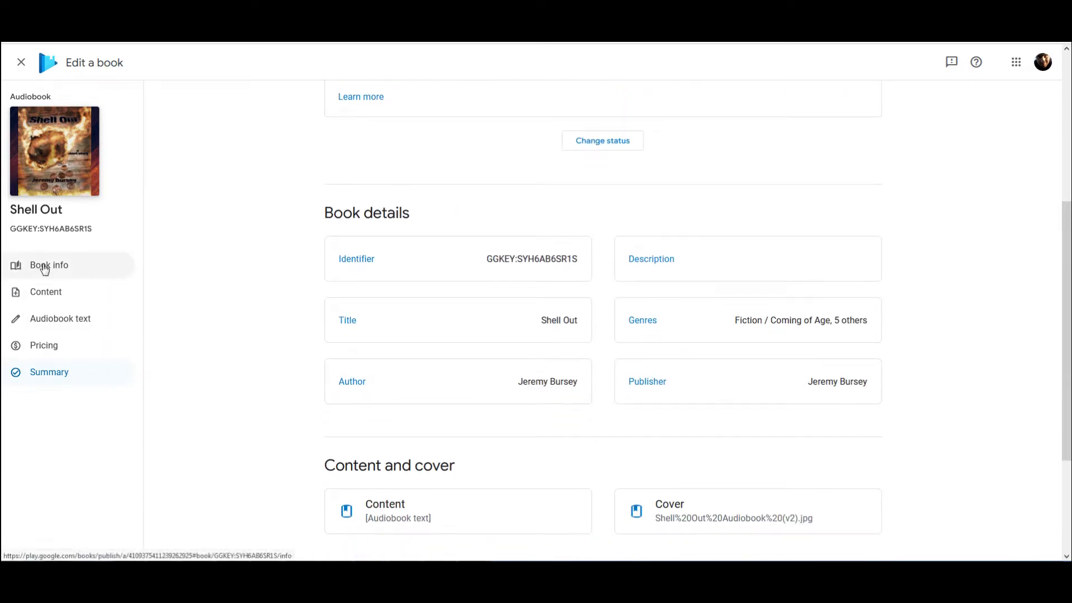
scroll("up", 3)
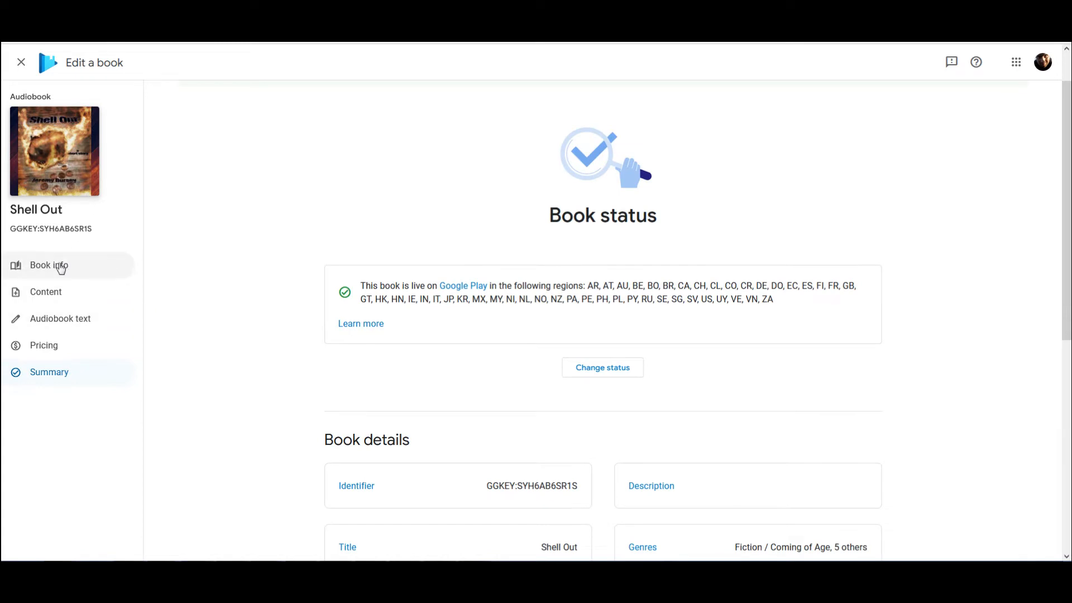
- Open Shell Out's Book info and scroll through its description, publisher, publication date and duration
left_click(49, 265)
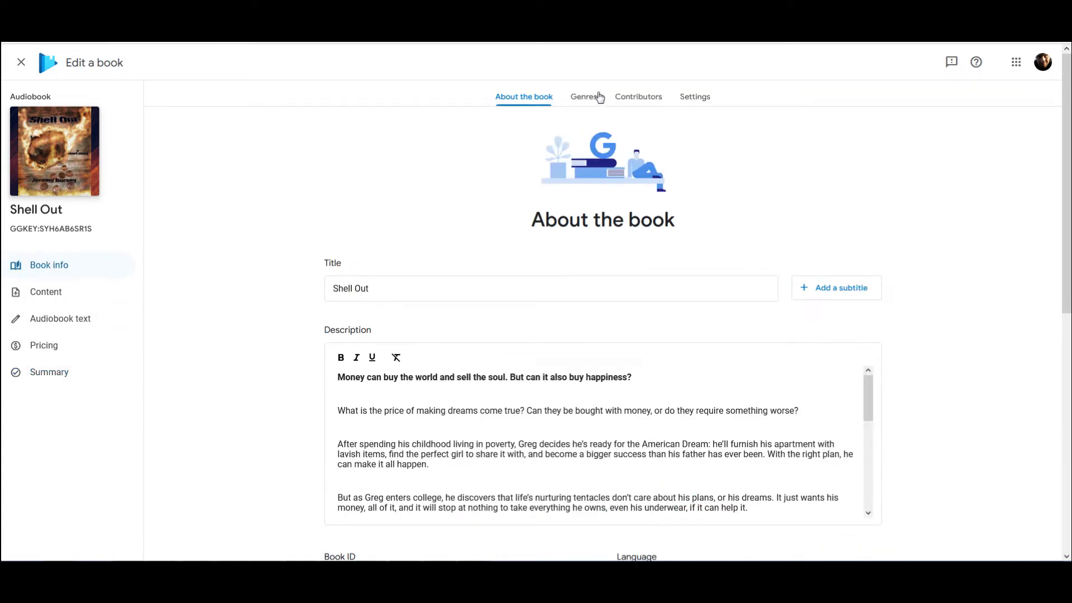
mouse_move(610, 104)
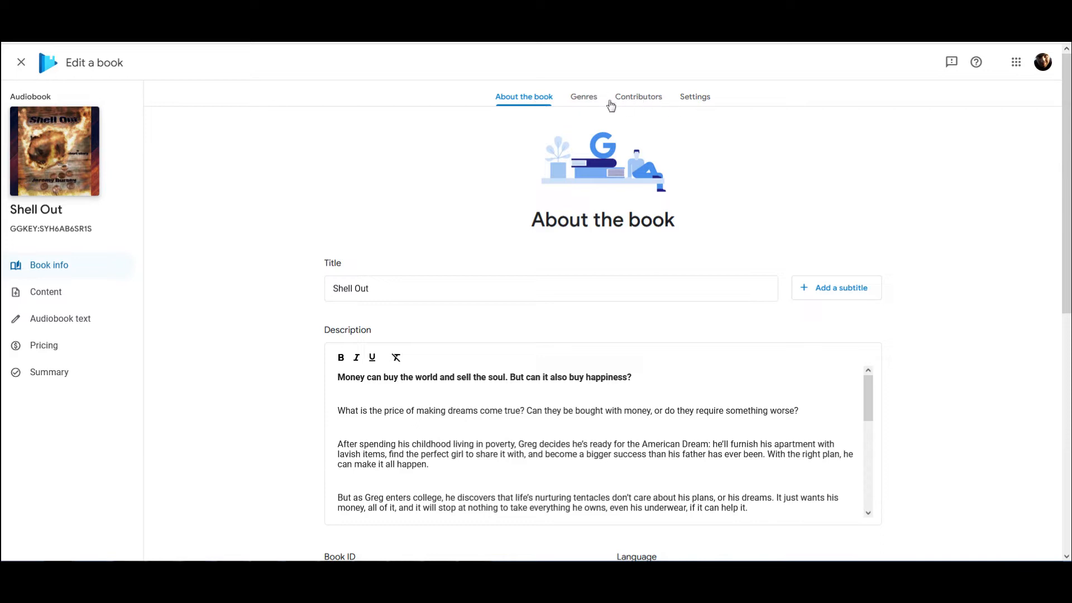
scroll("up", 3)
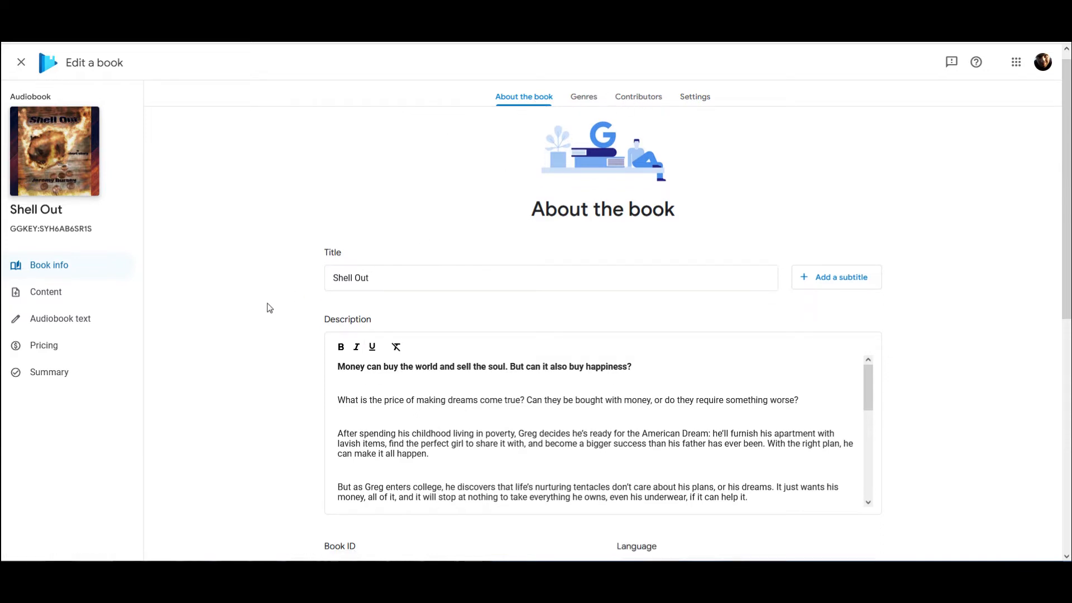
scroll("down", 3)
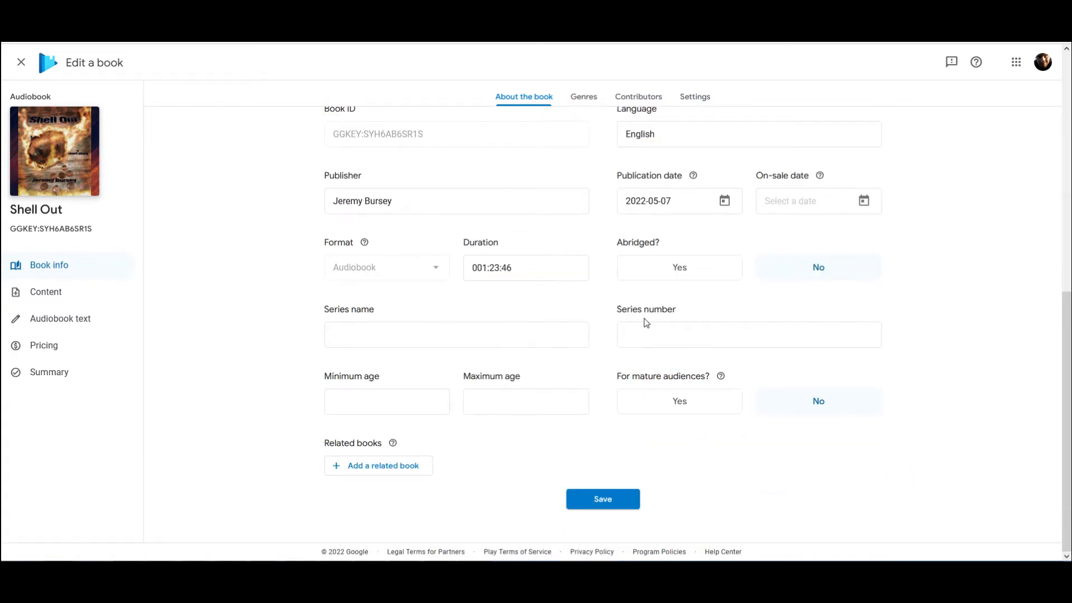
mouse_move(221, 356)
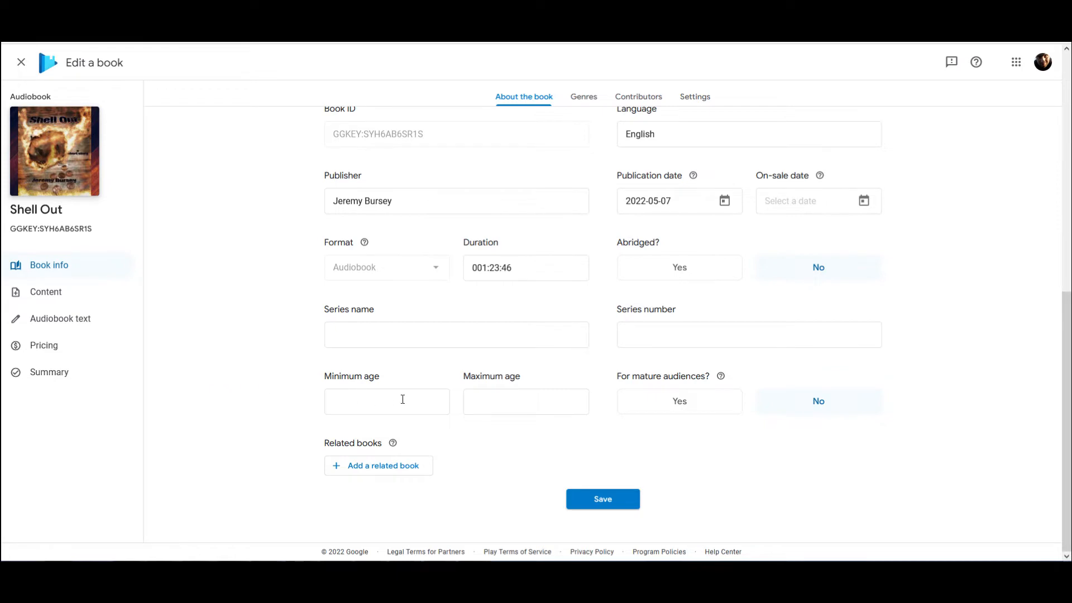
scroll("up", 3)
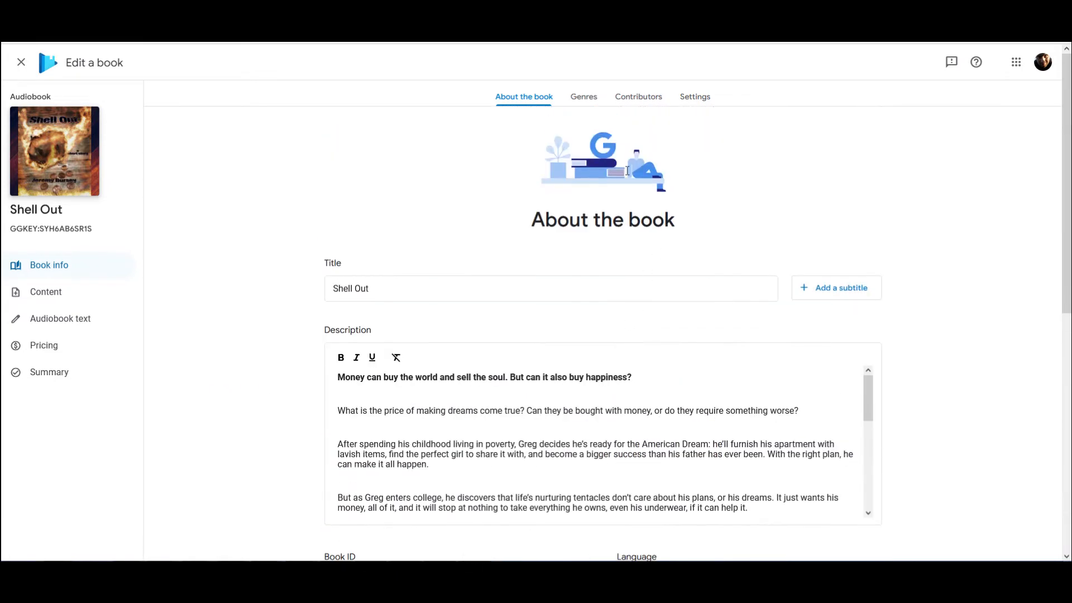
left_click(583, 97)
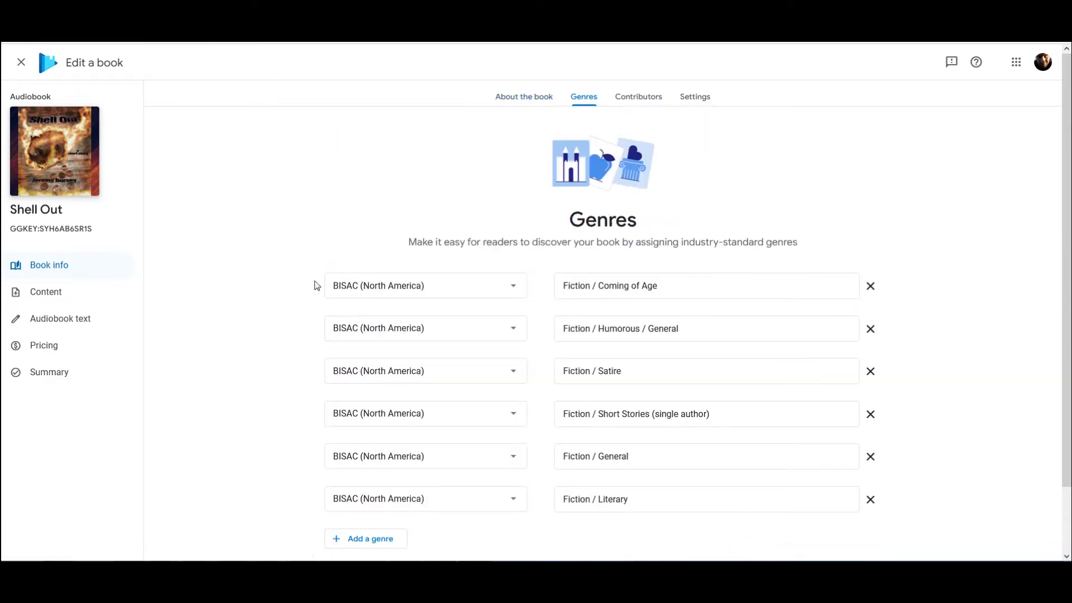
mouse_move(638, 97)
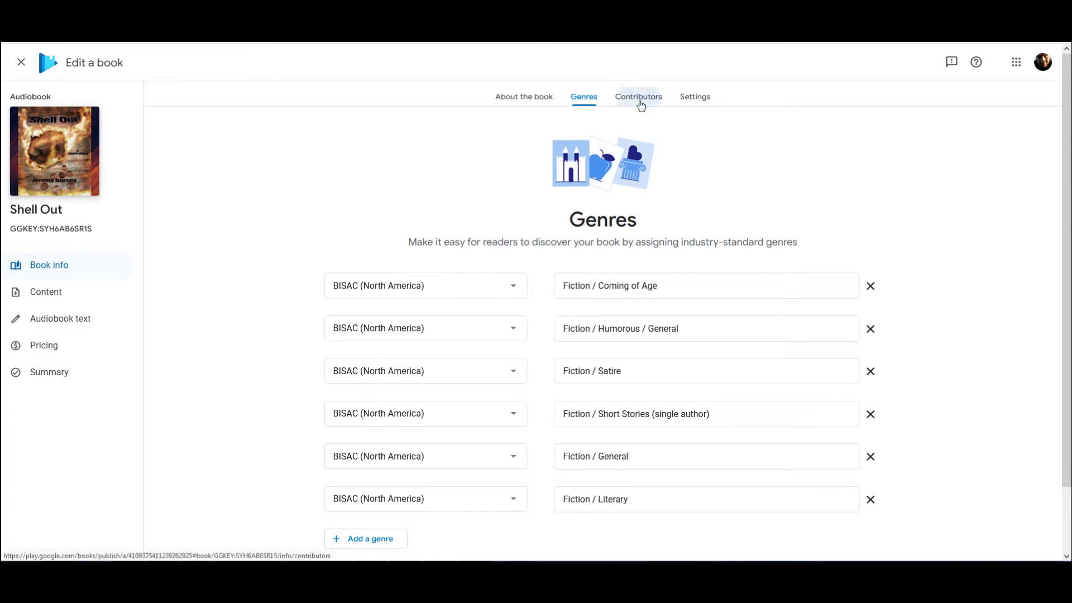
left_click(699, 96)
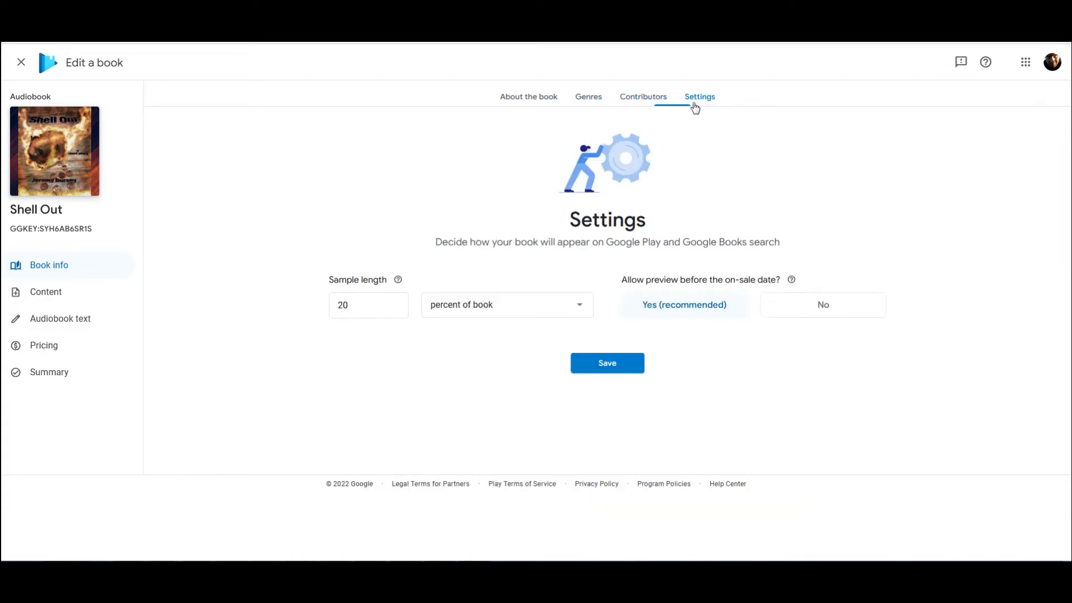
mouse_move(333, 320)
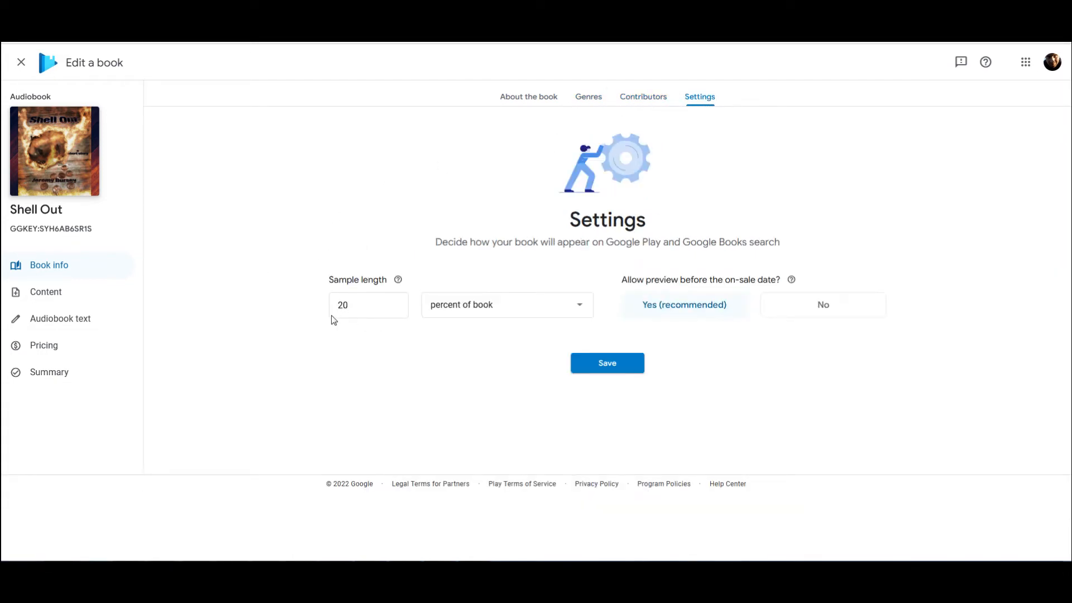
mouse_move(348, 335)
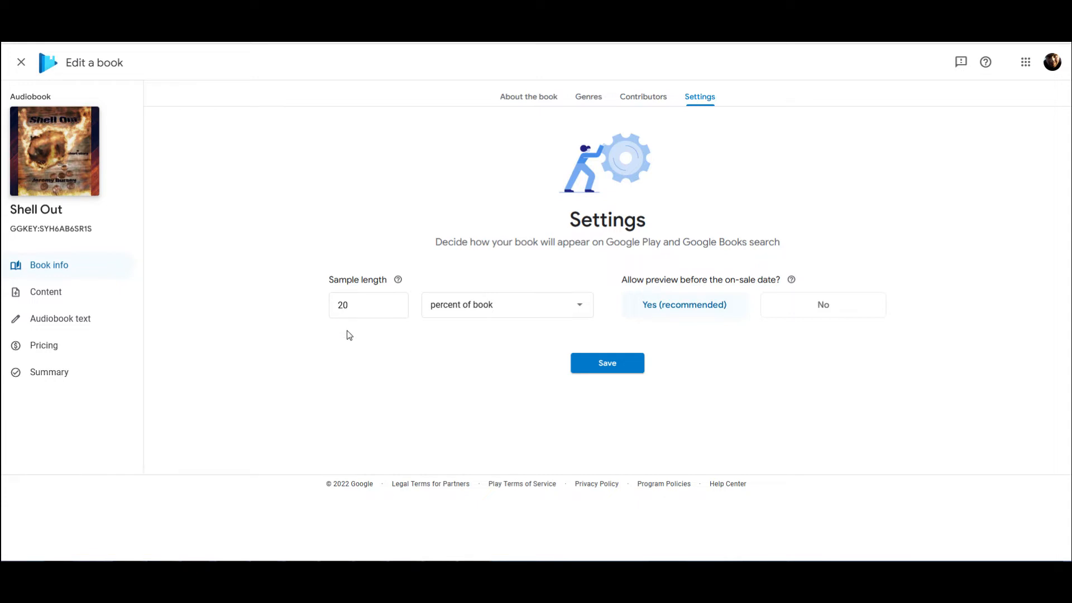
mouse_move(374, 213)
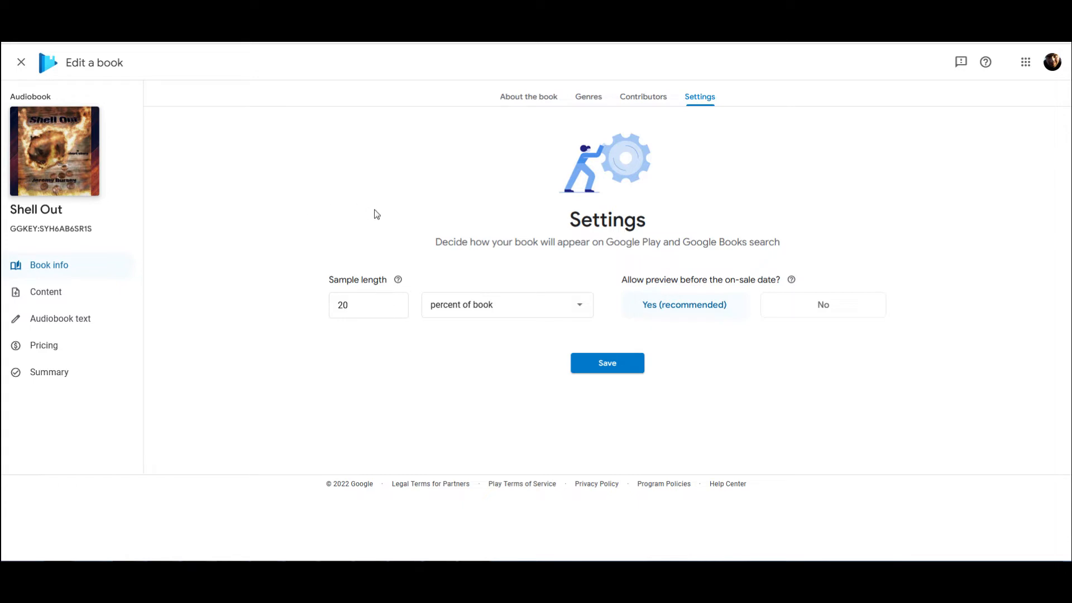
mouse_move(528, 97)
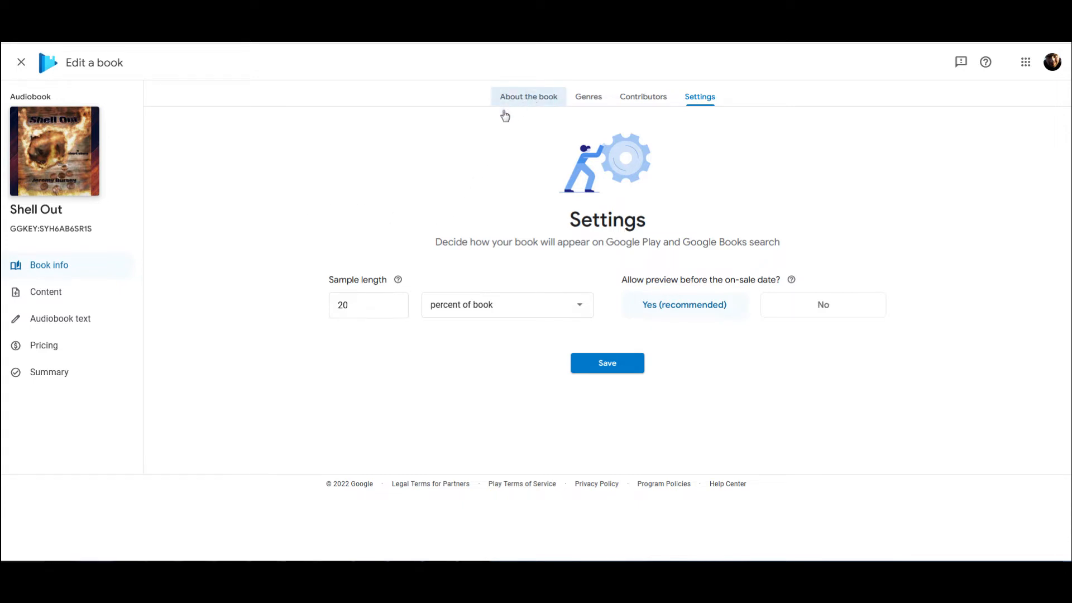
left_click(528, 97)
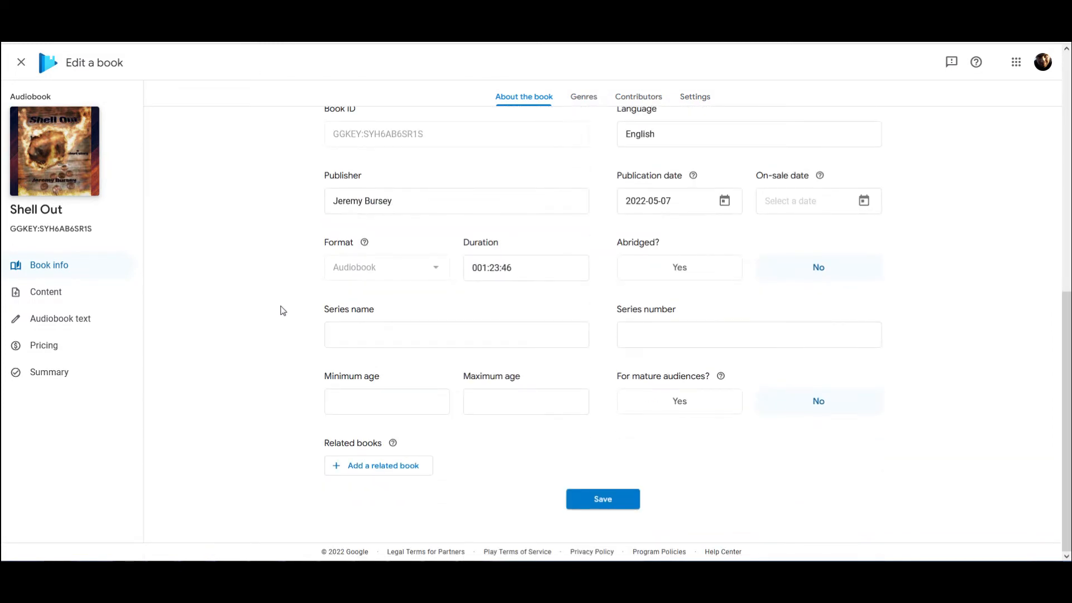
scroll("up", 3)
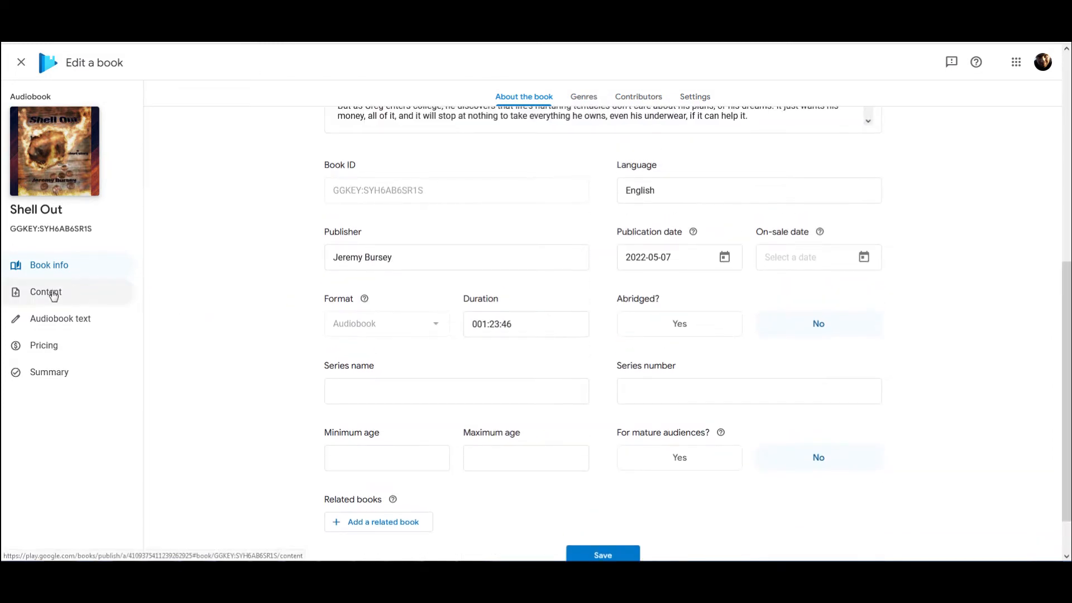
- Open Shell Out's Content page, confirming the content and cover files are live without issues
left_click(46, 292)
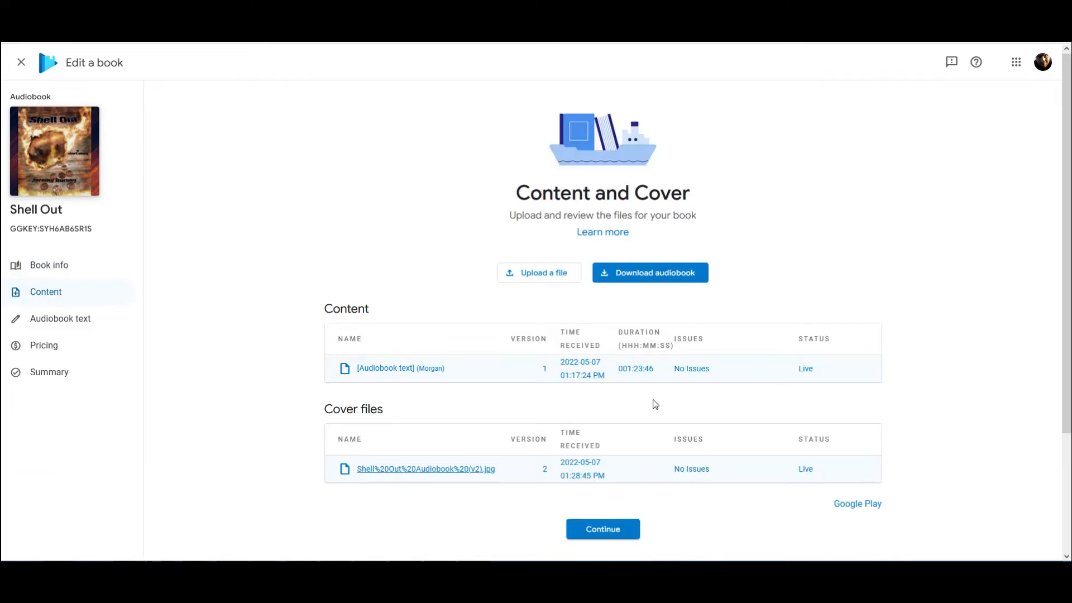
mouse_move(638, 374)
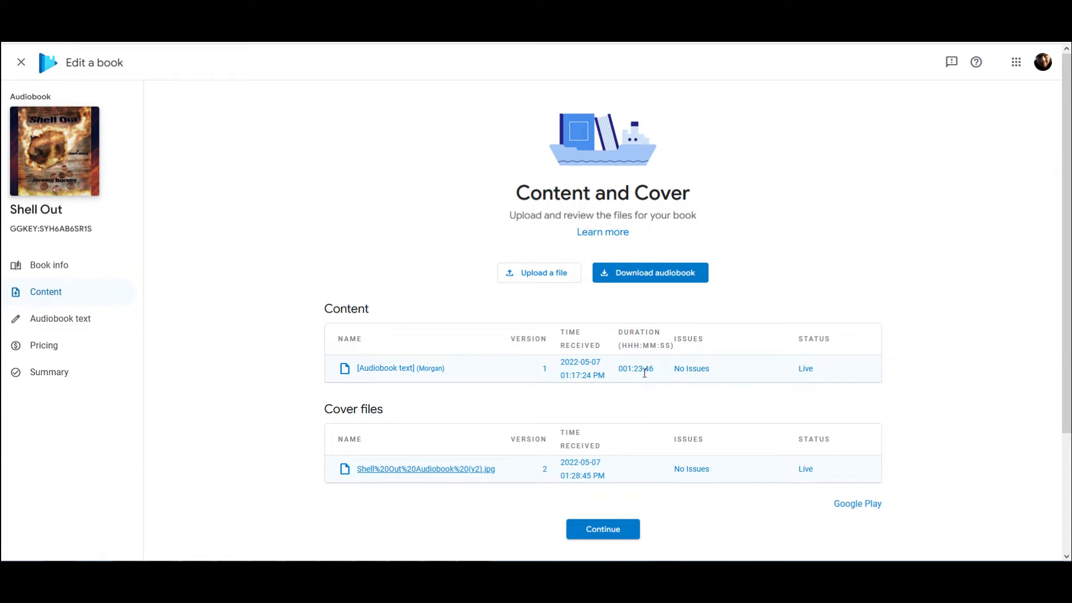
mouse_move(518, 342)
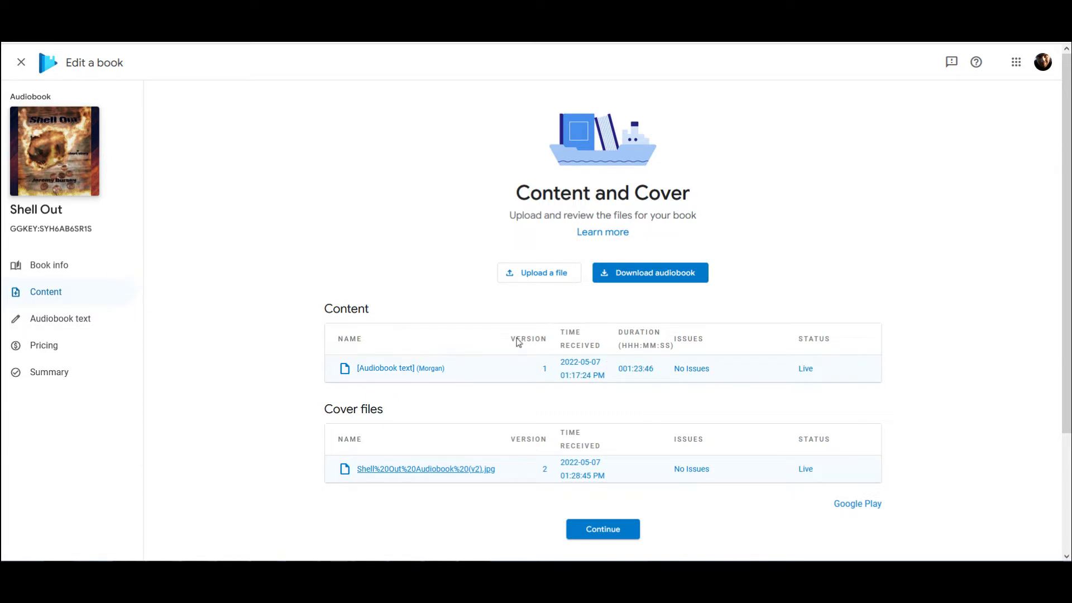
mouse_move(494, 381)
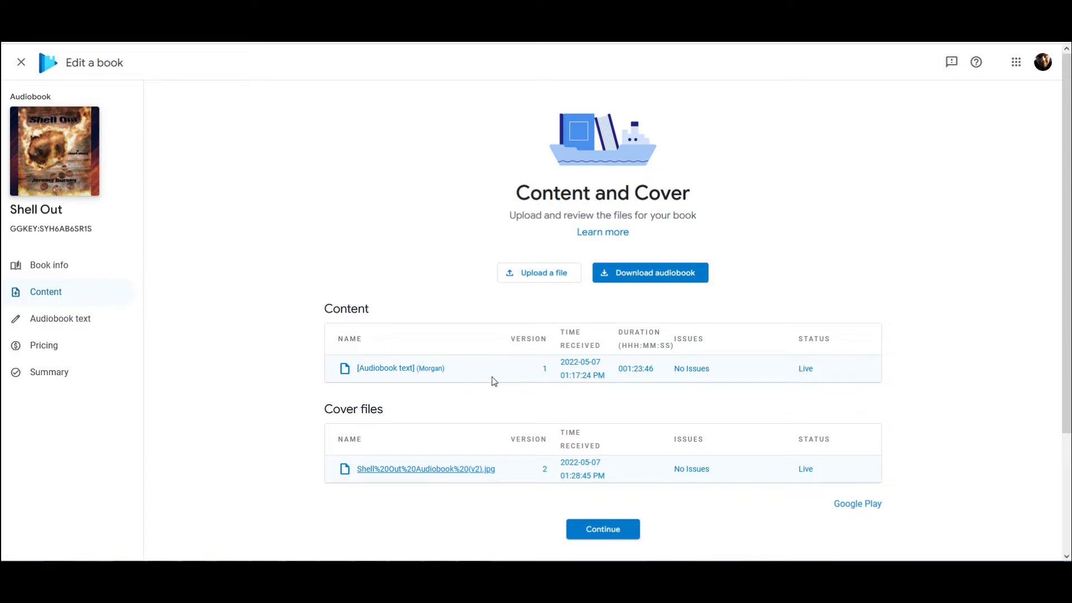
mouse_move(514, 356)
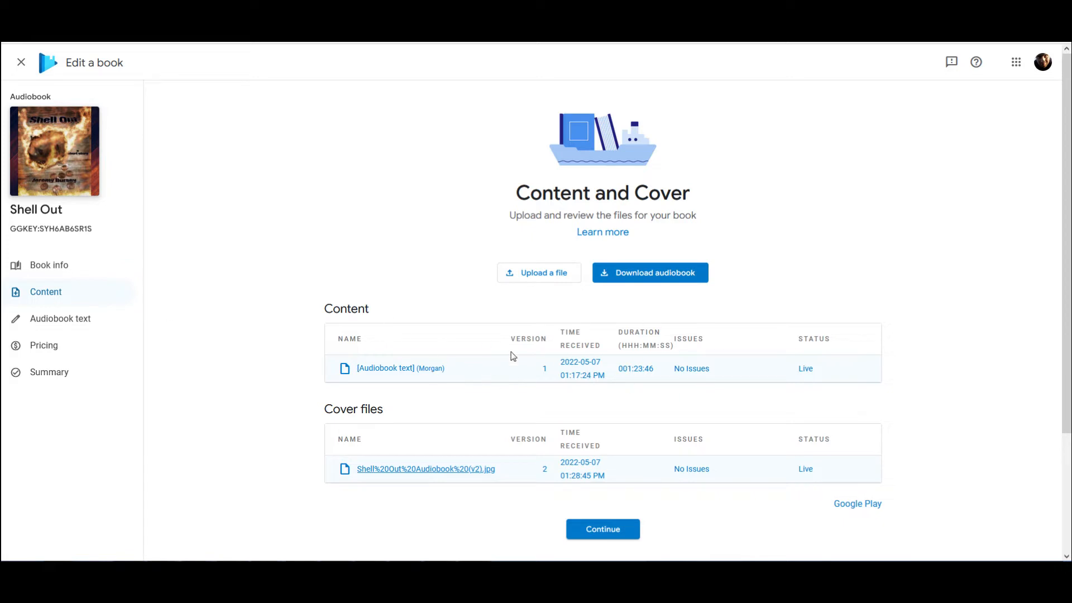
mouse_move(646, 371)
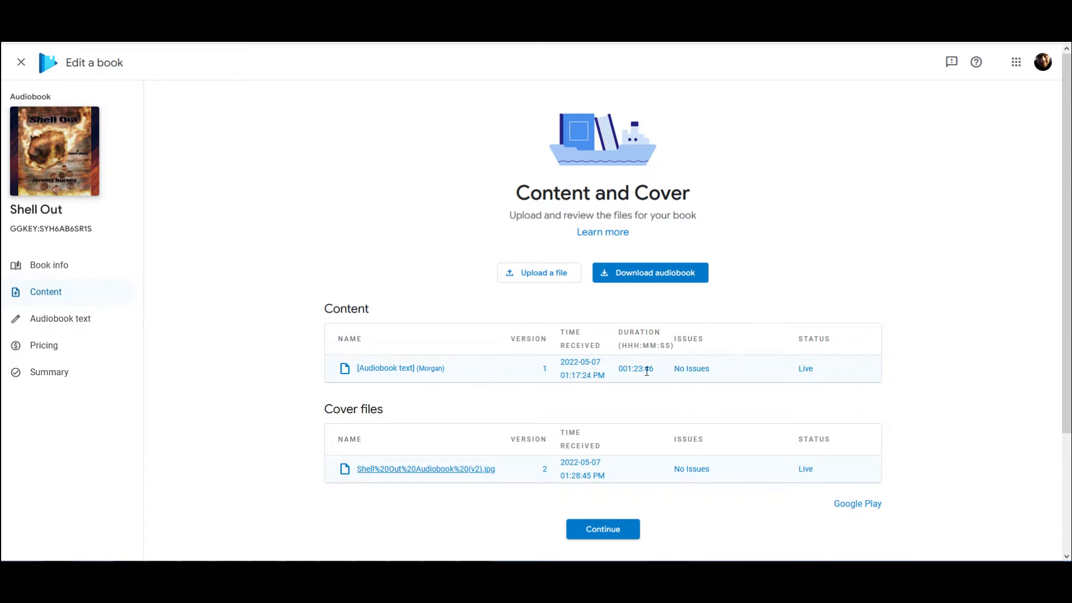
mouse_move(146, 335)
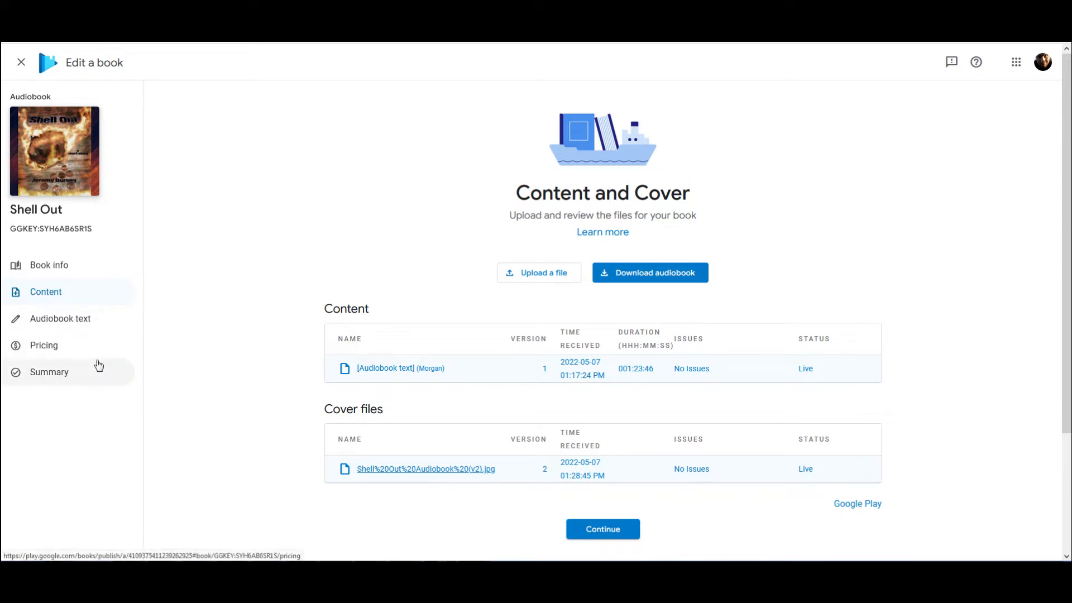
scroll("down", 3)
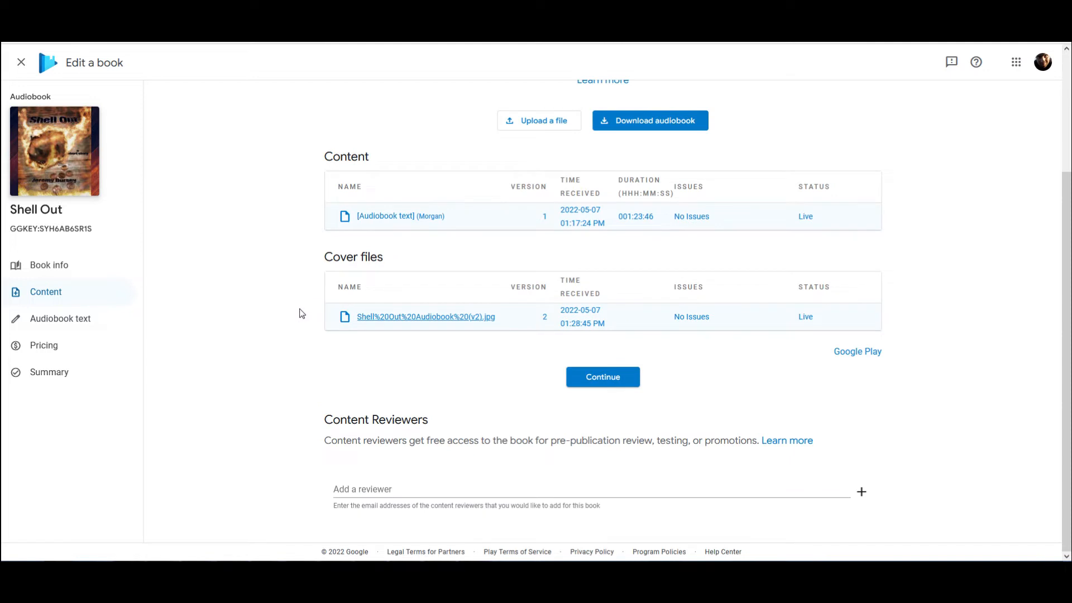
scroll("up", 3)
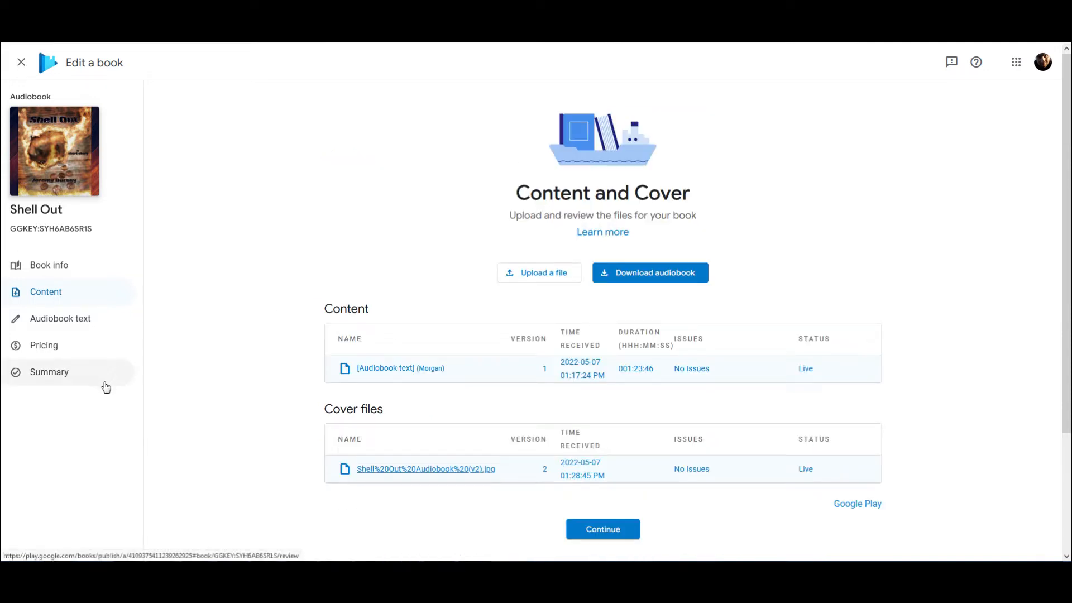
mouse_move(48, 130)
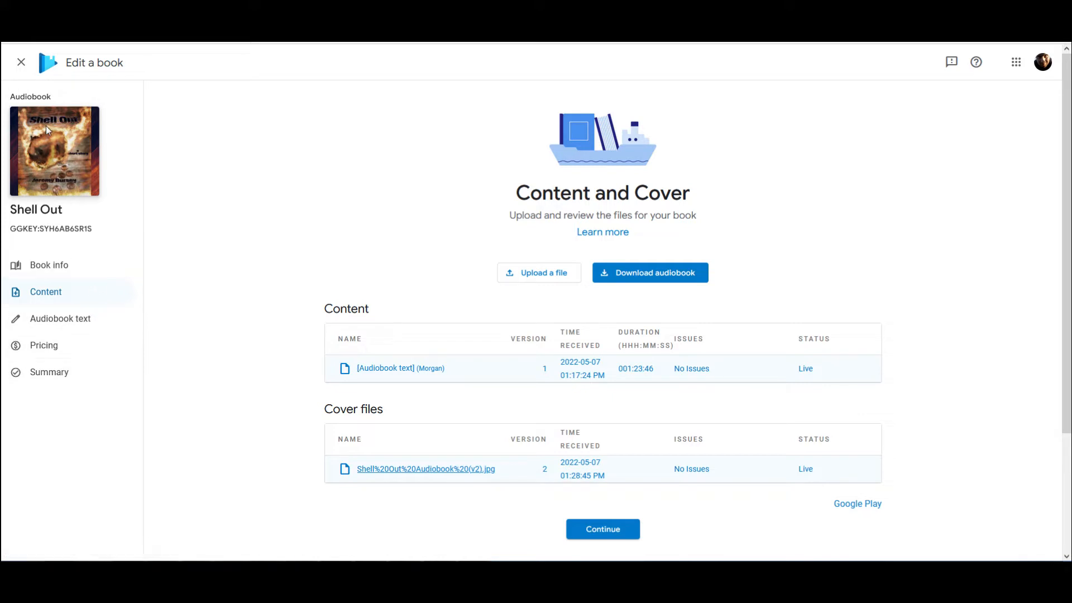
mouse_move(156, 198)
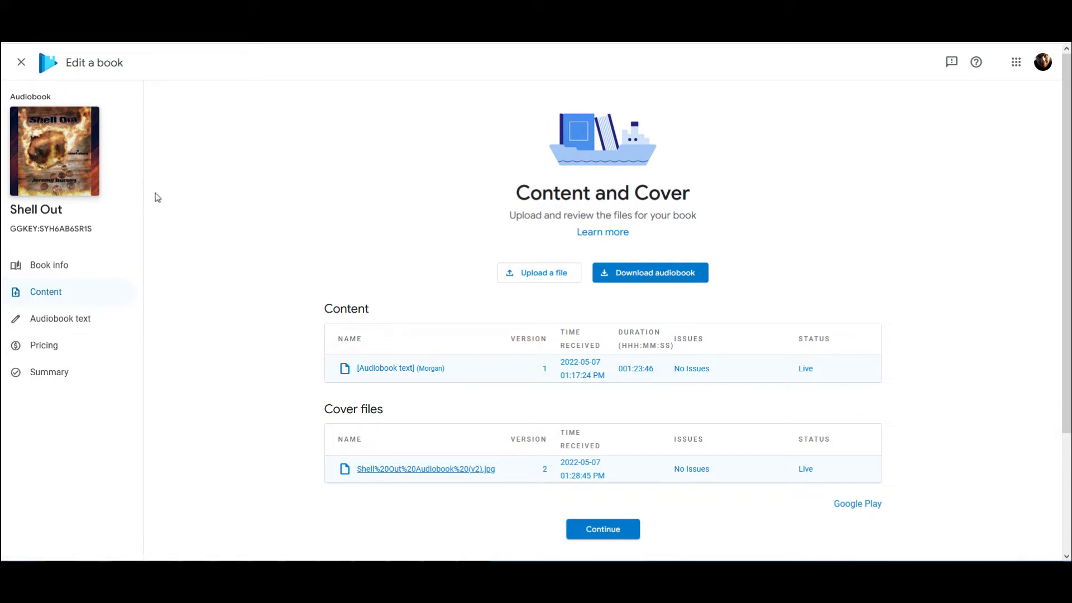
mouse_move(44, 345)
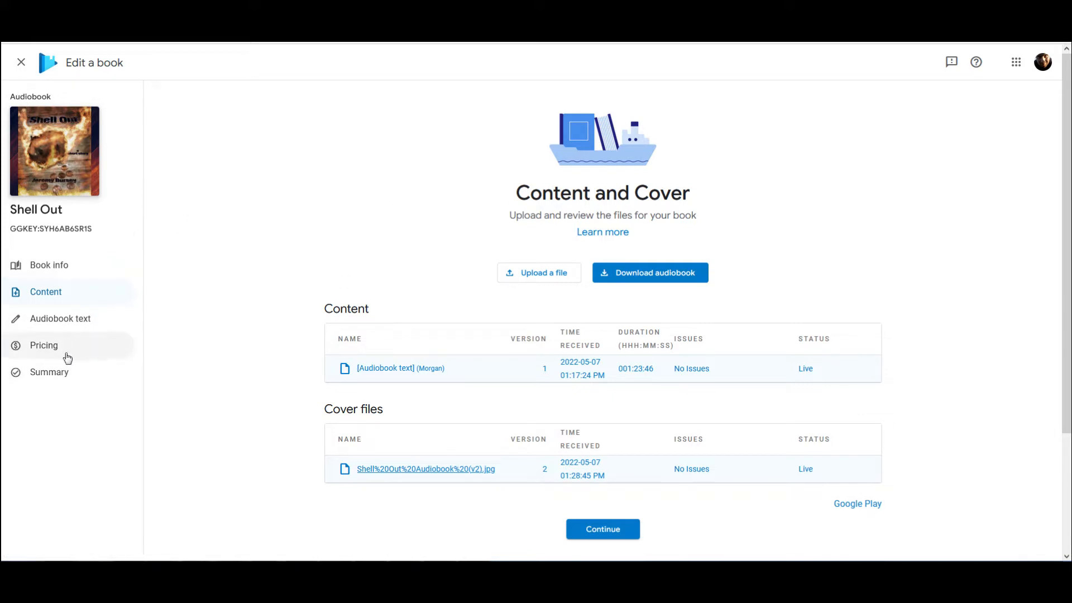
mouse_move(83, 375)
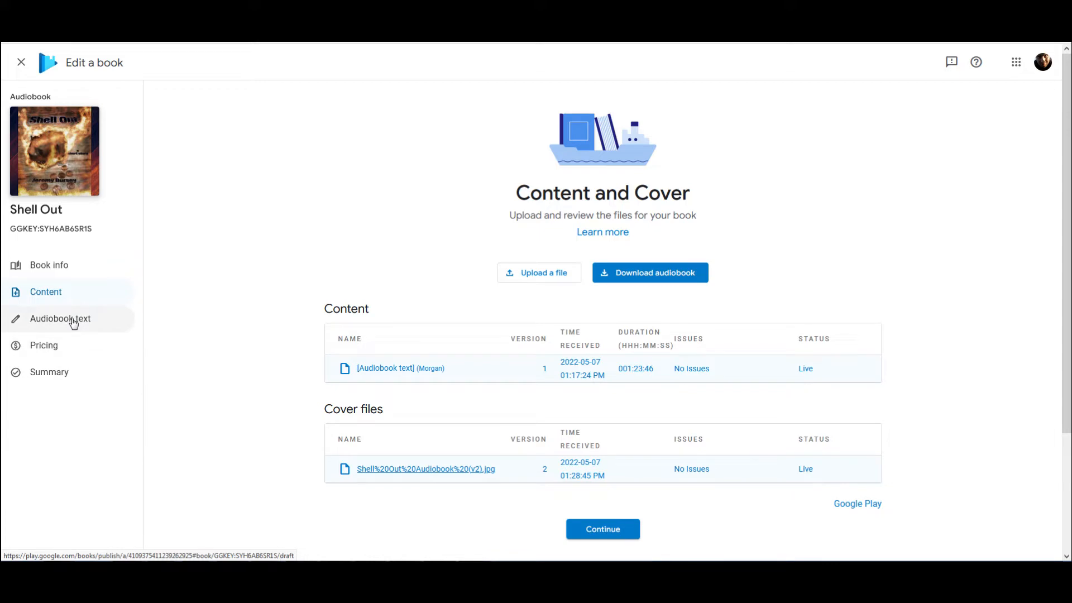
- Open Shell Out's audiobook text editor with the Morgan voice and dismiss the editing tips
left_click(60, 319)
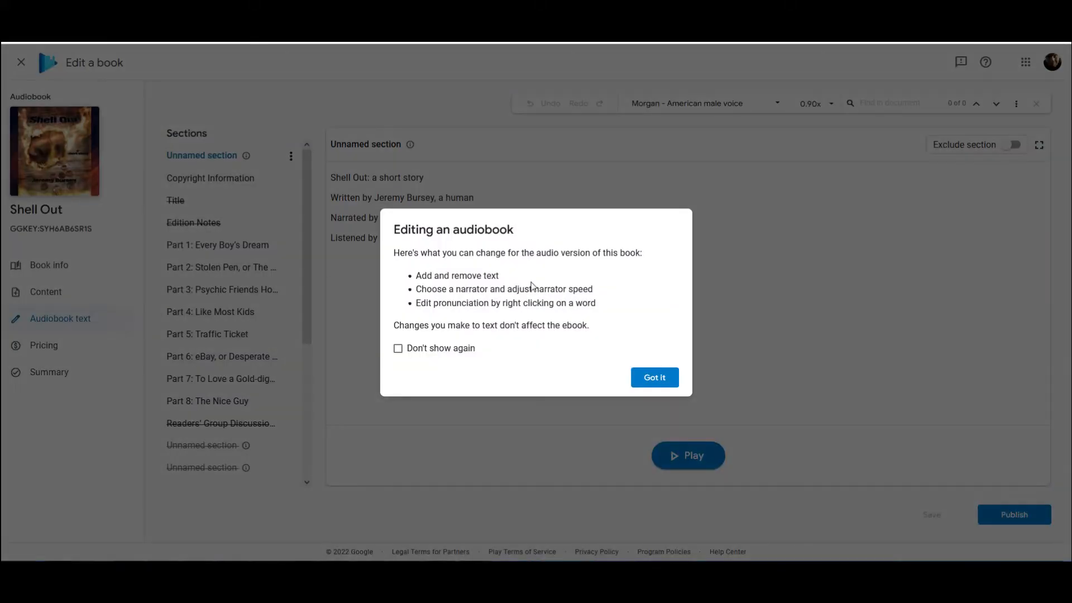
left_click(653, 378)
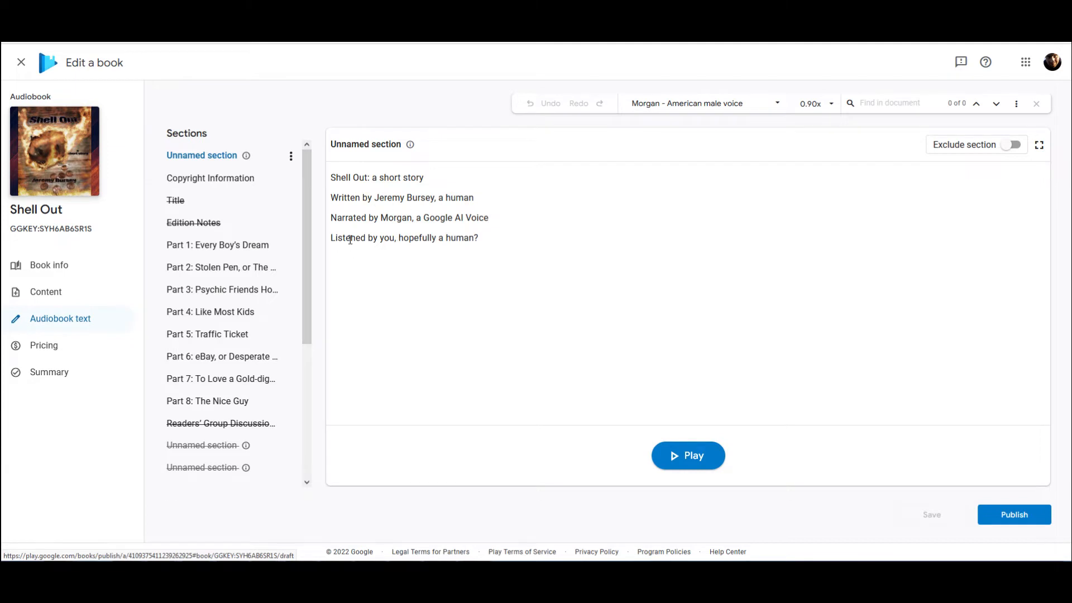
mouse_move(402, 217)
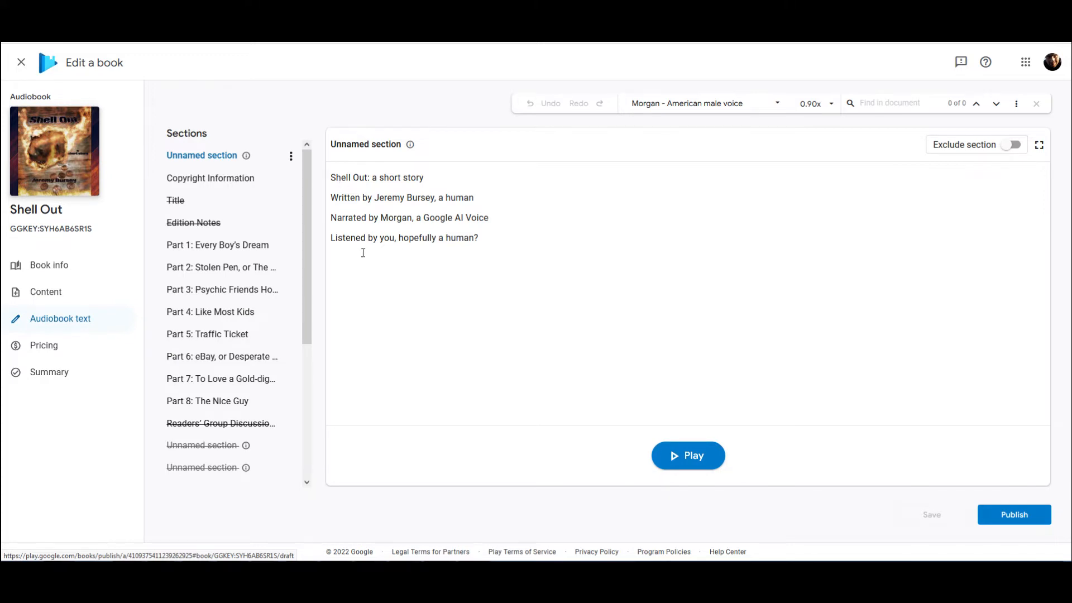
mouse_move(235, 244)
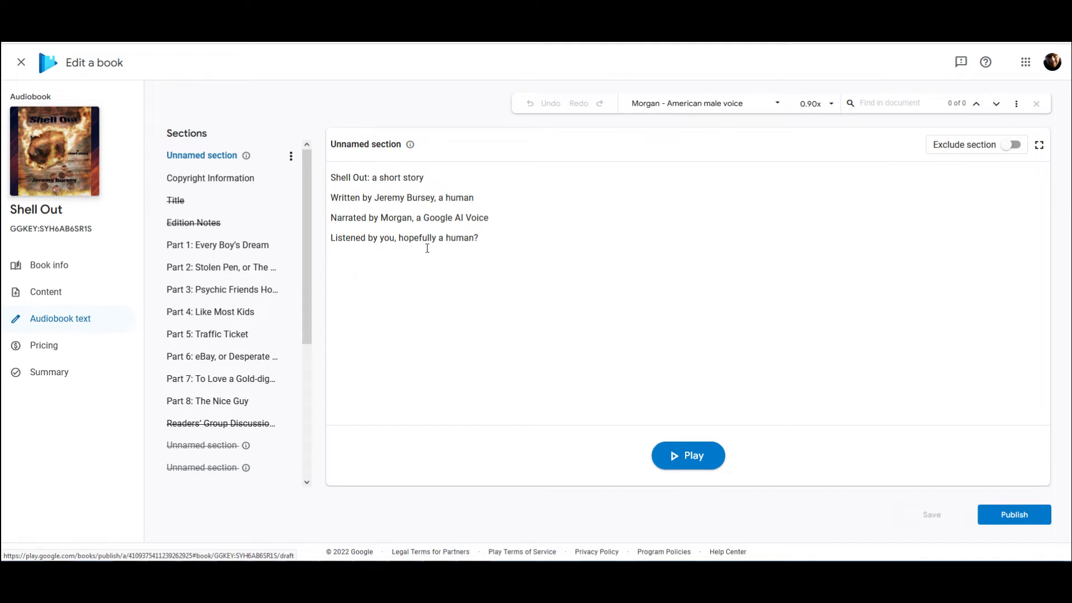
mouse_move(125, 262)
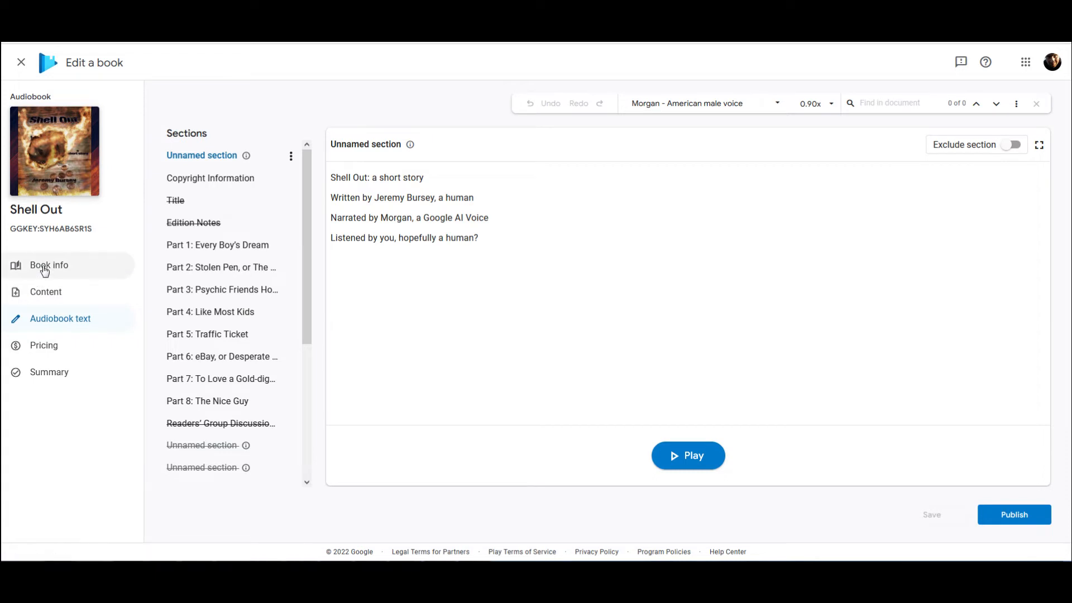
- Leave the book editor and reopen the Shell Out audiobook's Summary from the catalog
left_click(49, 266)
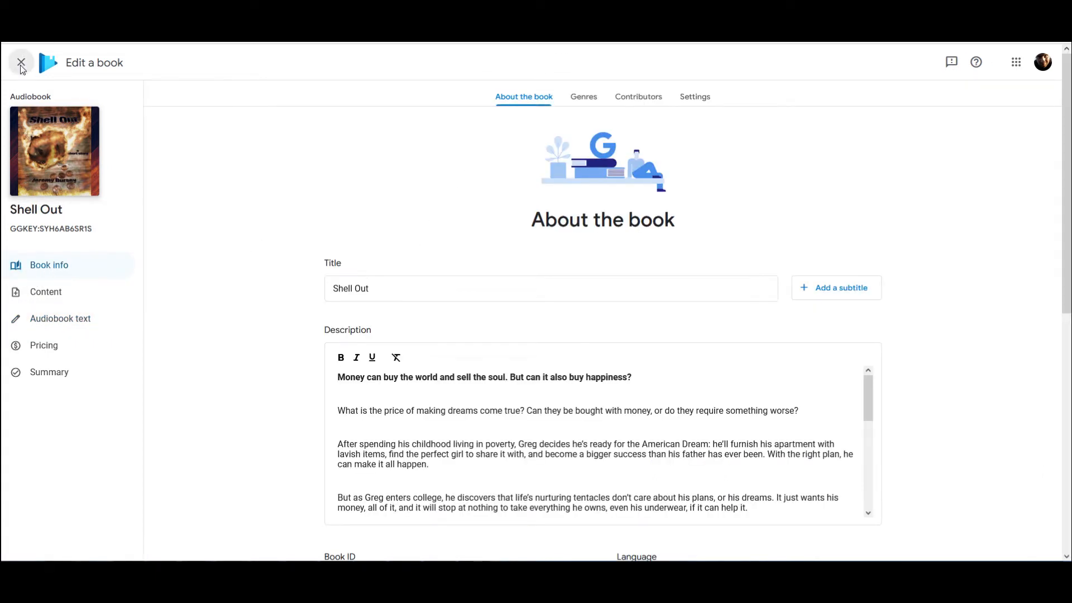
left_click(20, 62)
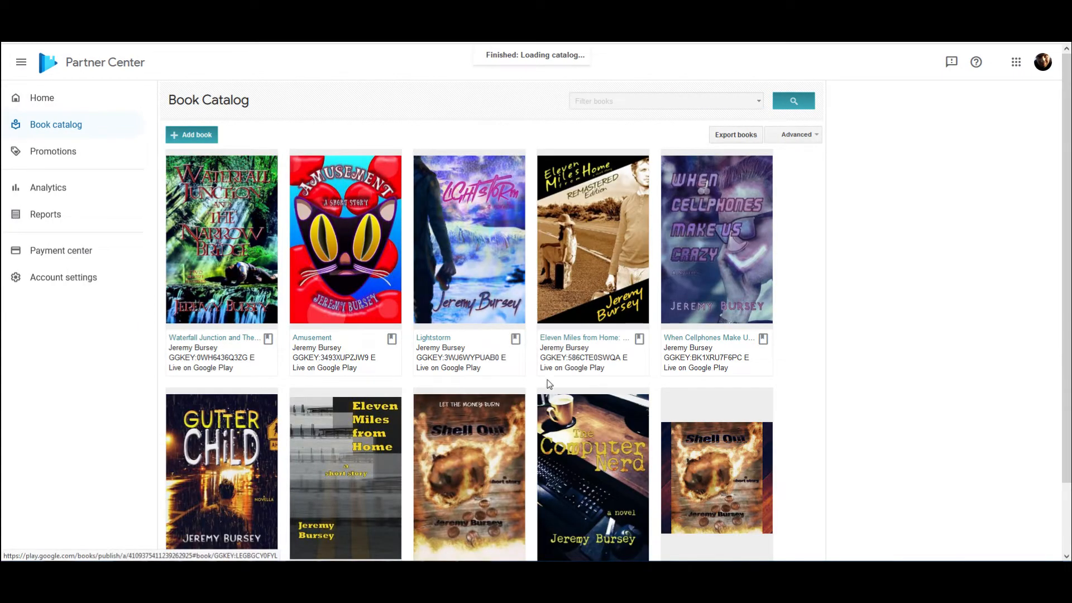
left_click(716, 476)
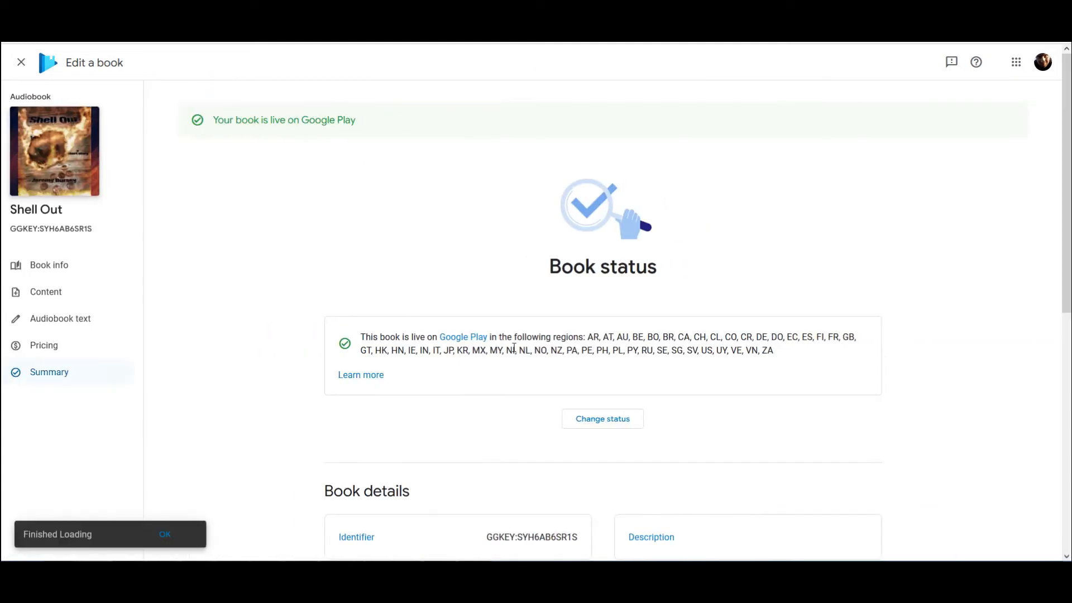
- View Shell Out's public Google Play listing and start playing the audiobook
left_click(463, 336)
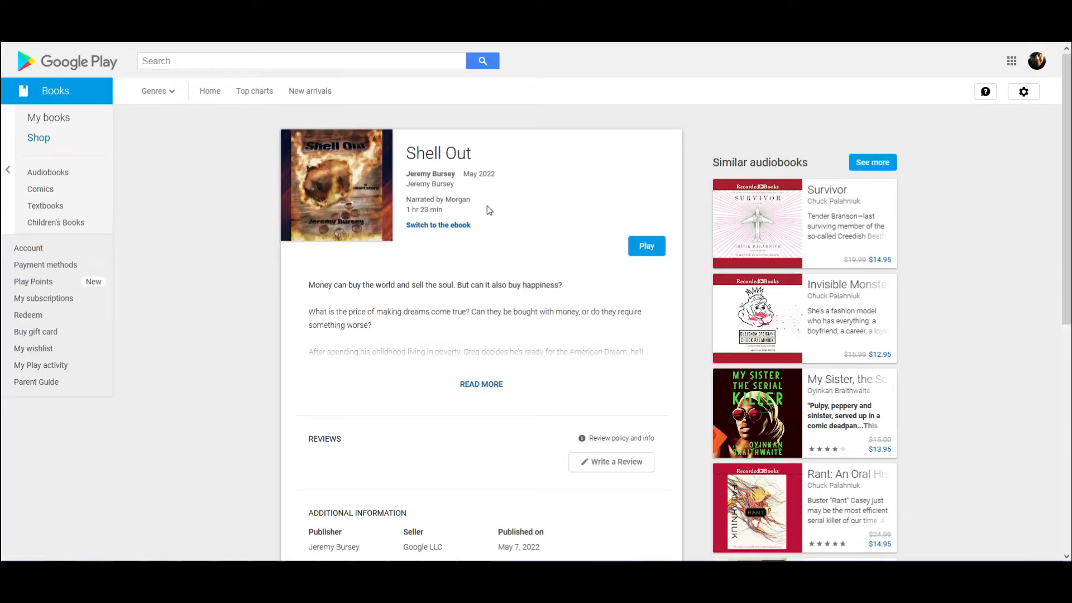
mouse_move(462, 338)
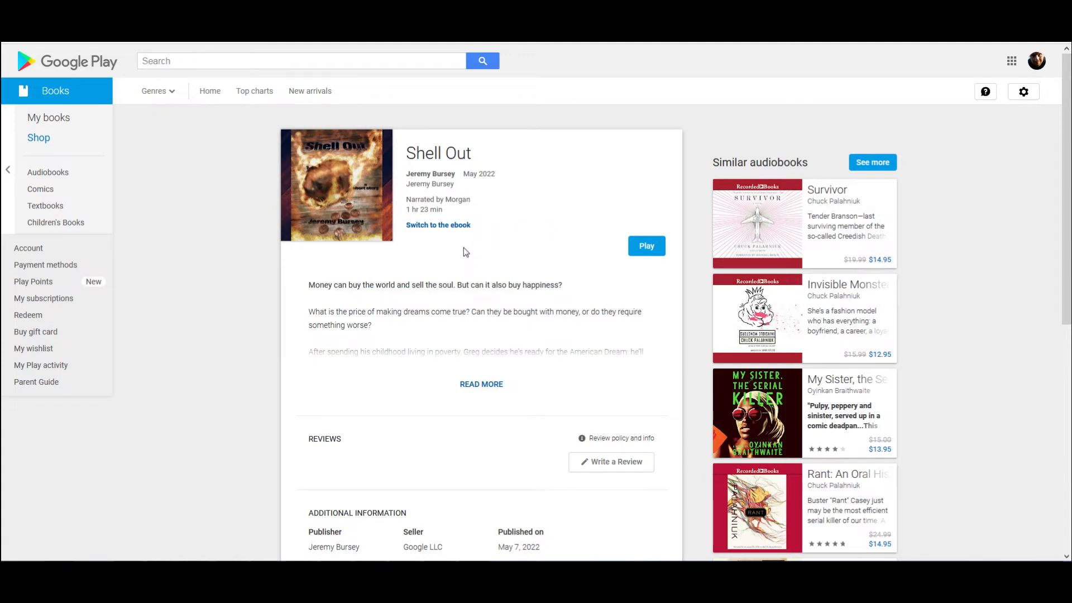
scroll("down", 3)
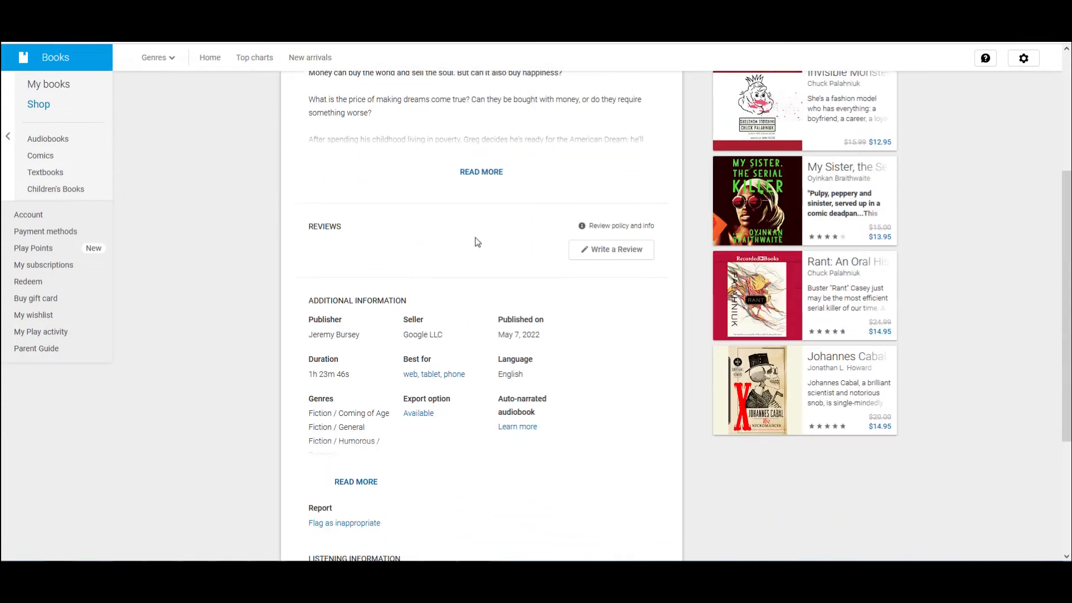
scroll("up", 3)
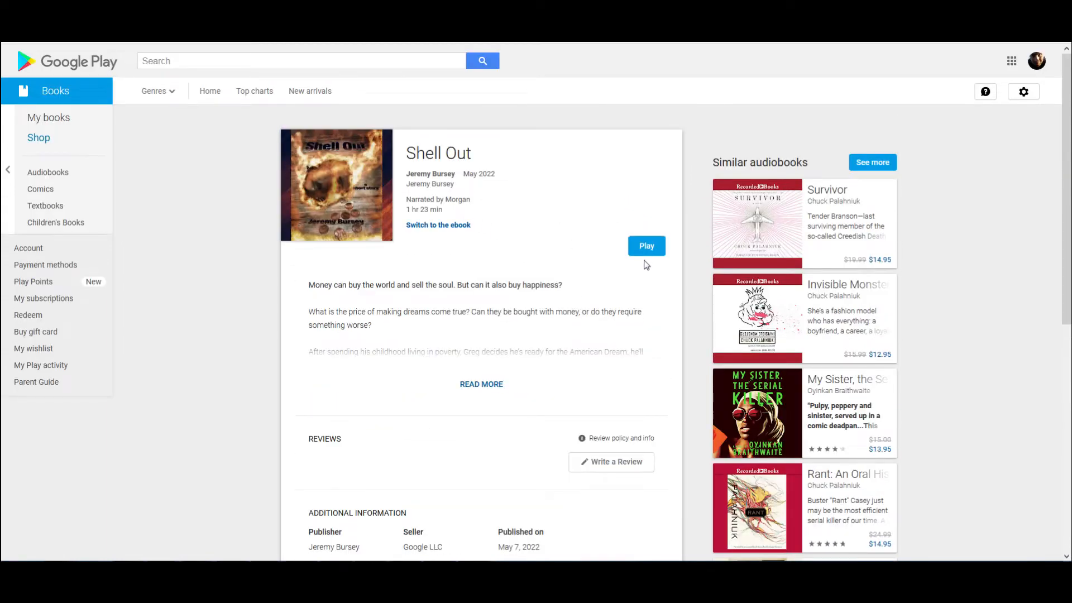
left_click(645, 246)
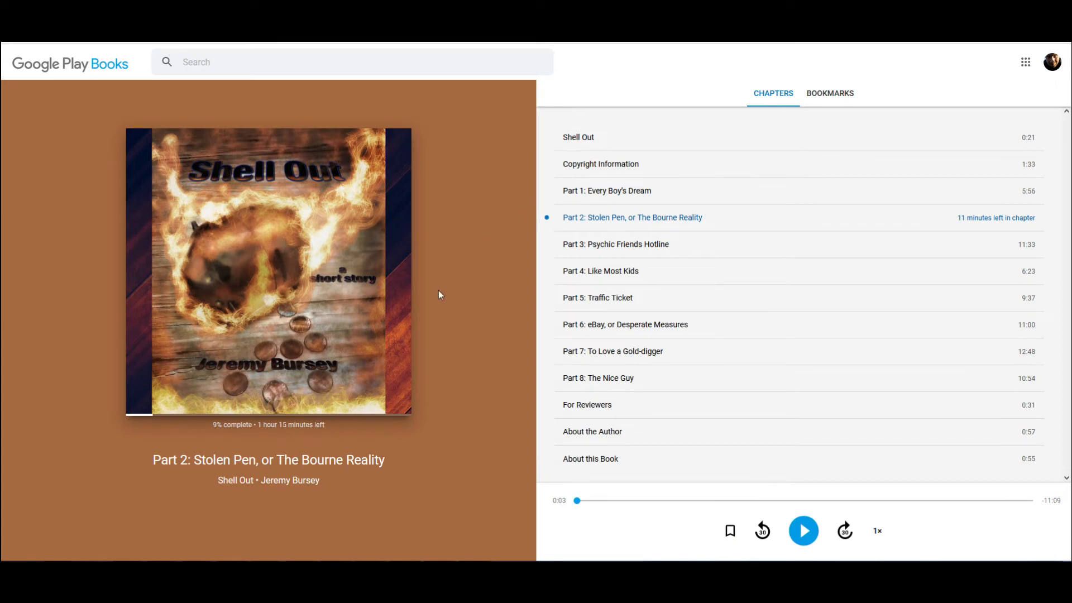
- Play and pause the opening chapter, check Bookmarks (none), then return to Chapters
left_click(578, 137)
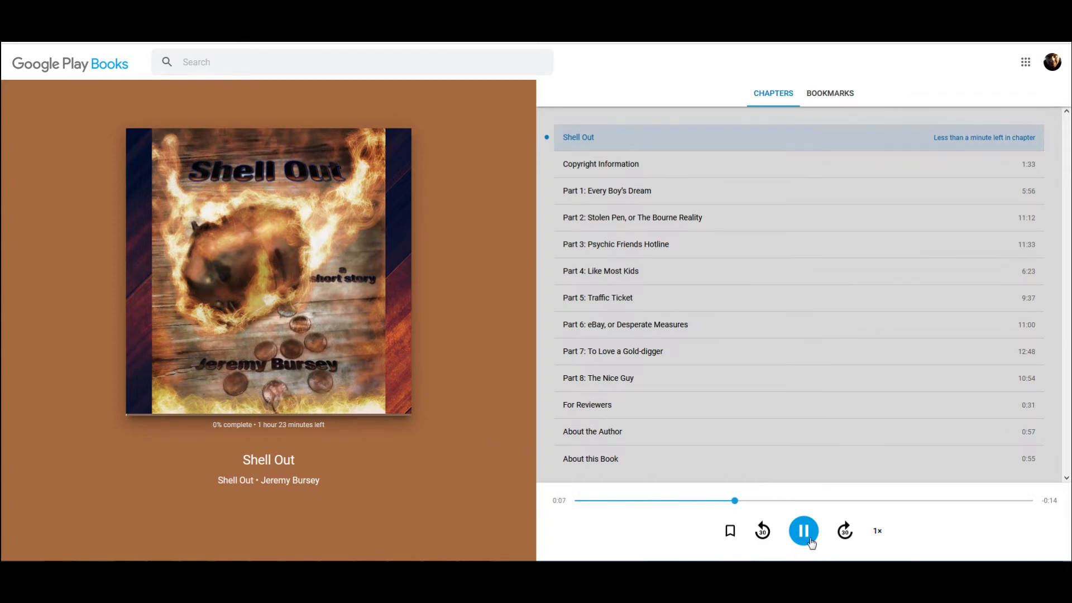
left_click(804, 531)
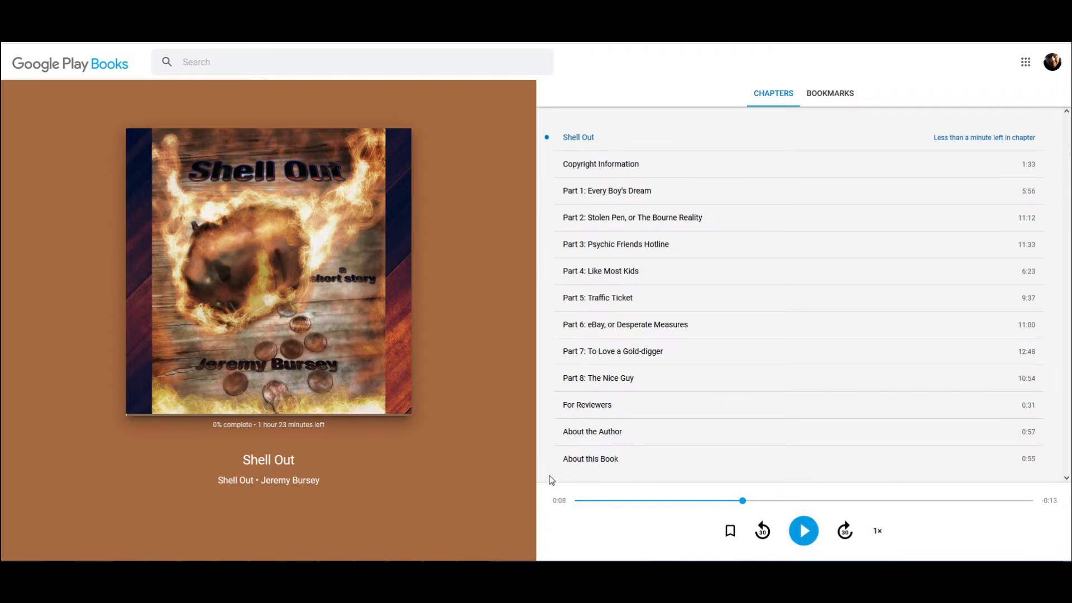
mouse_move(555, 486)
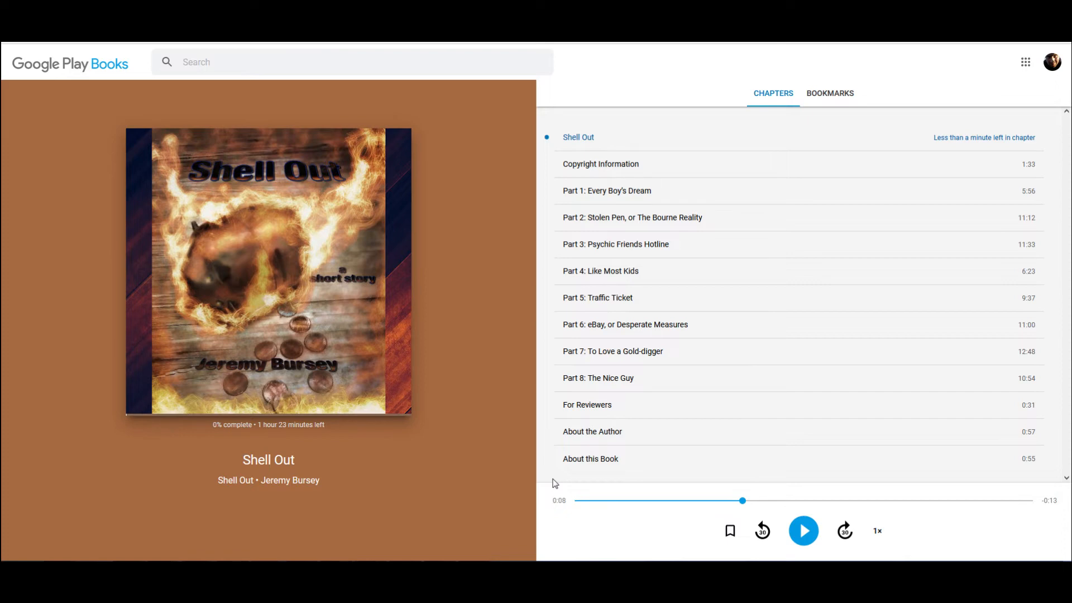
mouse_move(509, 328)
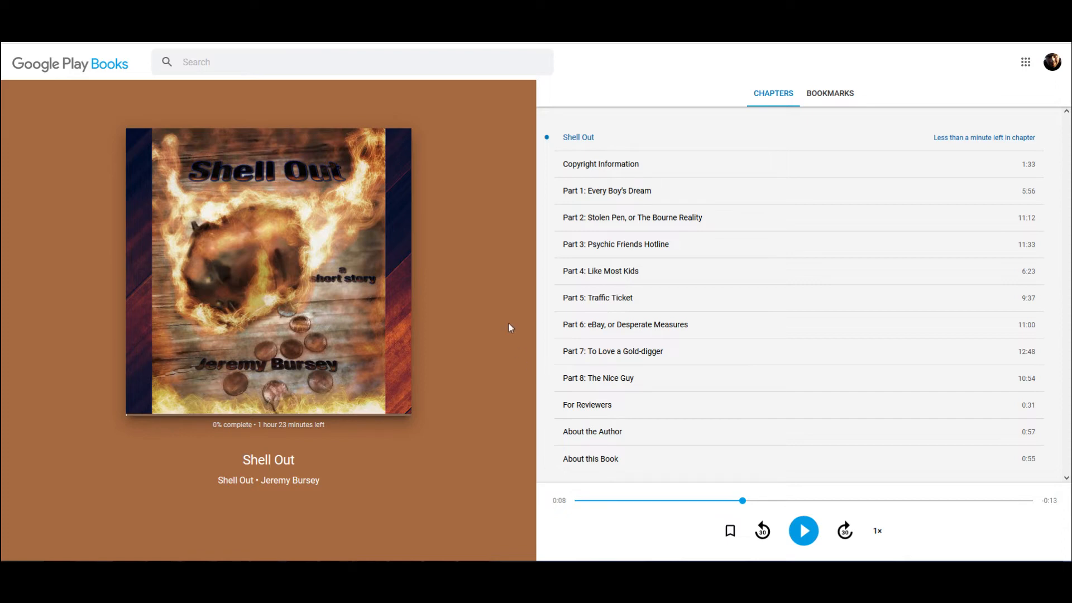
mouse_move(466, 314)
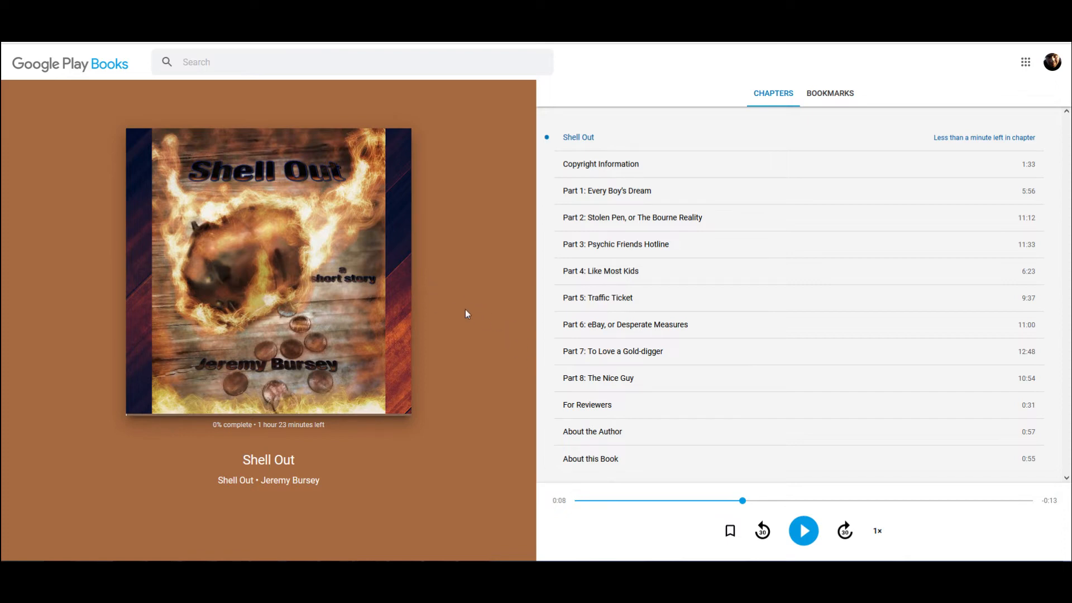
mouse_move(502, 211)
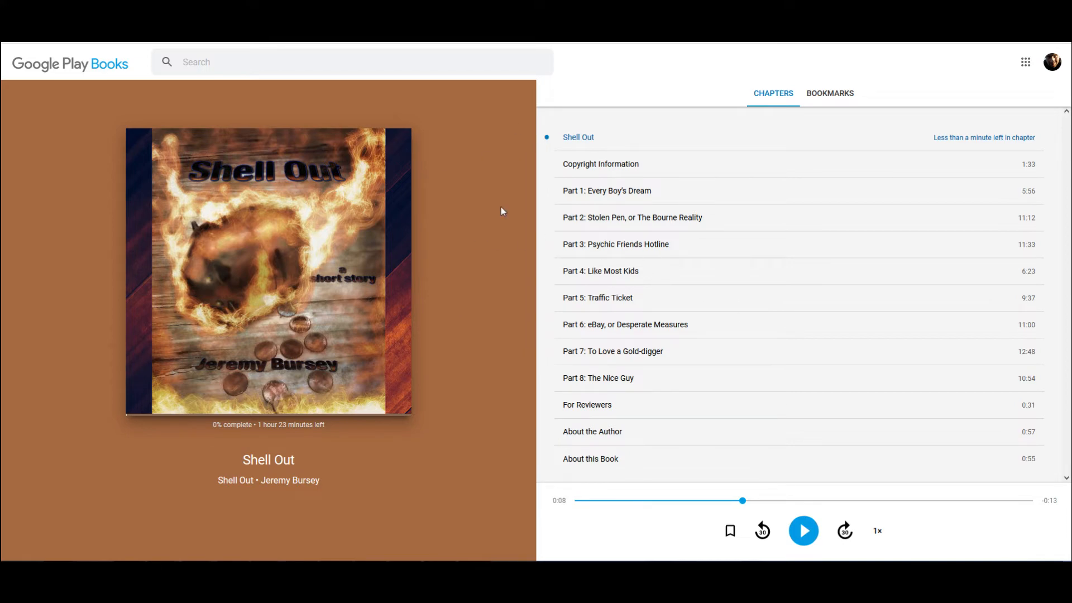
mouse_move(524, 390)
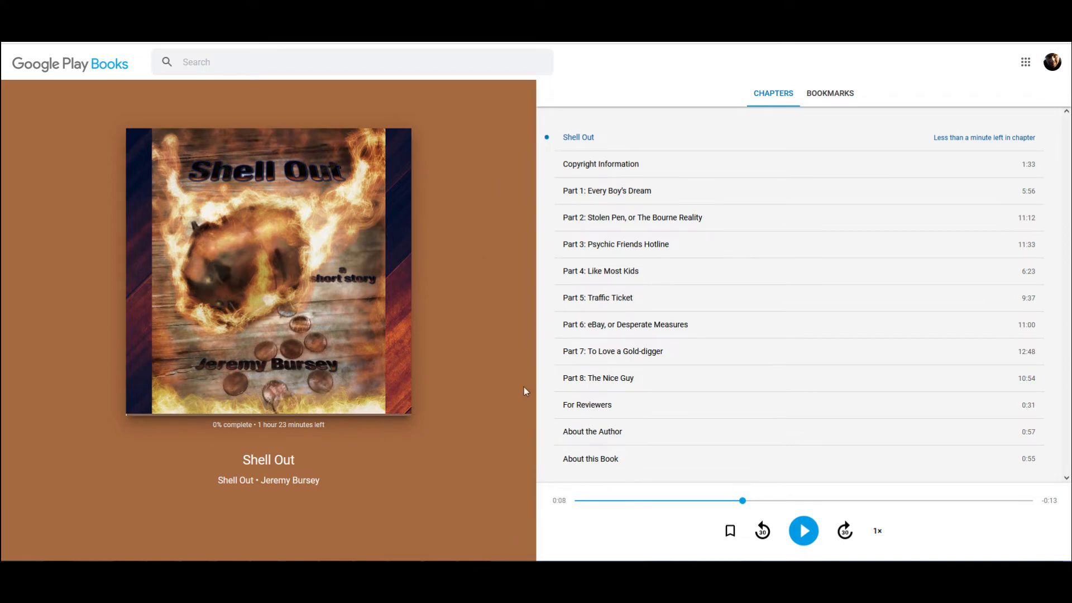
mouse_move(271, 236)
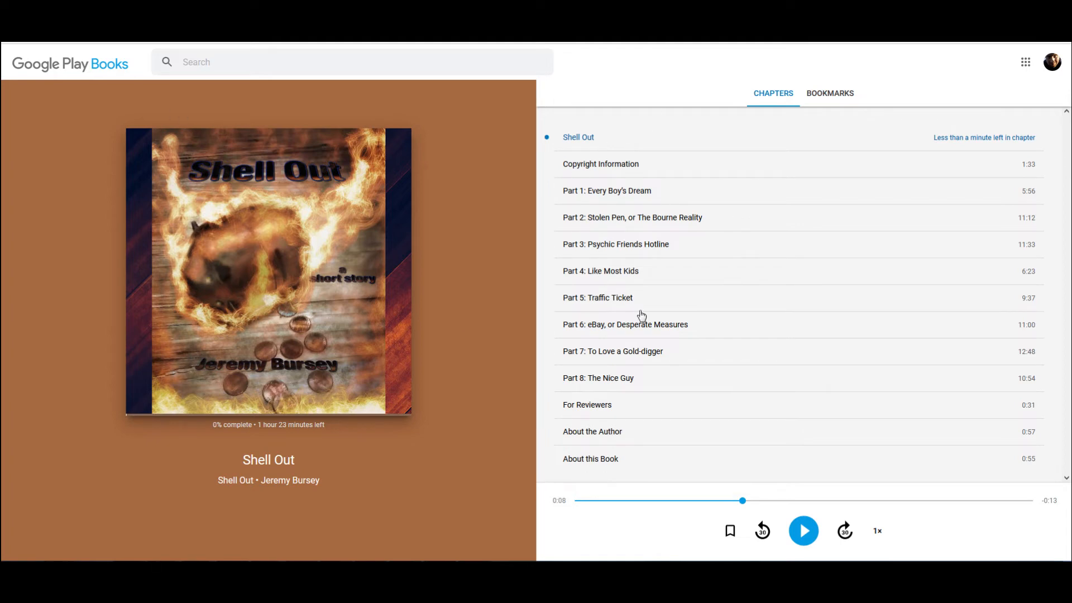
mouse_move(656, 530)
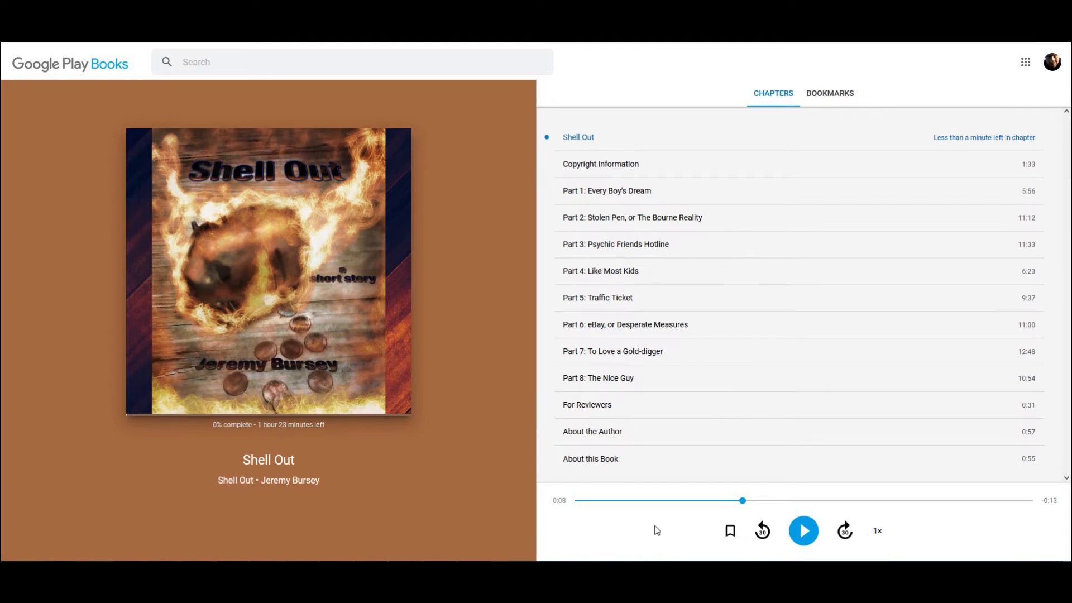
mouse_move(494, 374)
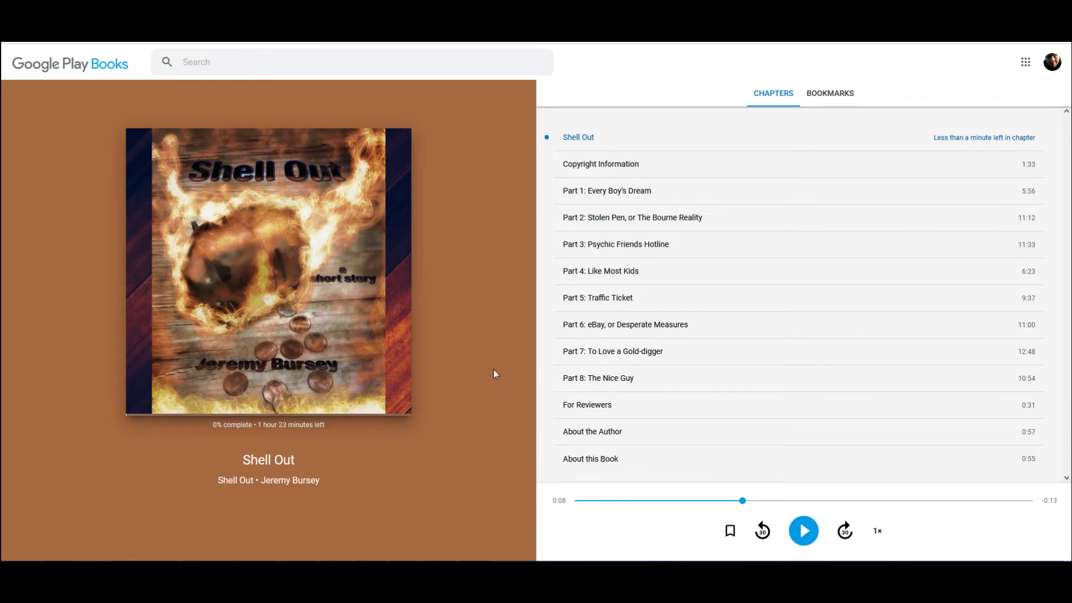
mouse_move(639, 277)
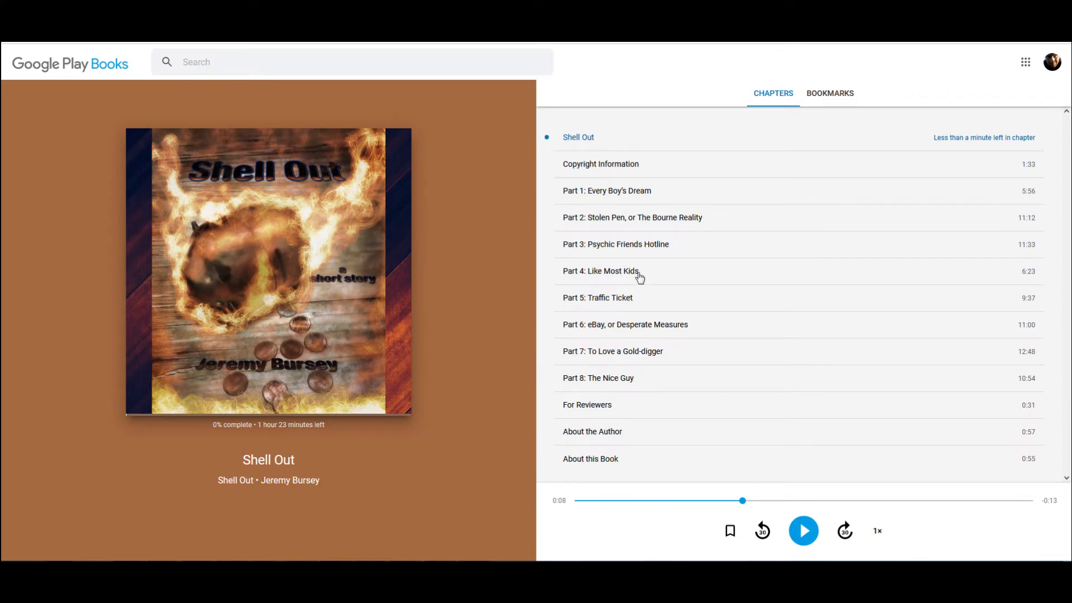
mouse_move(504, 508)
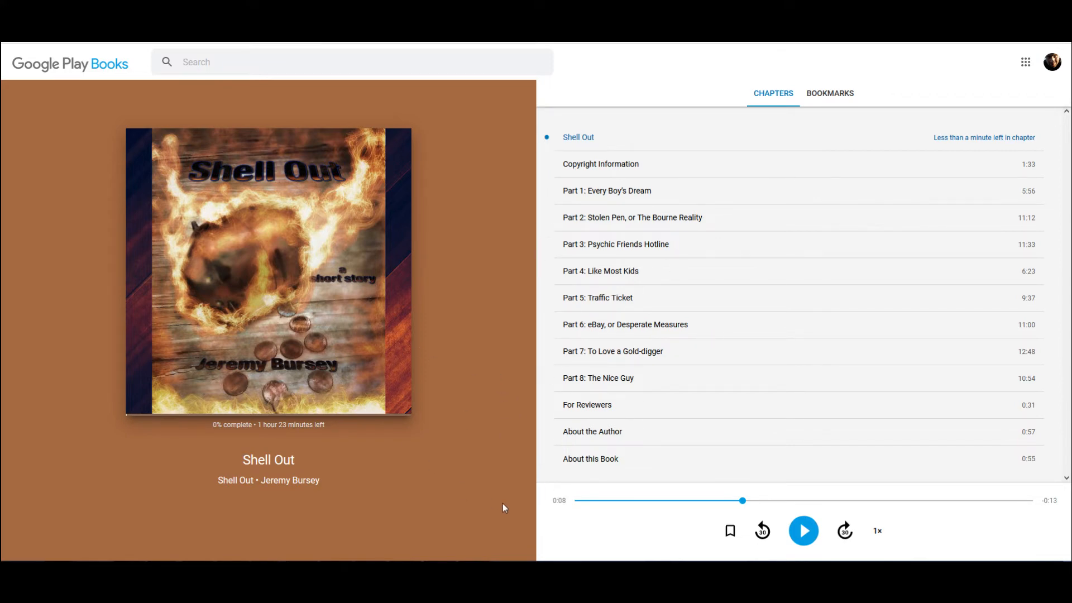
mouse_move(608, 418)
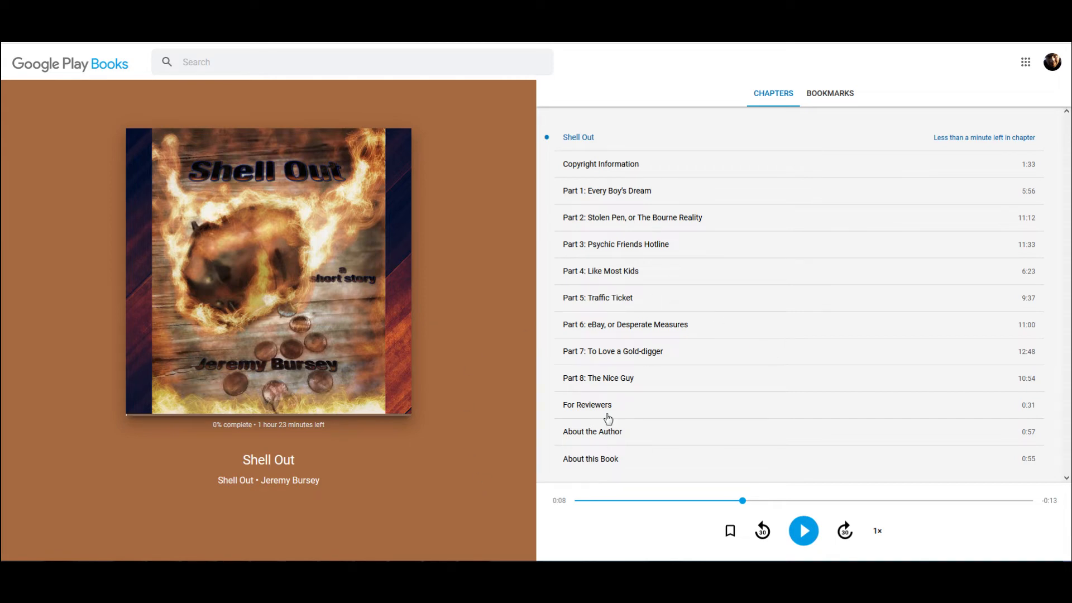
mouse_move(918, 349)
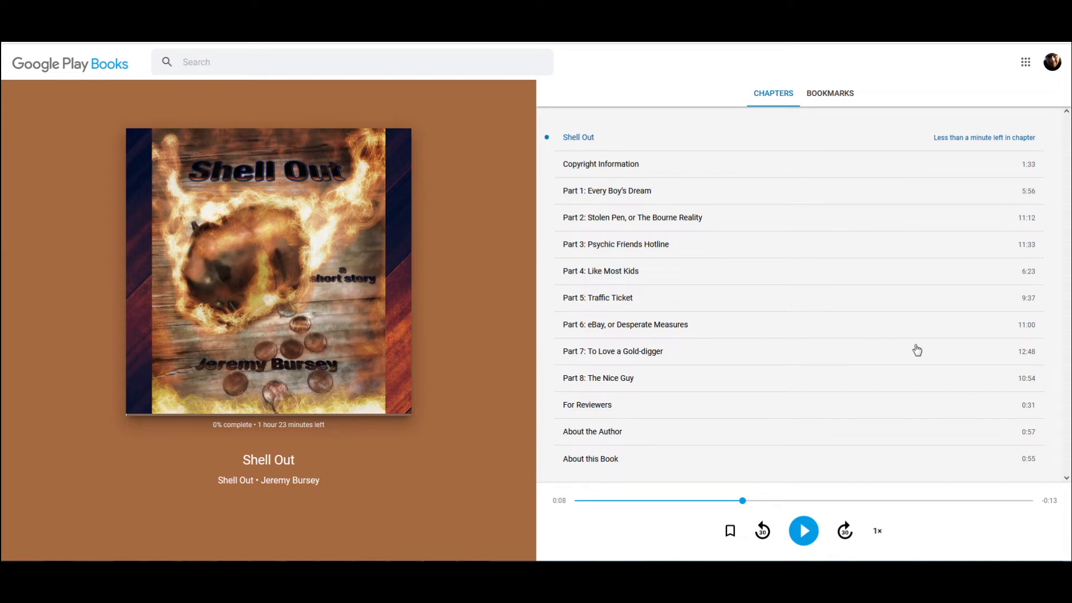
mouse_move(627, 477)
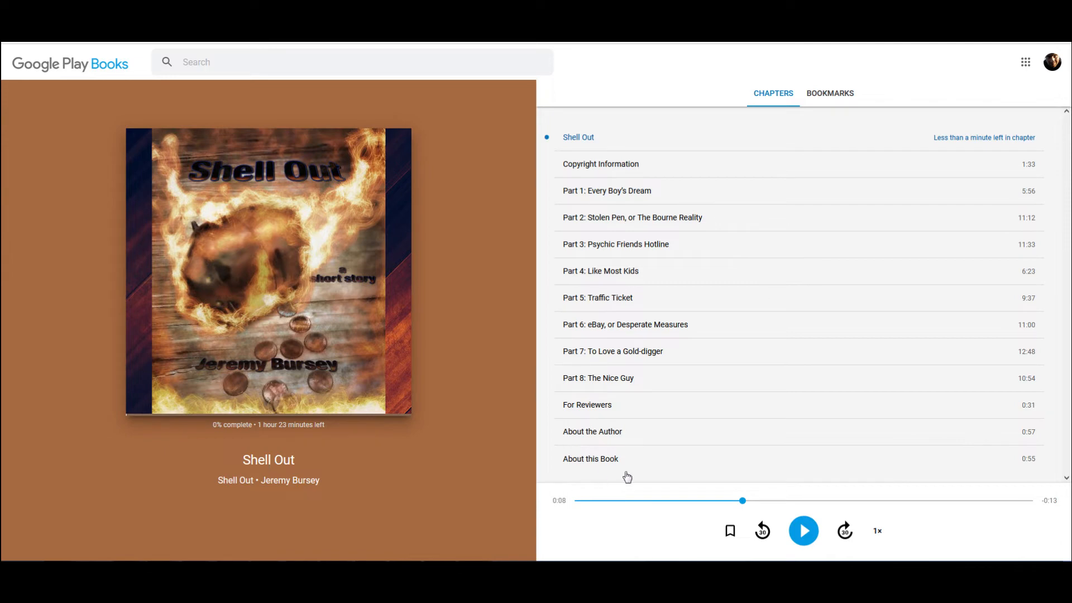
mouse_move(417, 439)
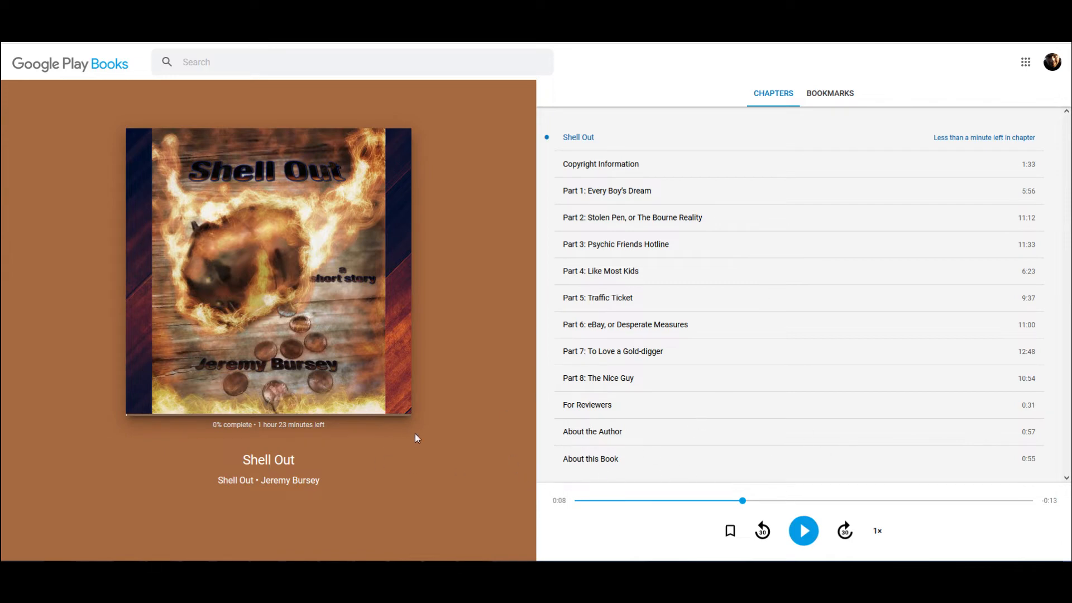
mouse_move(418, 542)
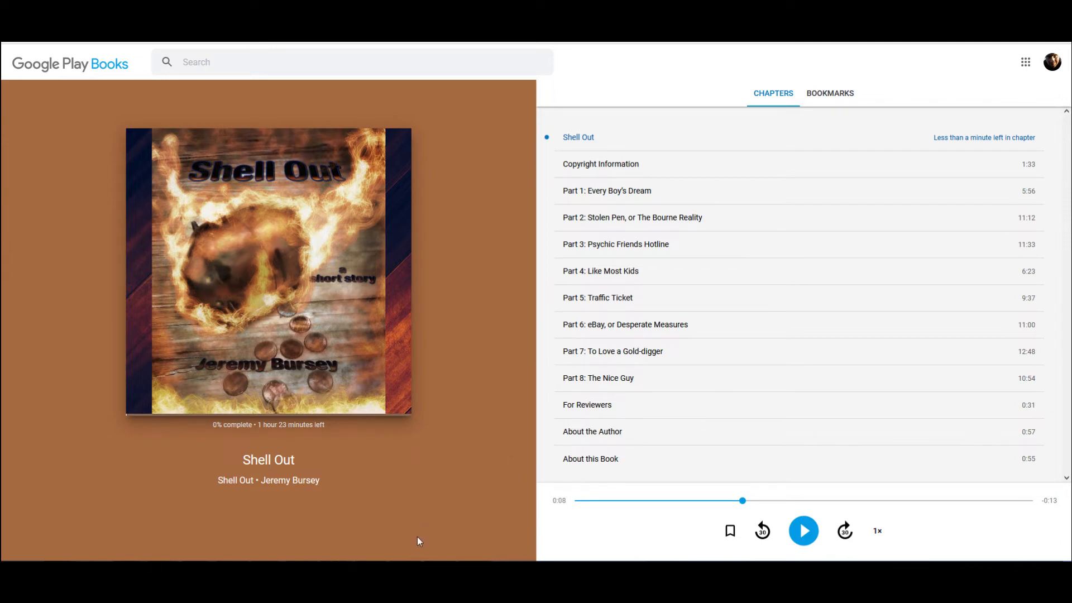
mouse_move(451, 491)
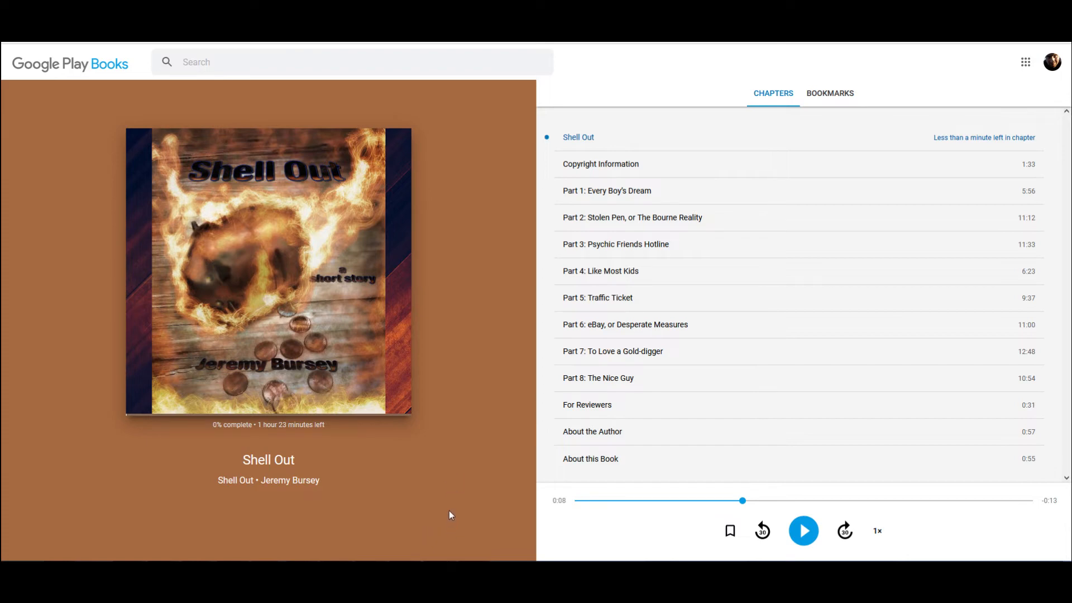
mouse_move(413, 369)
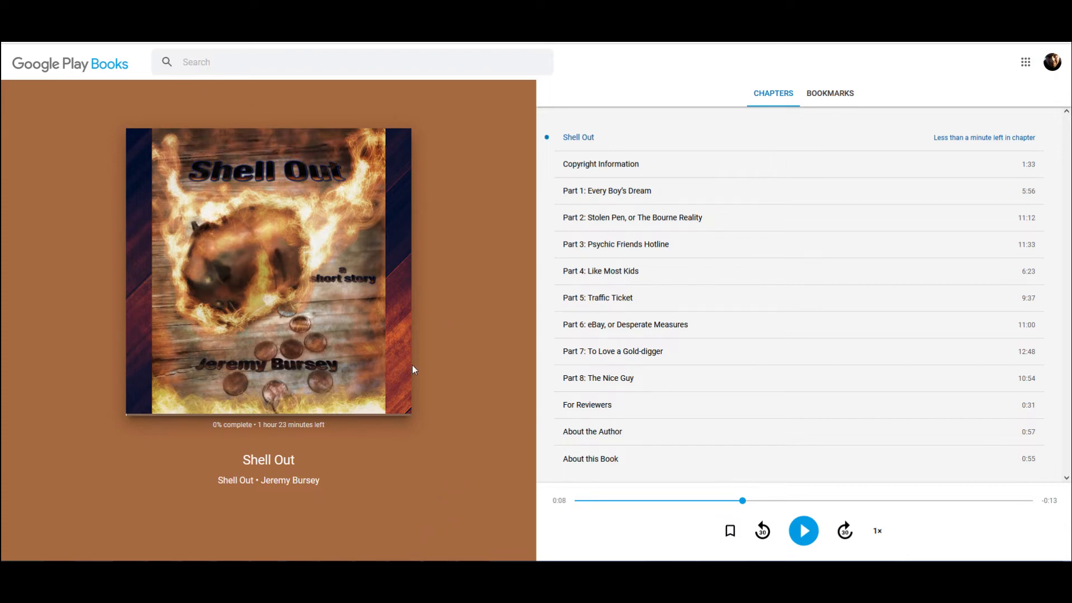
mouse_move(830, 94)
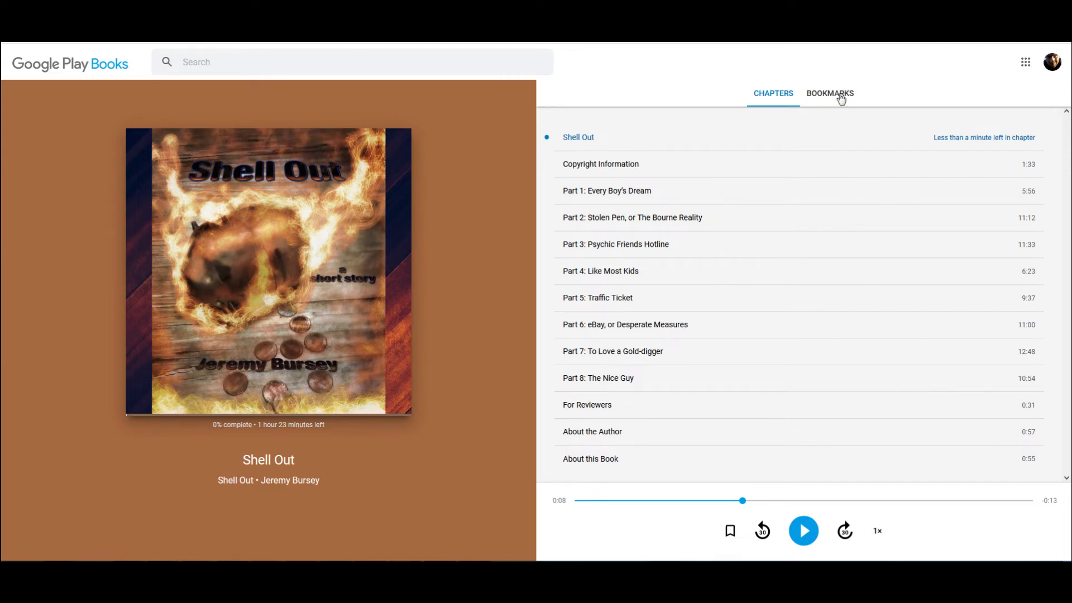
left_click(831, 93)
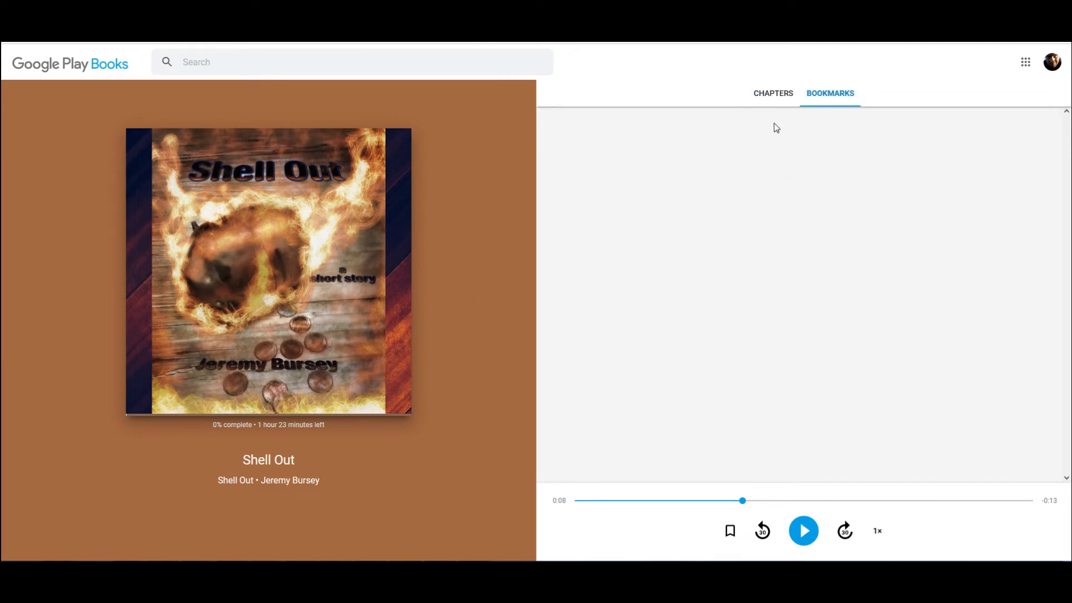
left_click(772, 93)
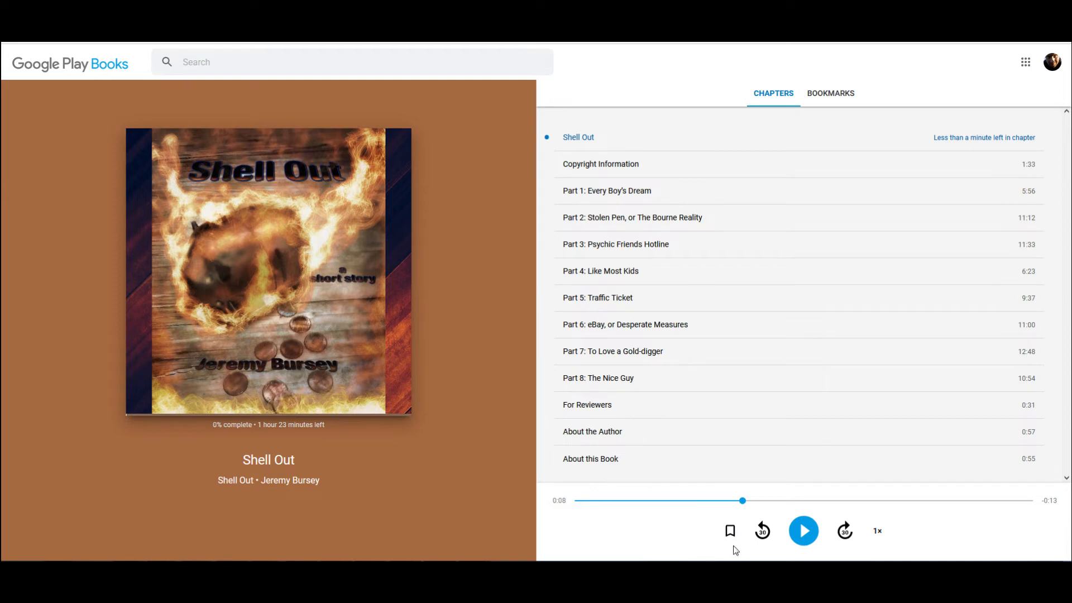
mouse_move(275, 440)
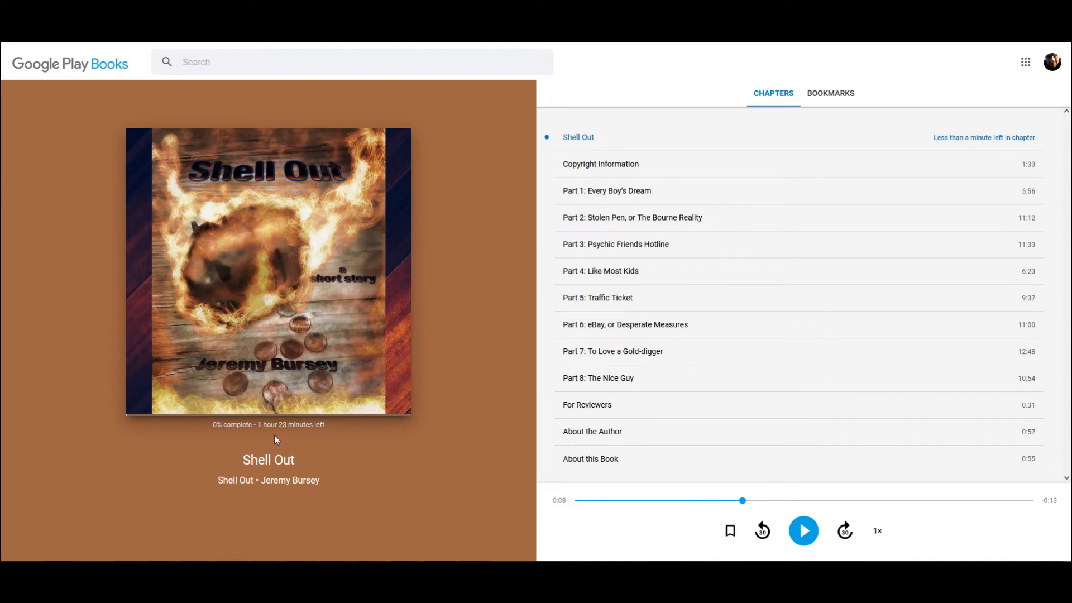
mouse_move(6, 123)
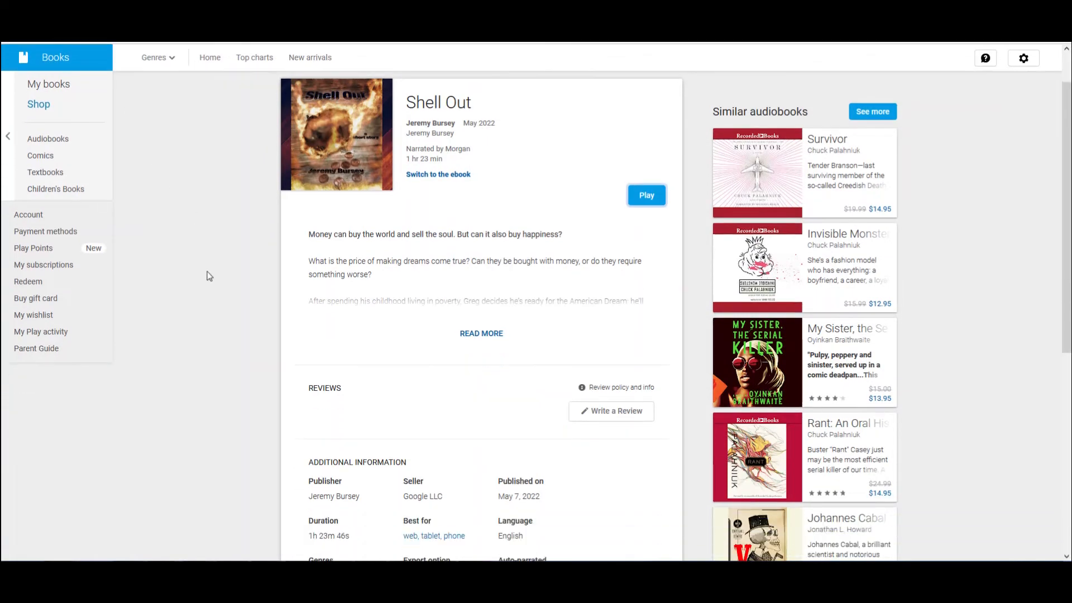
- Open Analytics, review Total sales and Top 6 titles, and chart 30-day sales by Units
scroll("up", 3)
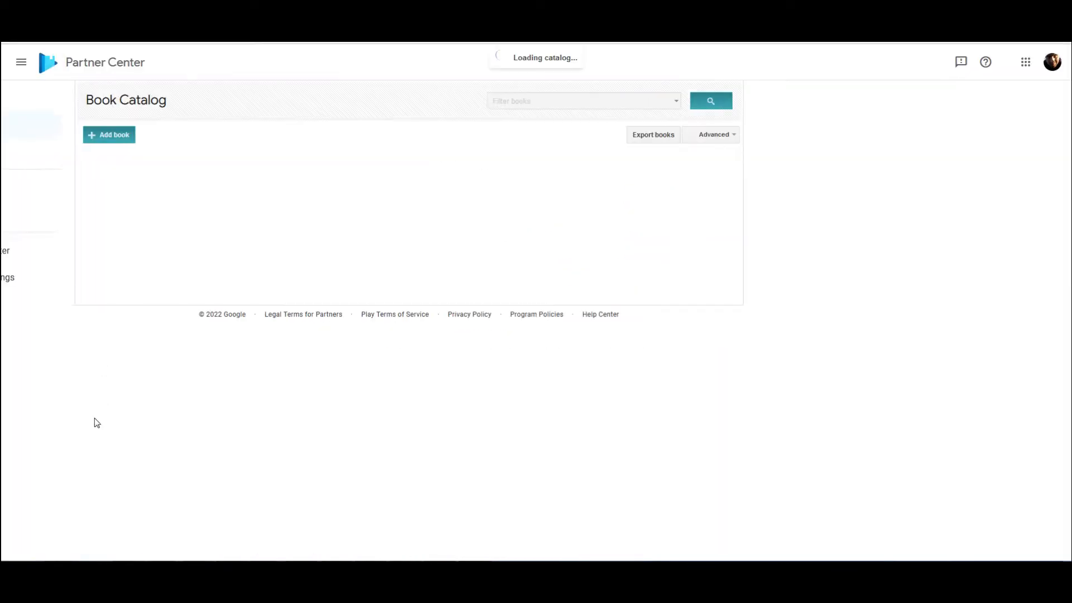
left_click(21, 62)
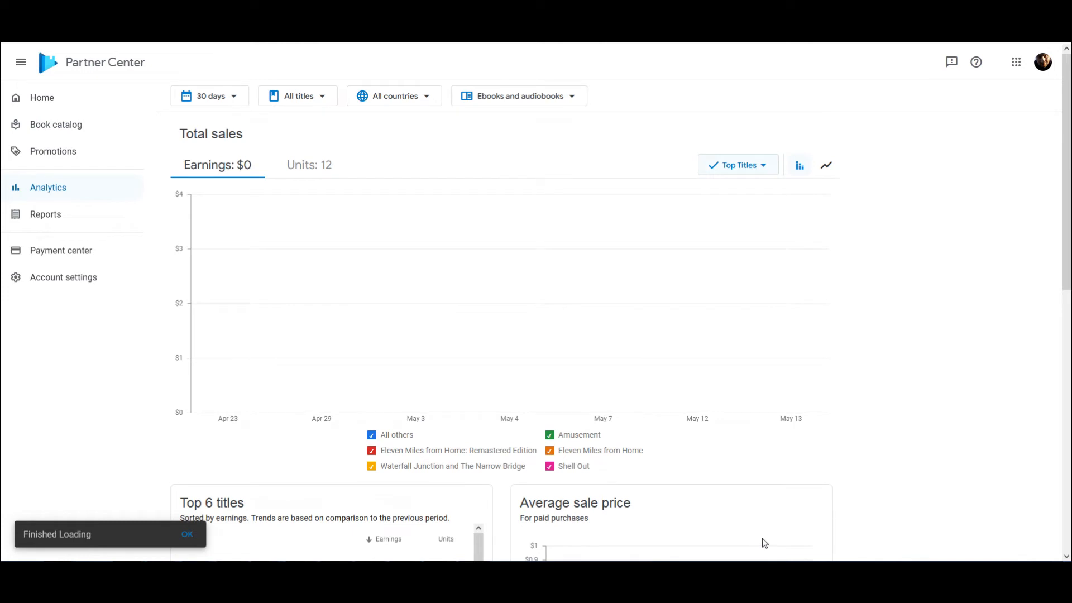
mouse_move(585, 493)
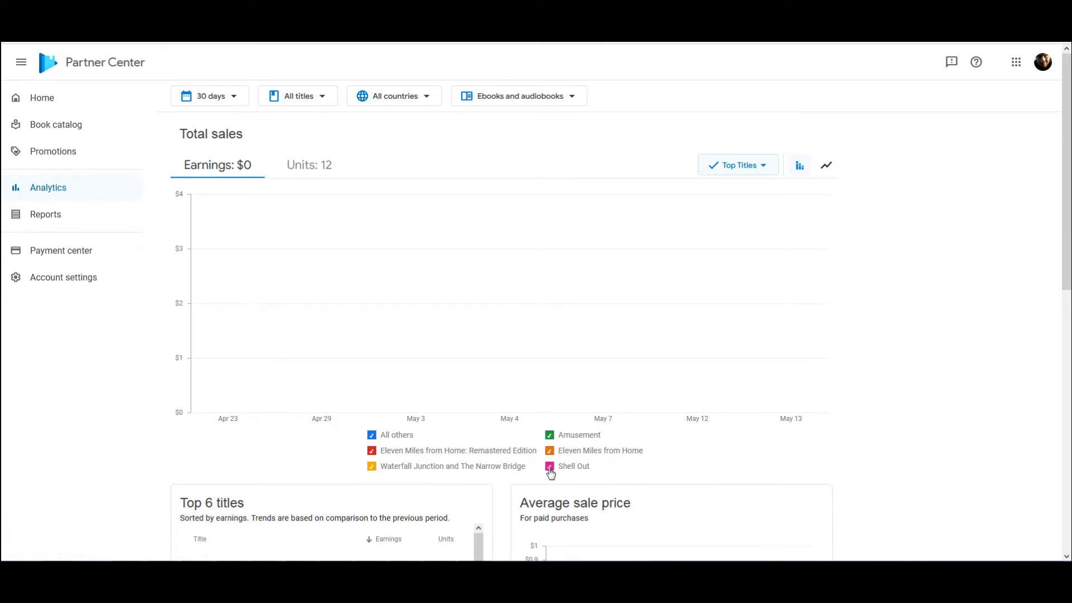
scroll("down", 3)
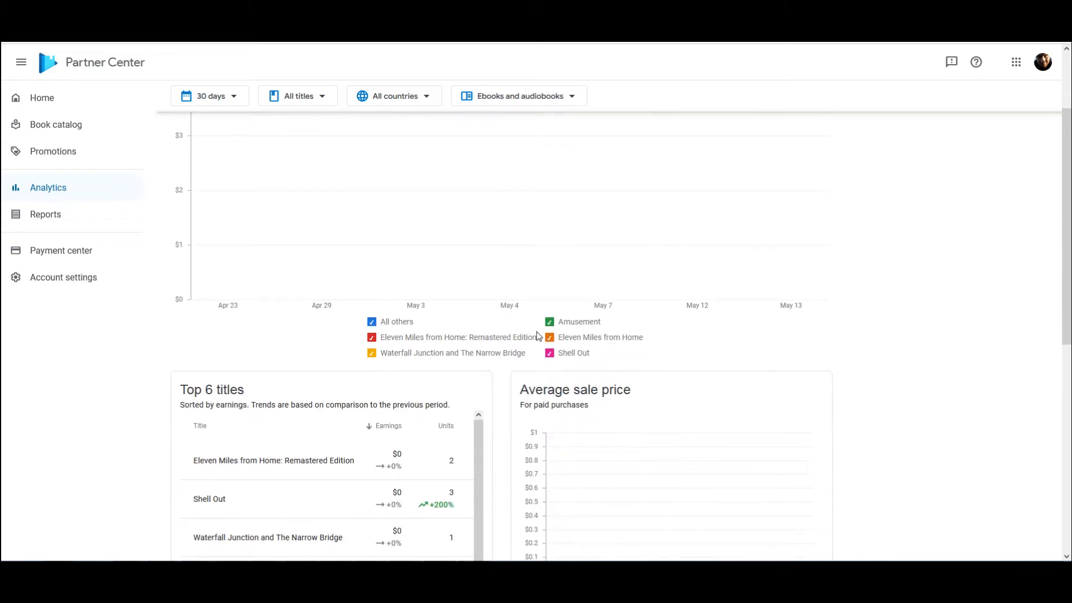
scroll("up", 3)
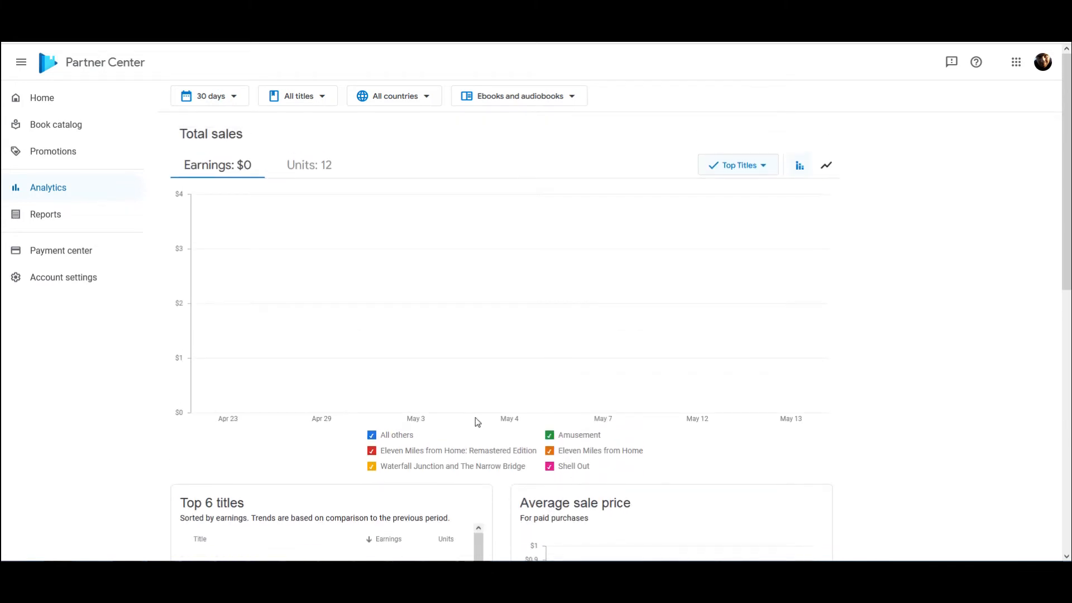
mouse_move(363, 443)
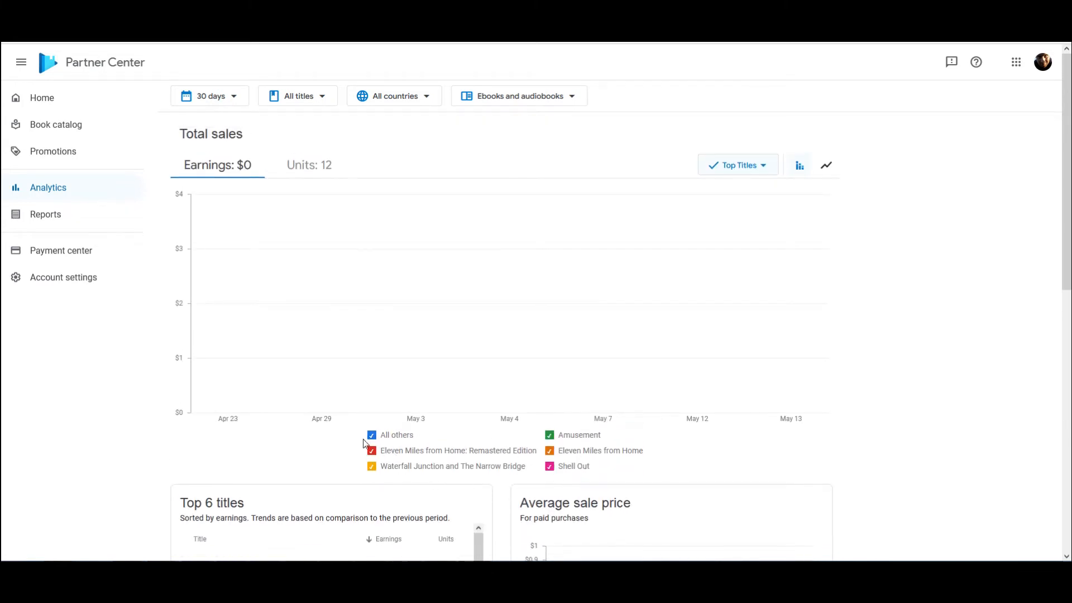
scroll("down", 3)
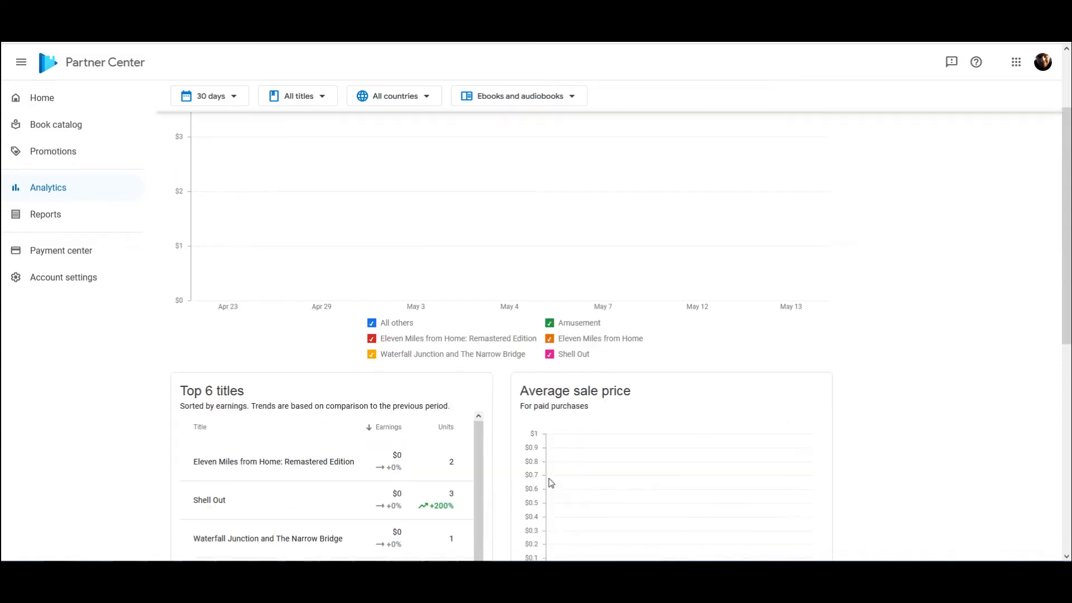
scroll("up", 3)
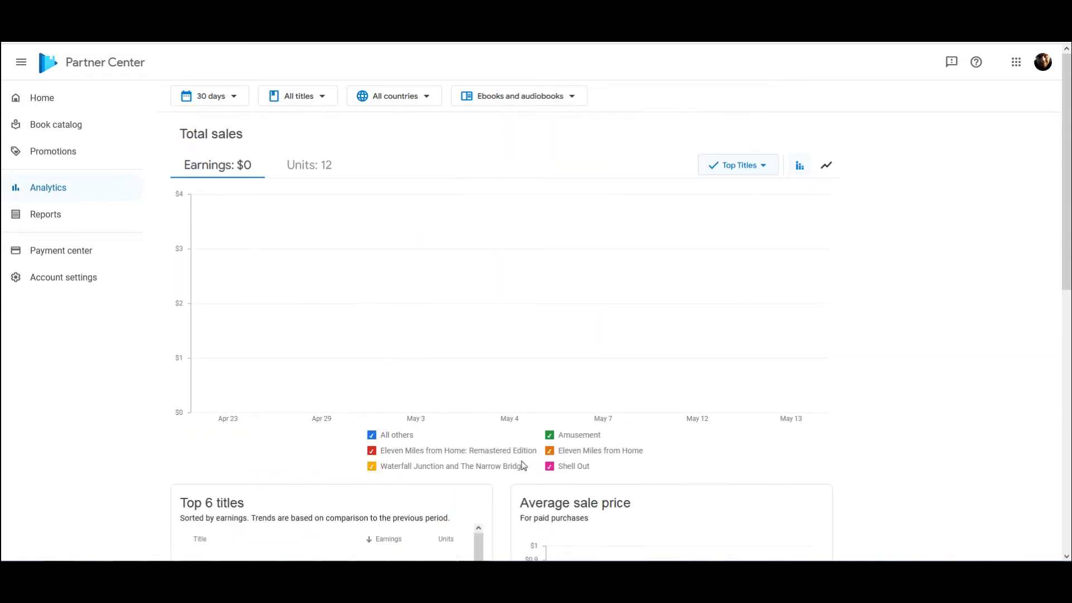
left_click(308, 165)
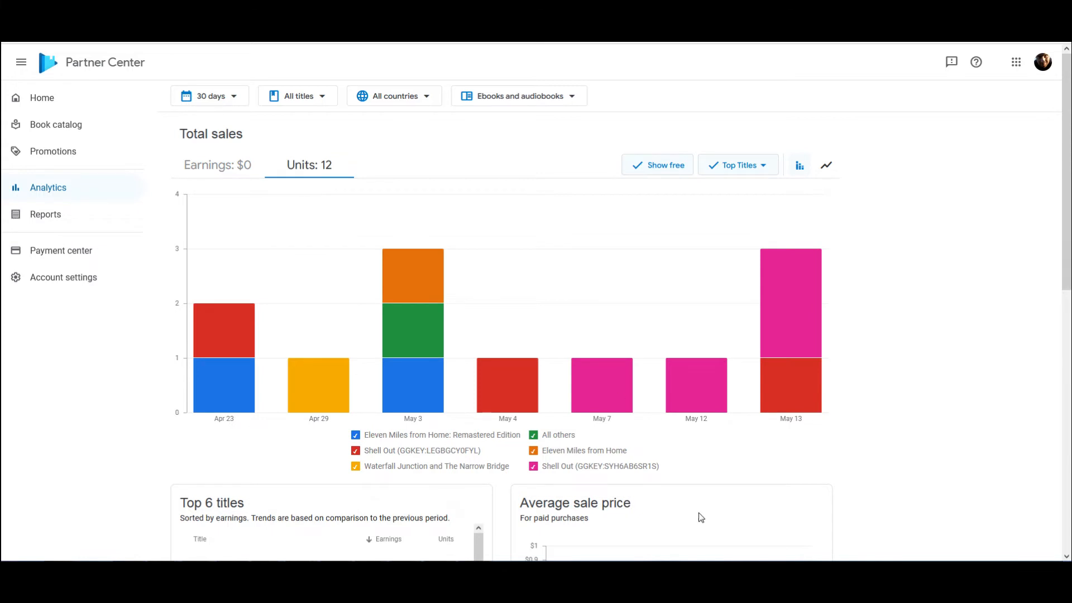
- Scroll the 30-day units chart to May 13's three units and Shell Out's 3 top-title units
scroll("down", 3)
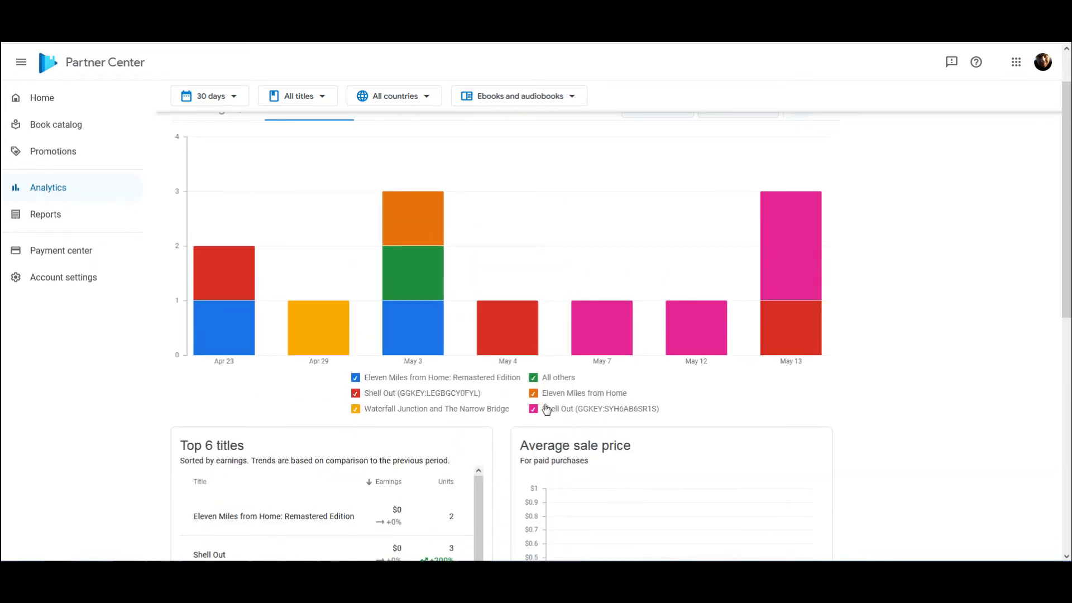
mouse_move(609, 344)
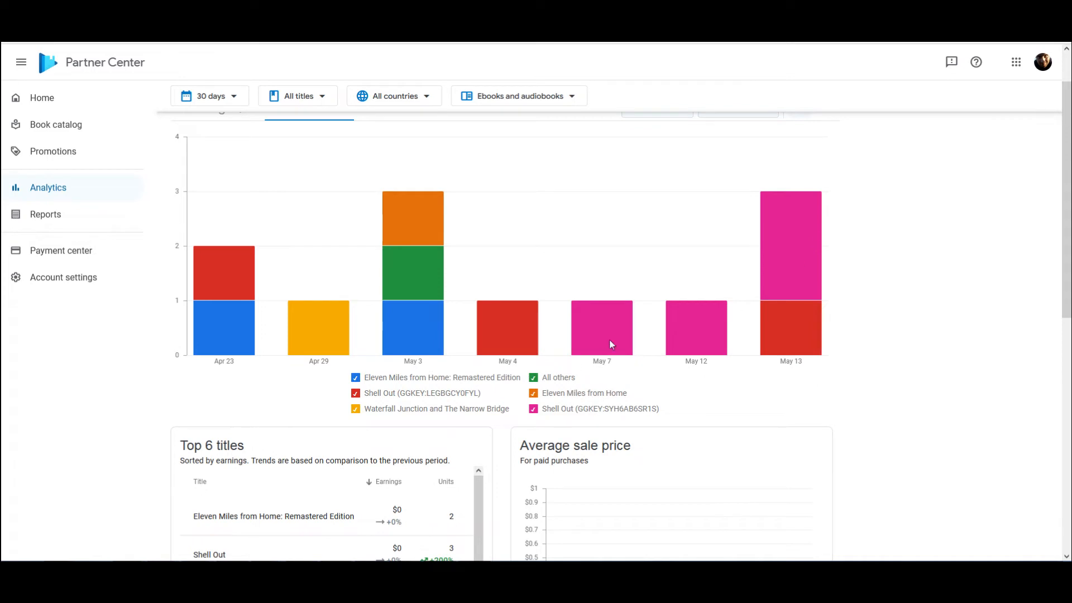
mouse_move(812, 249)
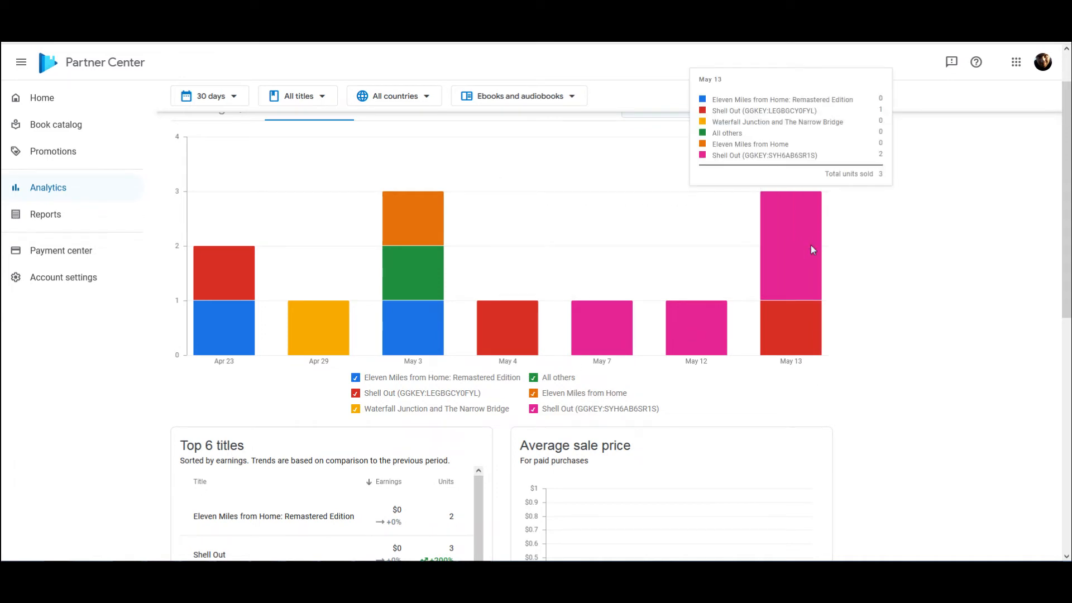
mouse_move(822, 244)
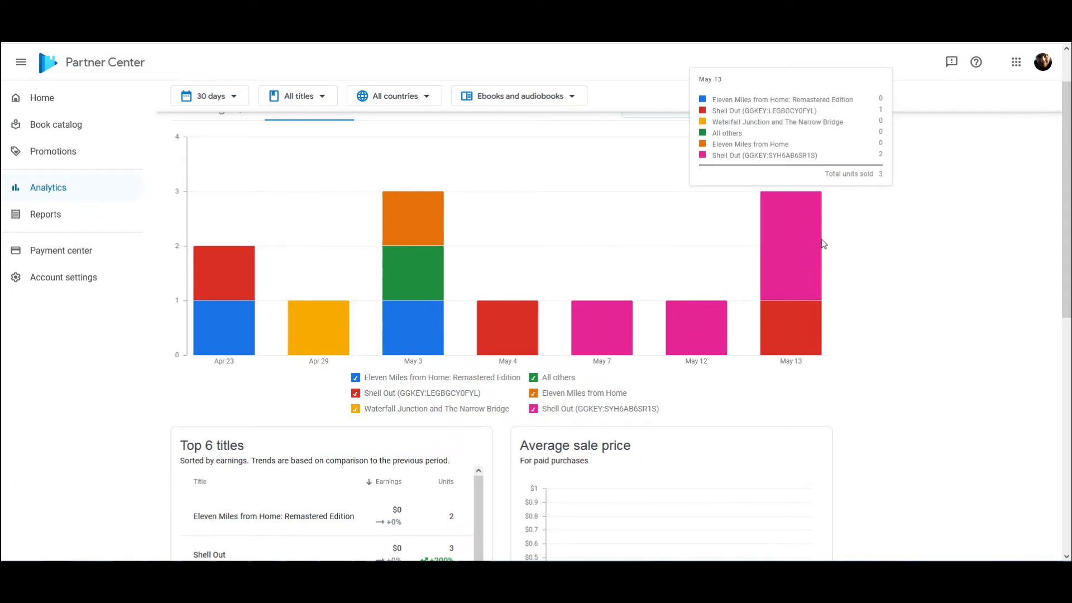
mouse_move(818, 294)
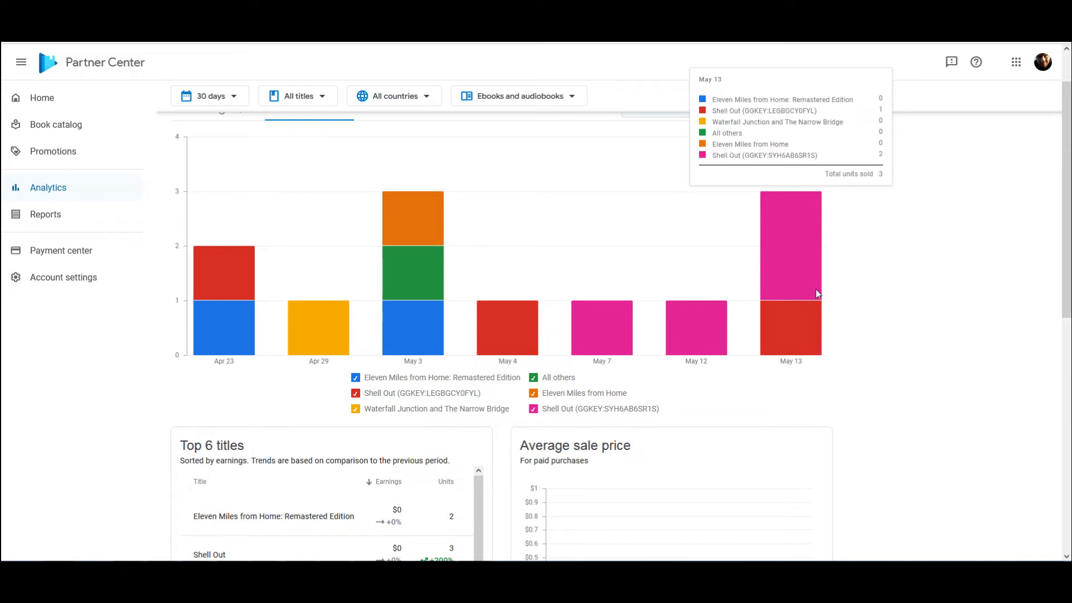
scroll("down", 3)
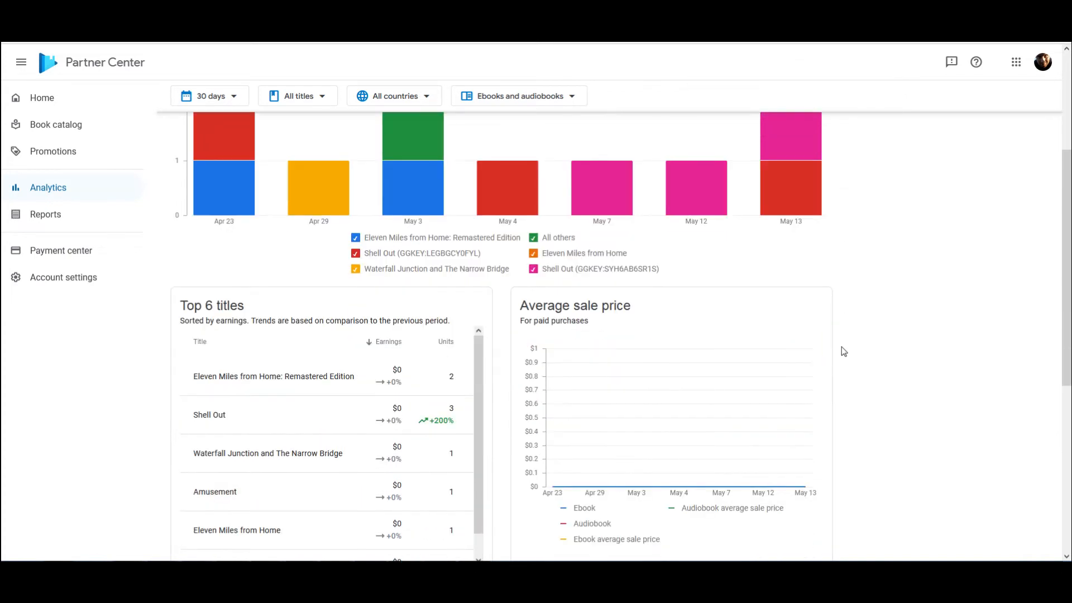
scroll("up", 3)
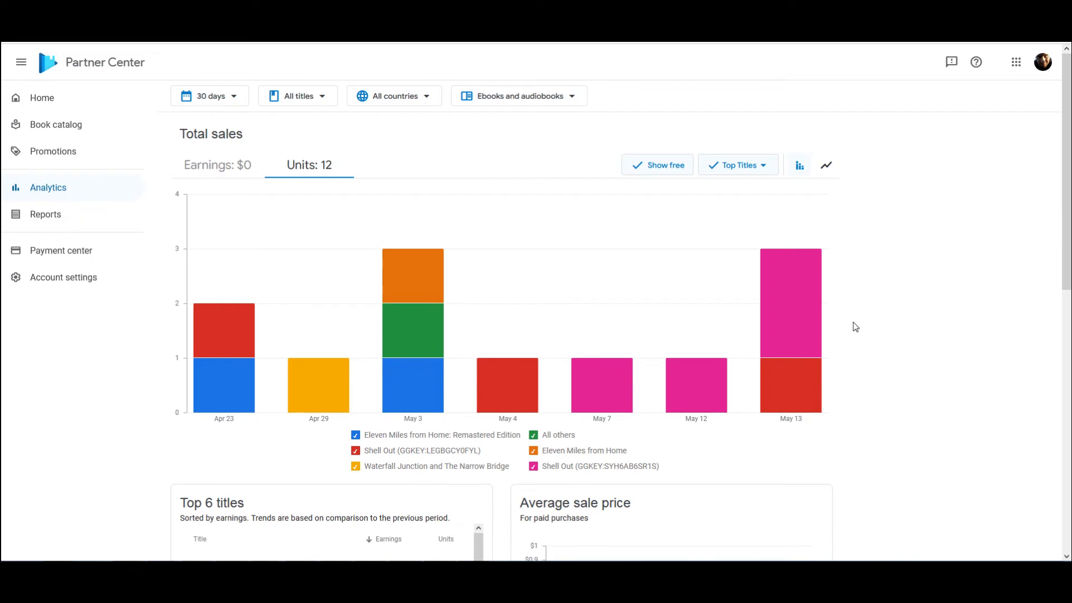
mouse_move(875, 313)
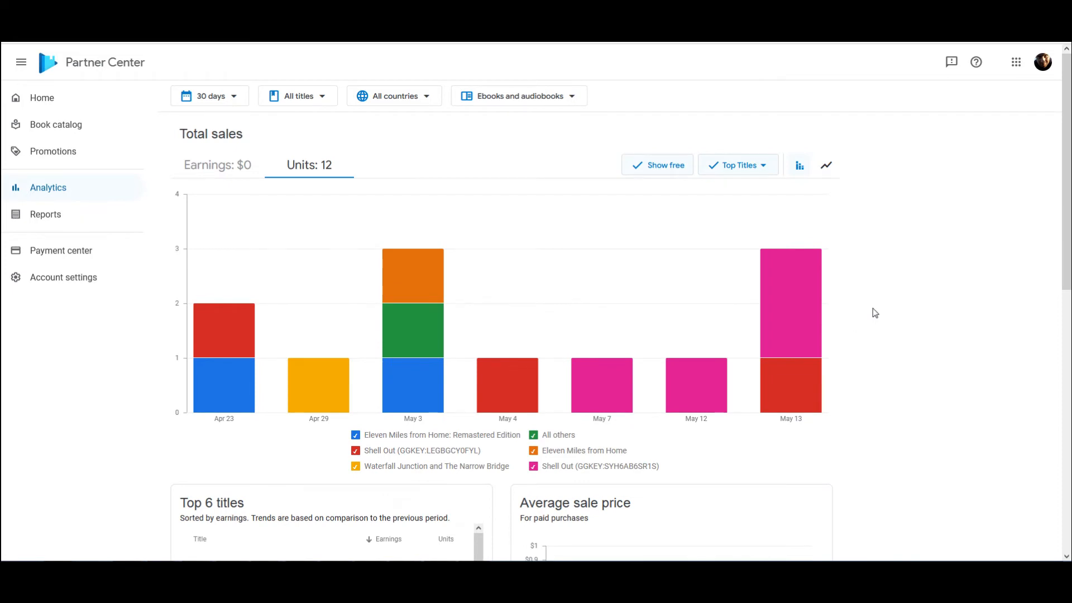
mouse_move(876, 347)
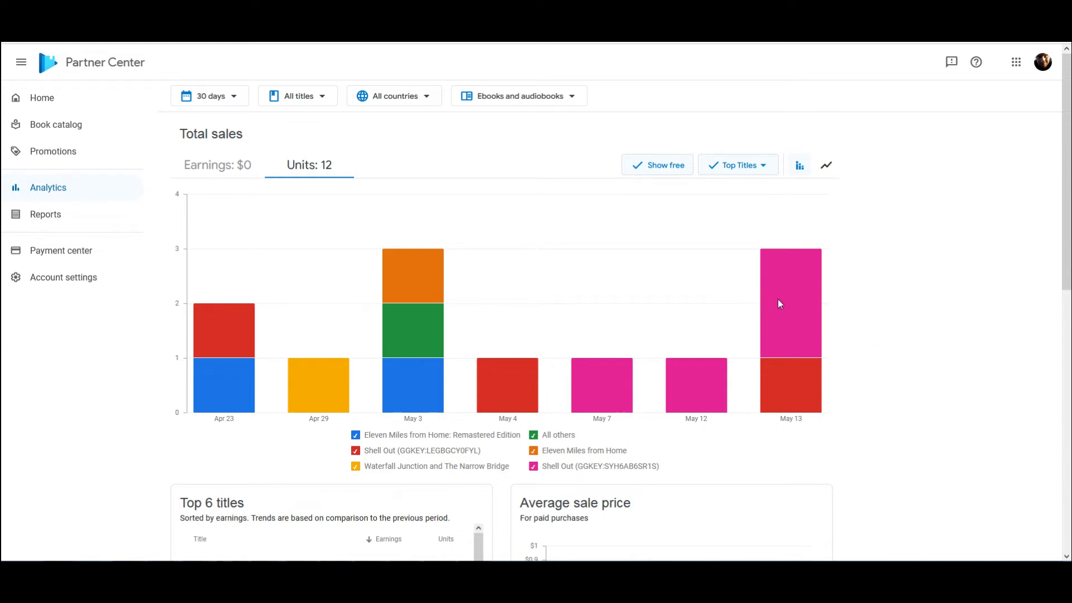
mouse_move(1043, 251)
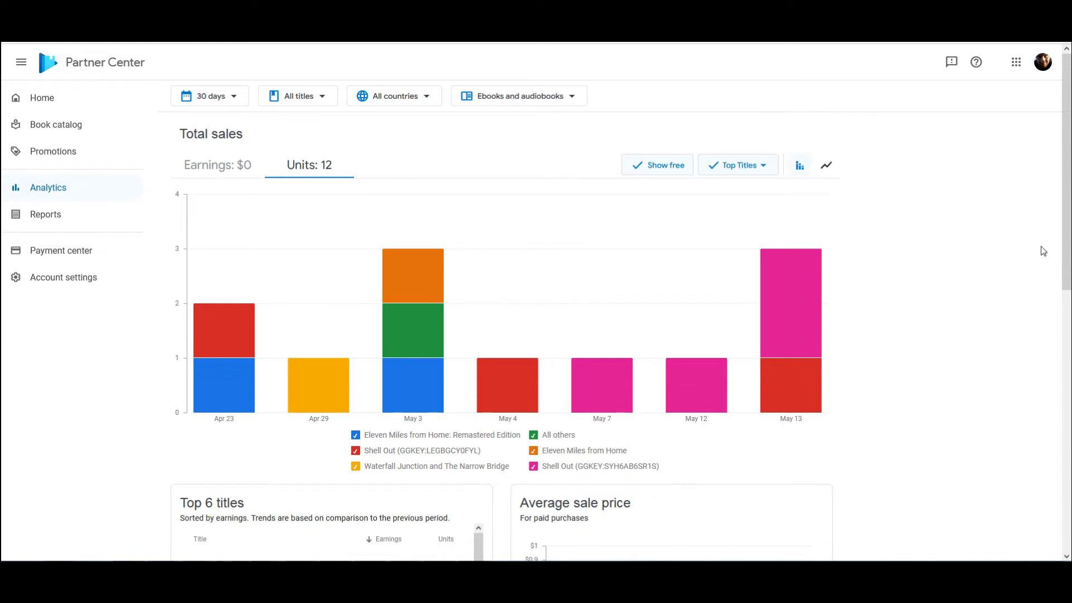
mouse_move(953, 342)
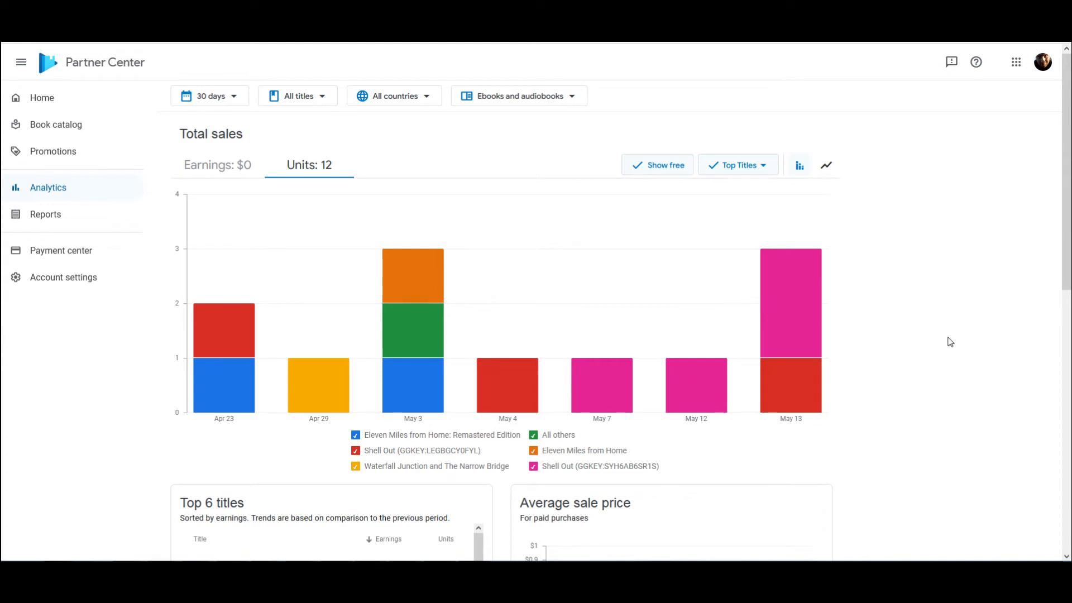
mouse_move(941, 347)
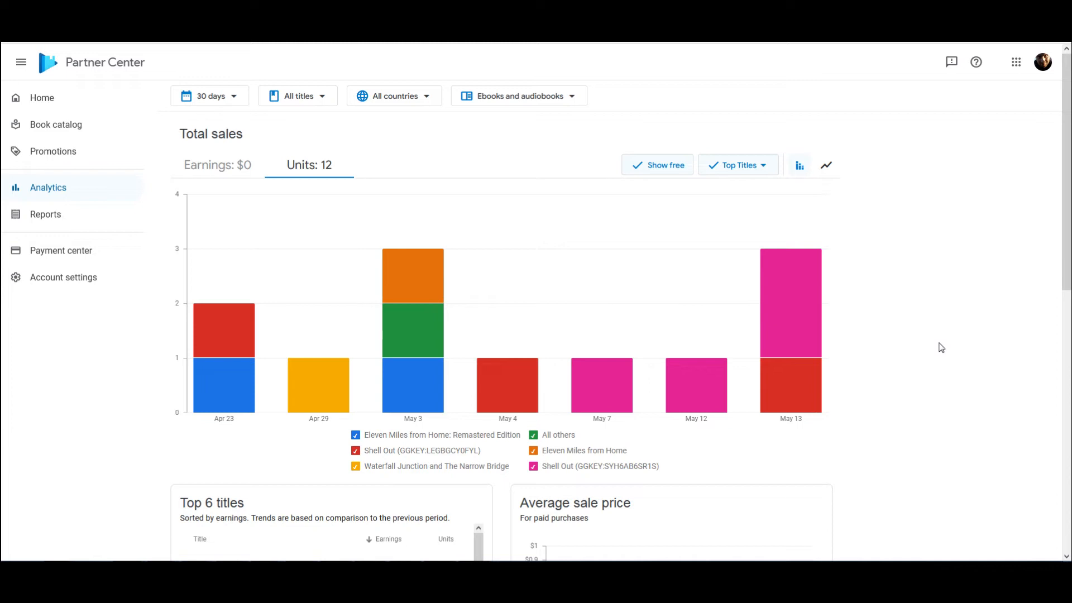
mouse_move(935, 351)
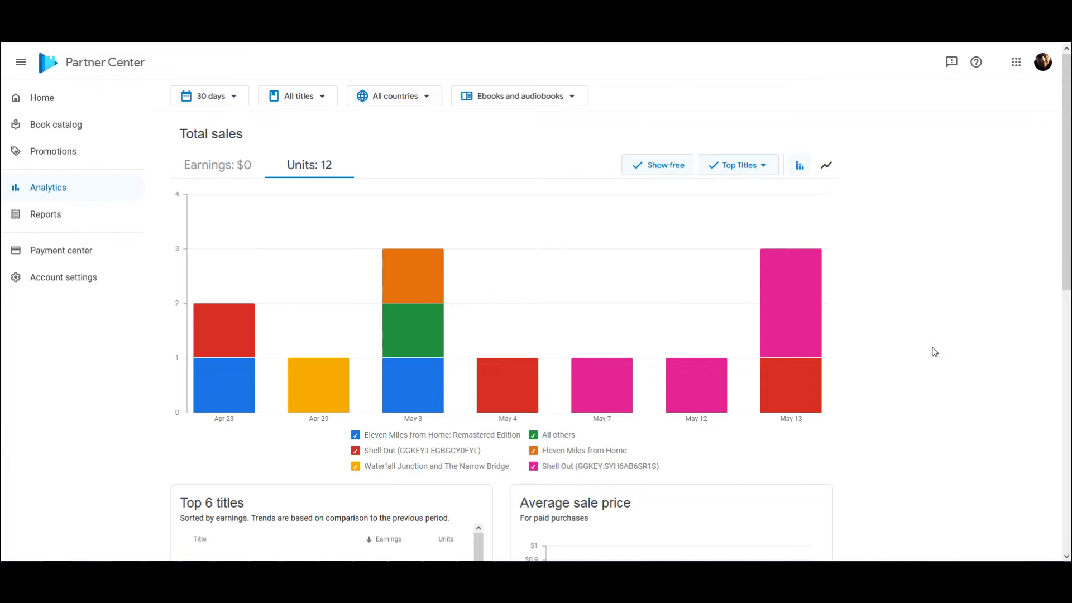
mouse_move(893, 340)
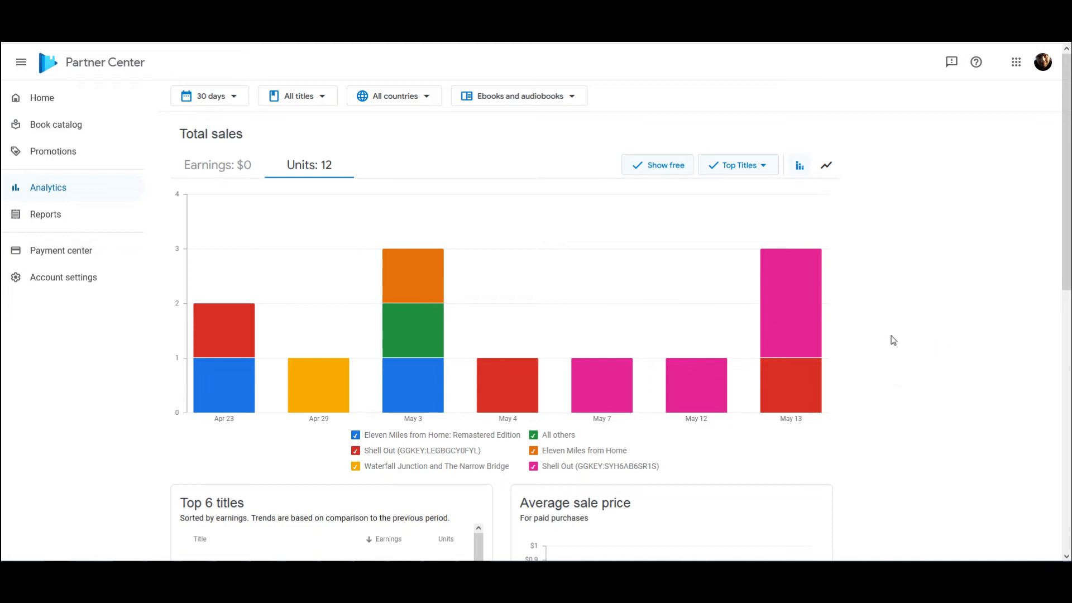
mouse_move(743, 335)
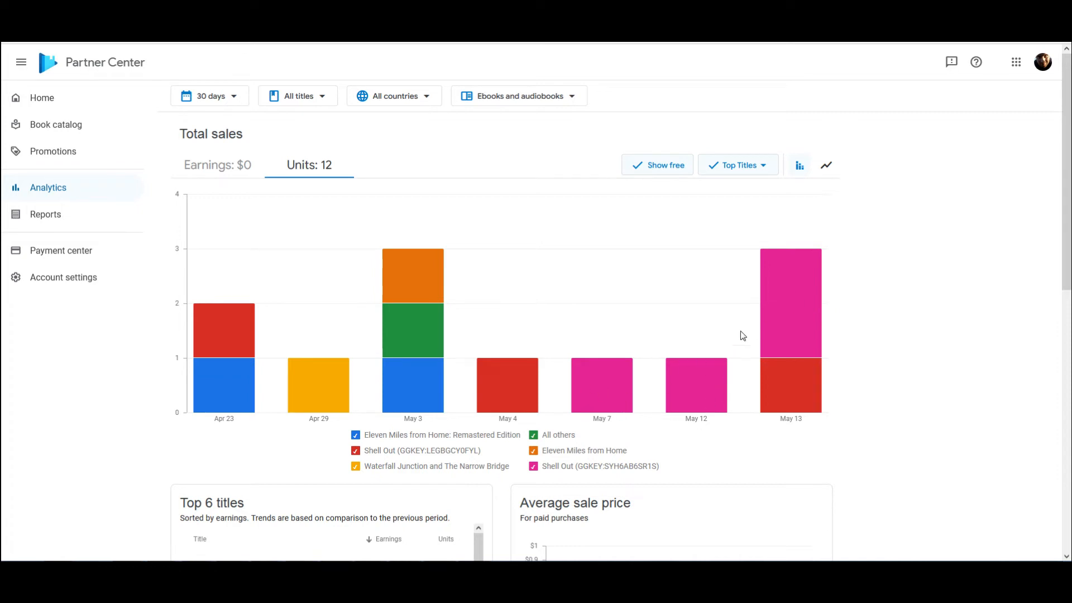
mouse_move(877, 309)
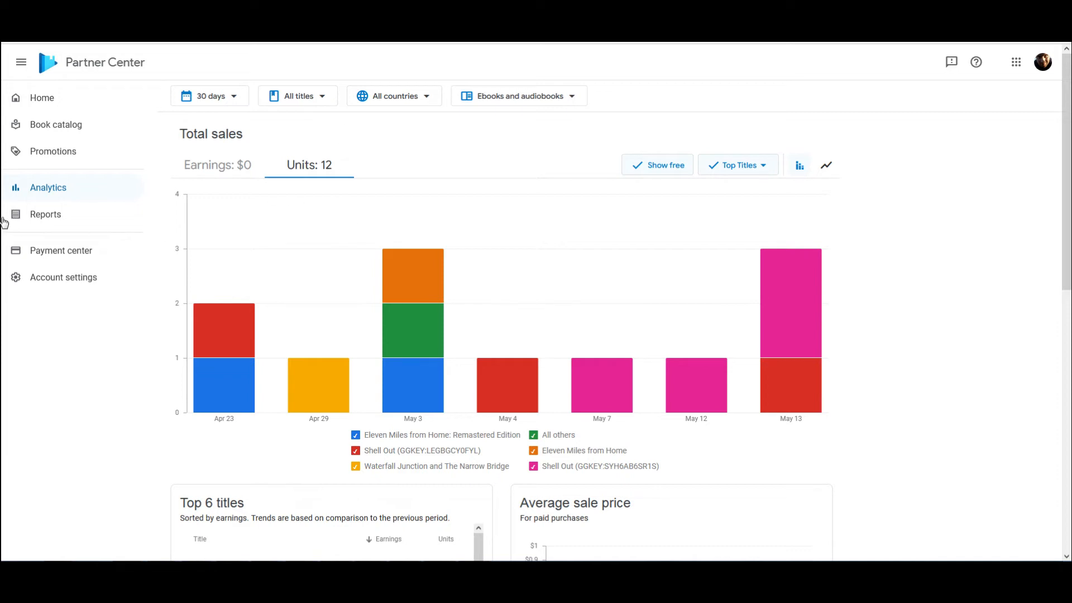
mouse_move(376, 275)
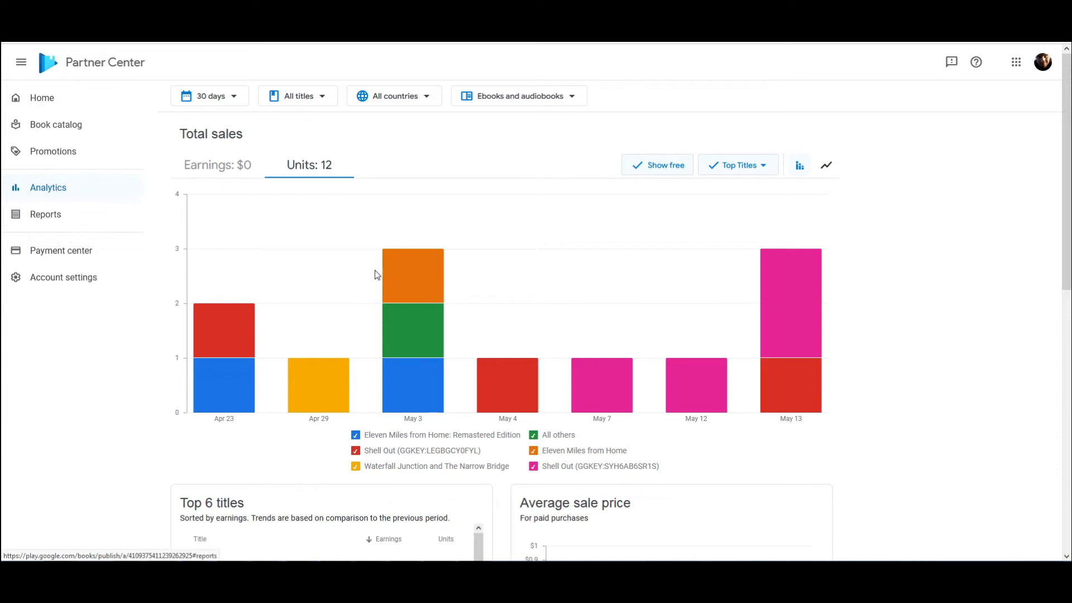
mouse_move(48, 143)
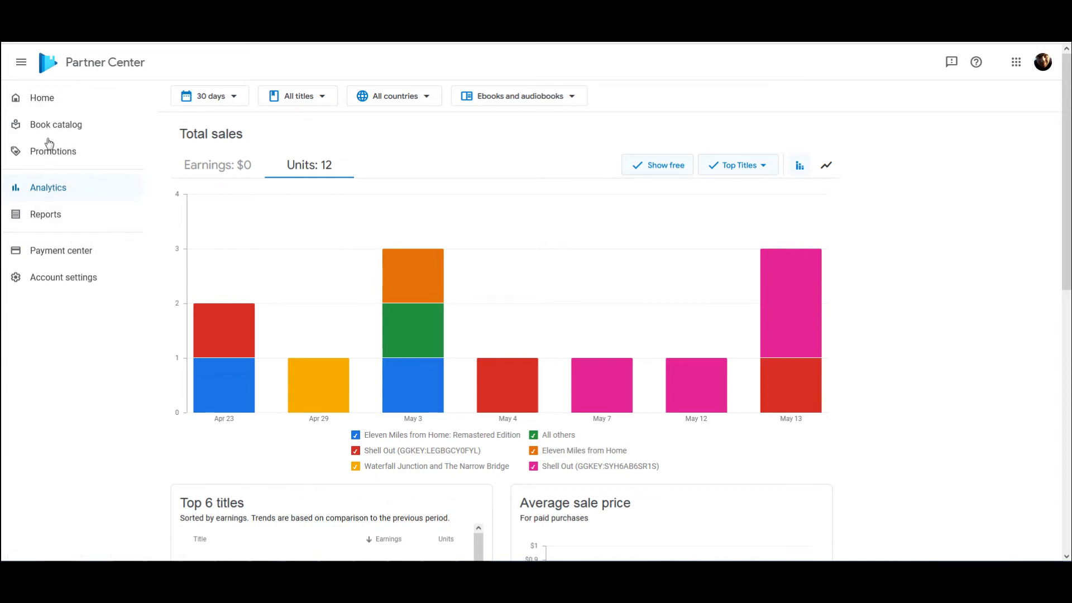
mouse_move(55, 124)
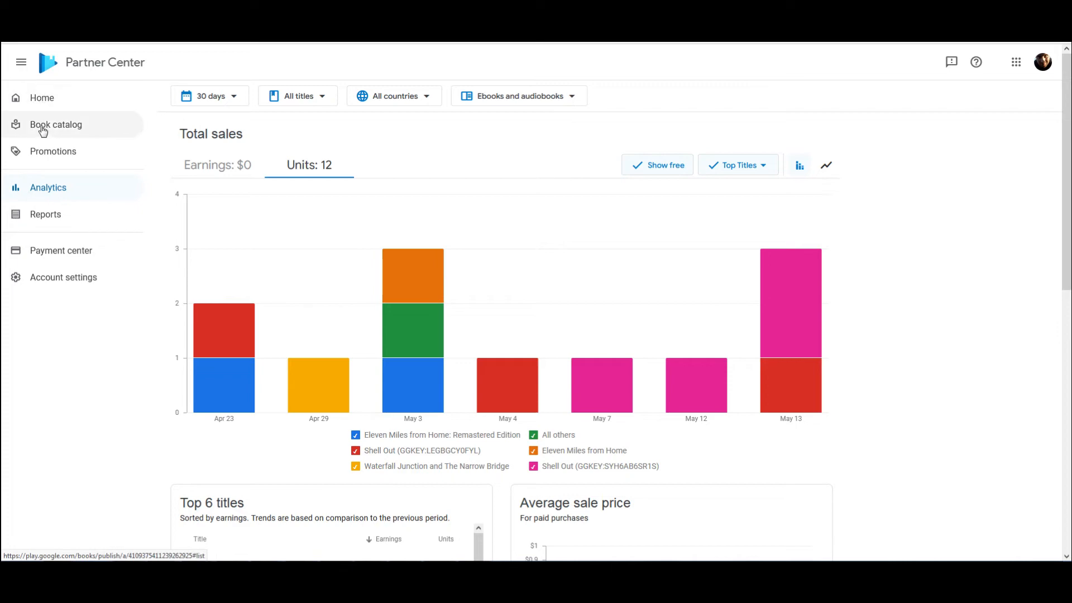
- Reopen the Shell Out audiobook's Summary from the Book catalog, confirming it's live on Google Play
left_click(55, 124)
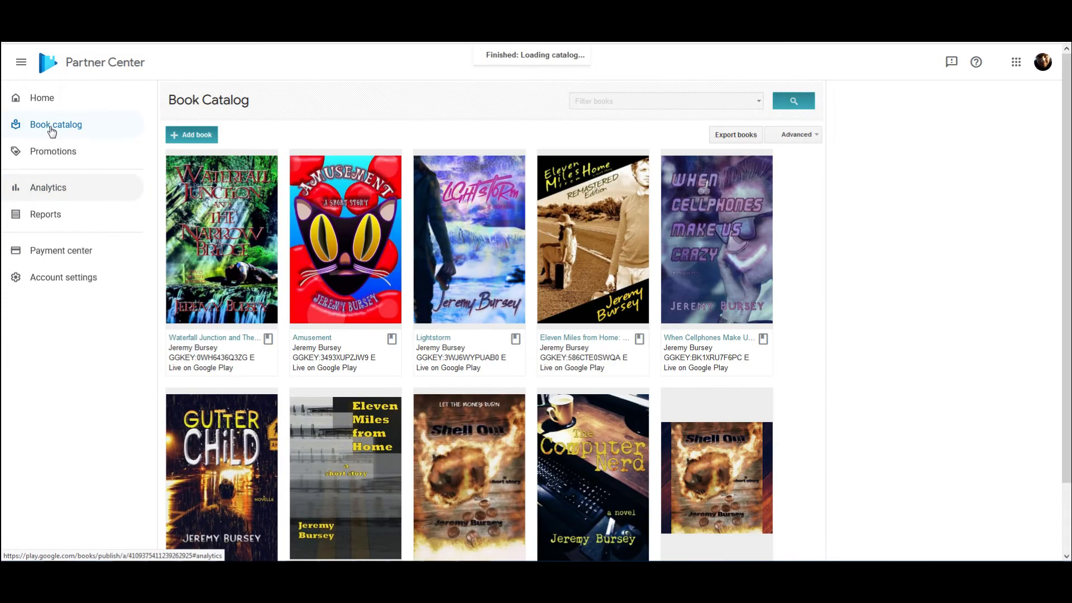
scroll("down", 3)
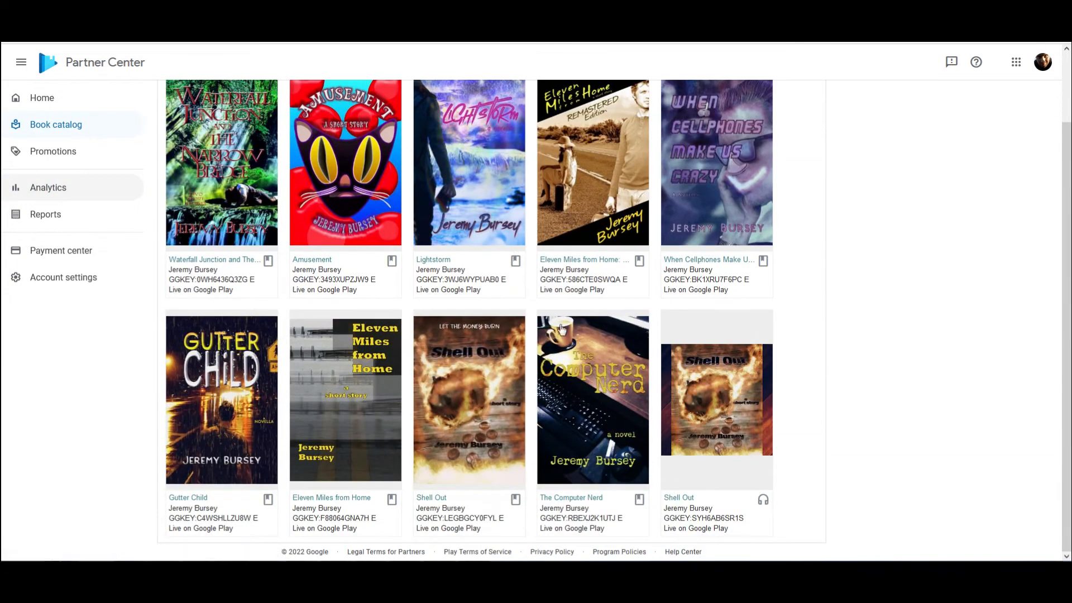
left_click(716, 400)
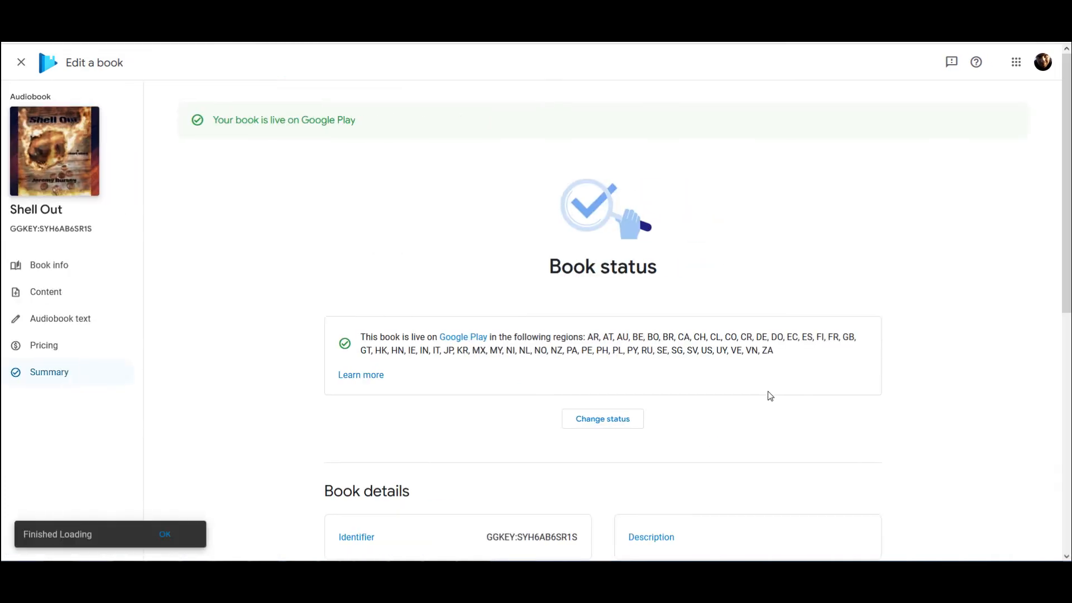
scroll("down", 3)
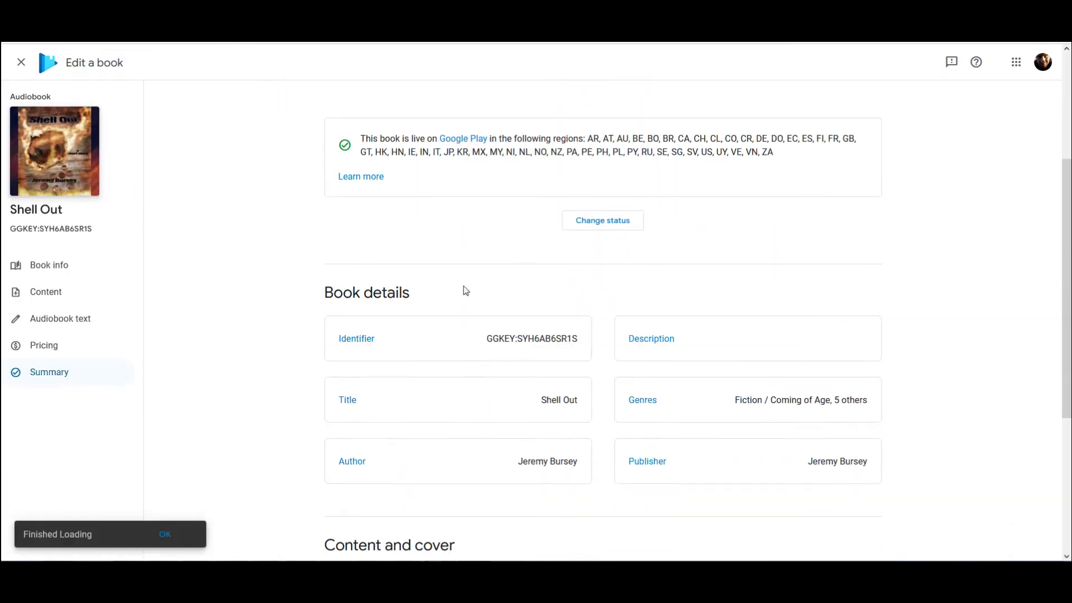
scroll("down", 3)
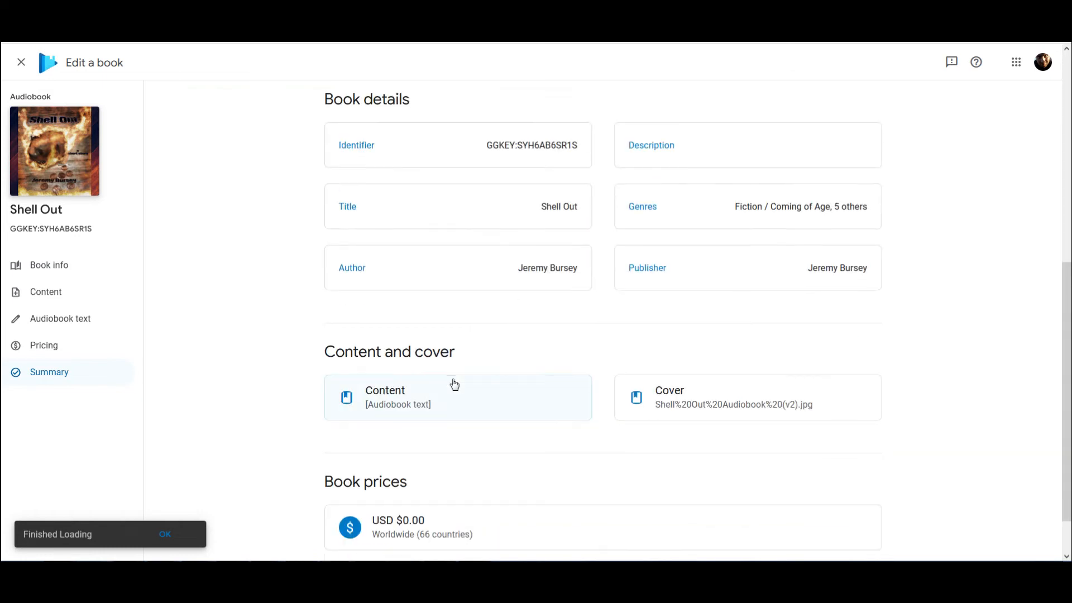
scroll("up", 3)
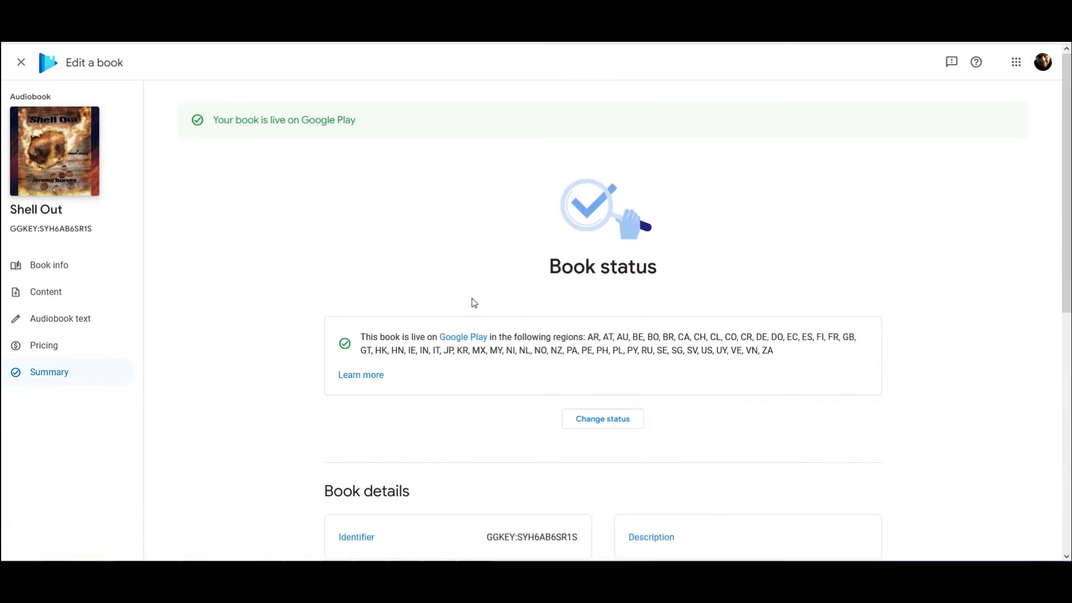
mouse_move(463, 338)
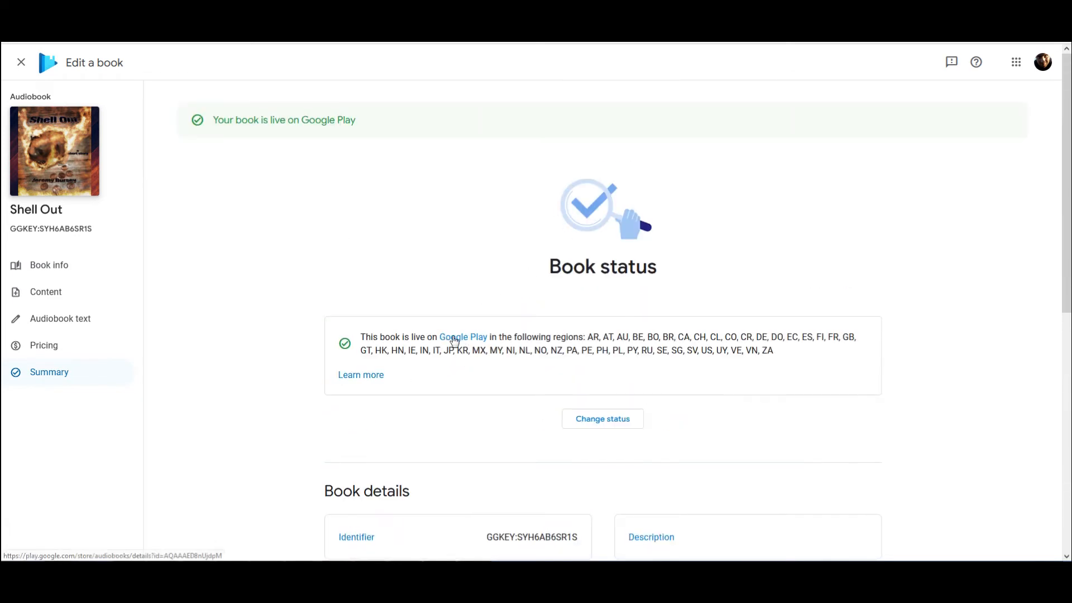
- Open Shell Out's public Google Play listing and scroll down to its empty reviews section
left_click(462, 337)
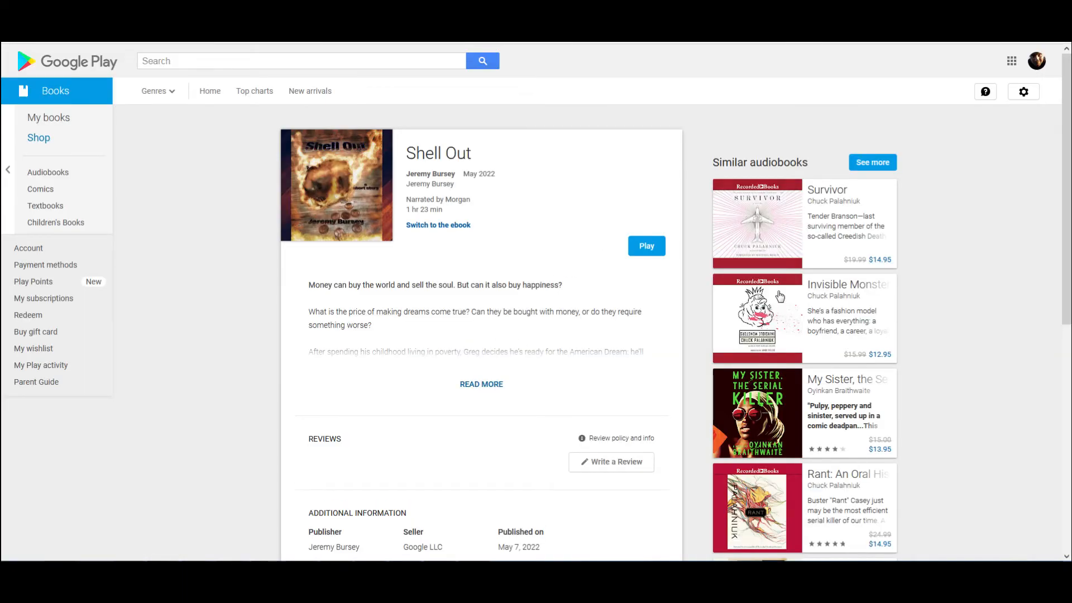
scroll("down", 3)
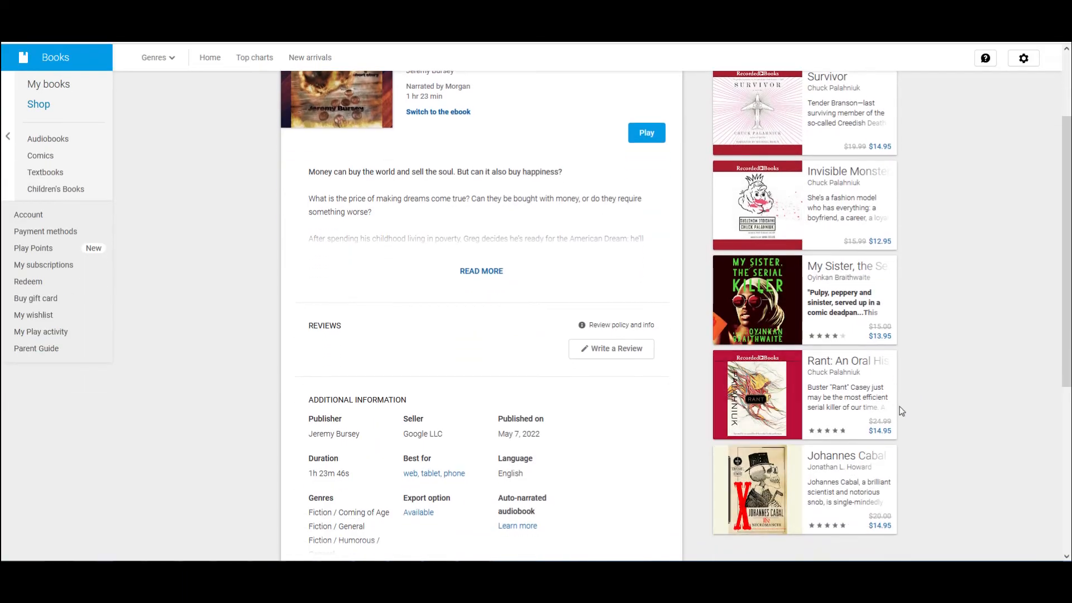
scroll("down", 3)
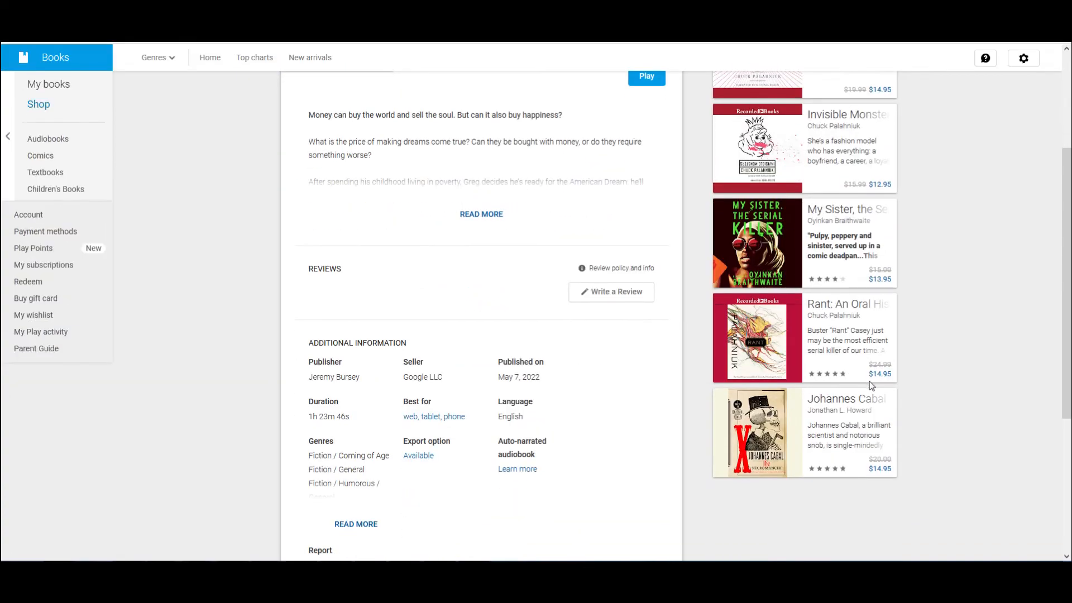
scroll("down", 3)
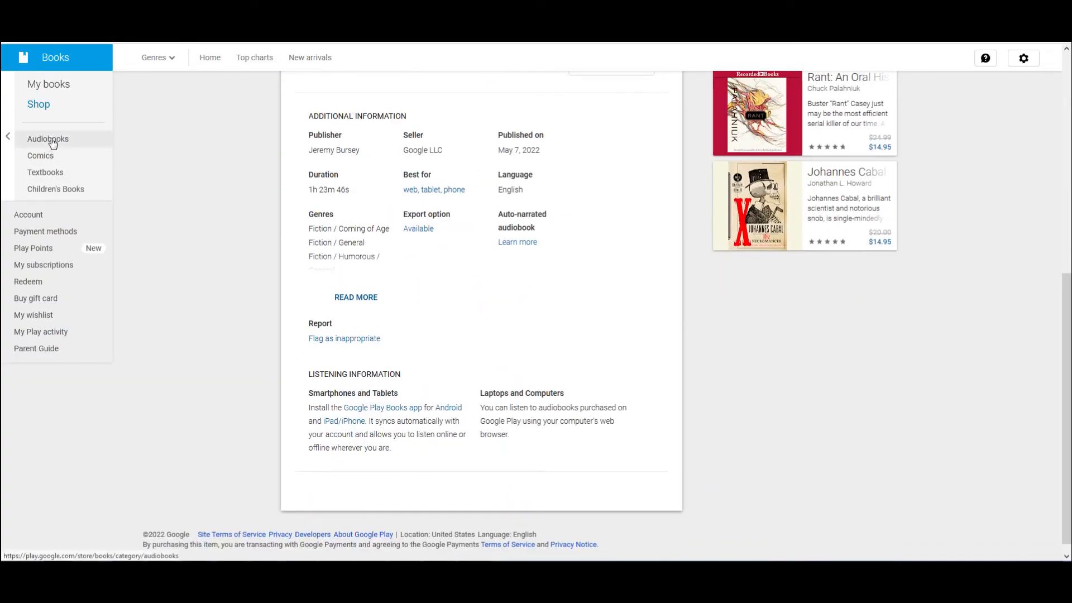
scroll("up", 3)
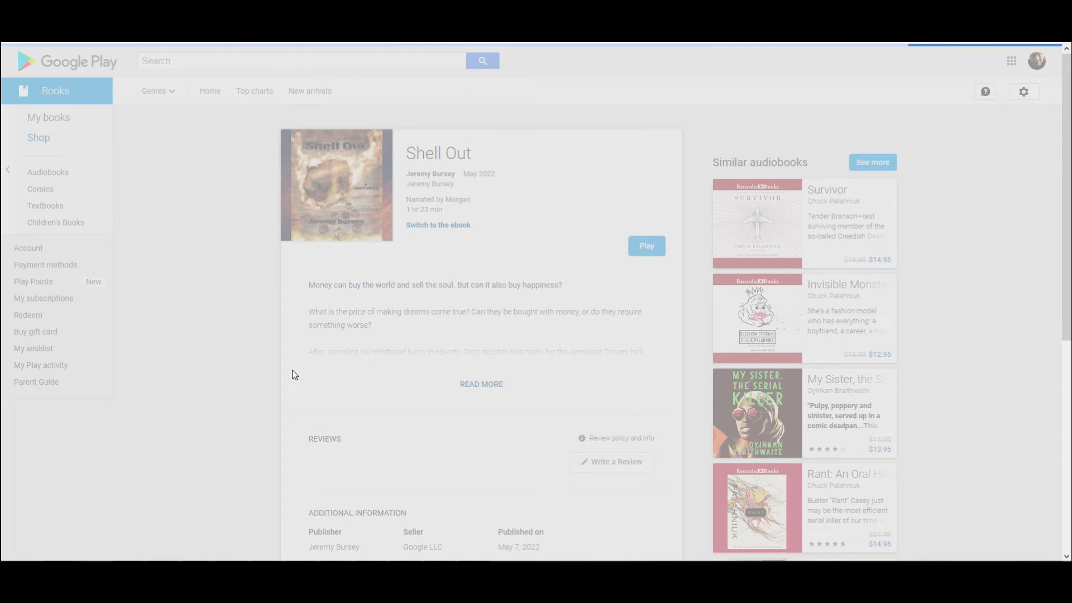
- Browse the Audiobooks store home's Free in fiction and Free in nonfiction rows
left_click(48, 172)
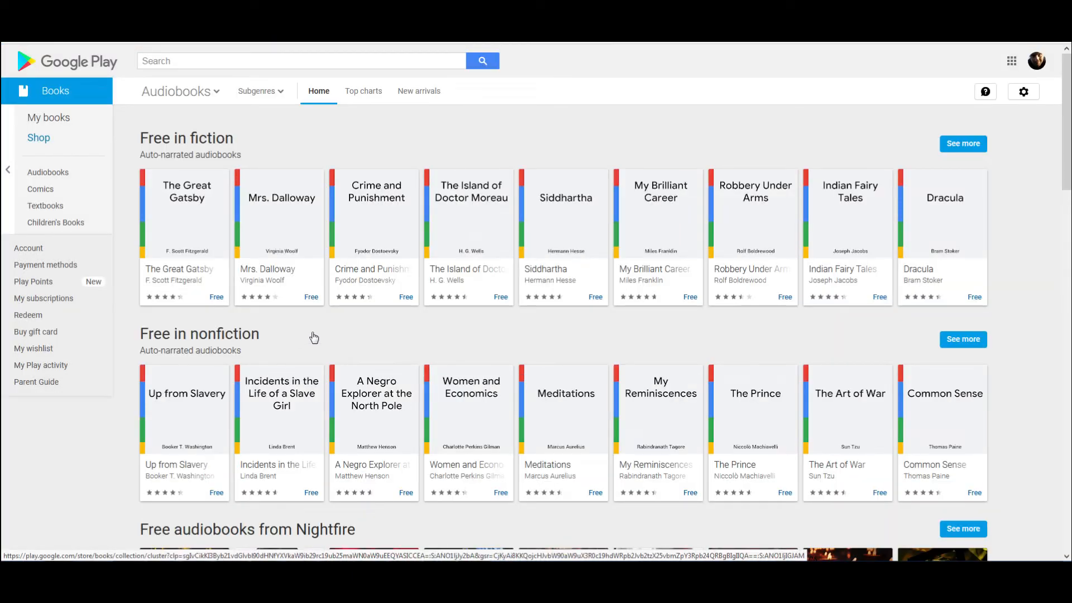
scroll("down", 3)
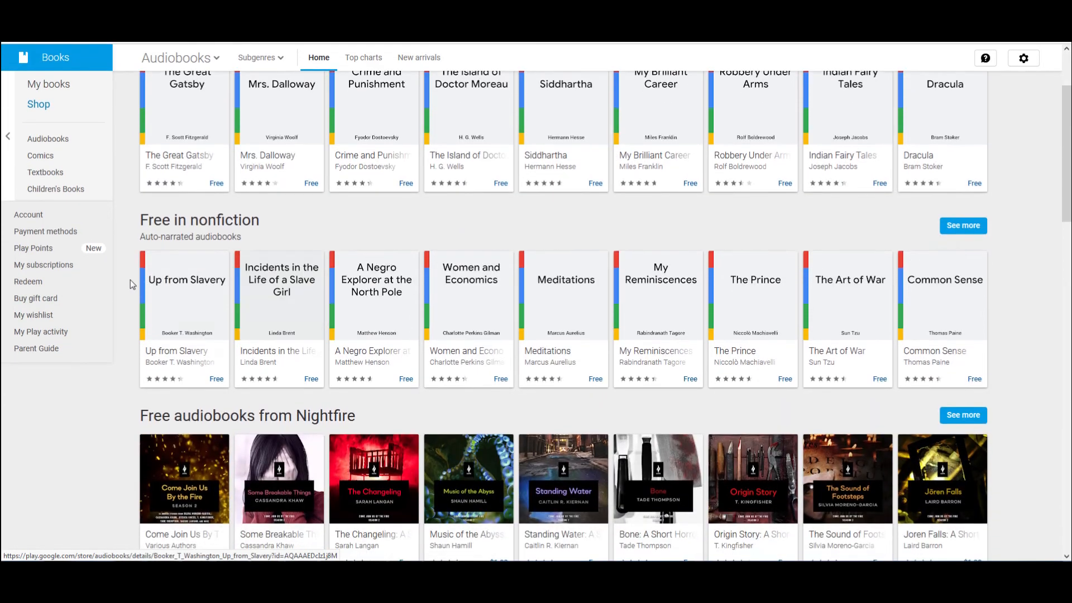
scroll("up", 3)
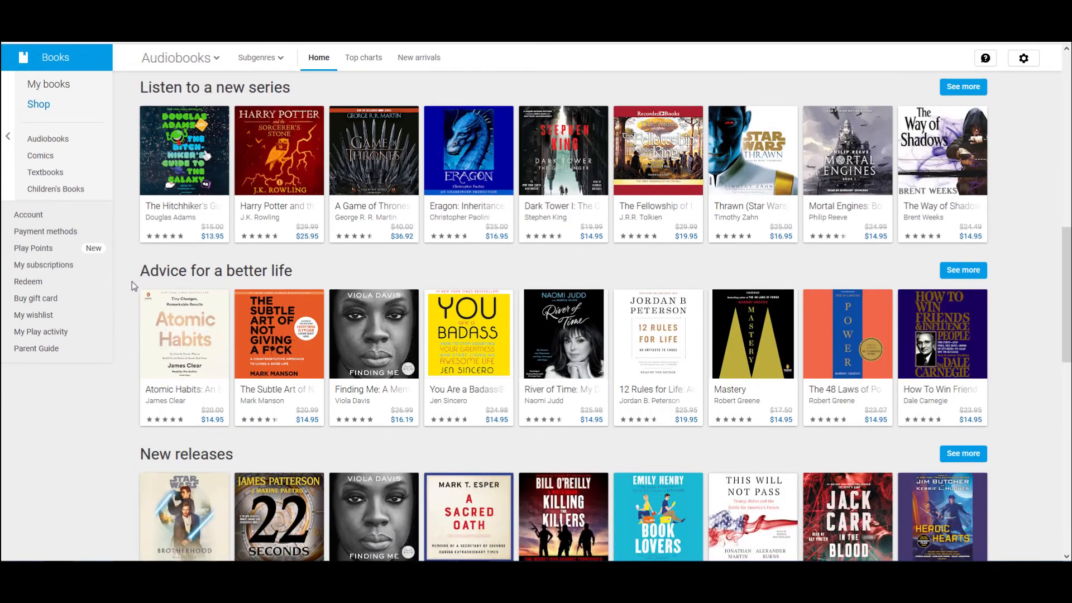
scroll("up", 3)
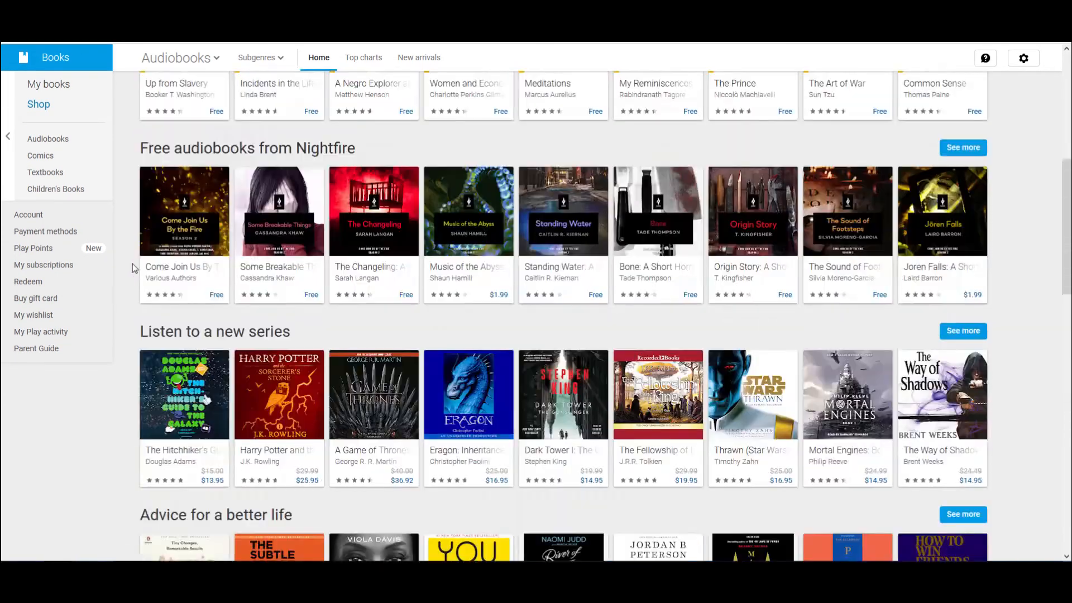
scroll("up", 3)
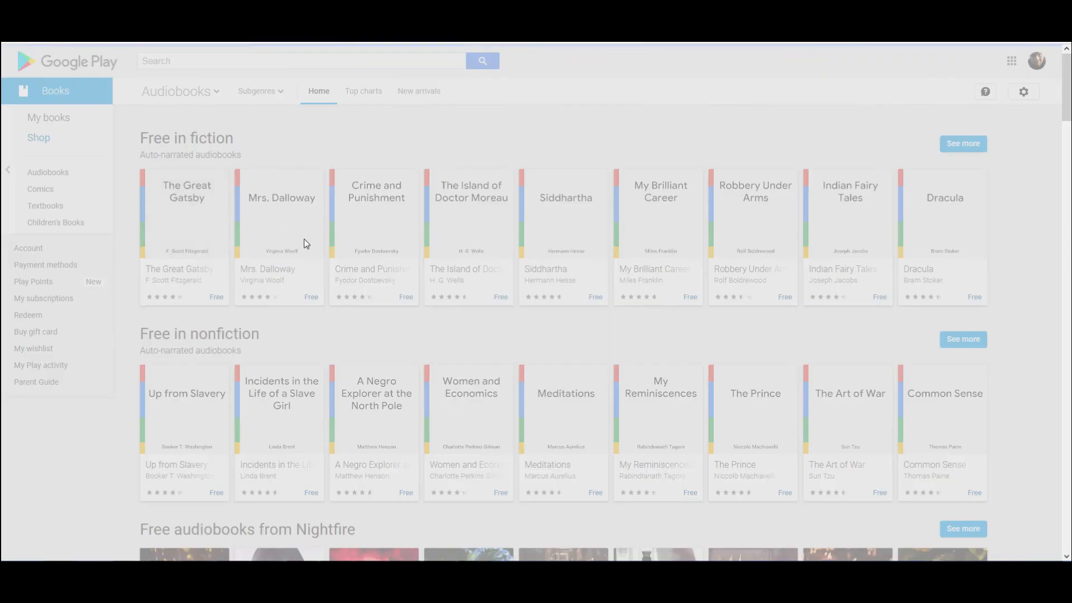
- Open The Great Gatsby auto-narrated audiobook listing, showing its 4.3 rating from 163 reviews
left_click(186, 212)
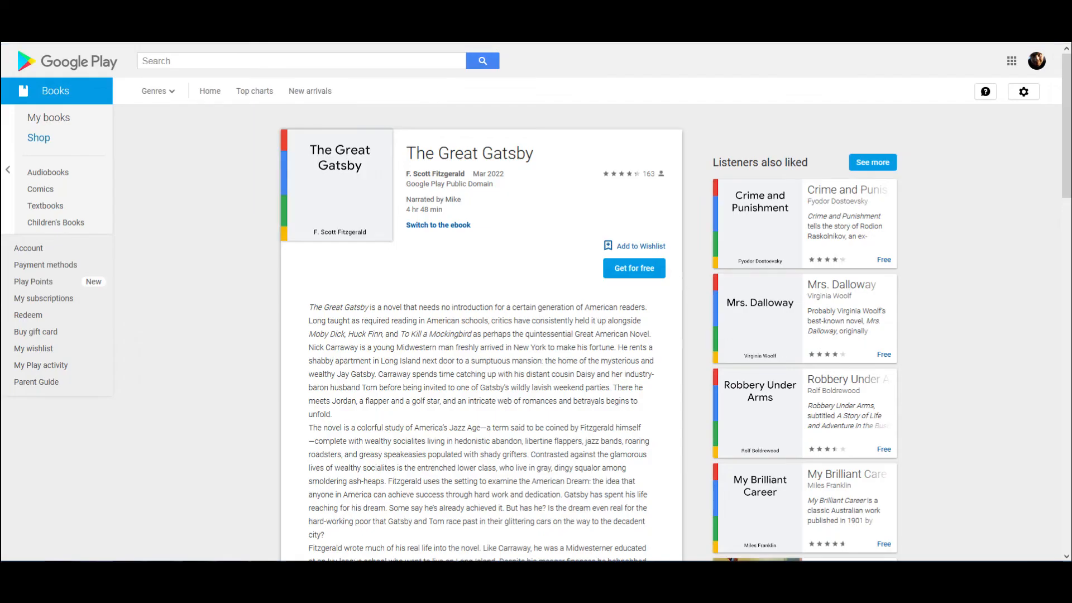
scroll("down", 3)
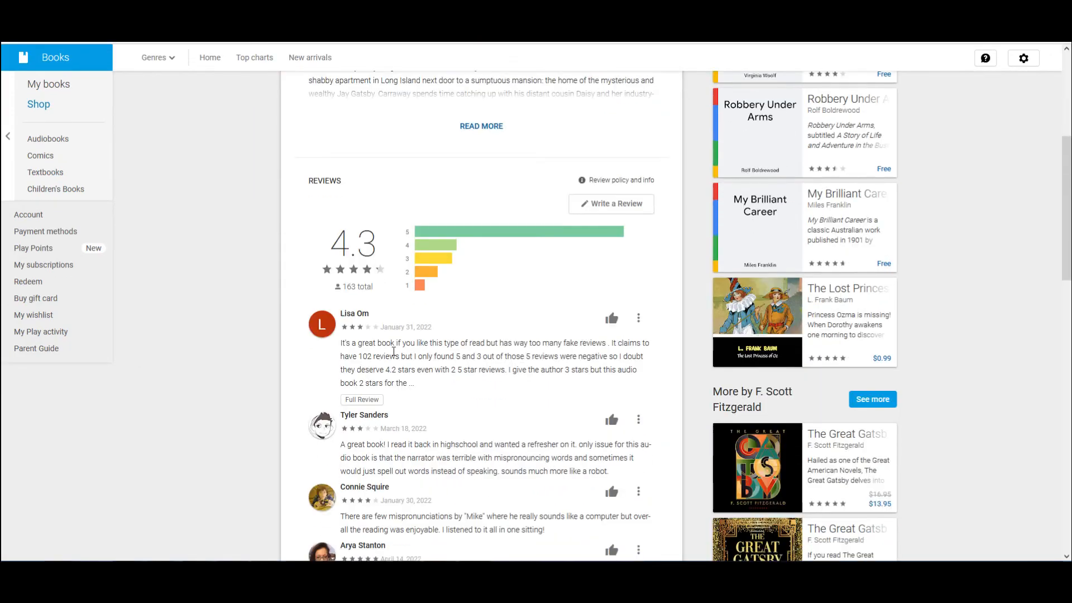
scroll("down", 3)
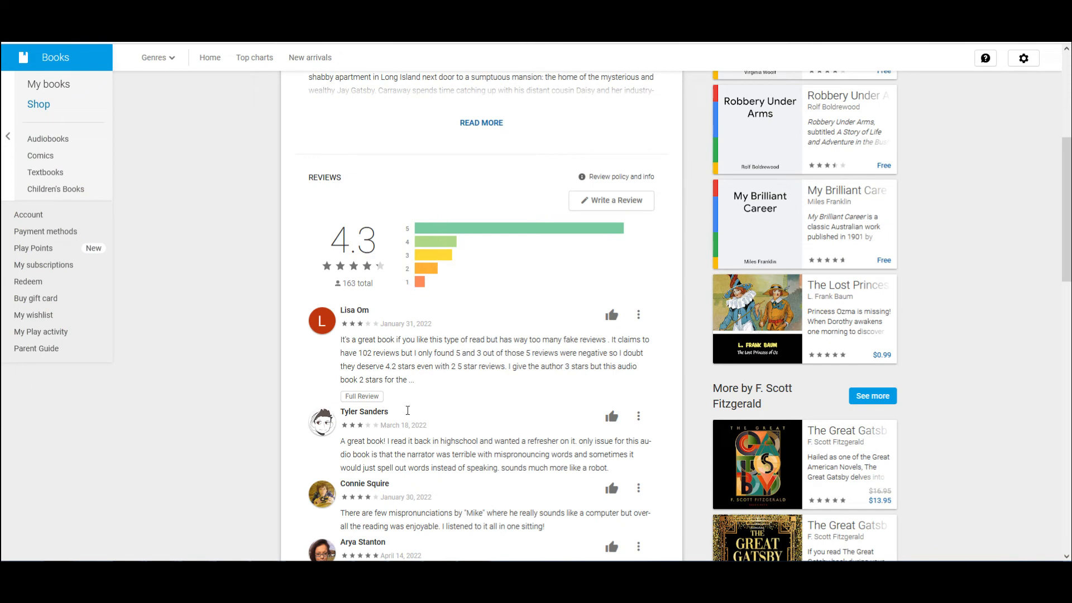
scroll("down", 3)
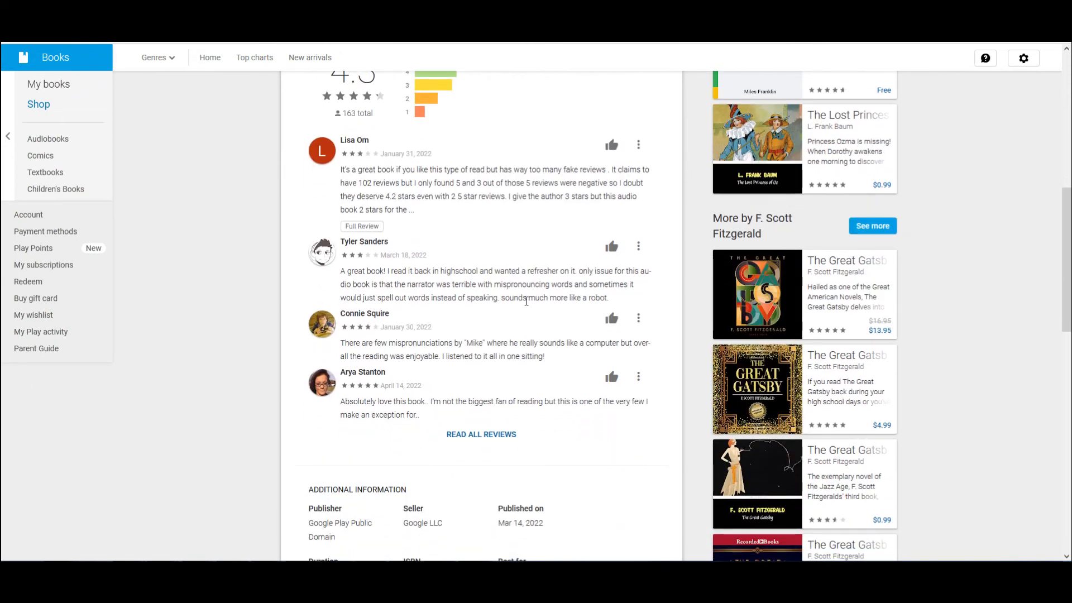
mouse_move(413, 213)
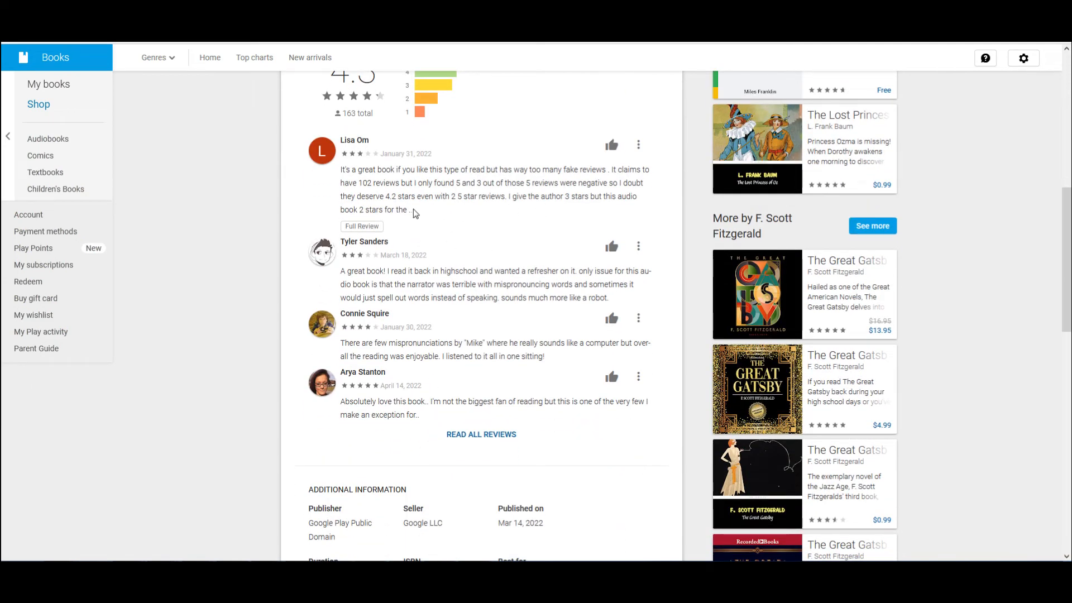
scroll("up", 3)
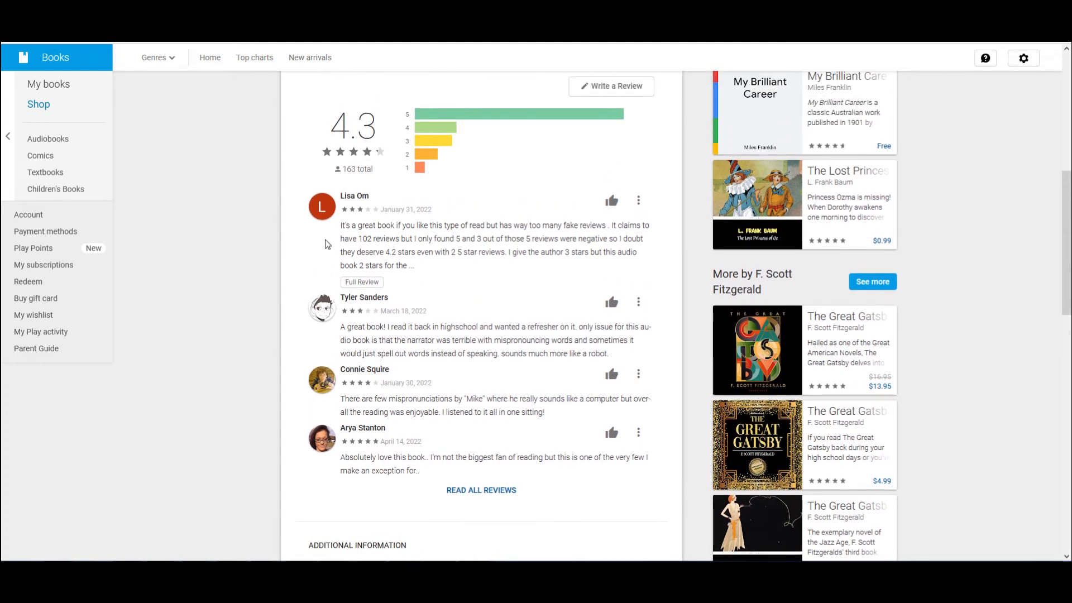
mouse_move(505, 236)
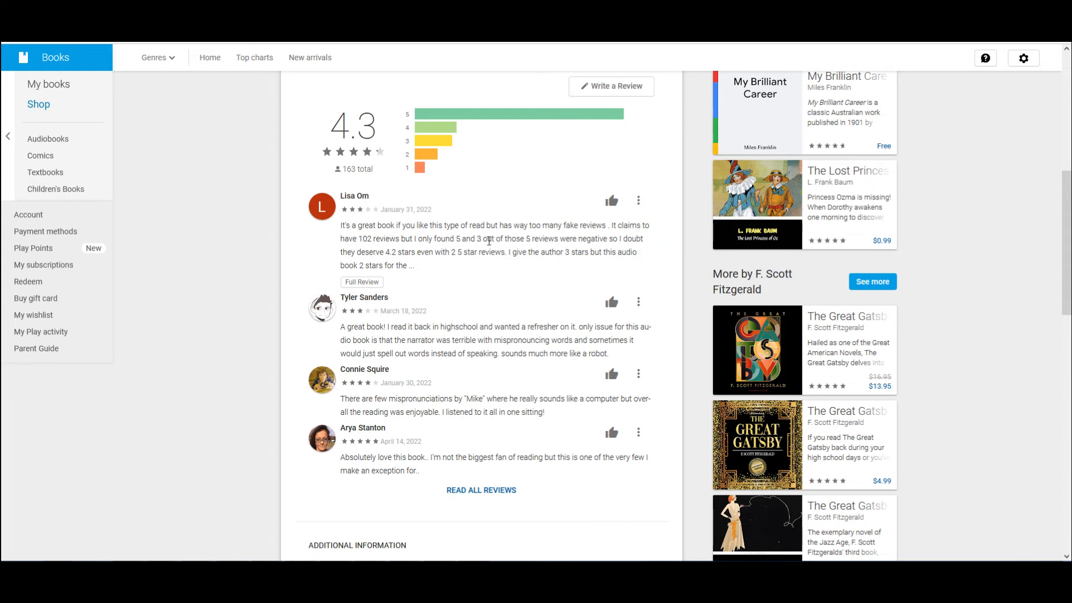
mouse_move(380, 249)
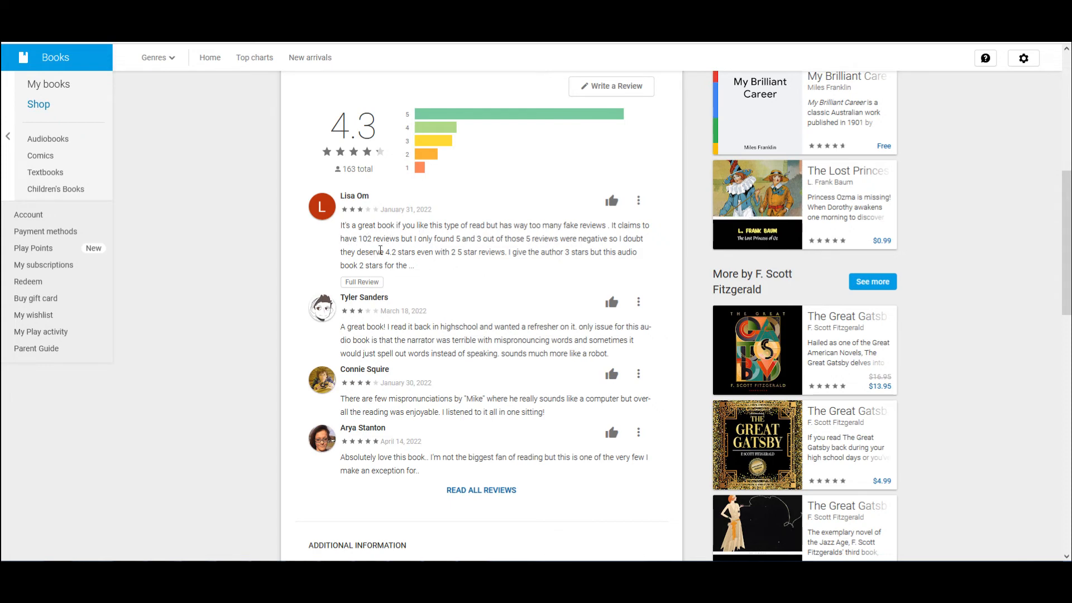
mouse_move(474, 252)
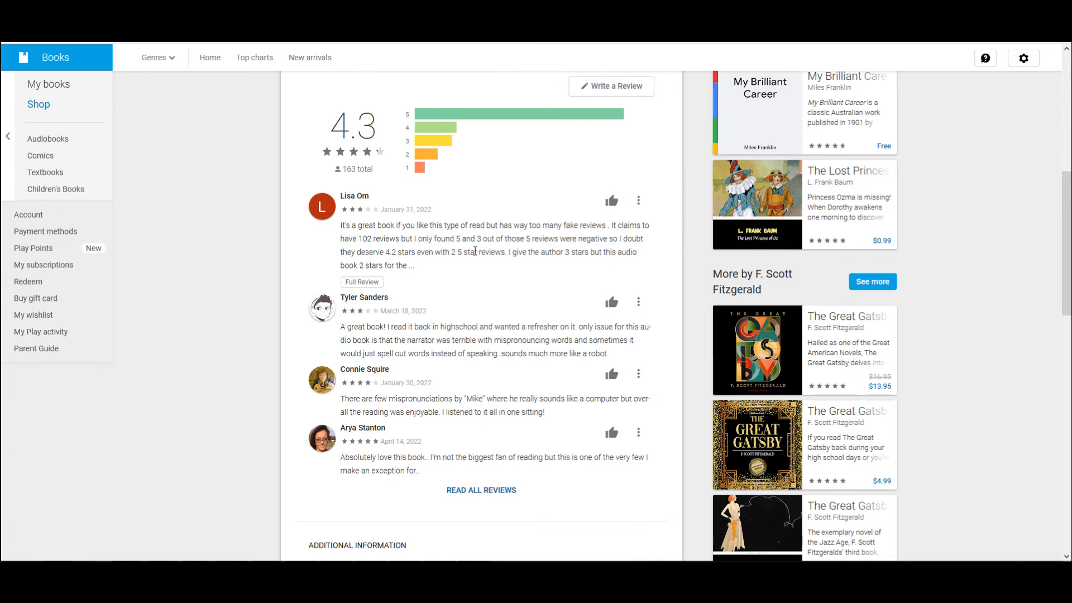
mouse_move(530, 263)
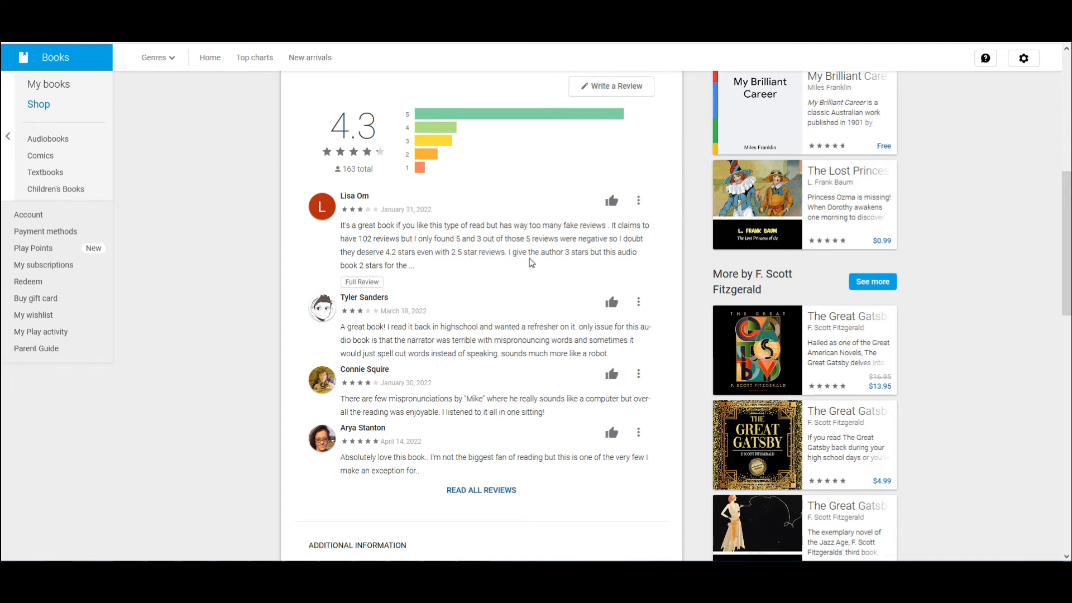
mouse_move(362, 282)
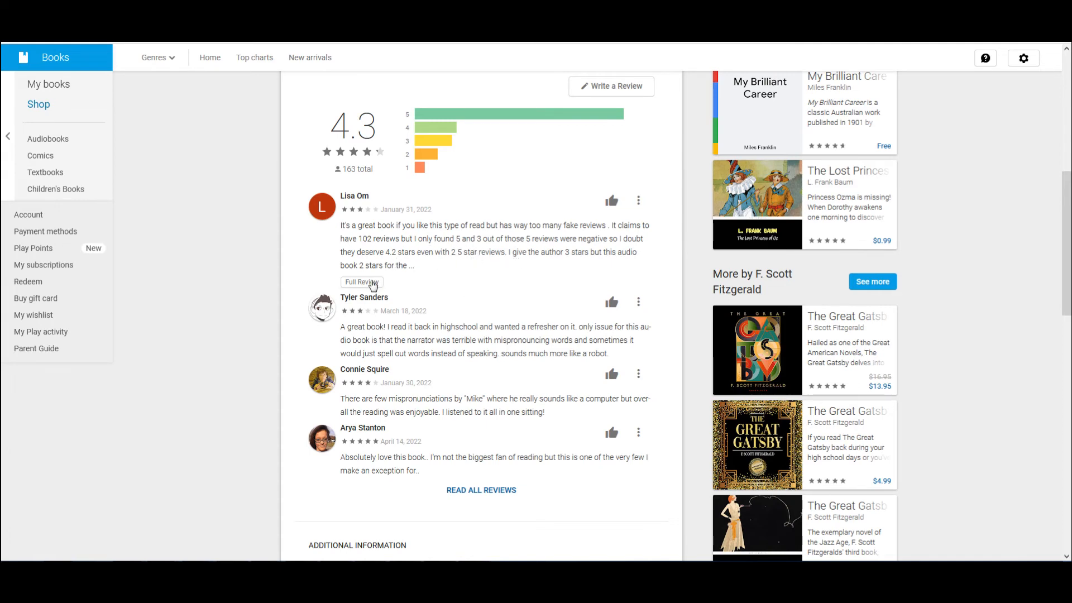
- Open Read All Reviews and scroll through the listener reviews
left_click(362, 282)
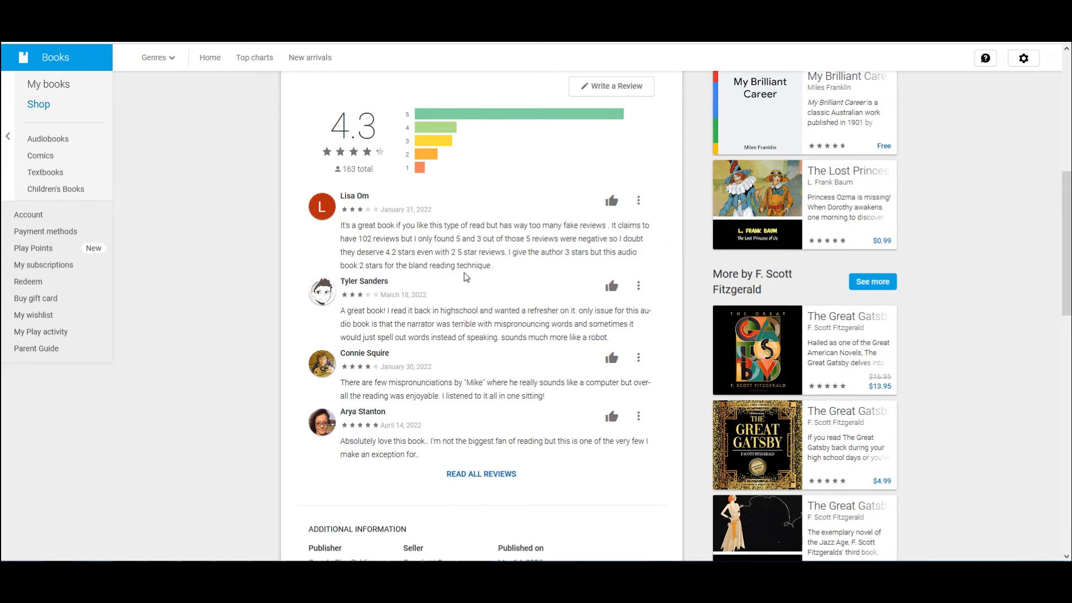
mouse_move(460, 286)
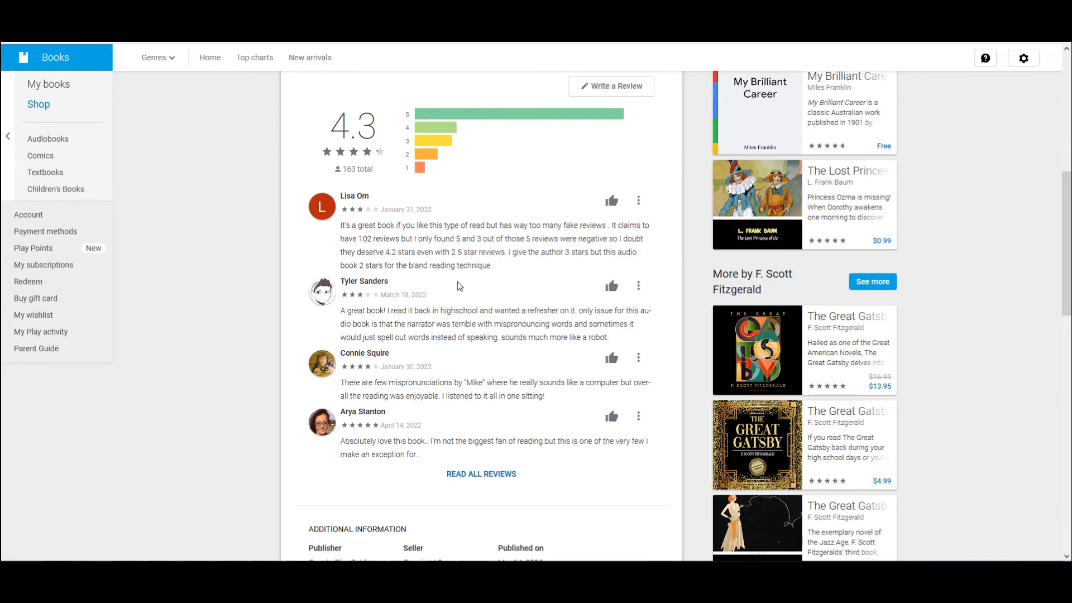
scroll("up", 3)
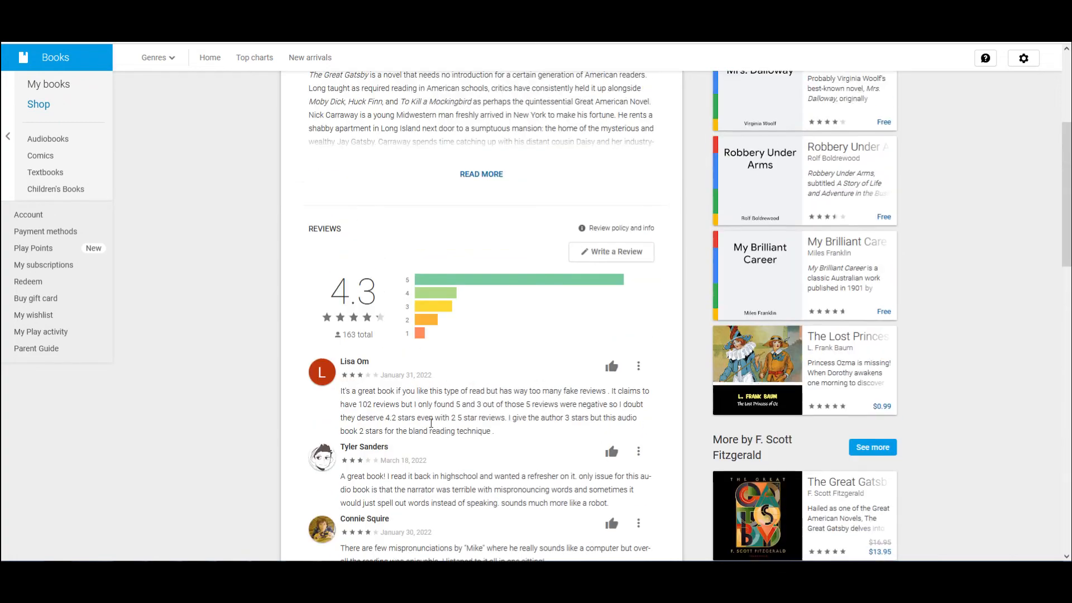
scroll("up", 3)
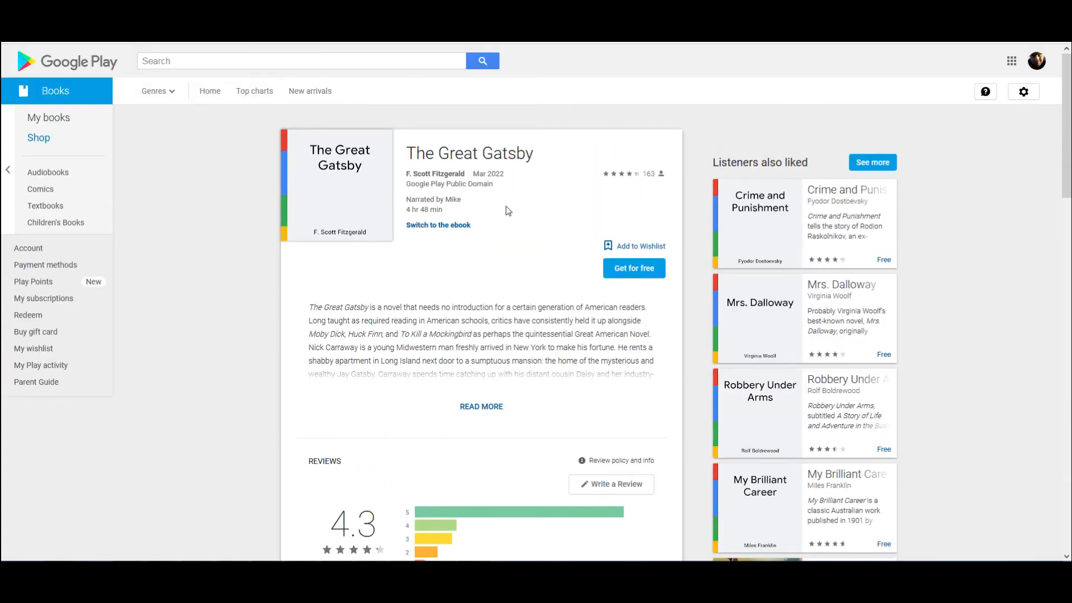
scroll("down", 3)
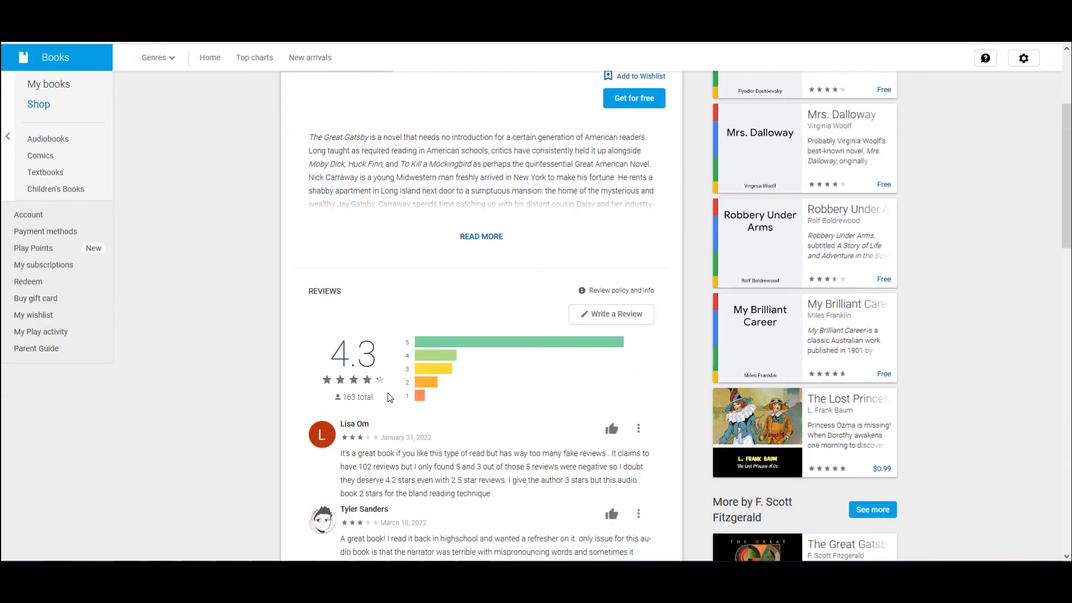
scroll("down", 3)
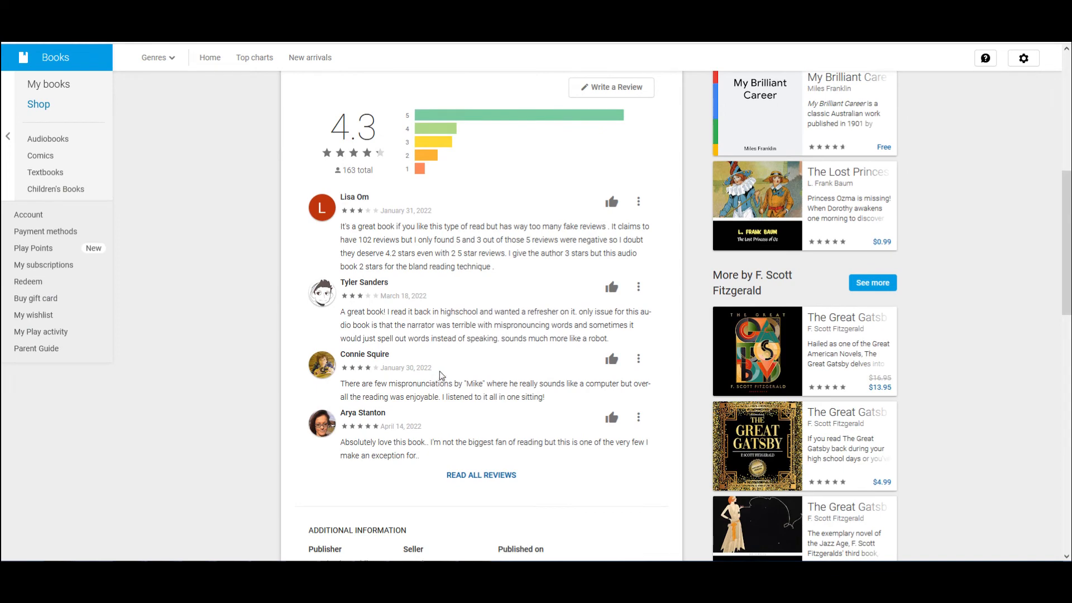
mouse_move(487, 399)
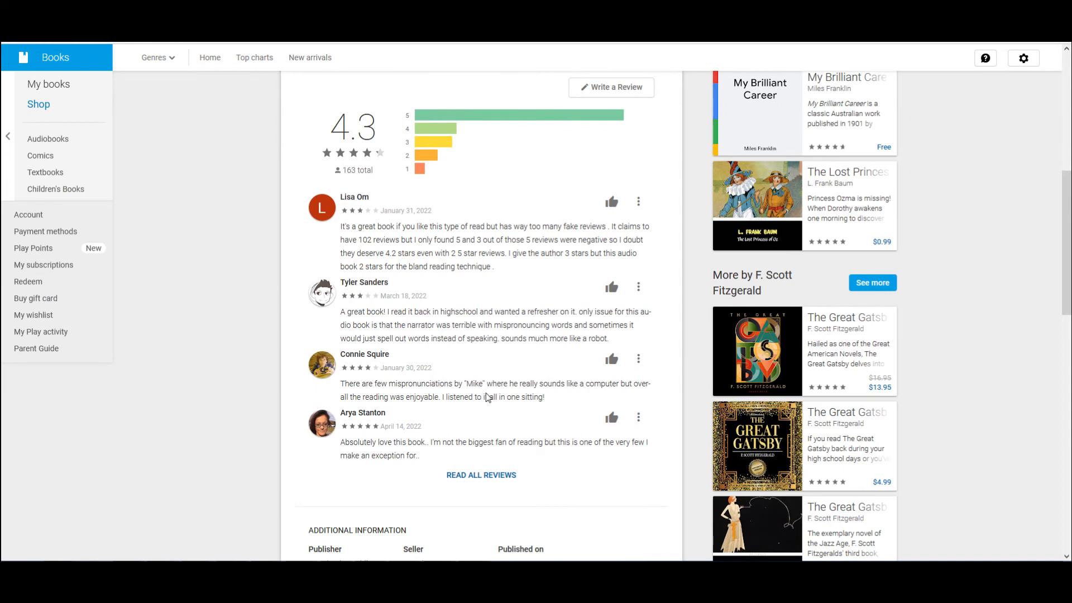
scroll("down", 3)
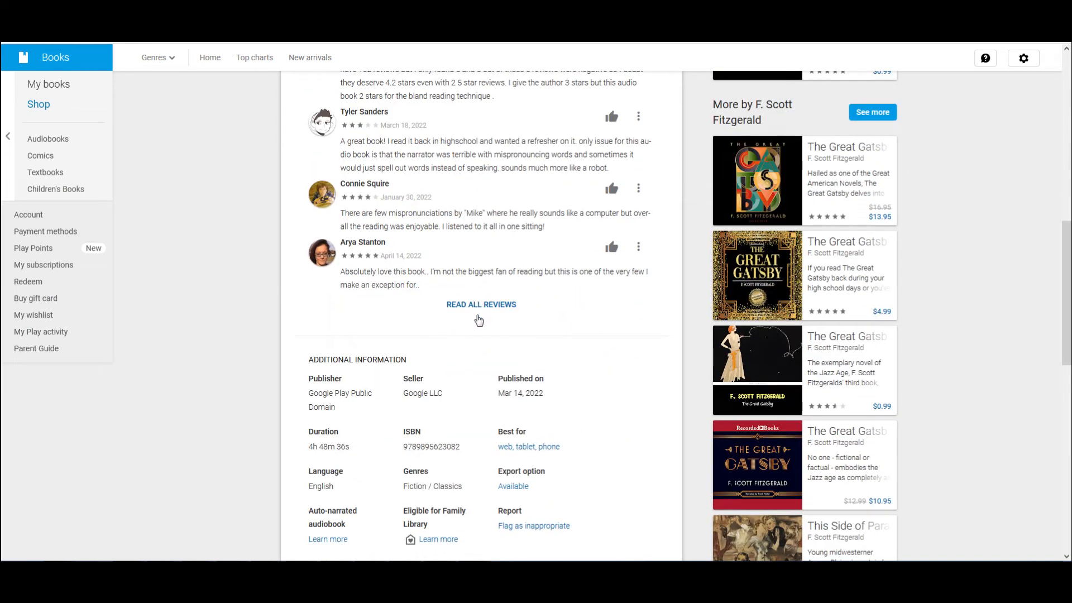
mouse_move(481, 309)
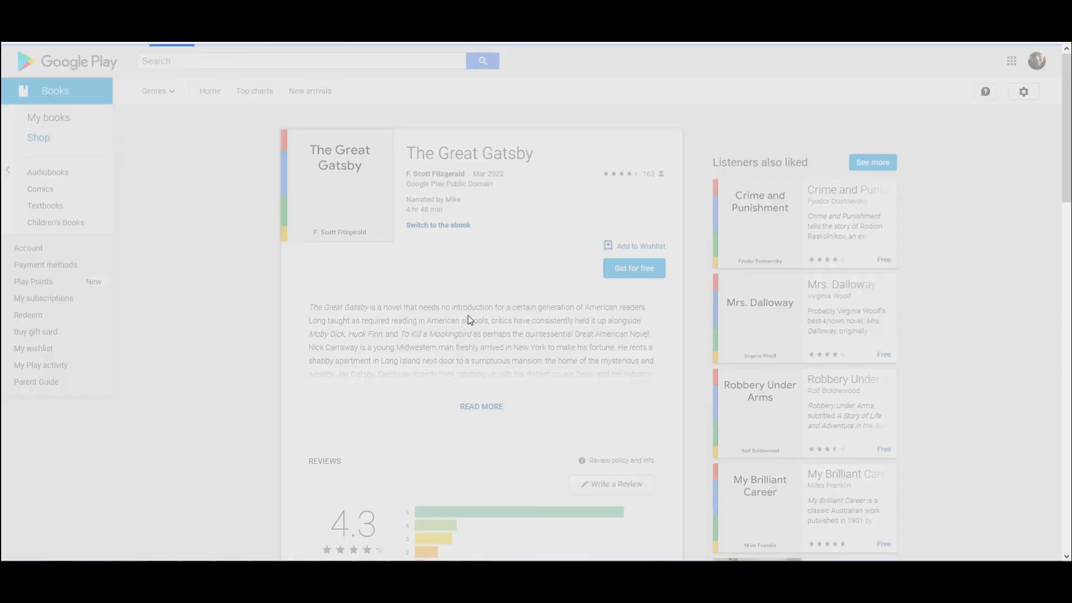
scroll("down", 3)
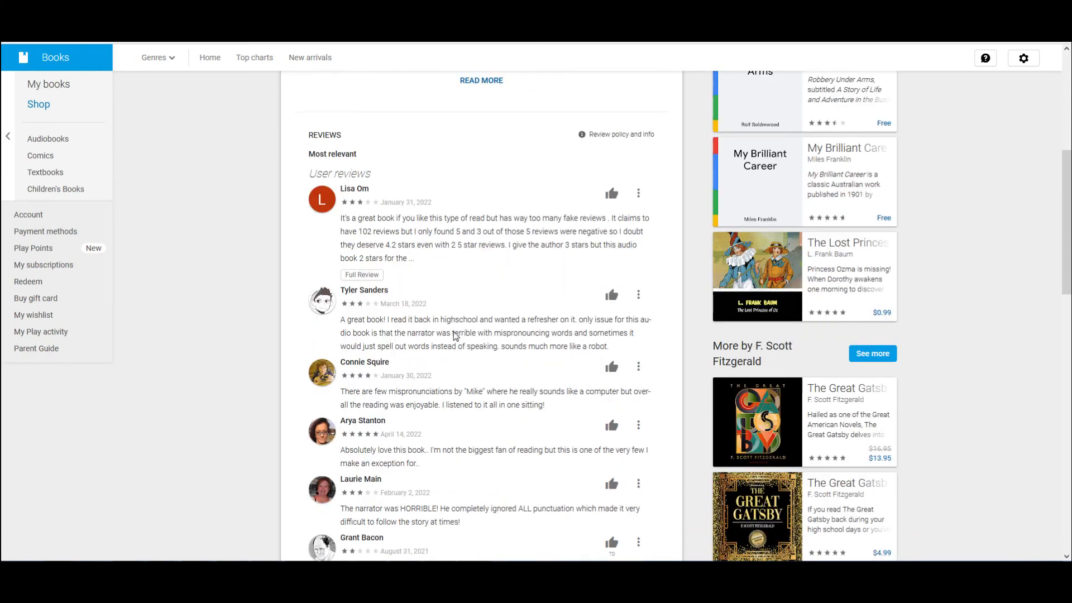
scroll("down", 3)
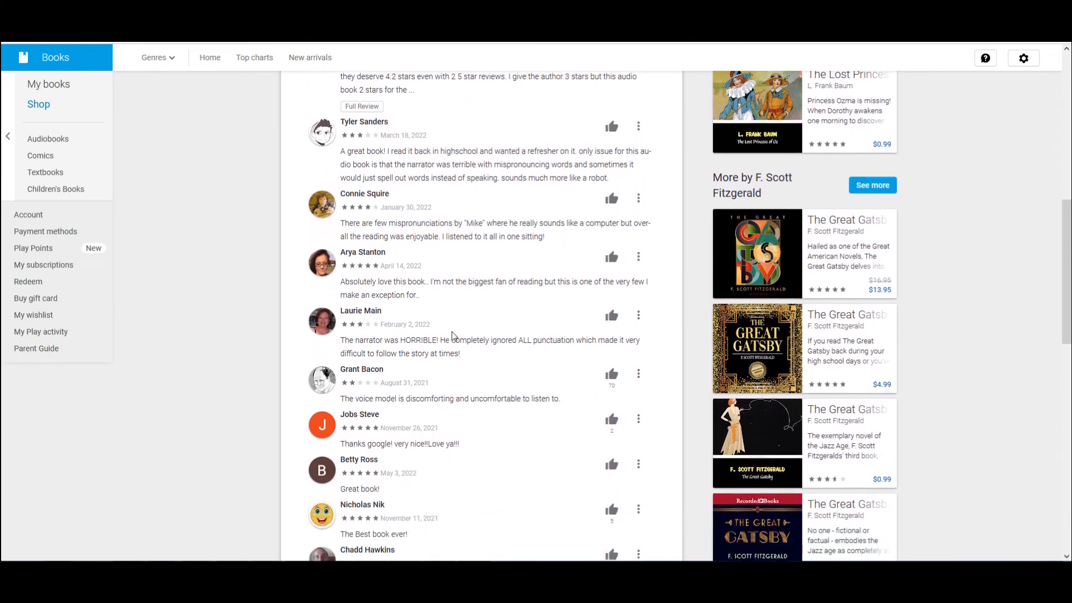
scroll("down", 3)
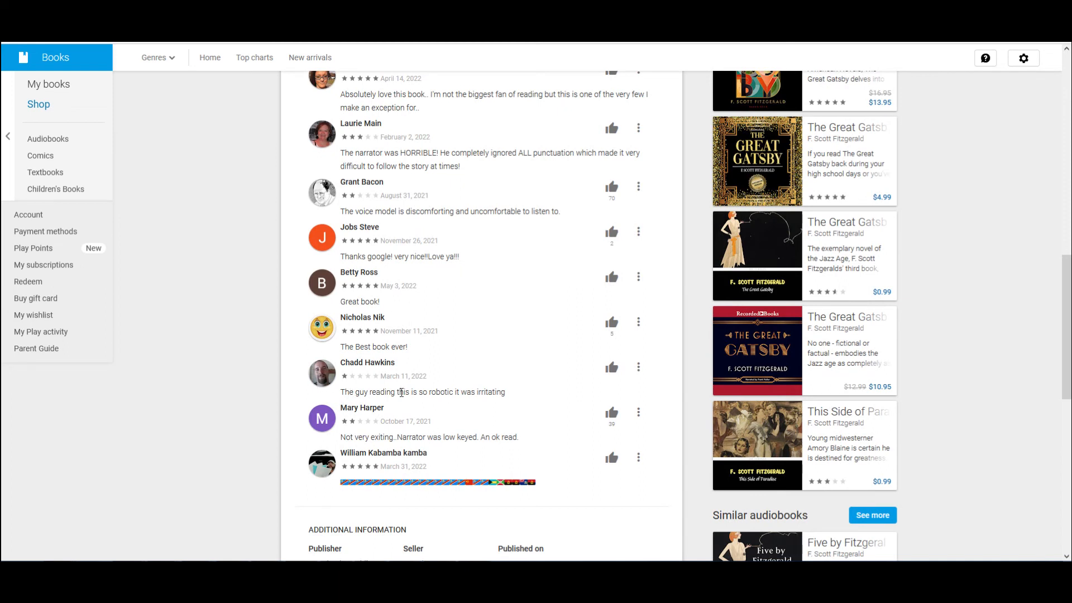
mouse_move(382, 384)
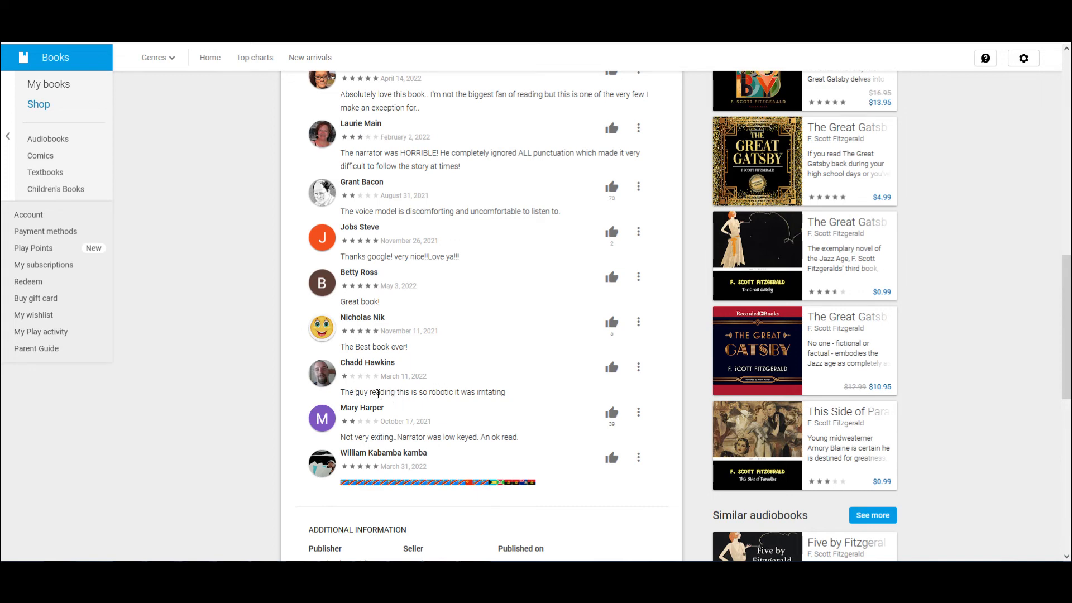
mouse_move(442, 383)
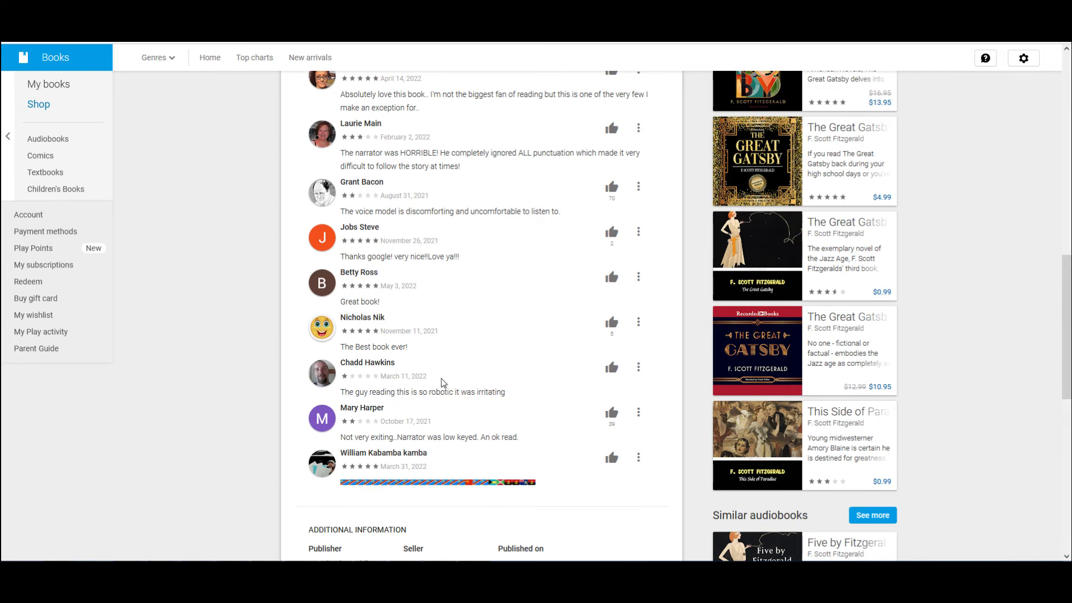
scroll("up", 3)
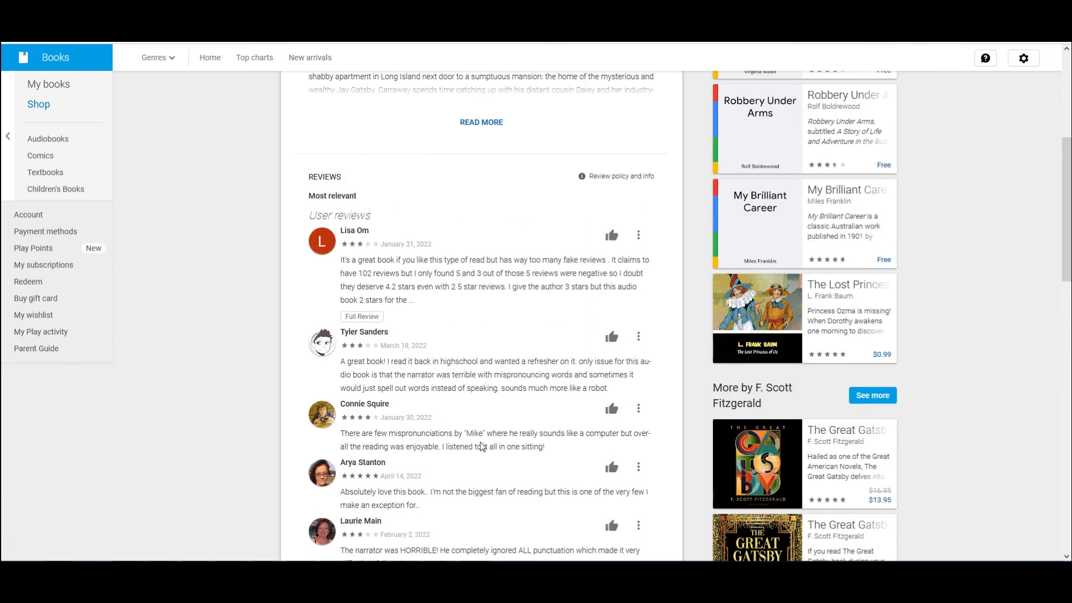
scroll("up", 3)
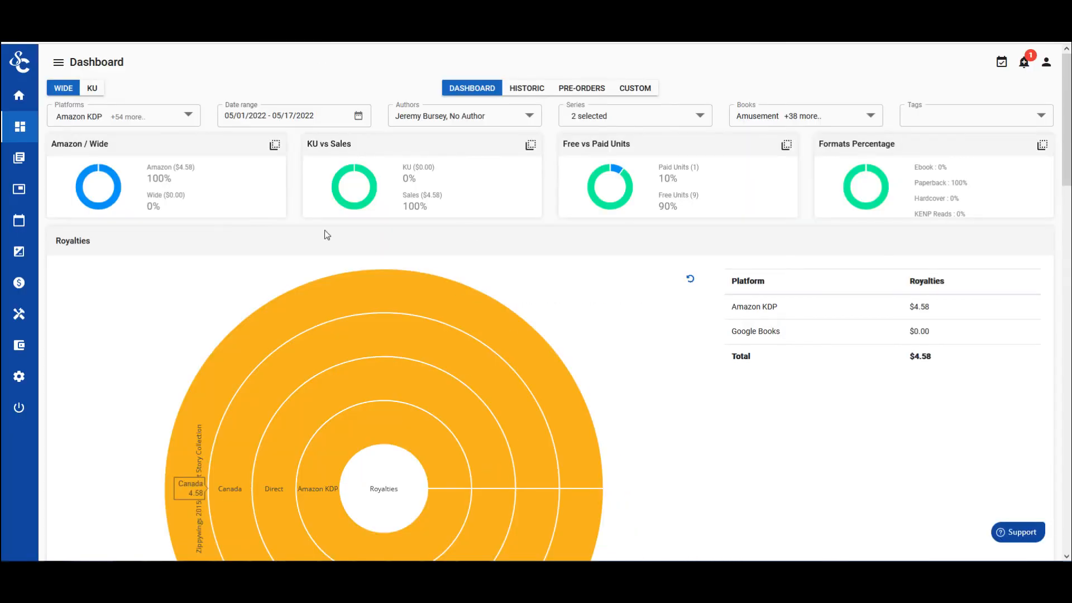
- Scroll past the royalties table to the Top books - Free Units chart for May 1–17, 2022
scroll("down", 3)
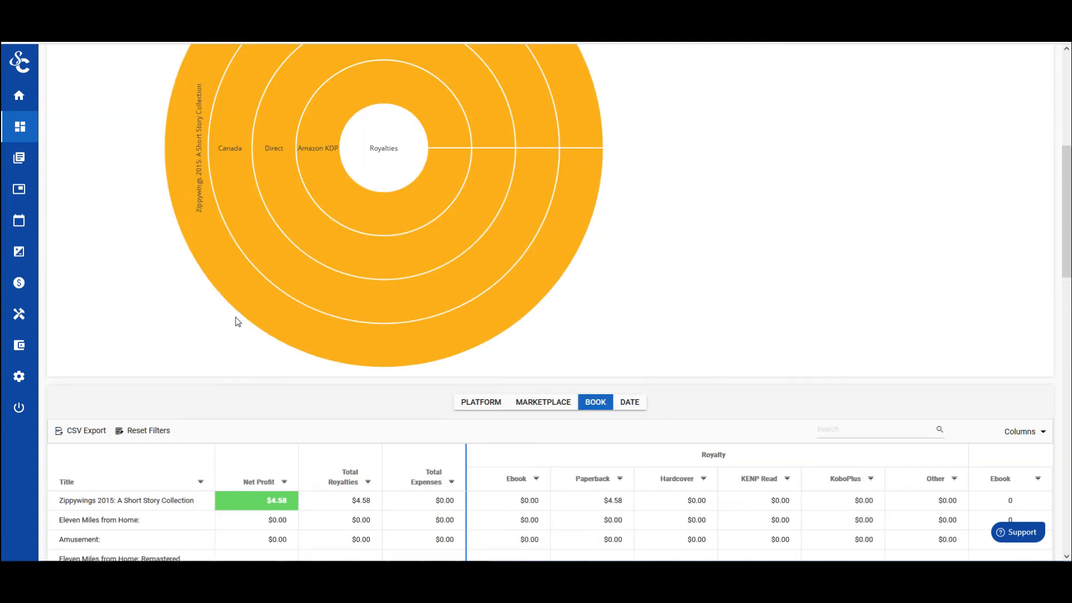
scroll("down", 3)
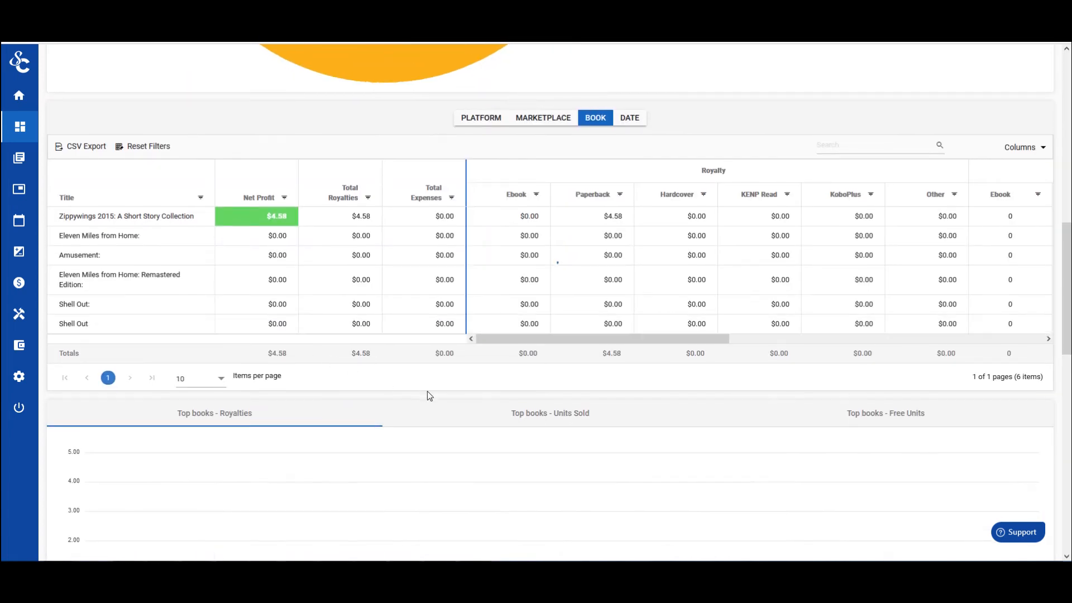
scroll("down", 3)
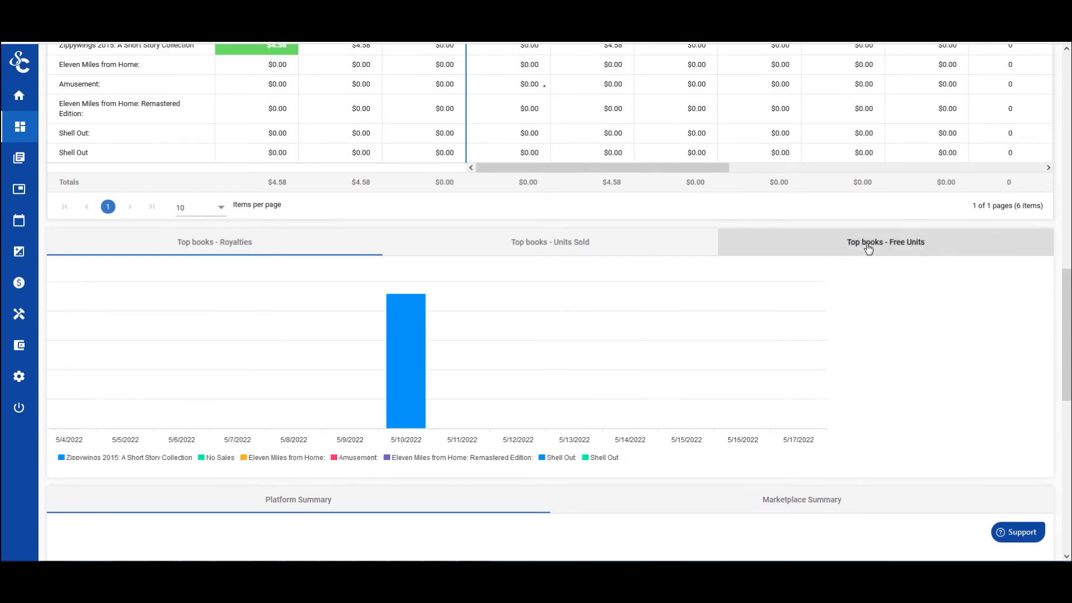
left_click(884, 241)
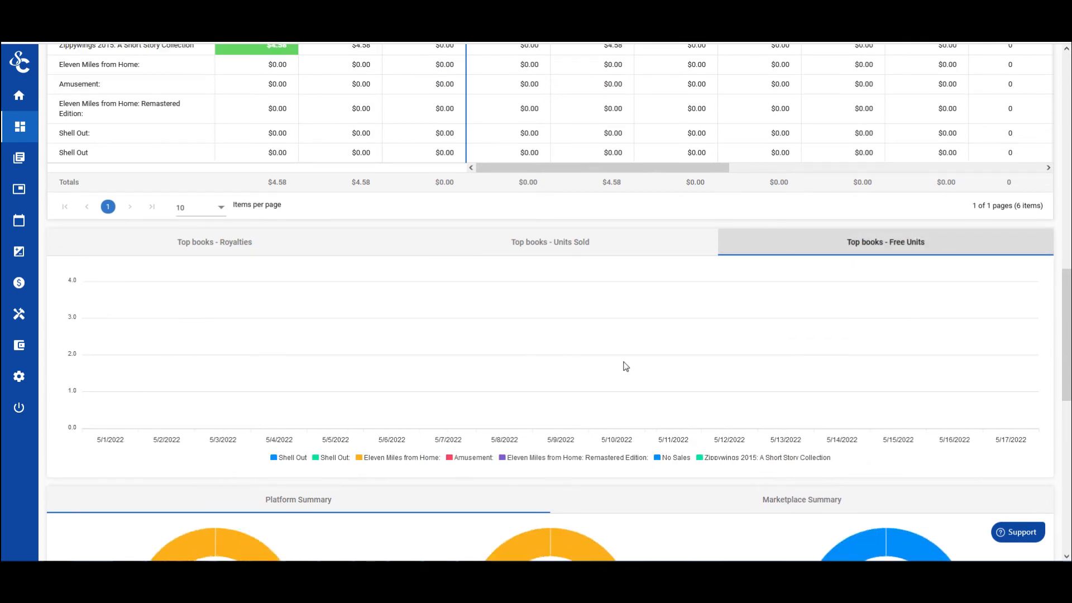
scroll("down", 3)
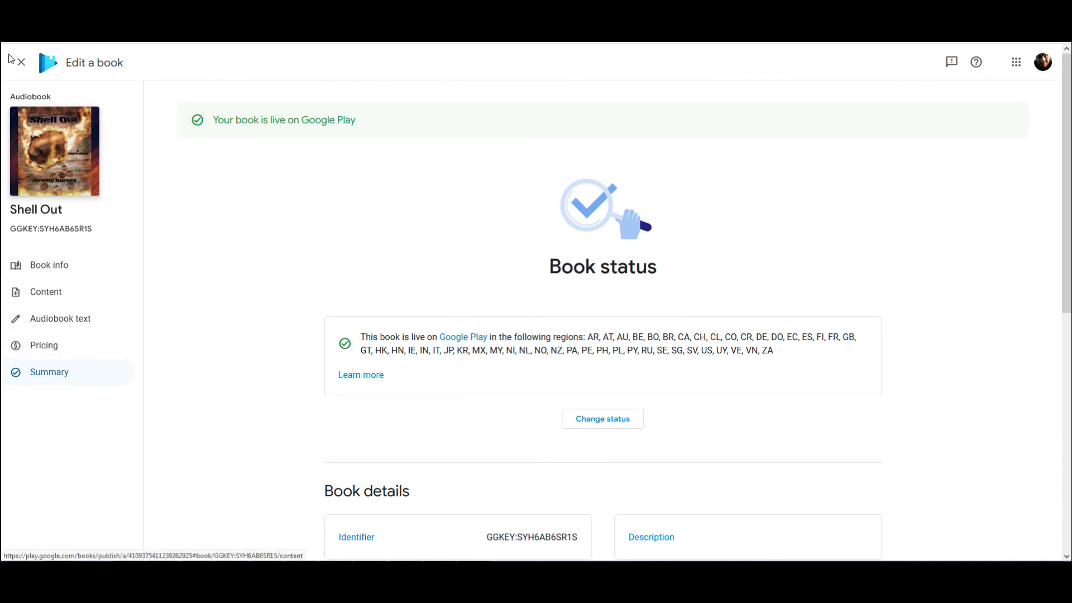
- Leave the Shell Out editor and show Analytics units, 12 over 30 days, split by title
left_click(20, 62)
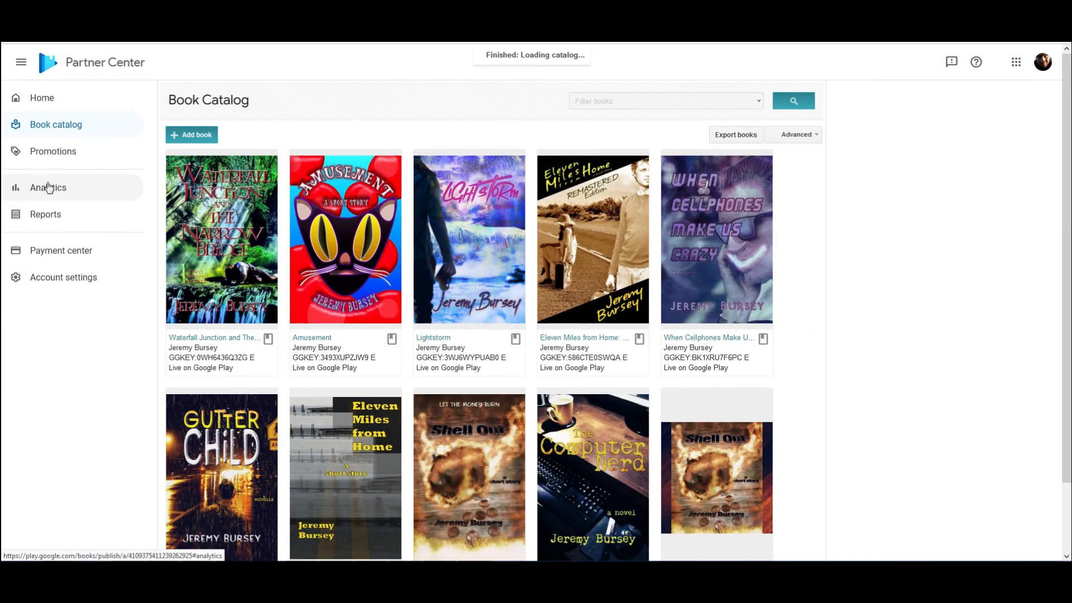
left_click(48, 188)
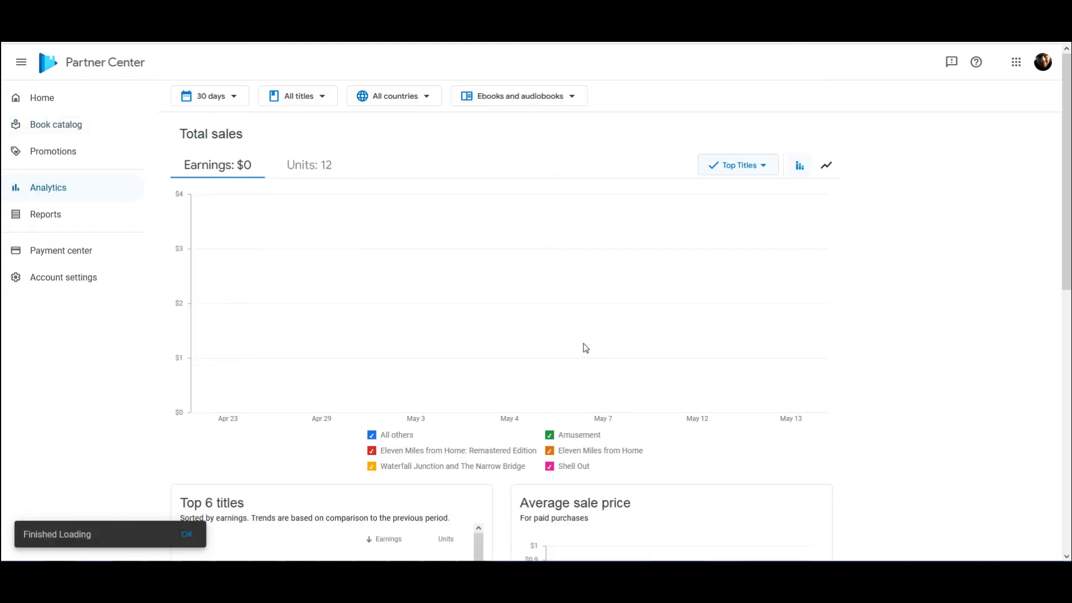
mouse_move(411, 458)
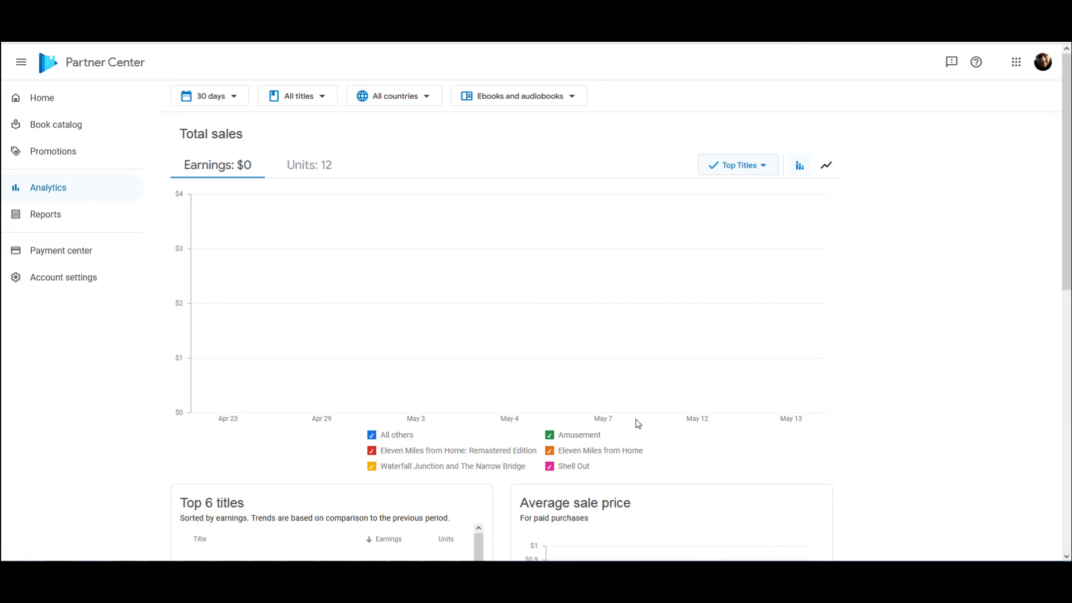
mouse_move(305, 166)
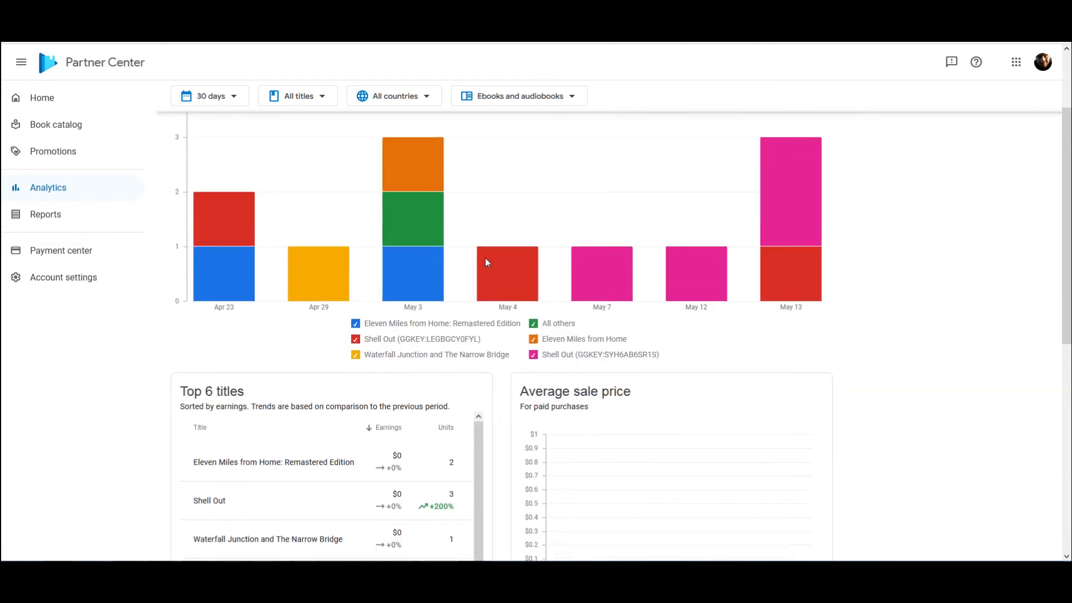
scroll("up", 3)
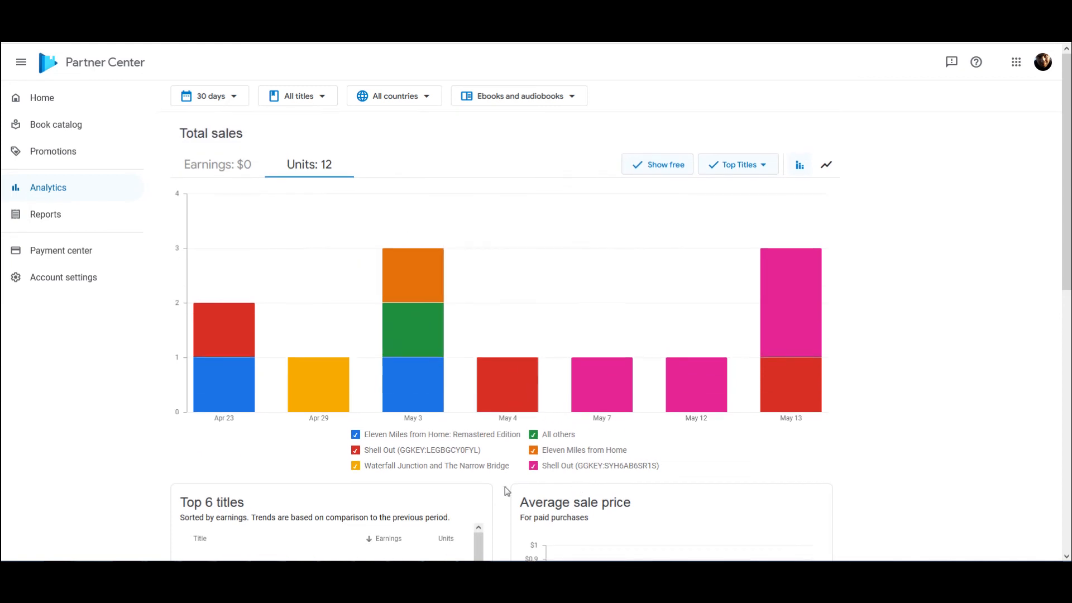
mouse_move(339, 355)
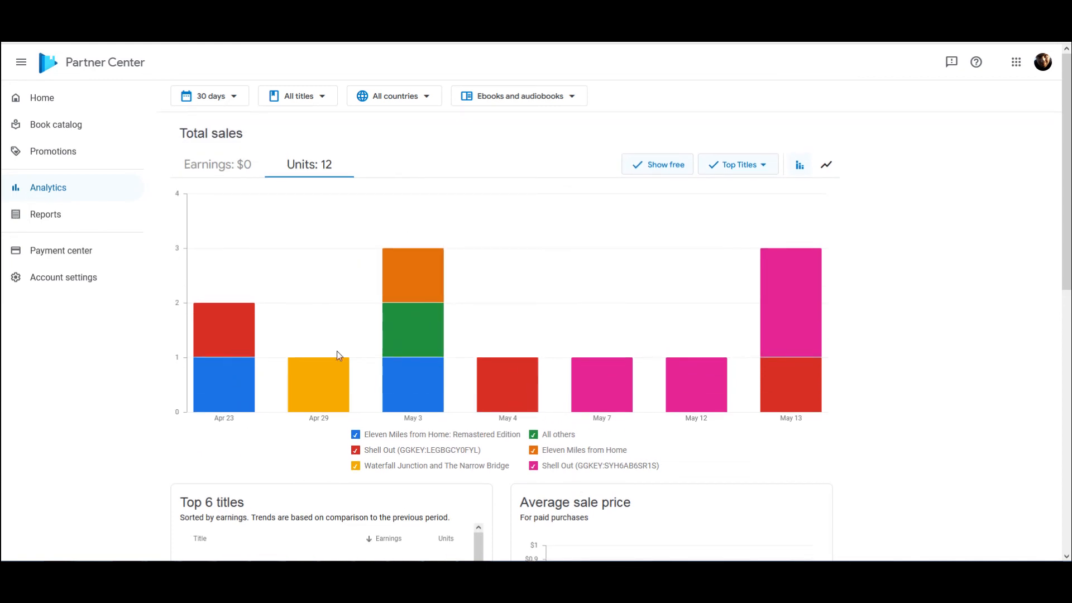
mouse_move(519, 395)
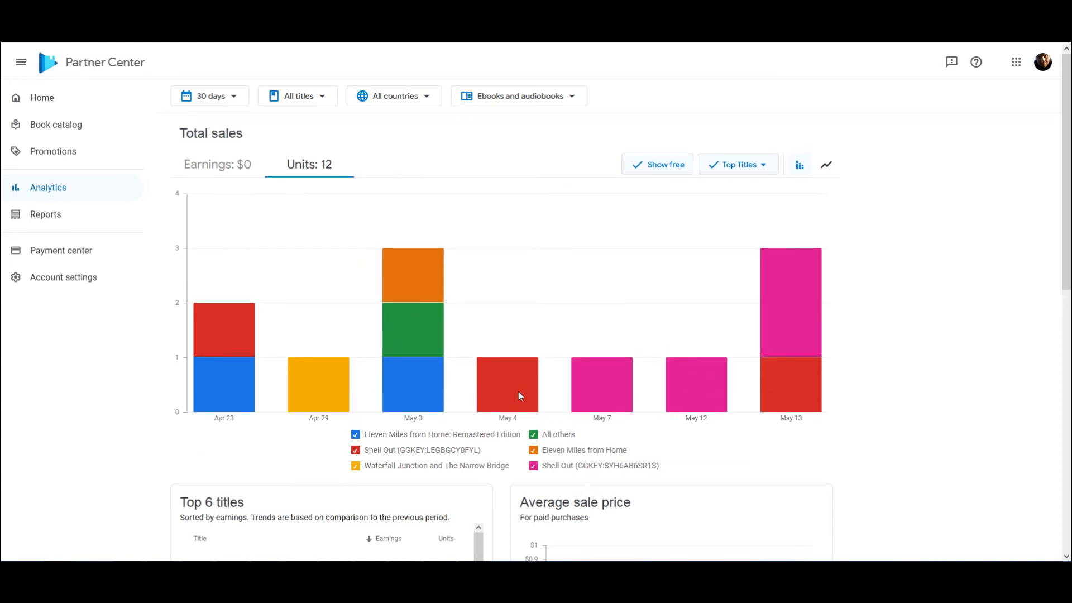
mouse_move(540, 403)
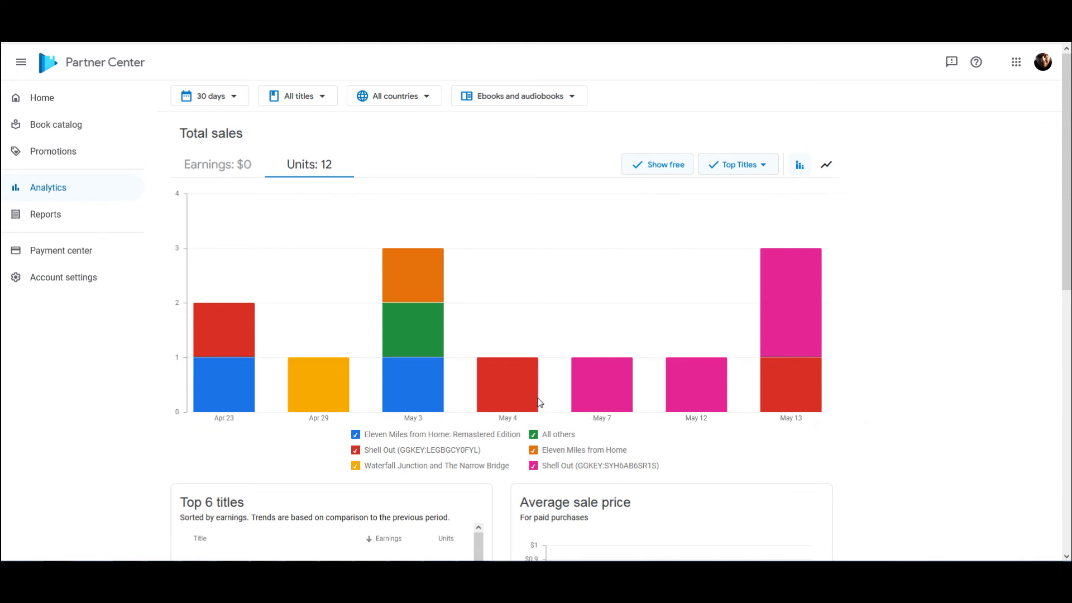
mouse_move(372, 397)
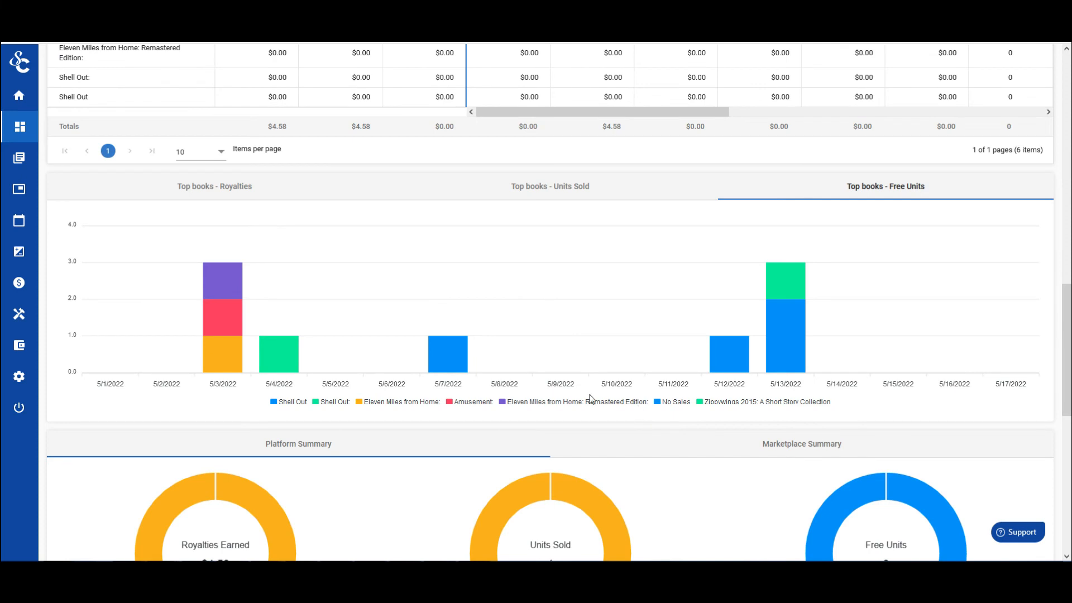
mouse_move(447, 350)
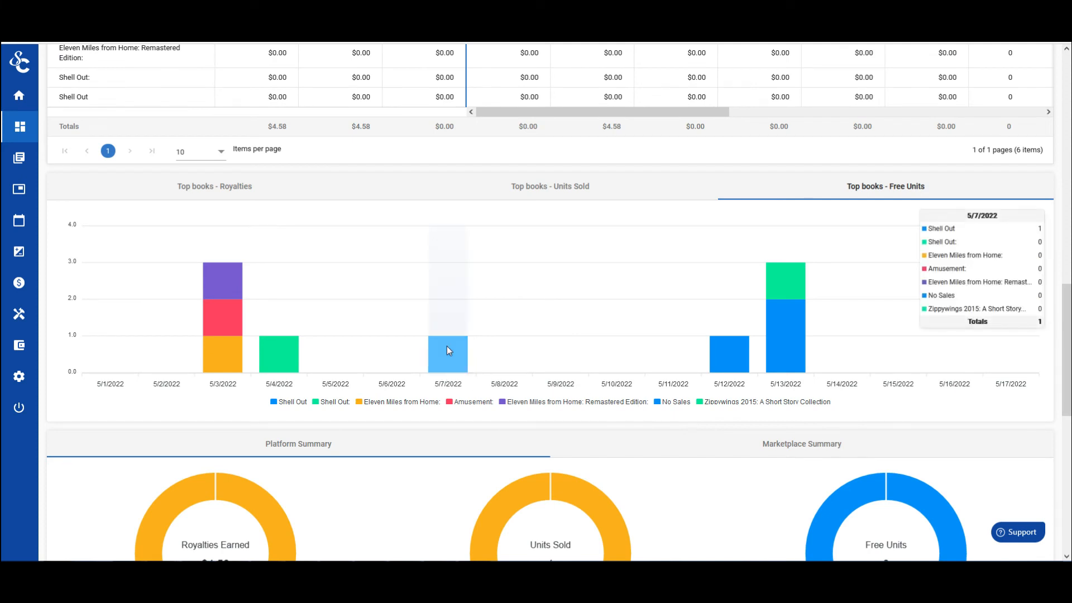
mouse_move(786, 355)
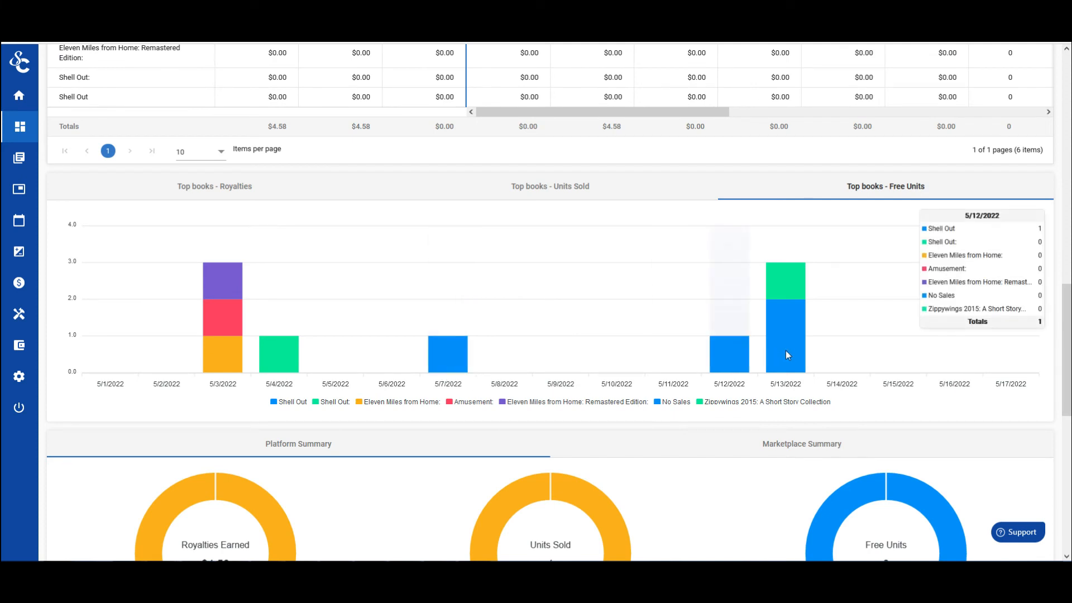
mouse_move(786, 355)
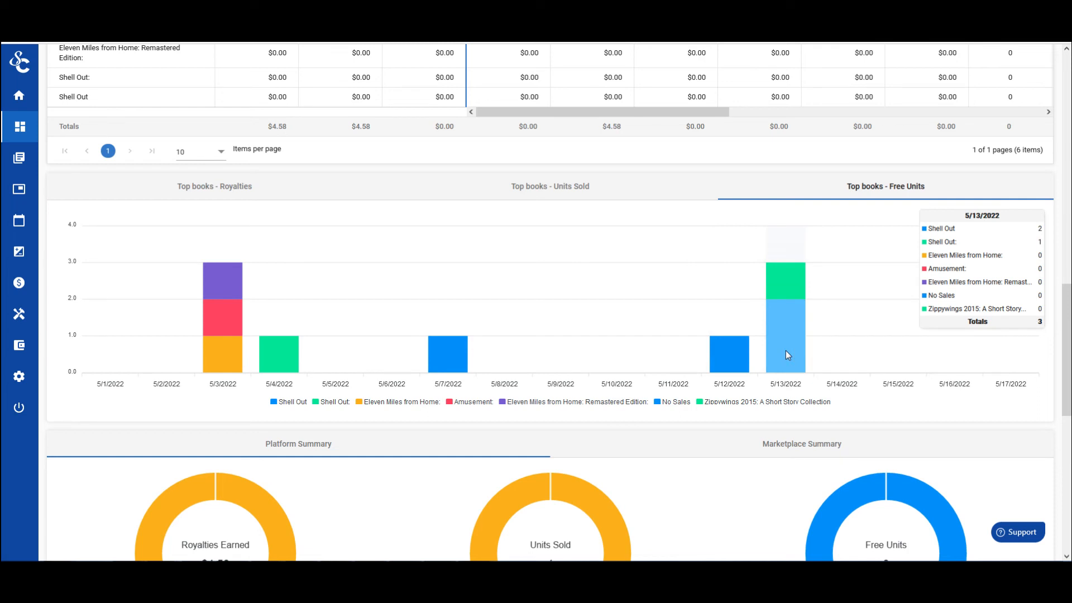
mouse_move(786, 287)
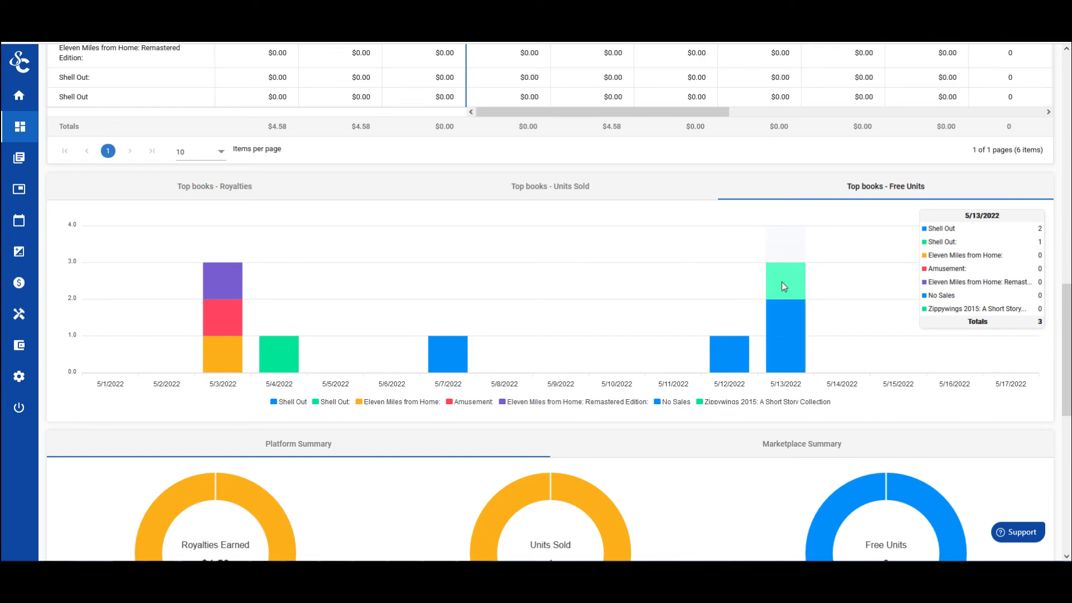
mouse_move(757, 279)
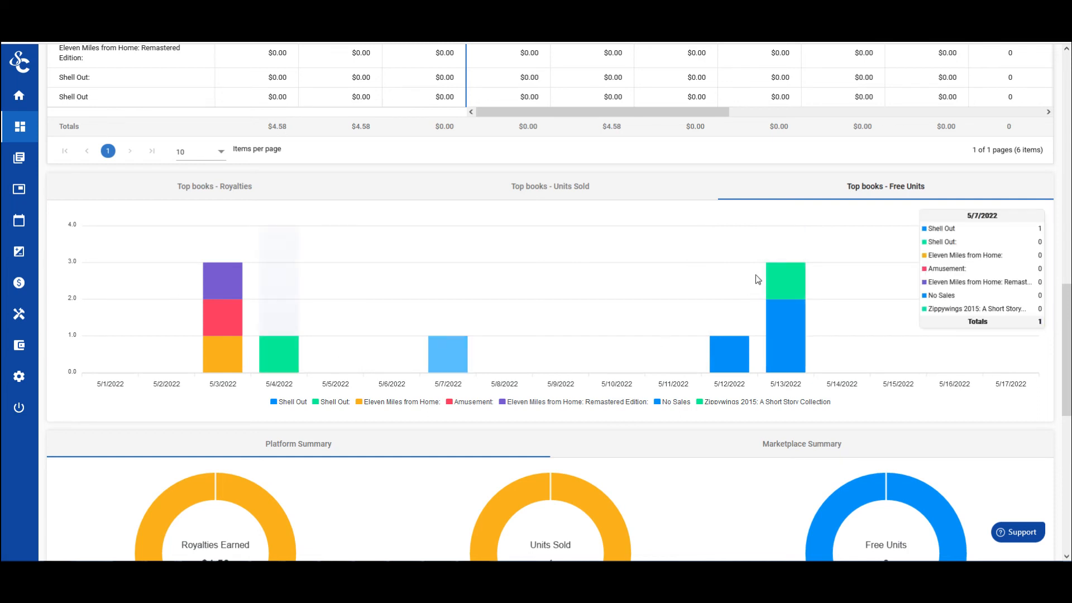
mouse_move(380, 354)
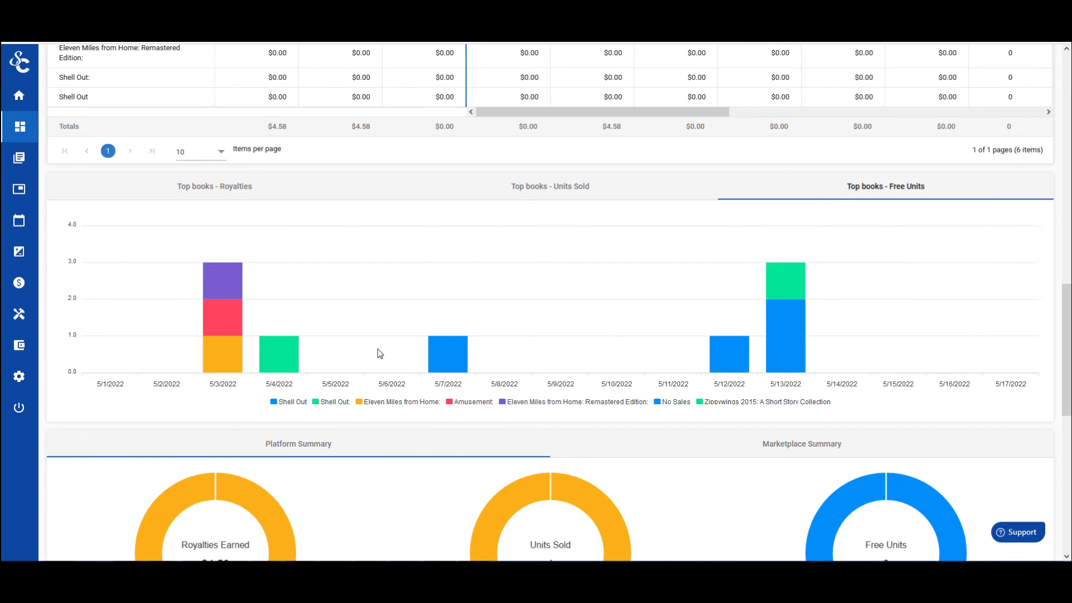
mouse_move(278, 353)
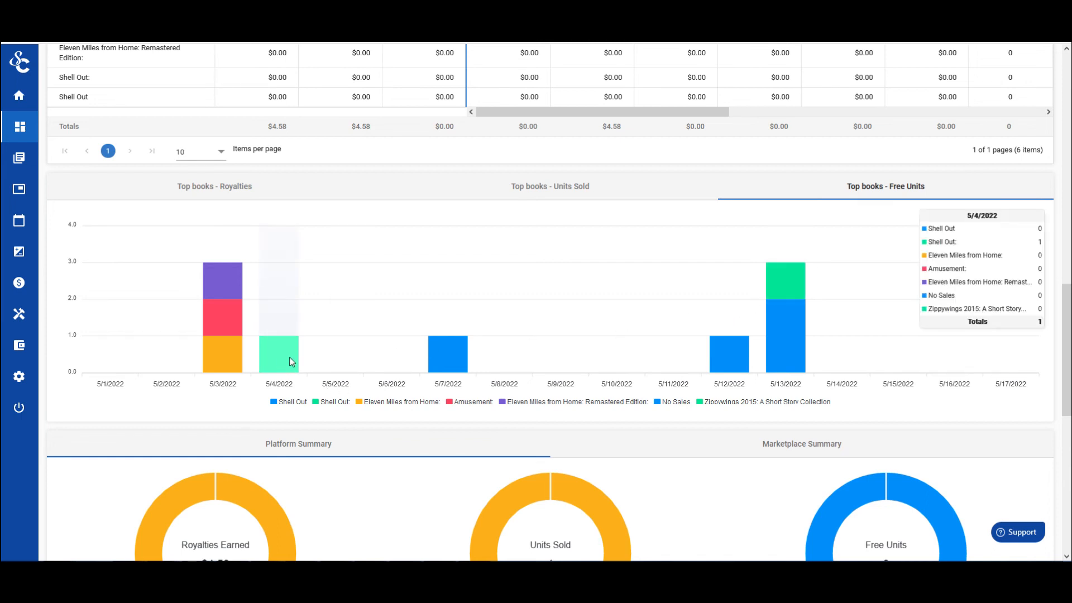
mouse_move(797, 353)
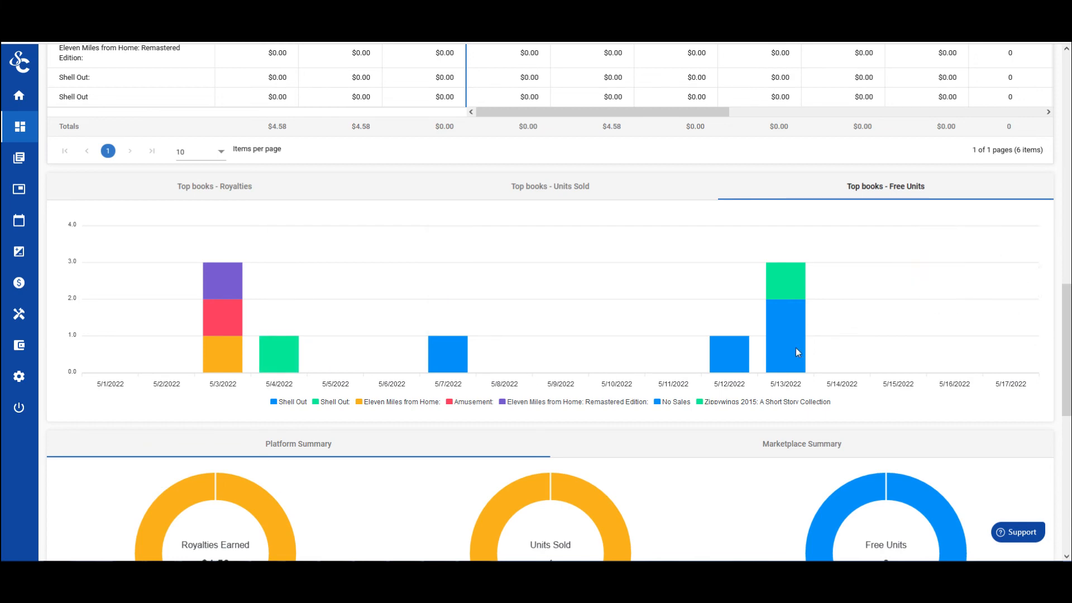
scroll("down", 3)
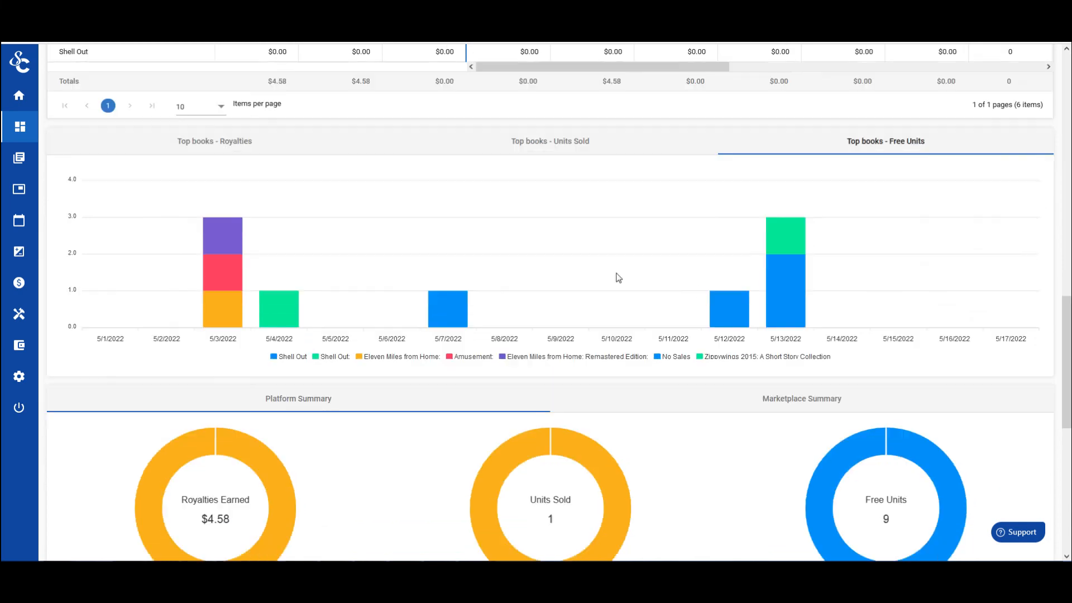
scroll("down", 3)
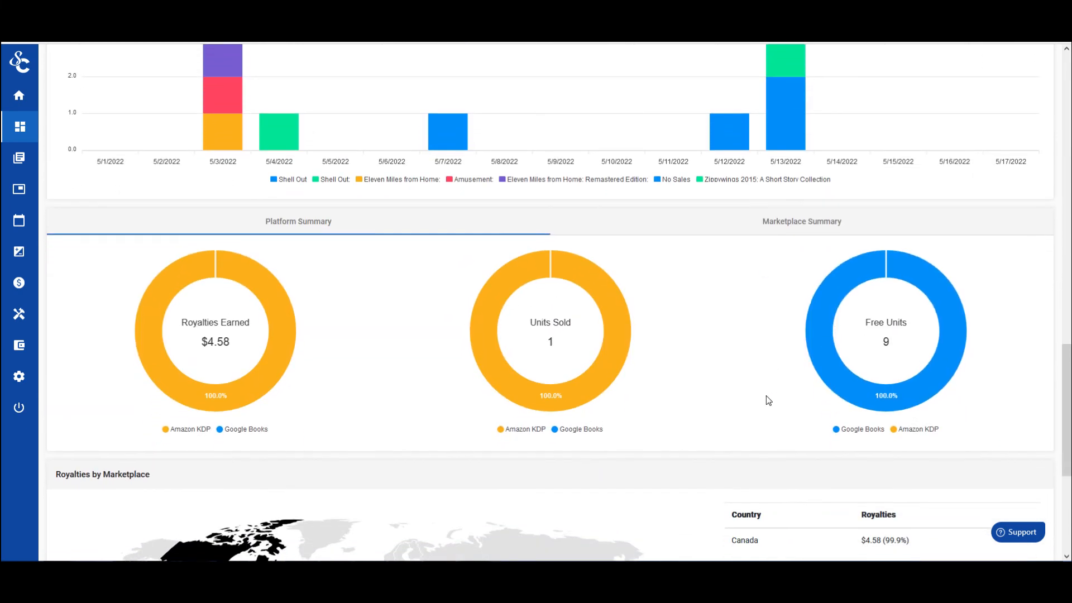
scroll("down", 3)
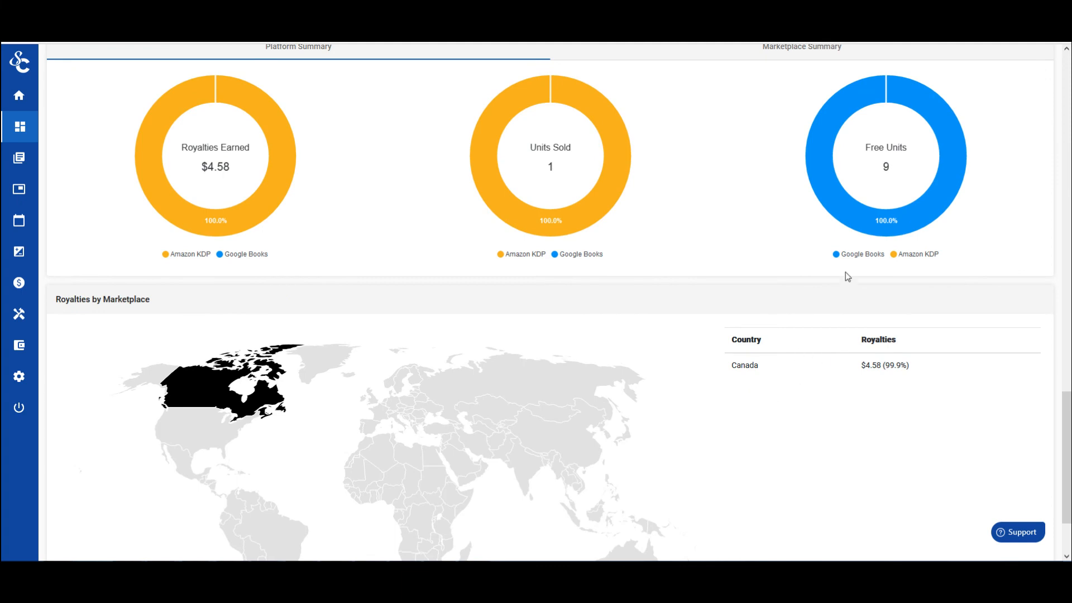
scroll("up", 3)
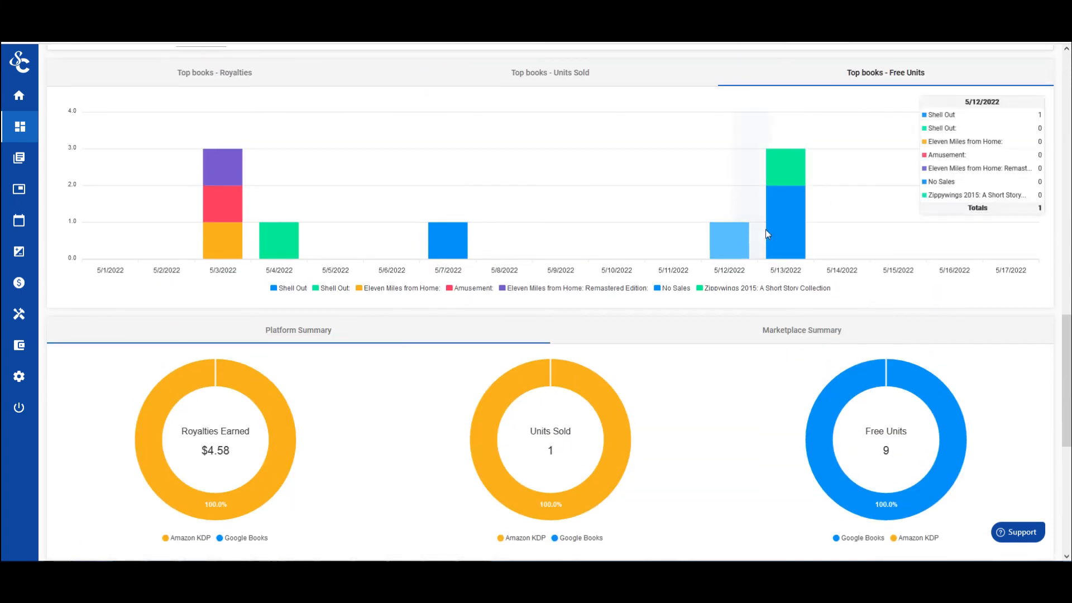
mouse_move(789, 210)
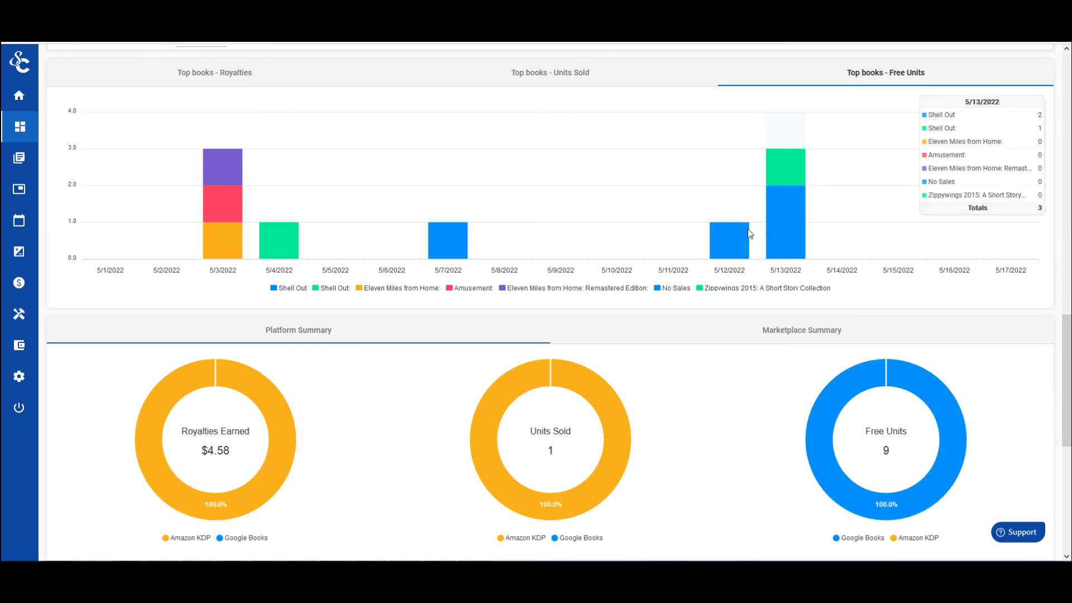
mouse_move(609, 217)
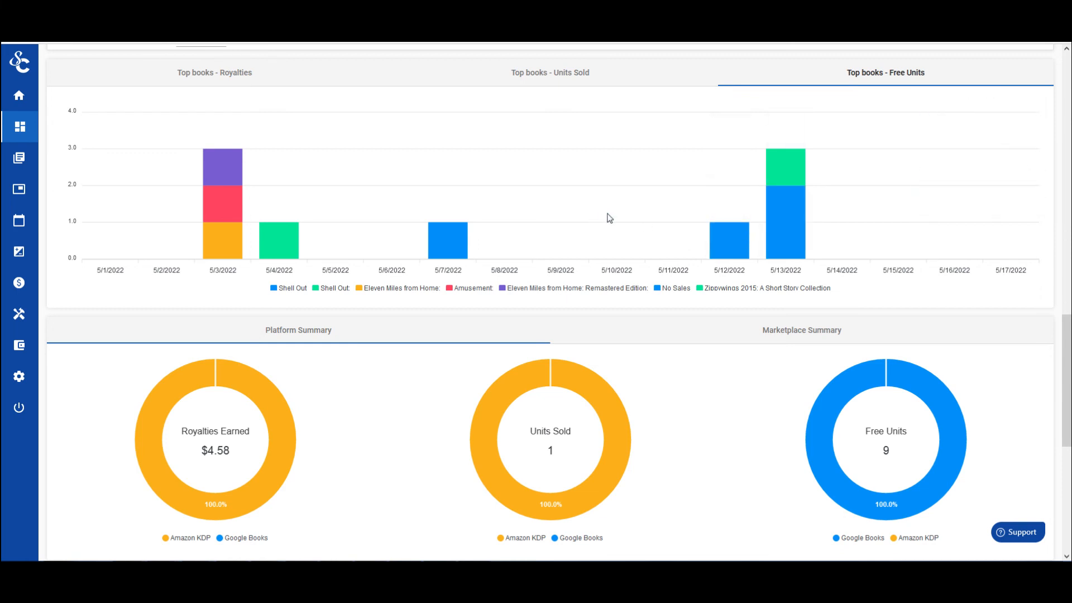
mouse_move(634, 229)
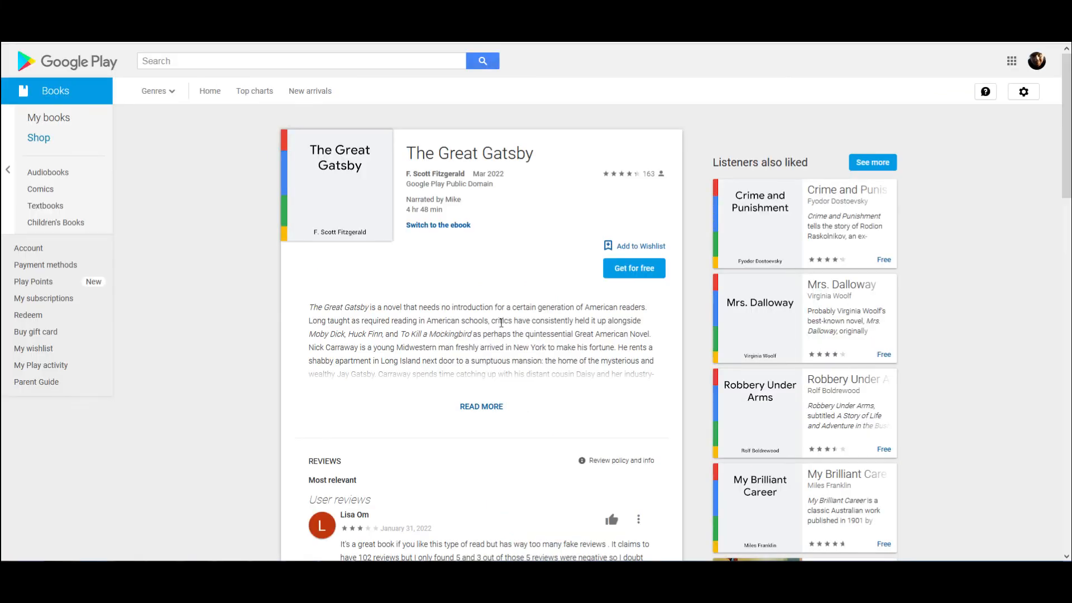
scroll("down", 3)
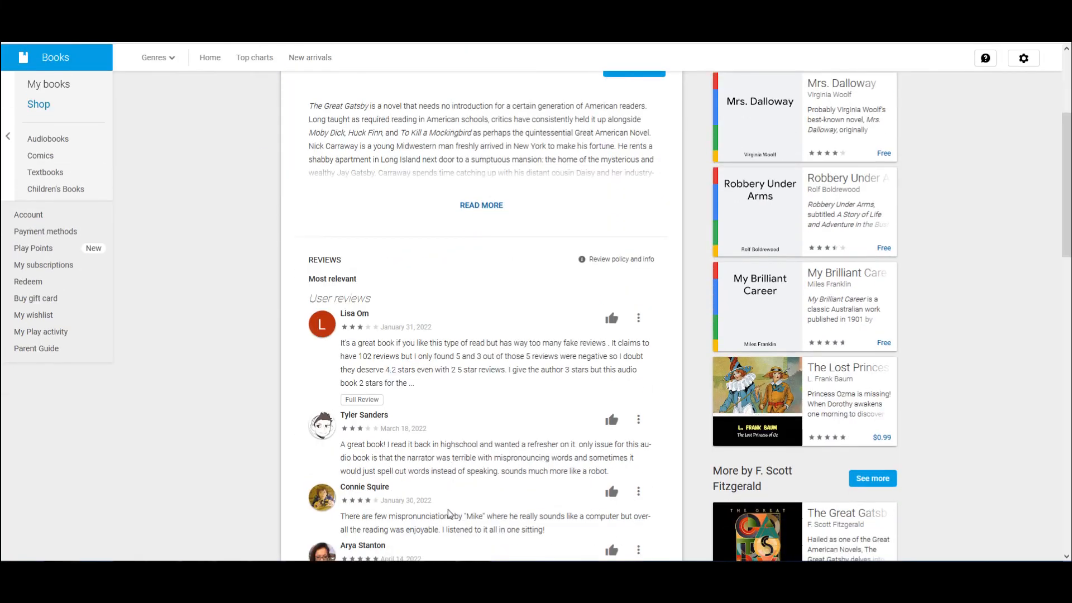
scroll("down", 3)
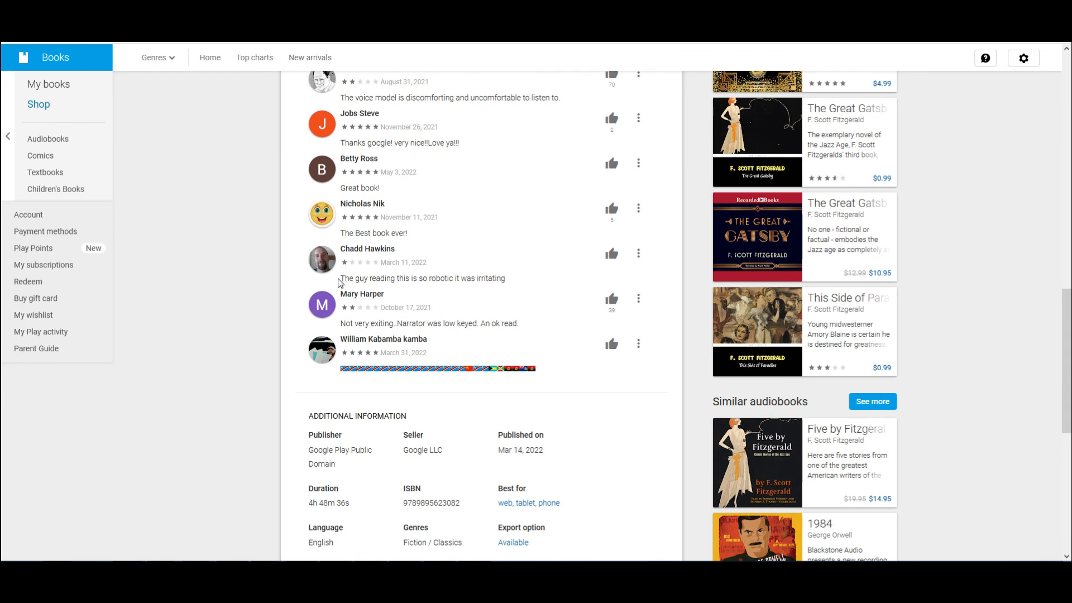
triple_click(423, 278)
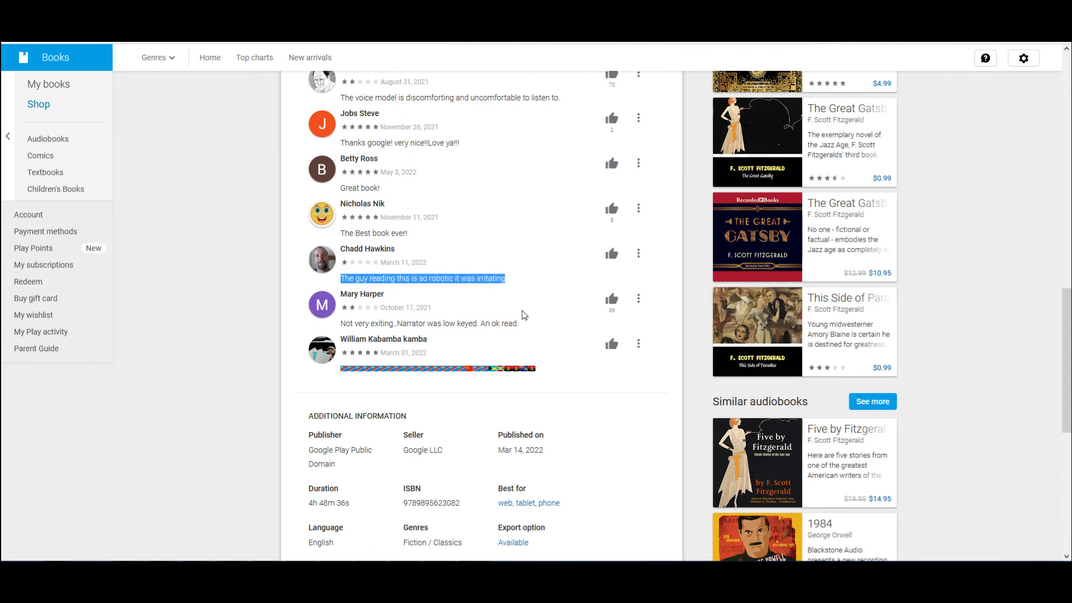
mouse_move(526, 305)
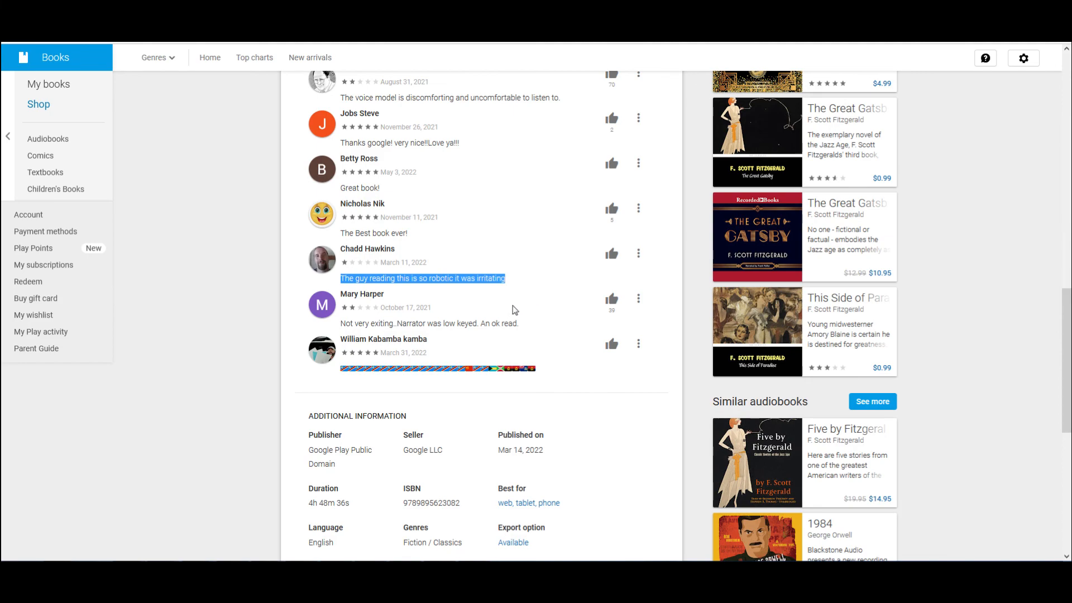
scroll("up", 3)
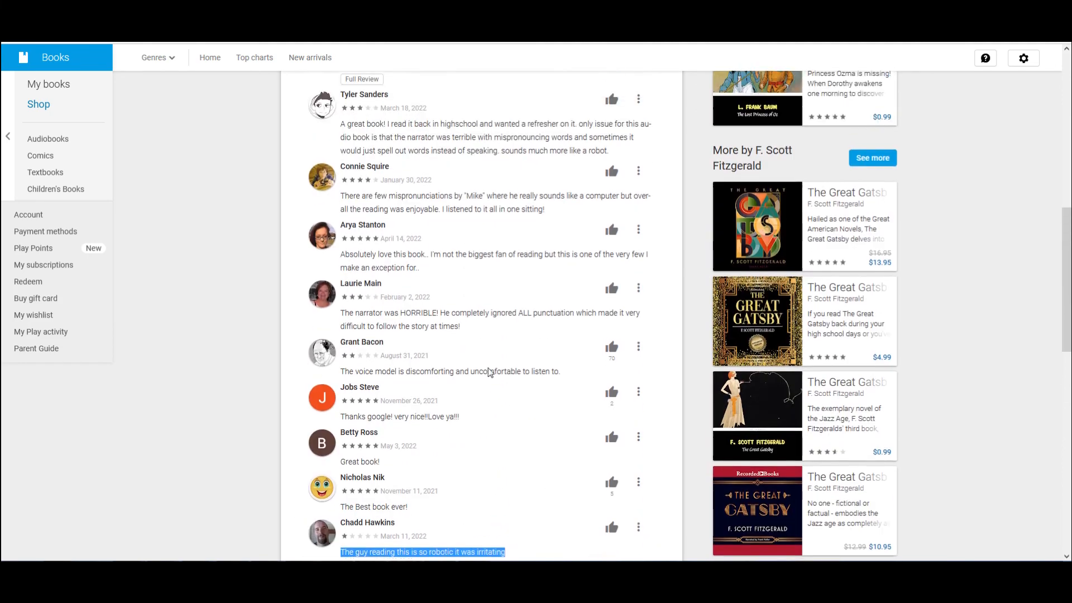
scroll("up", 3)
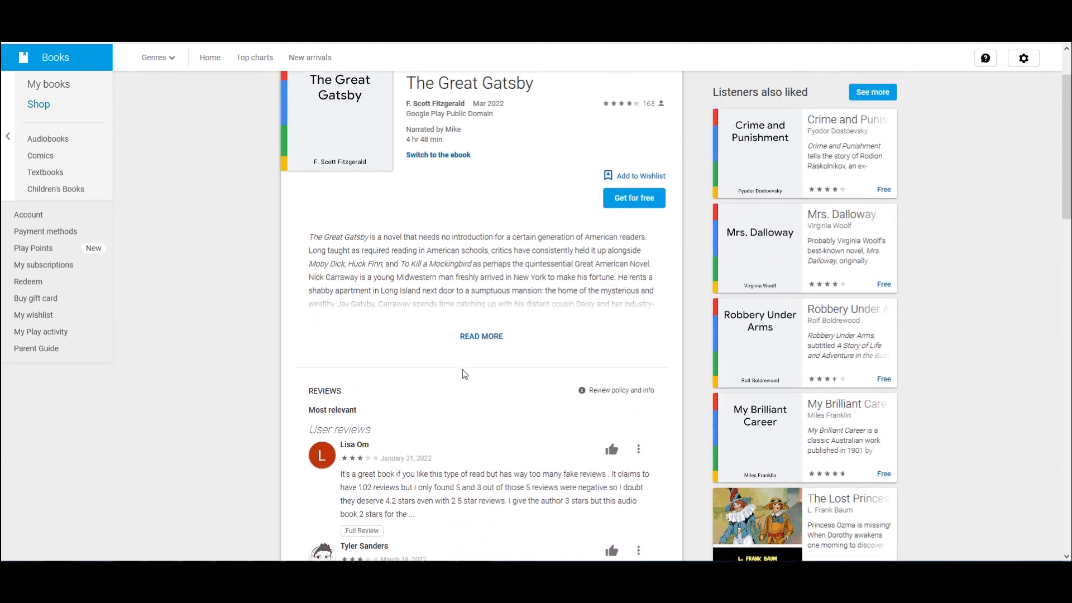
scroll("up", 3)
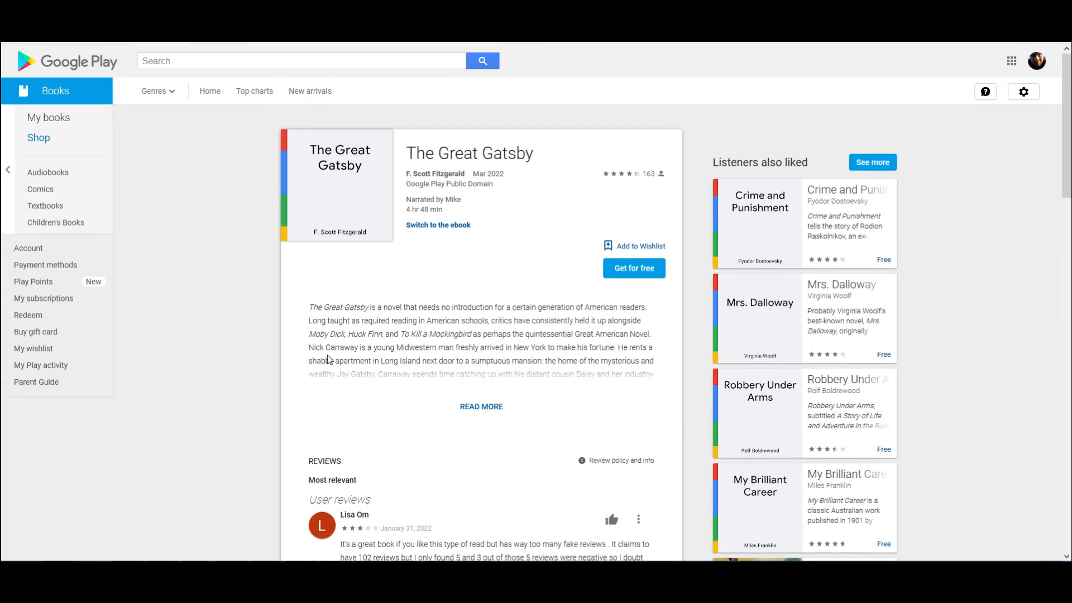
mouse_move(263, 390)
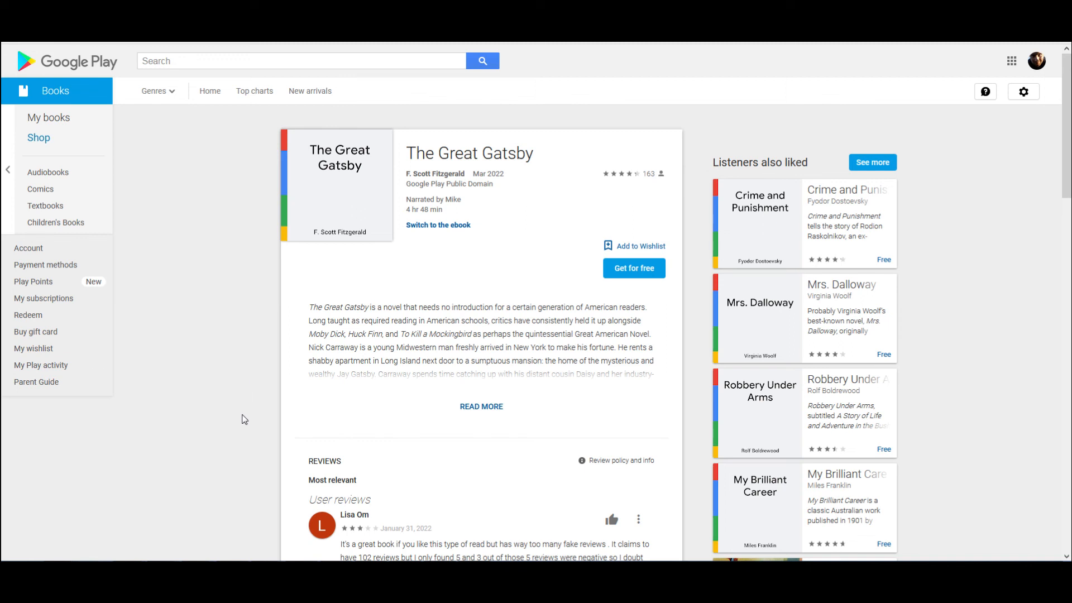
mouse_move(240, 394)
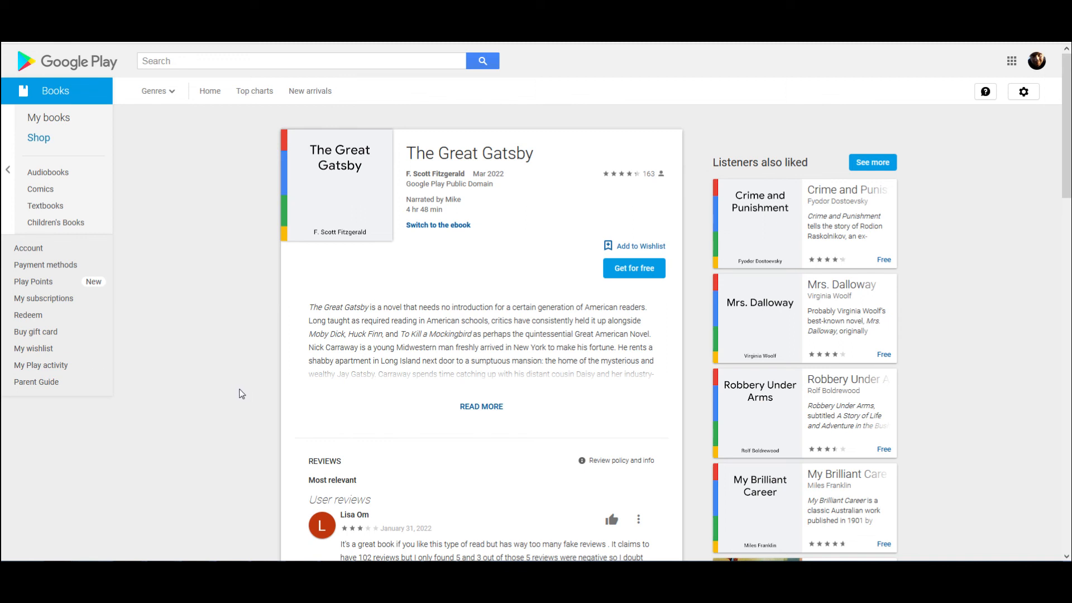
mouse_move(223, 389)
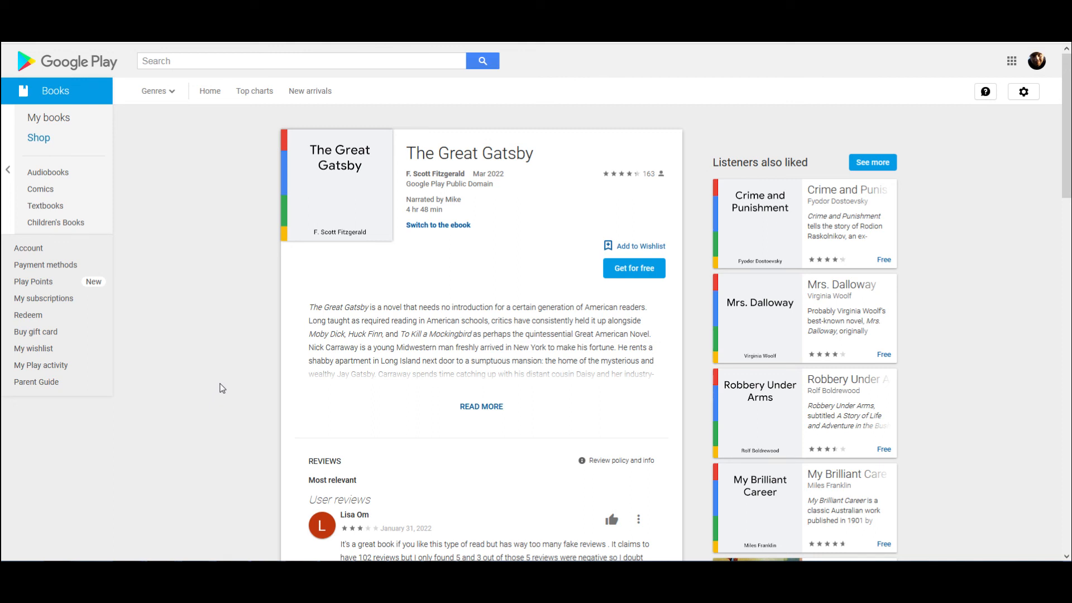
mouse_move(201, 356)
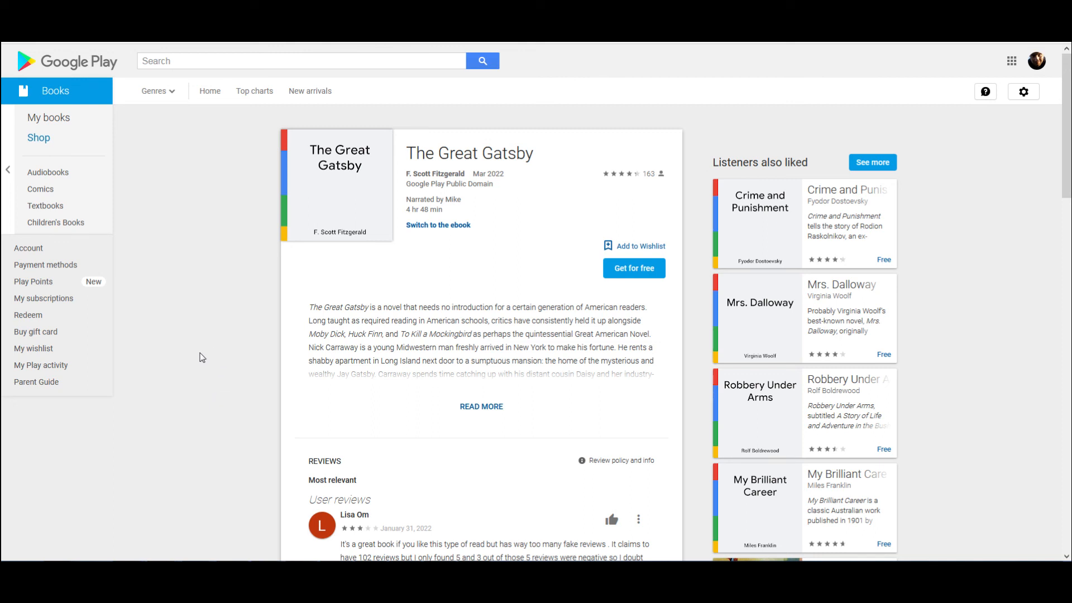
mouse_move(230, 322)
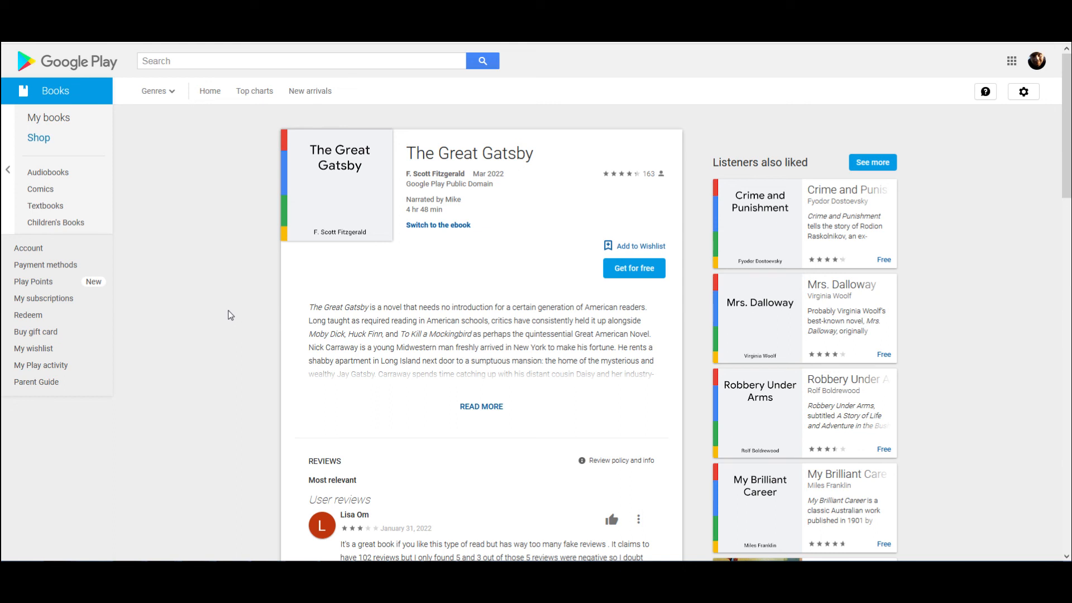
mouse_move(218, 319)
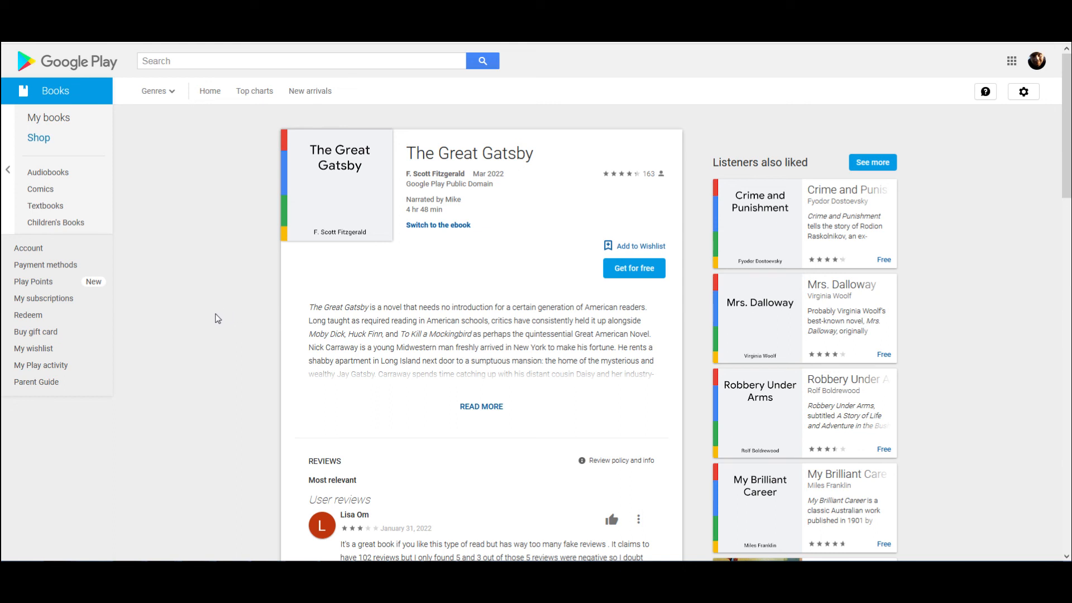
mouse_move(203, 328)
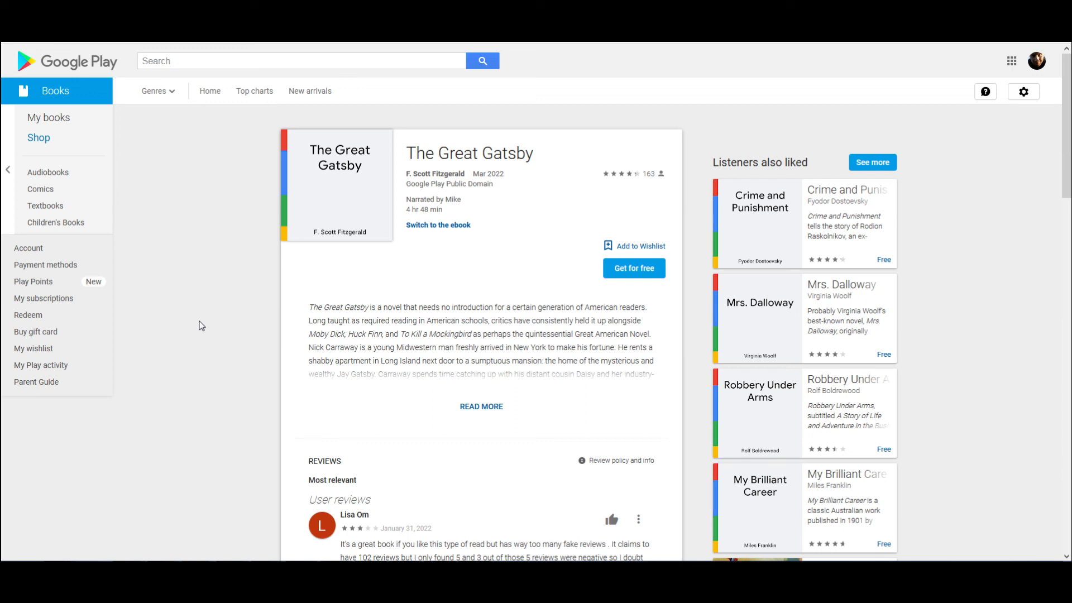
mouse_move(210, 326)
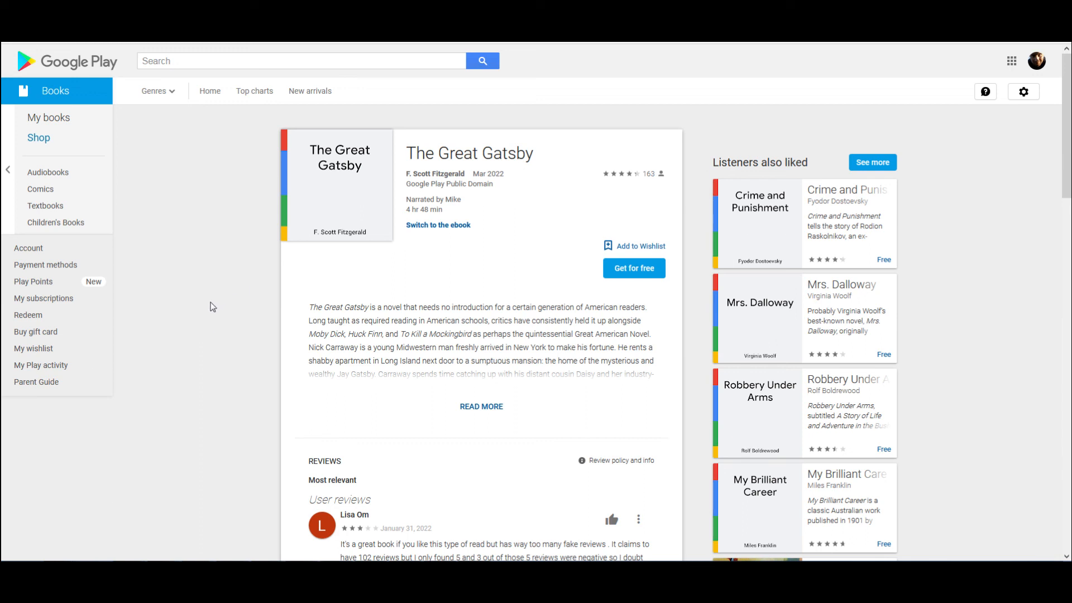
mouse_move(195, 311)
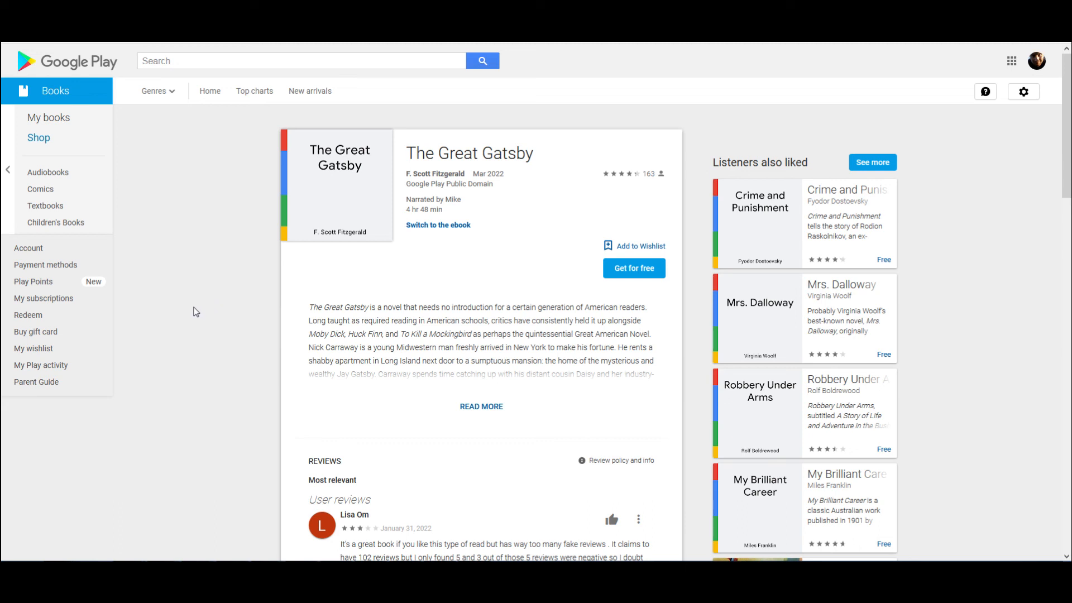
mouse_move(194, 340)
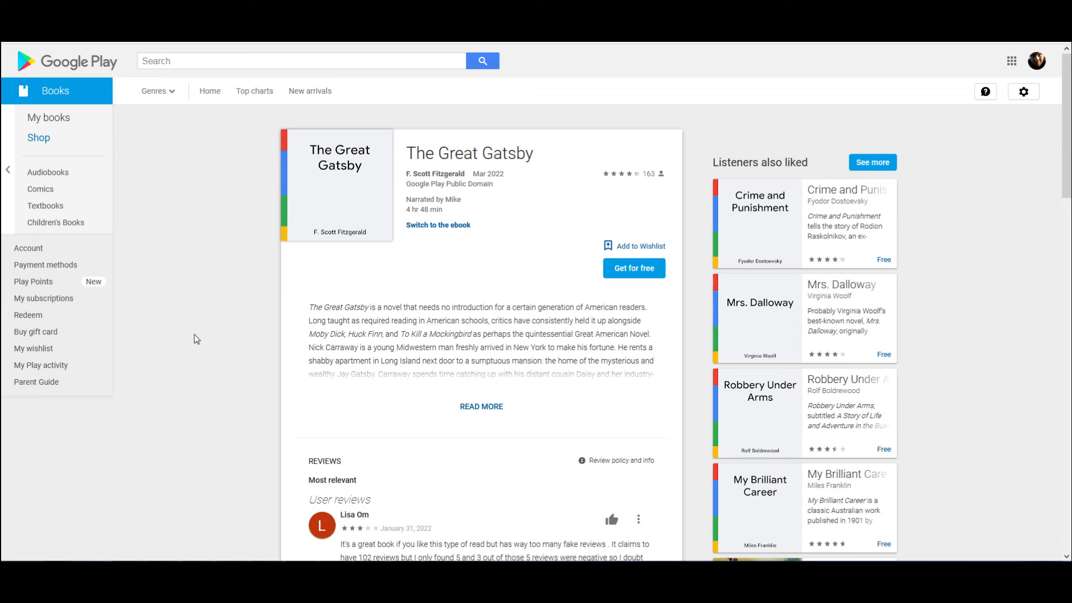
mouse_move(236, 320)
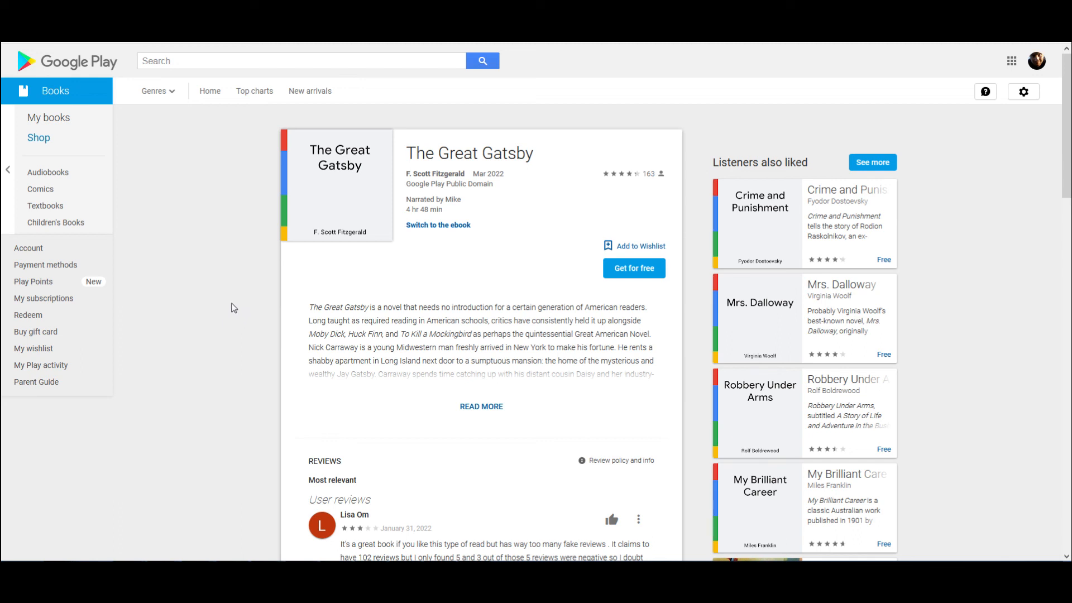
mouse_move(241, 302)
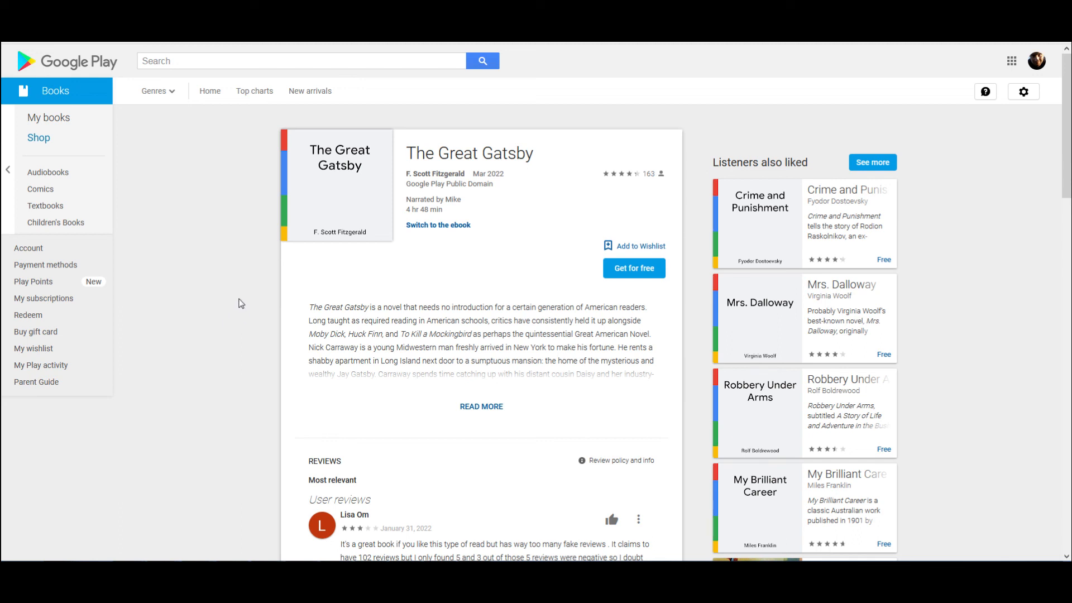